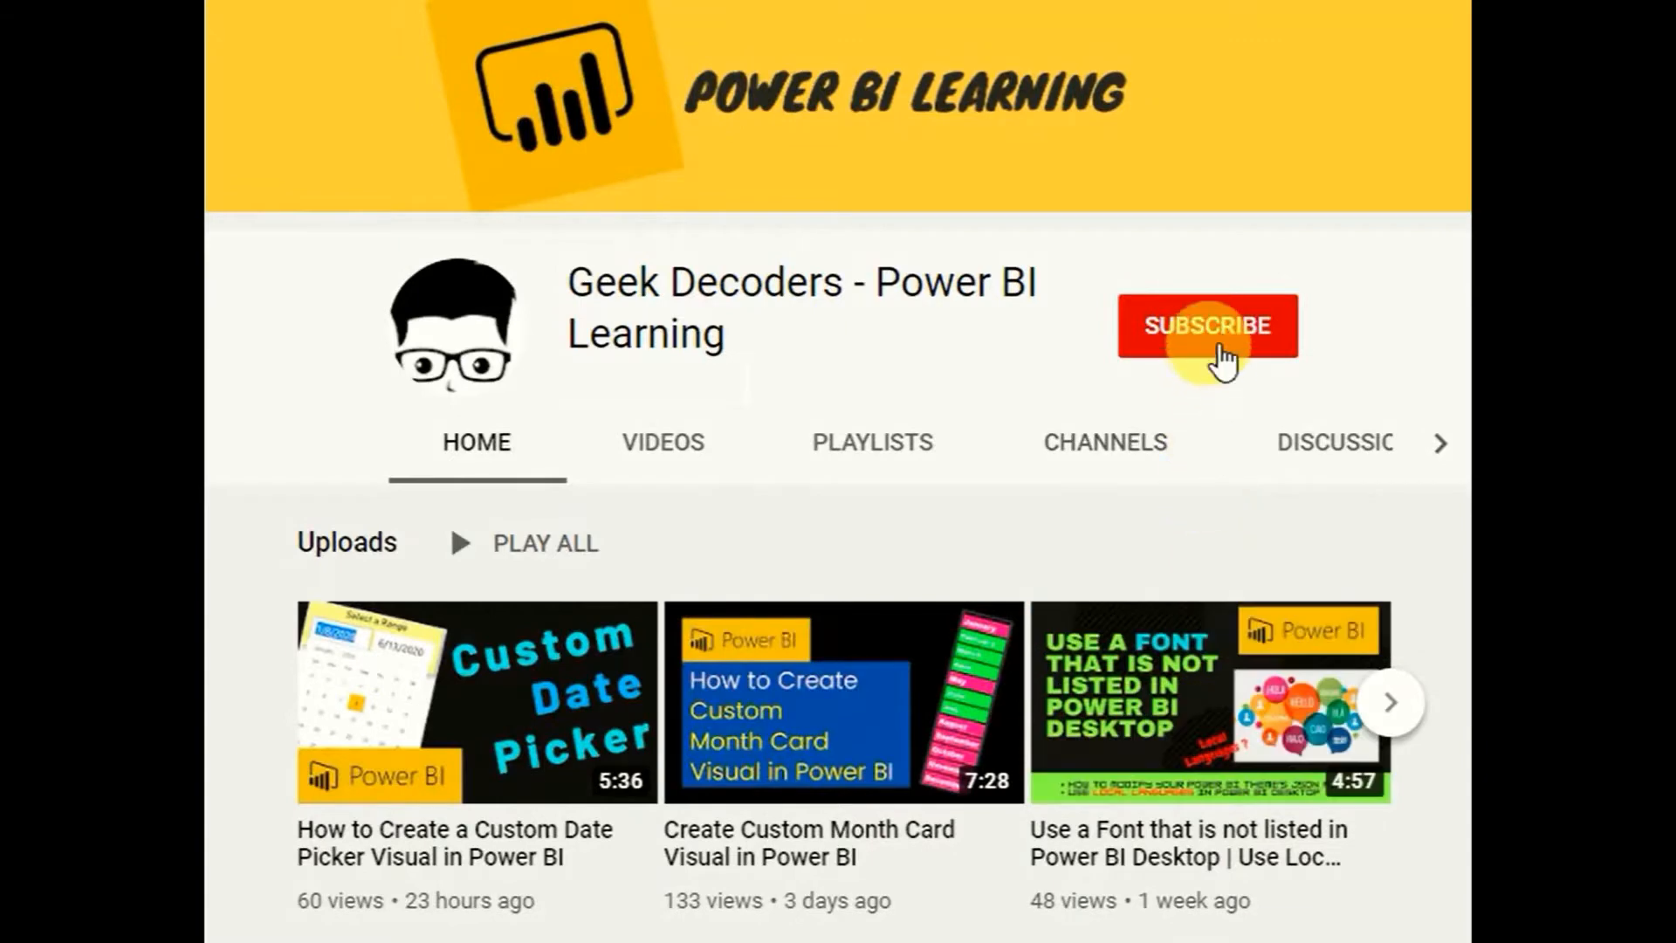
Step: Subscribe to the Geek Decoders channel and turn on its notification bell
{"action": "left_click", "coordinate": [1206, 325]}
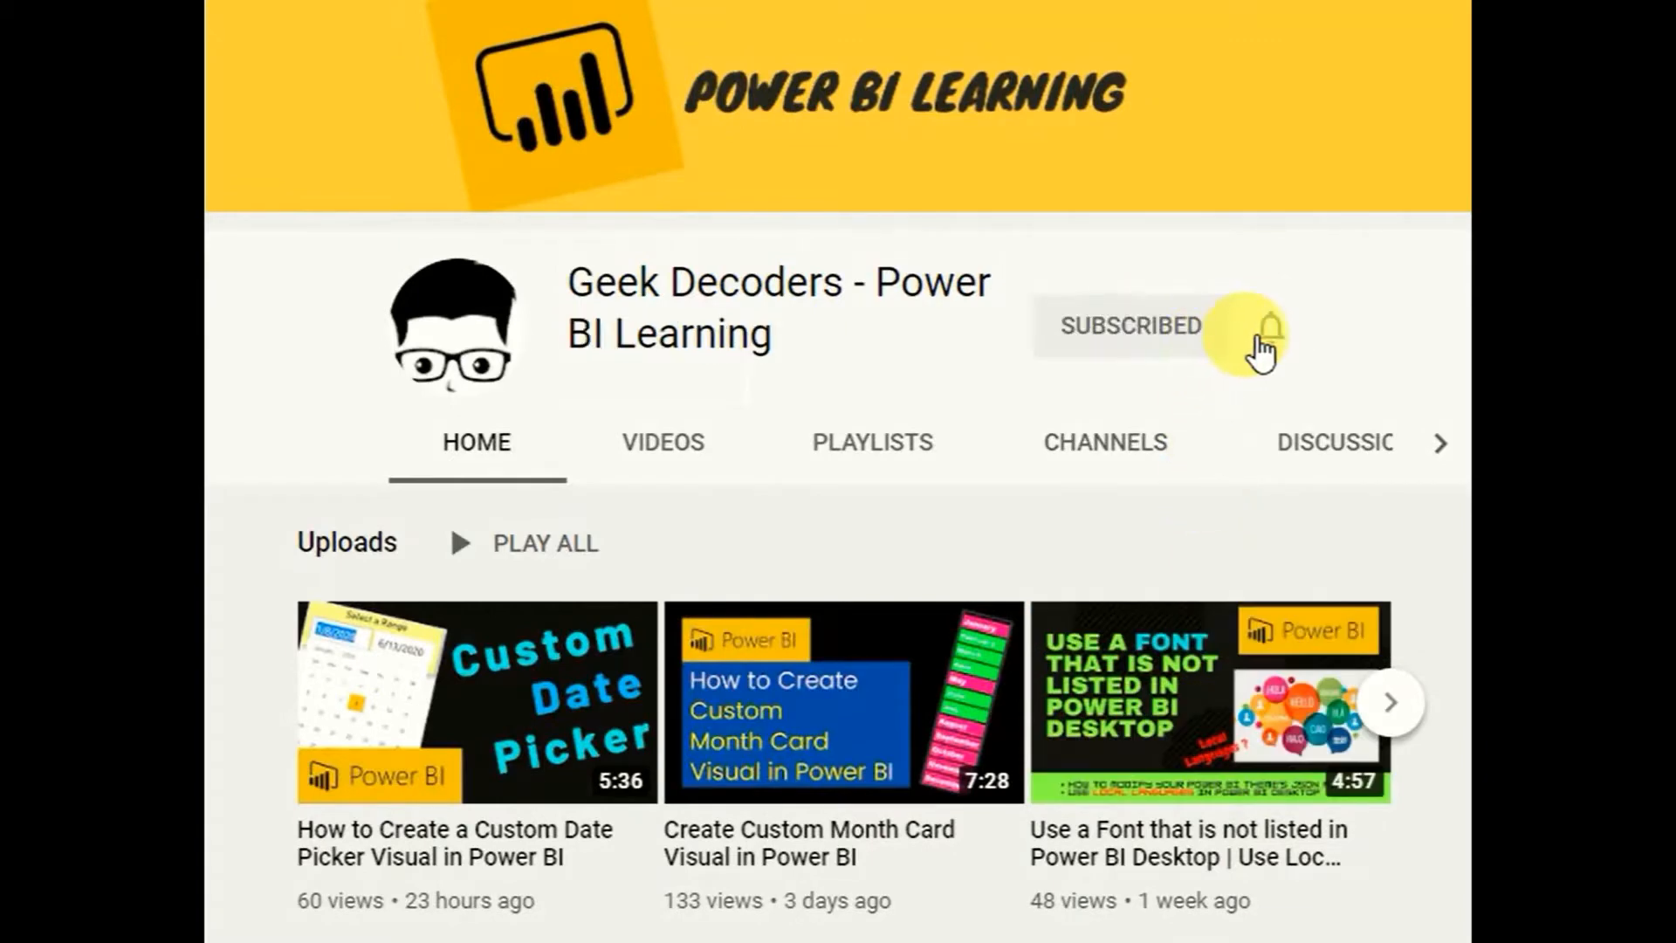
{"action": "left_click", "coordinate": [1270, 329]}
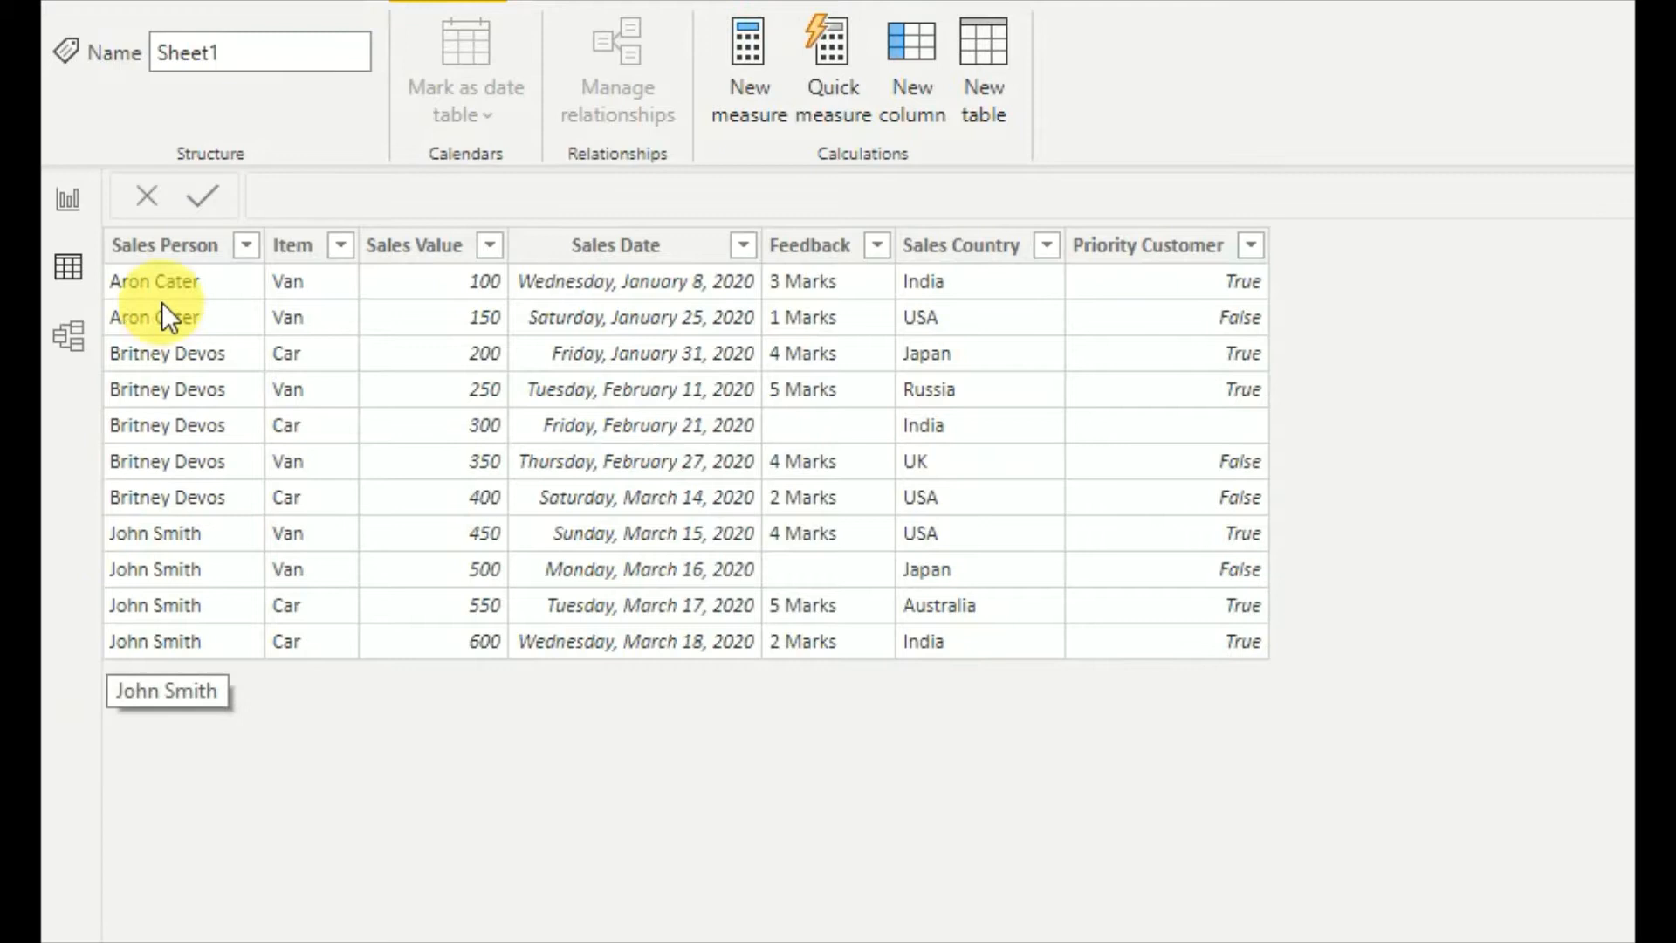
{"action": "mouse_move", "coordinate": [587, 256]}
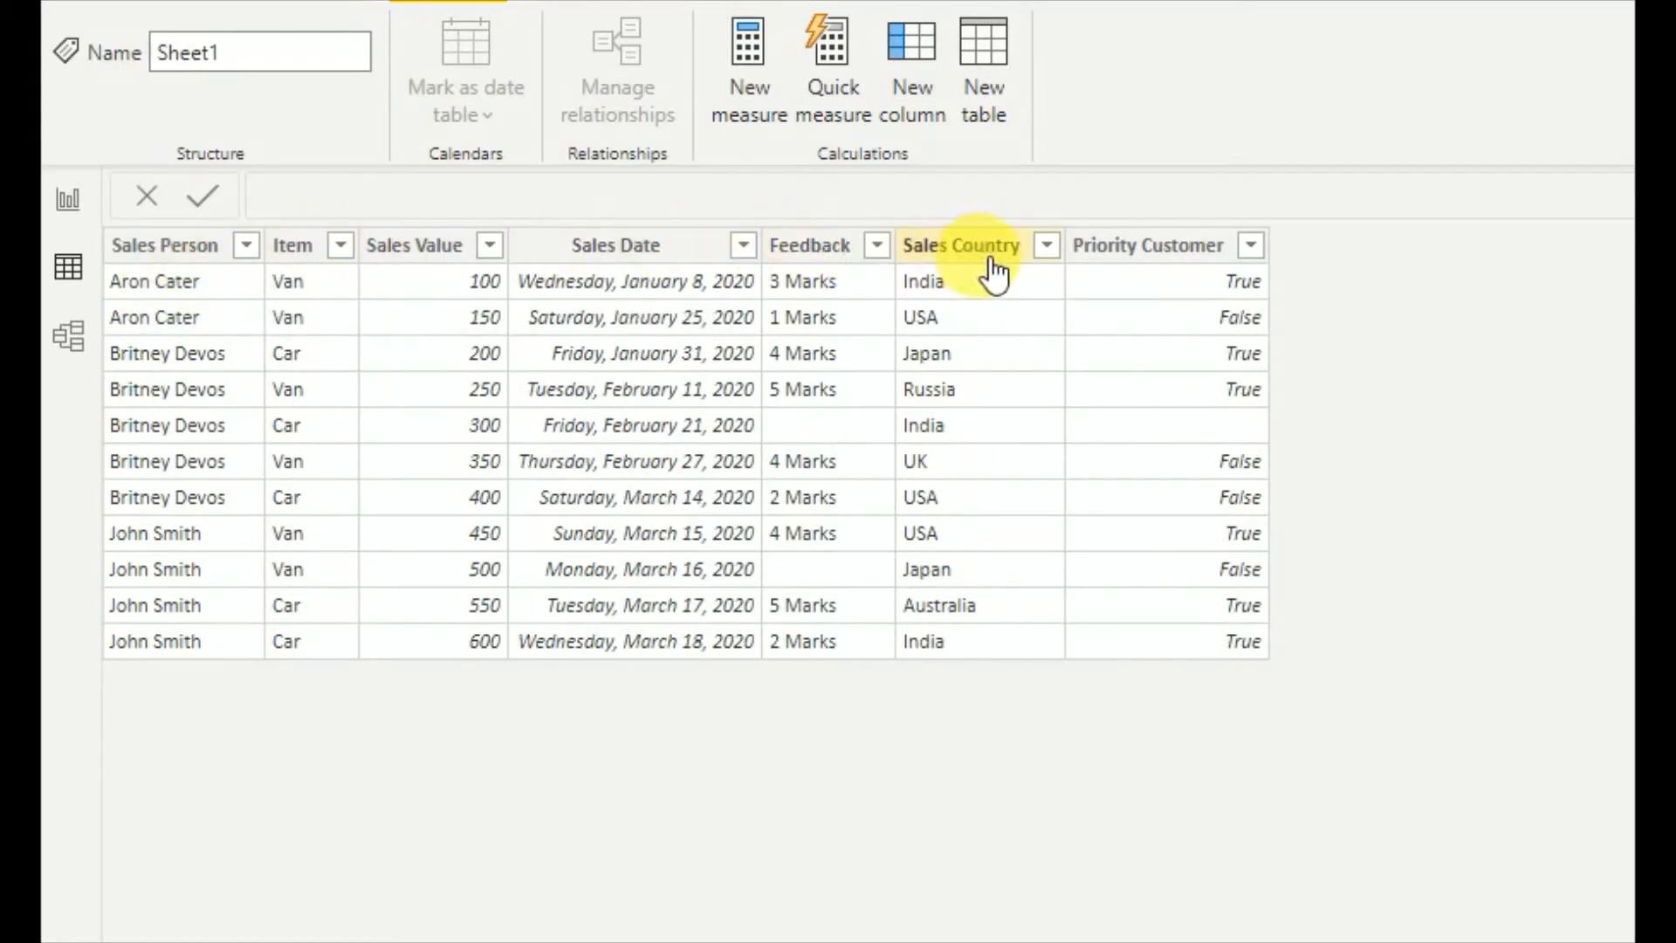
{"action": "mouse_move", "coordinate": [762, 401]}
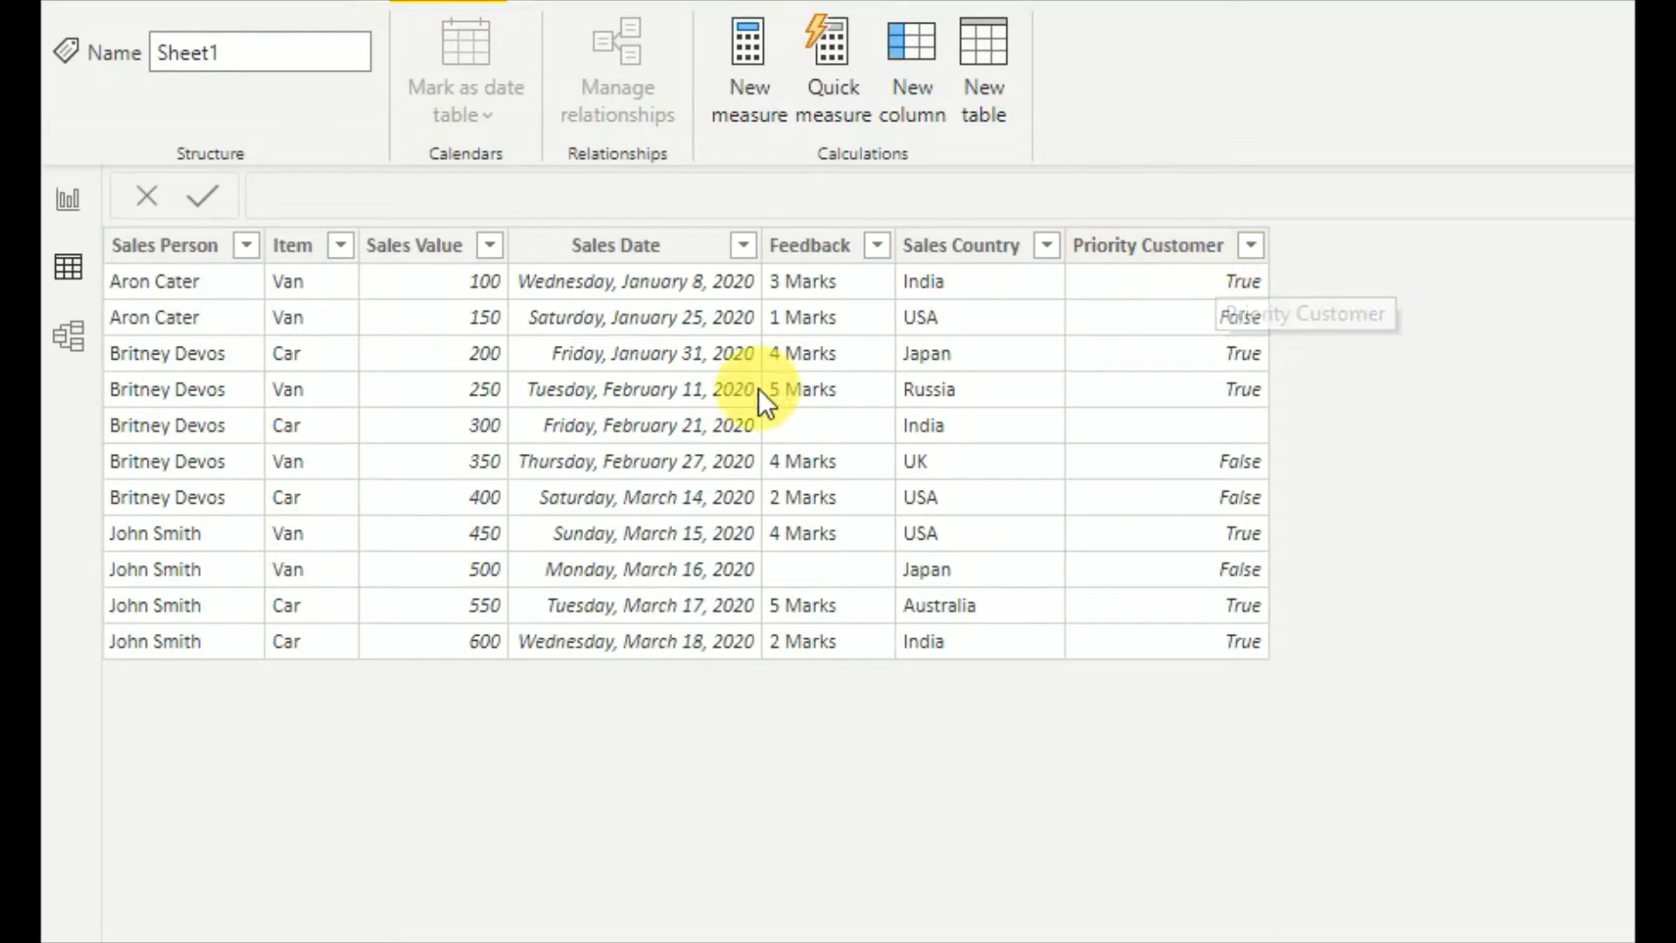
{"action": "mouse_move", "coordinate": [810, 316]}
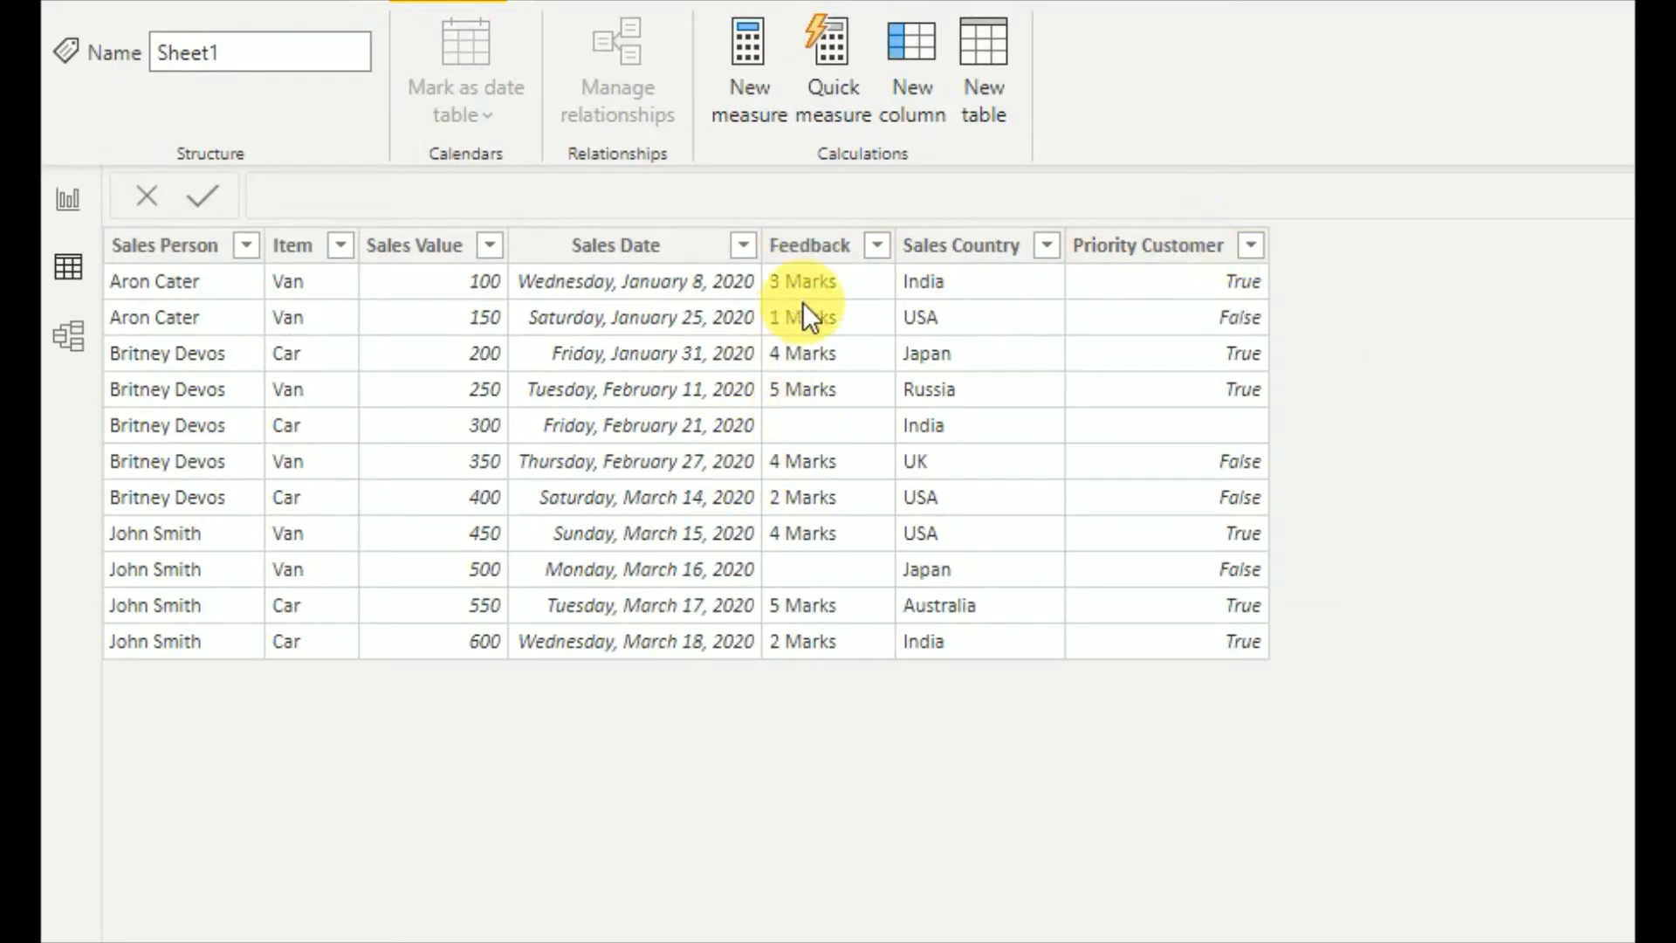
{"action": "mouse_move", "coordinate": [823, 349]}
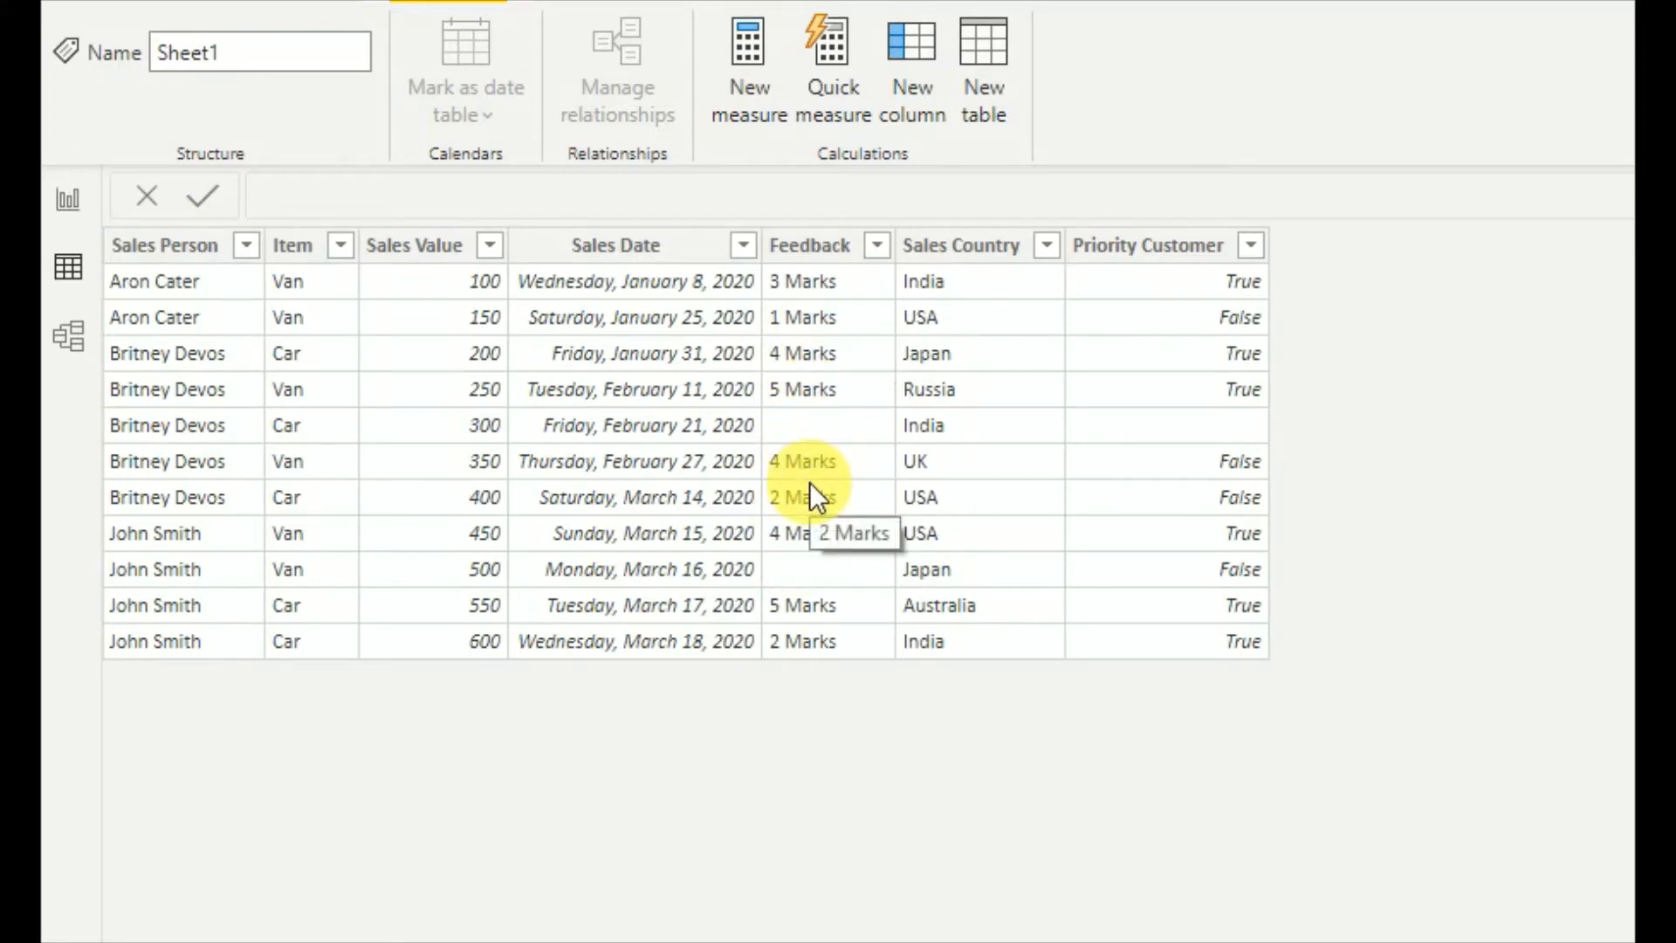
{"action": "mouse_move", "coordinate": [828, 436]}
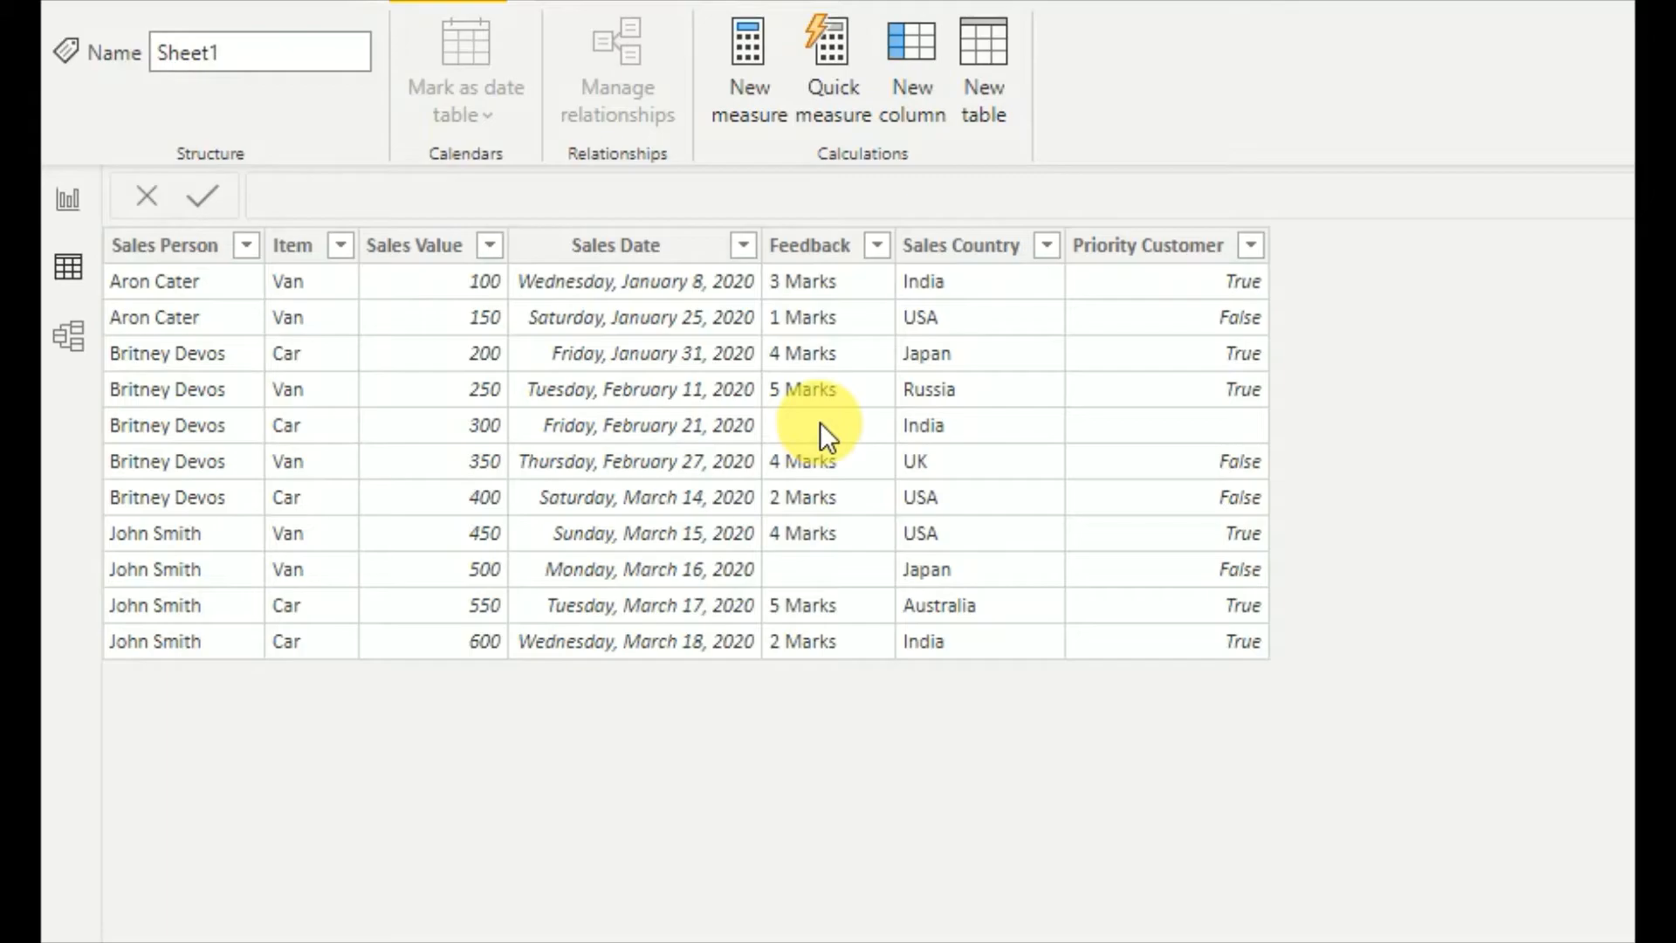
{"action": "left_click", "coordinate": [66, 199]}
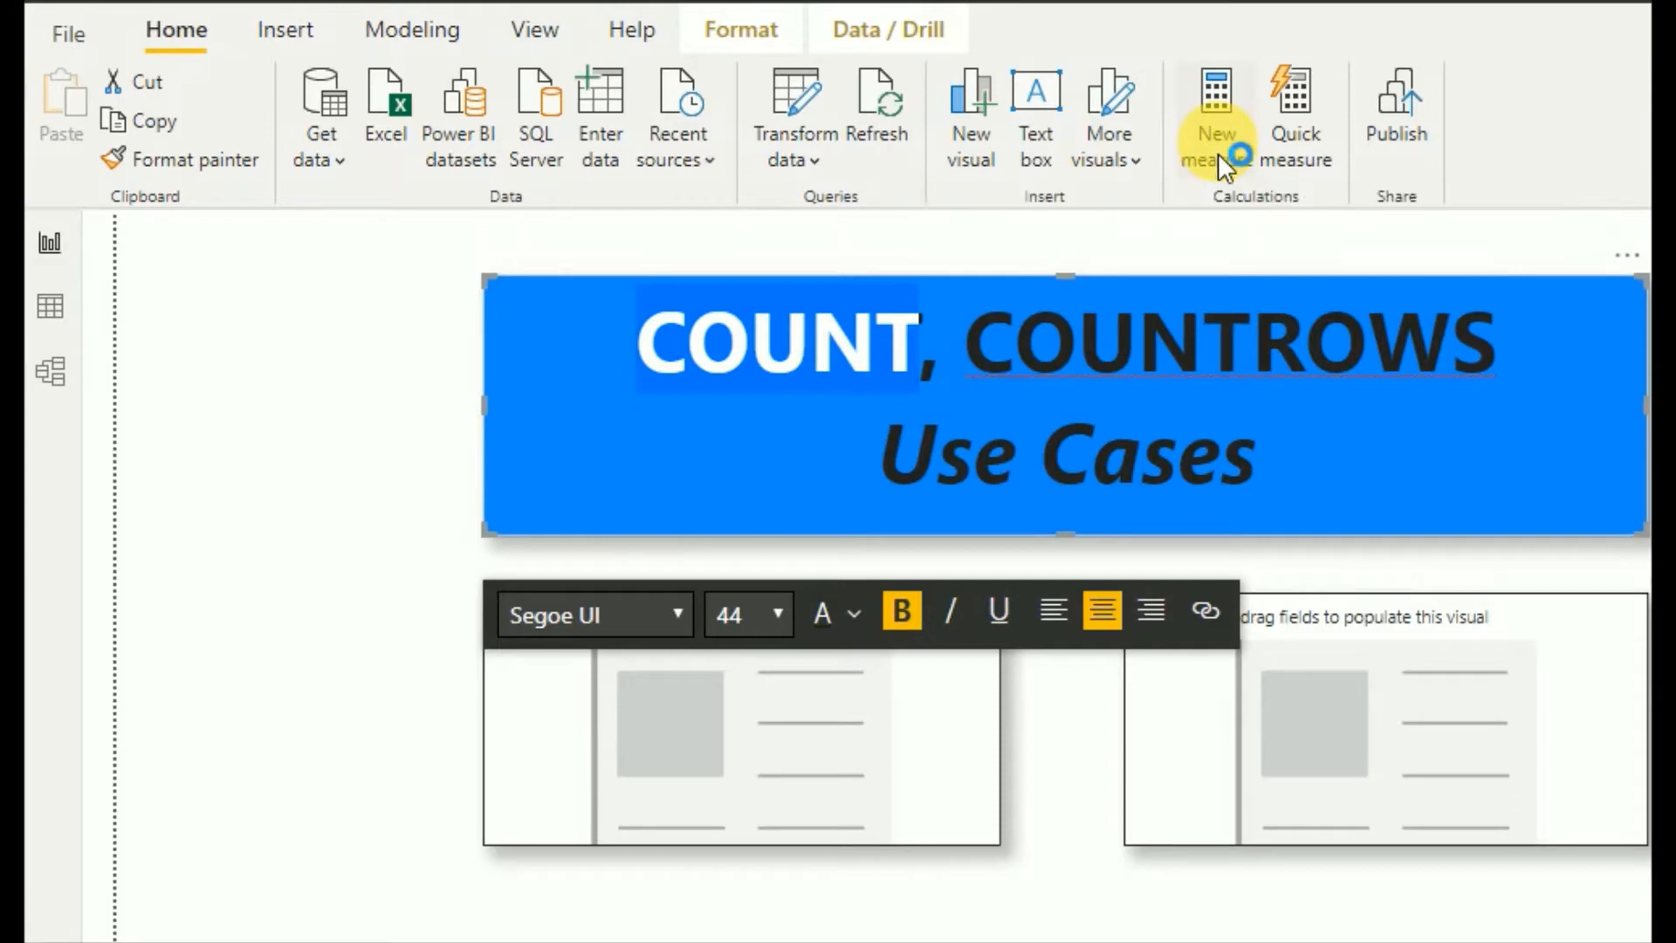
Step: Create the measure COUNT = COUNT(Sheet1[Feedback]) and commit it
{"action": "left_click", "coordinate": [1215, 118]}
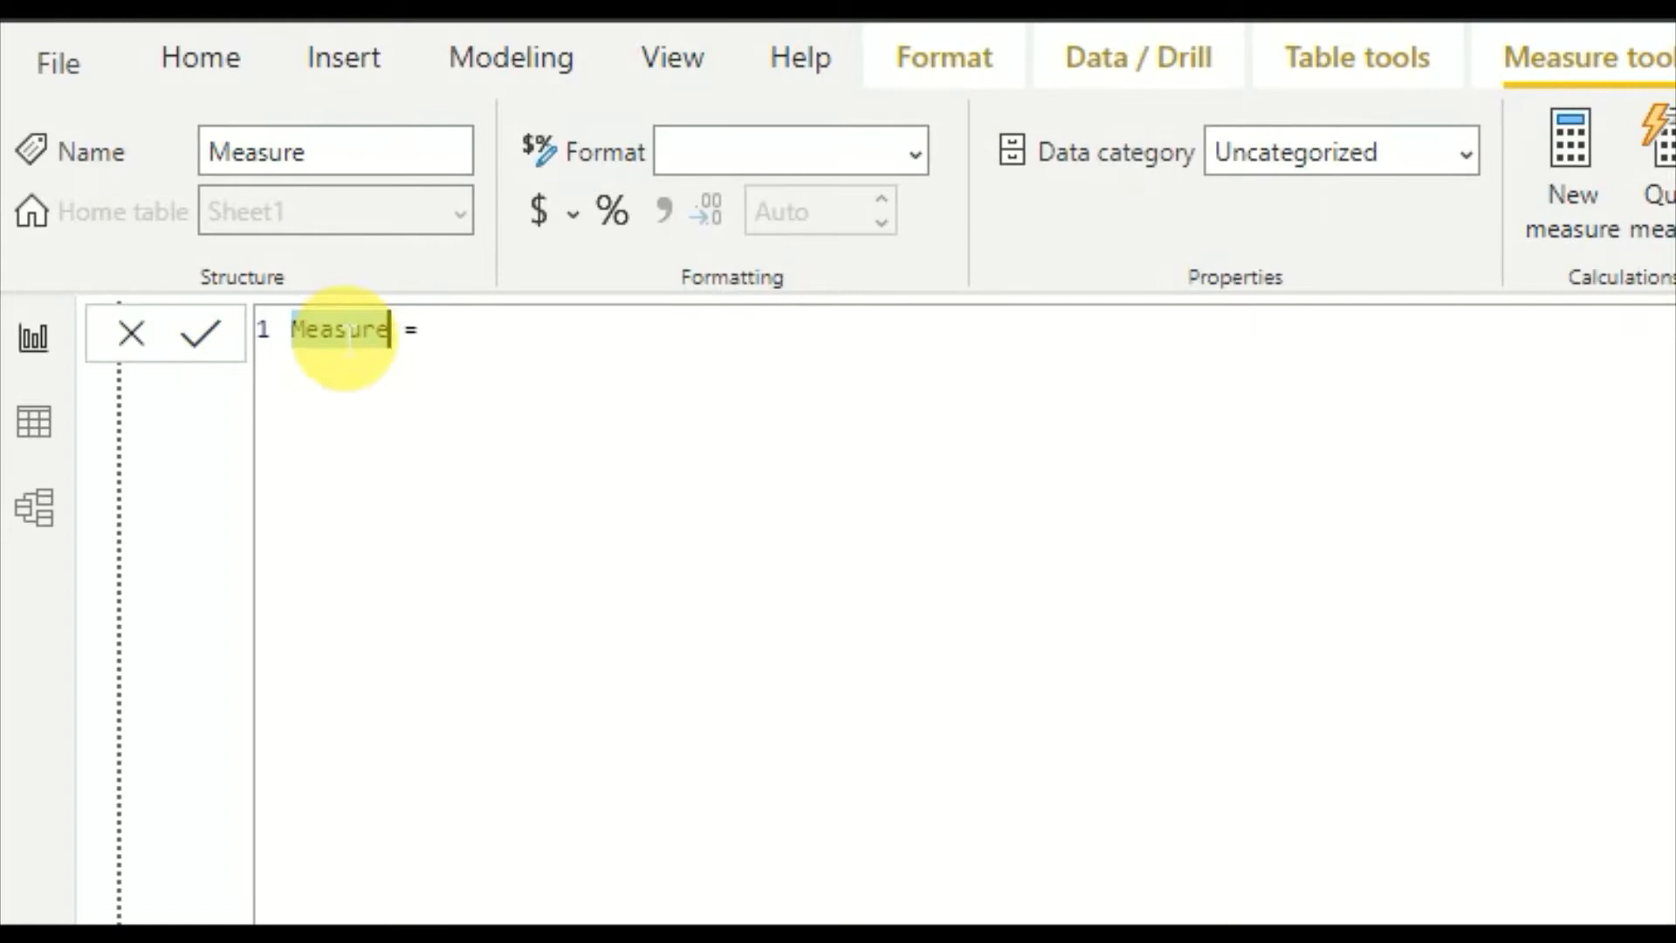
{"action": "type", "text": "COUNT ="}
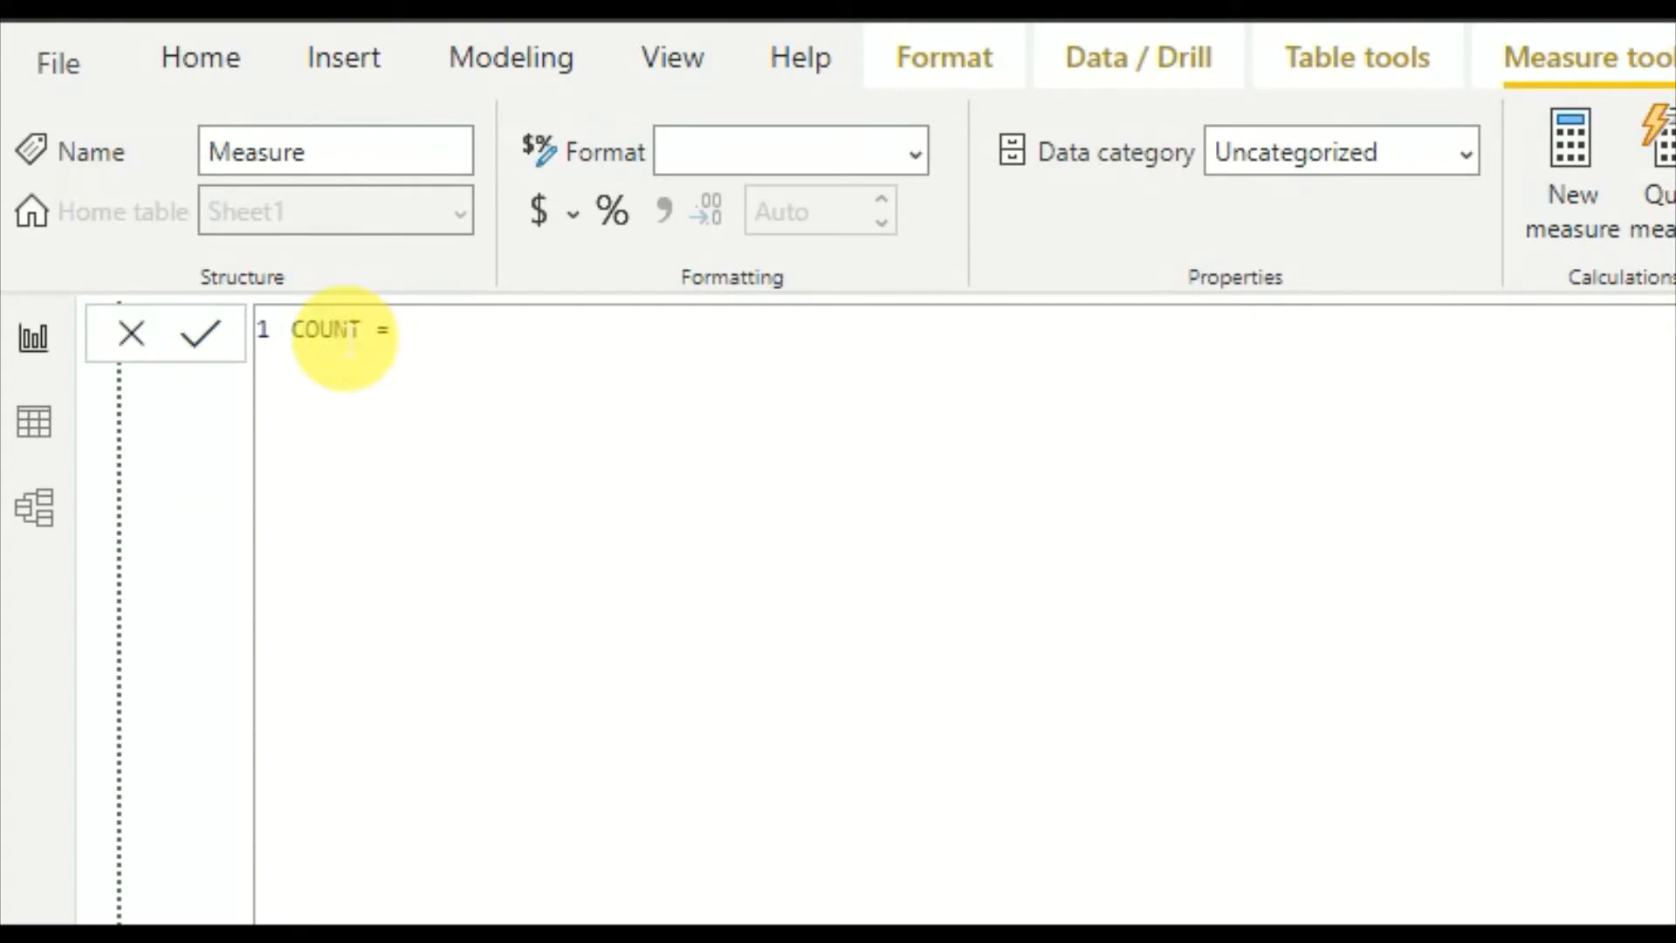
{"action": "type", "text": "COU"}
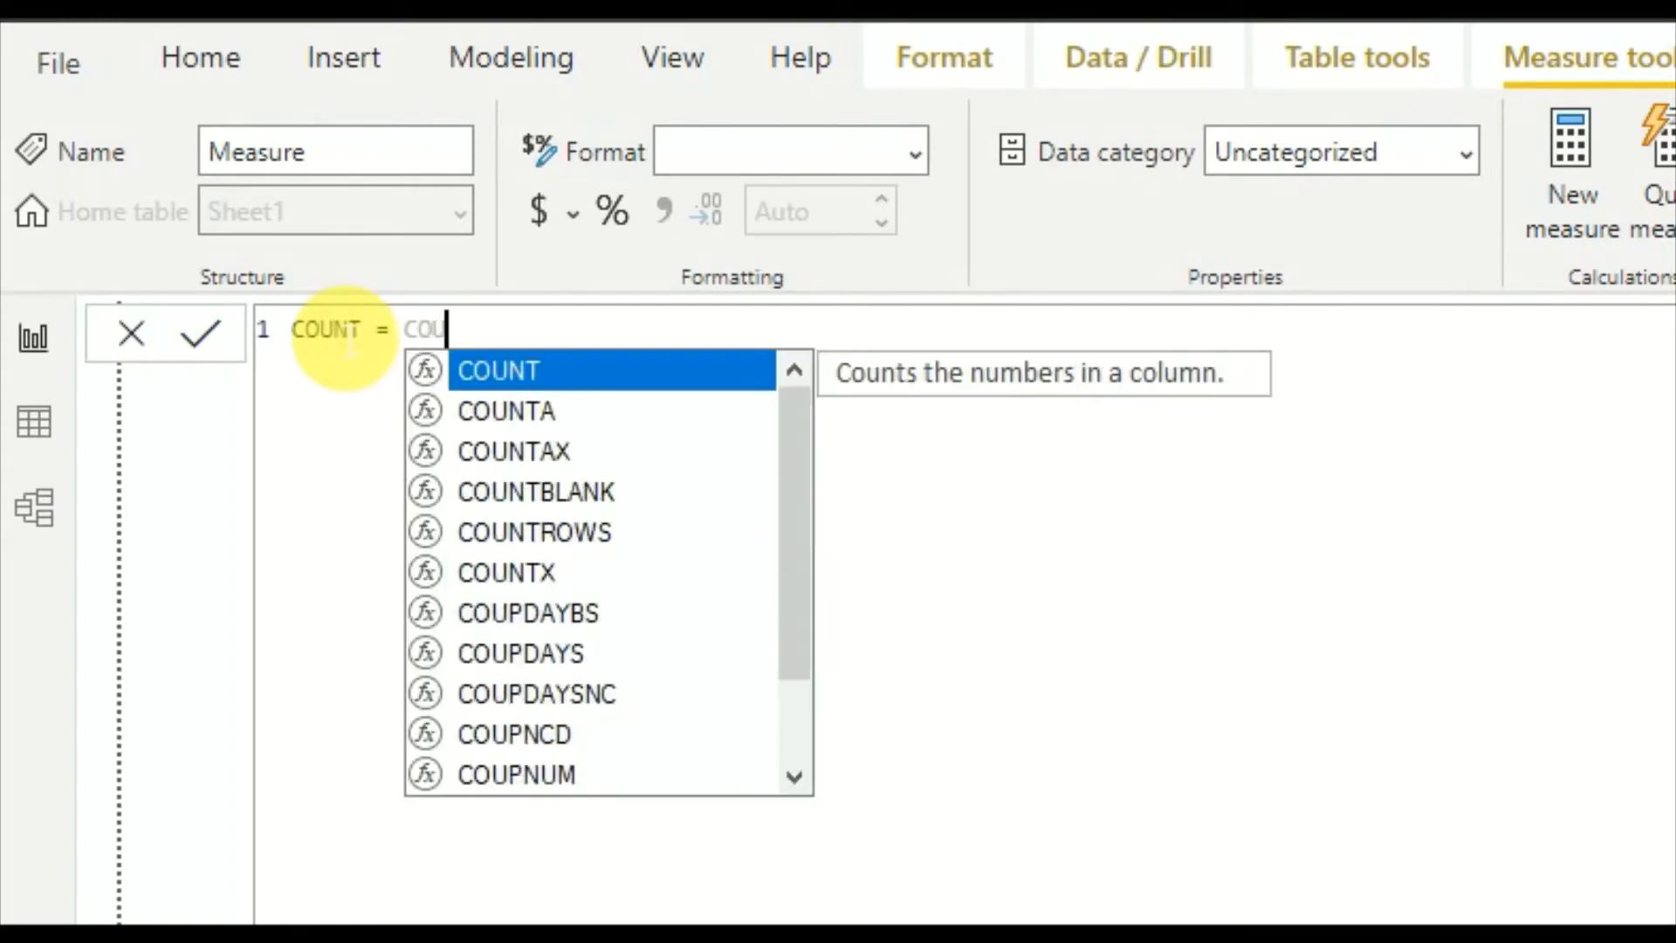
{"action": "mouse_move", "coordinate": [962, 382]}
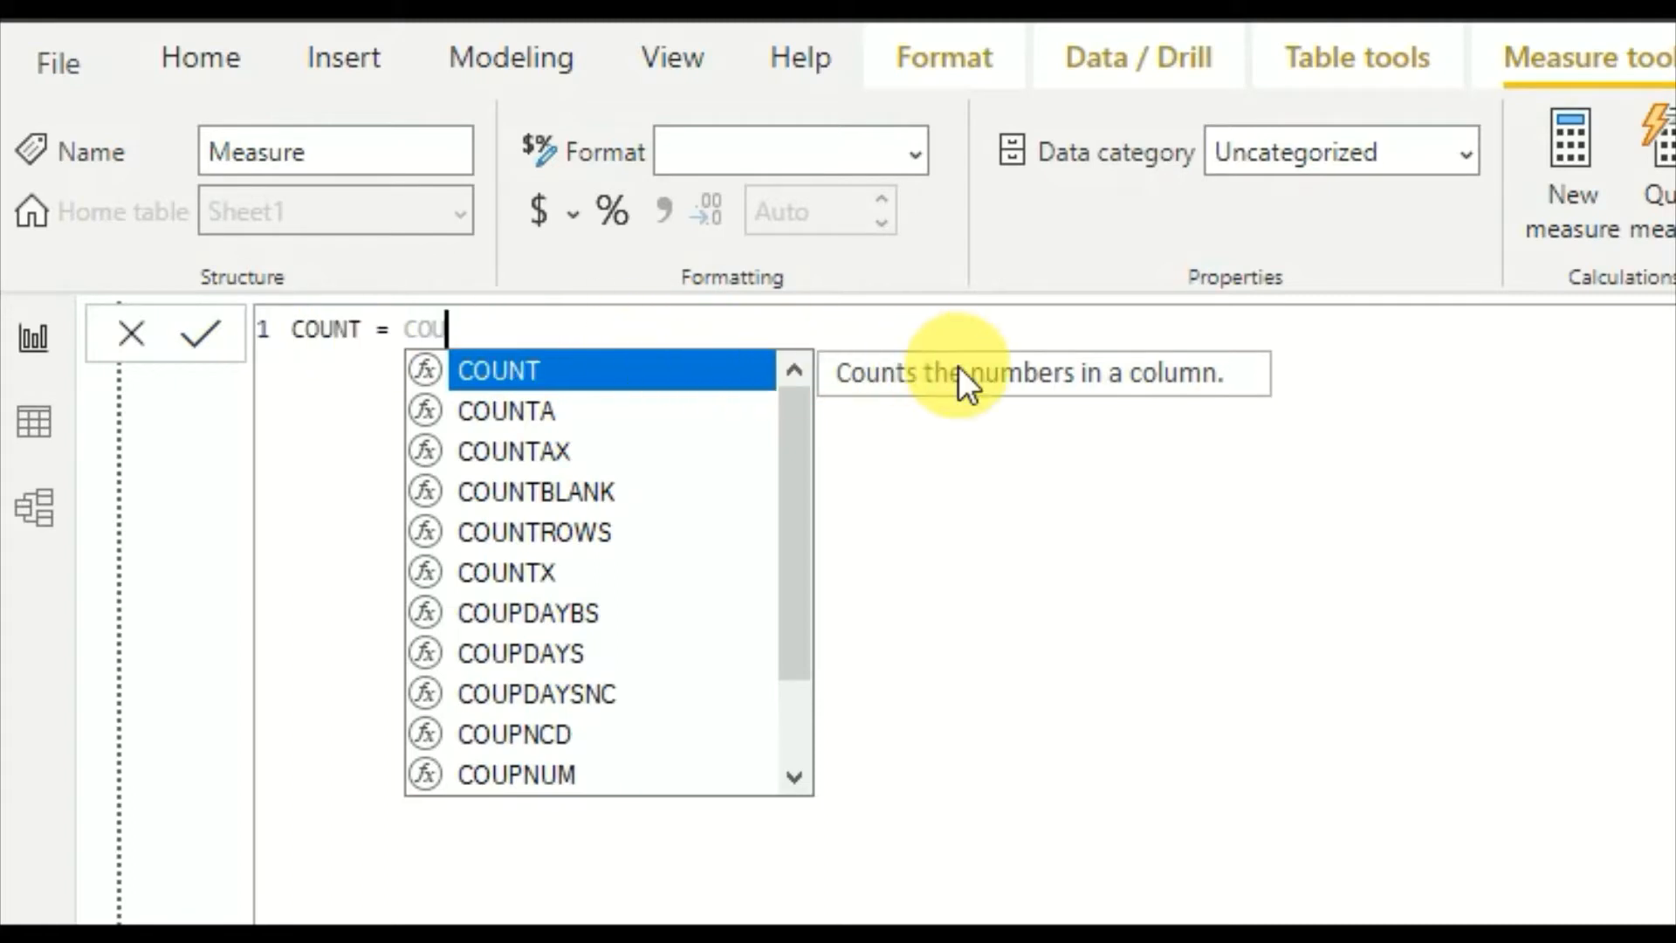
{"action": "mouse_move", "coordinate": [1143, 395]}
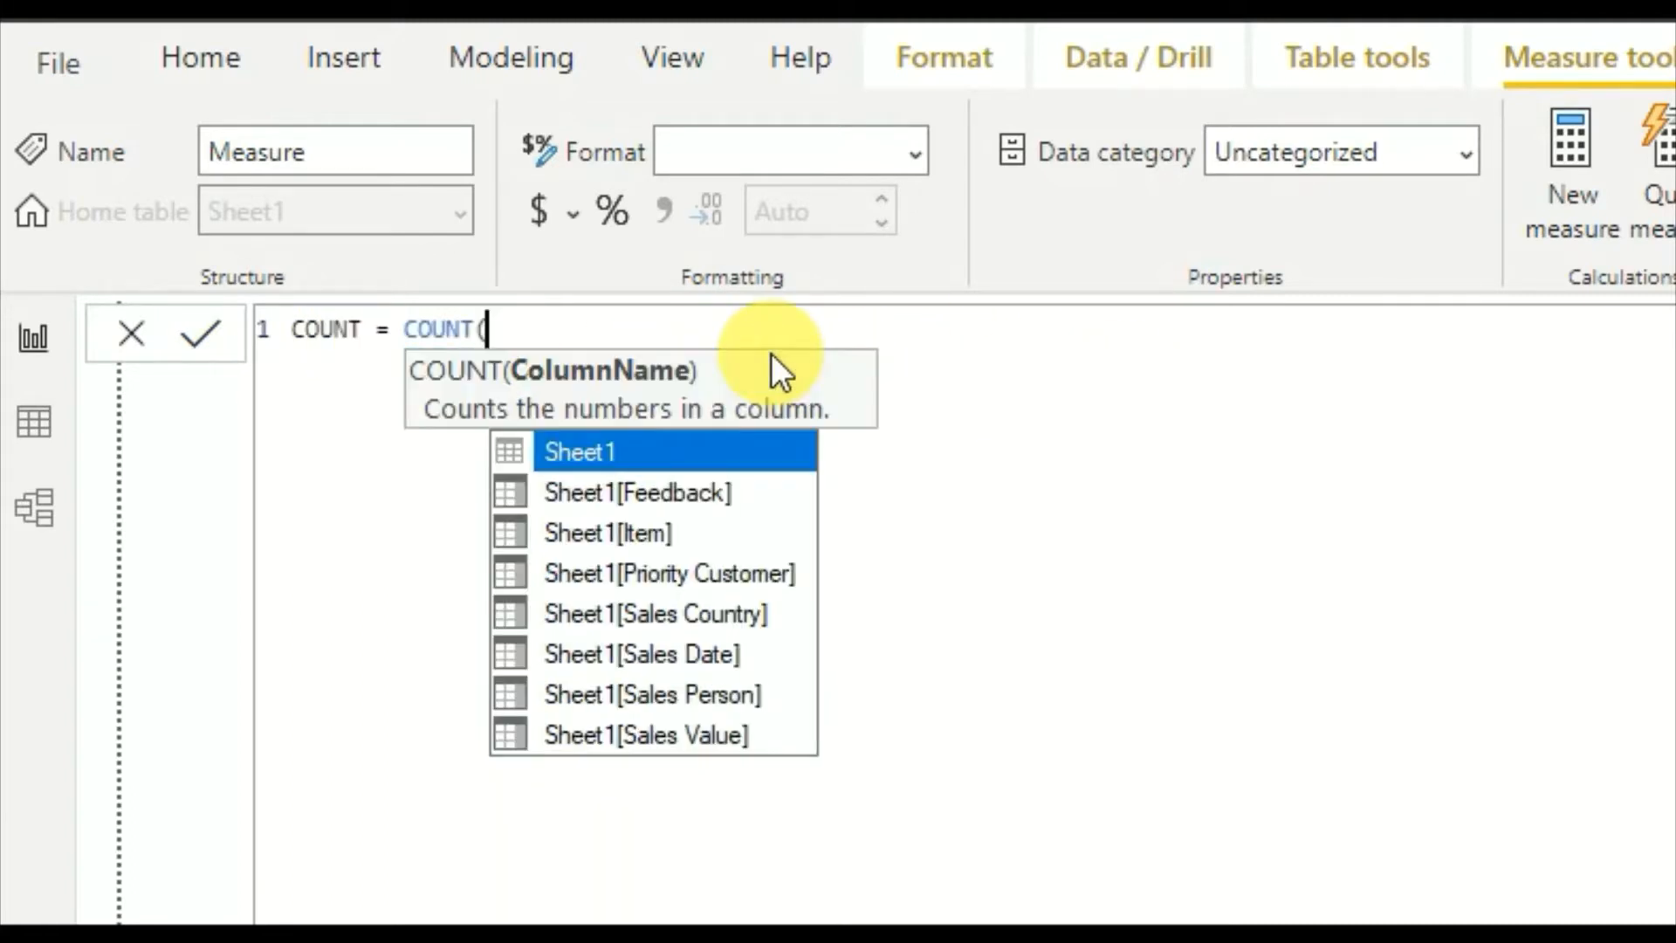
{"action": "type", "text": "SHee"}
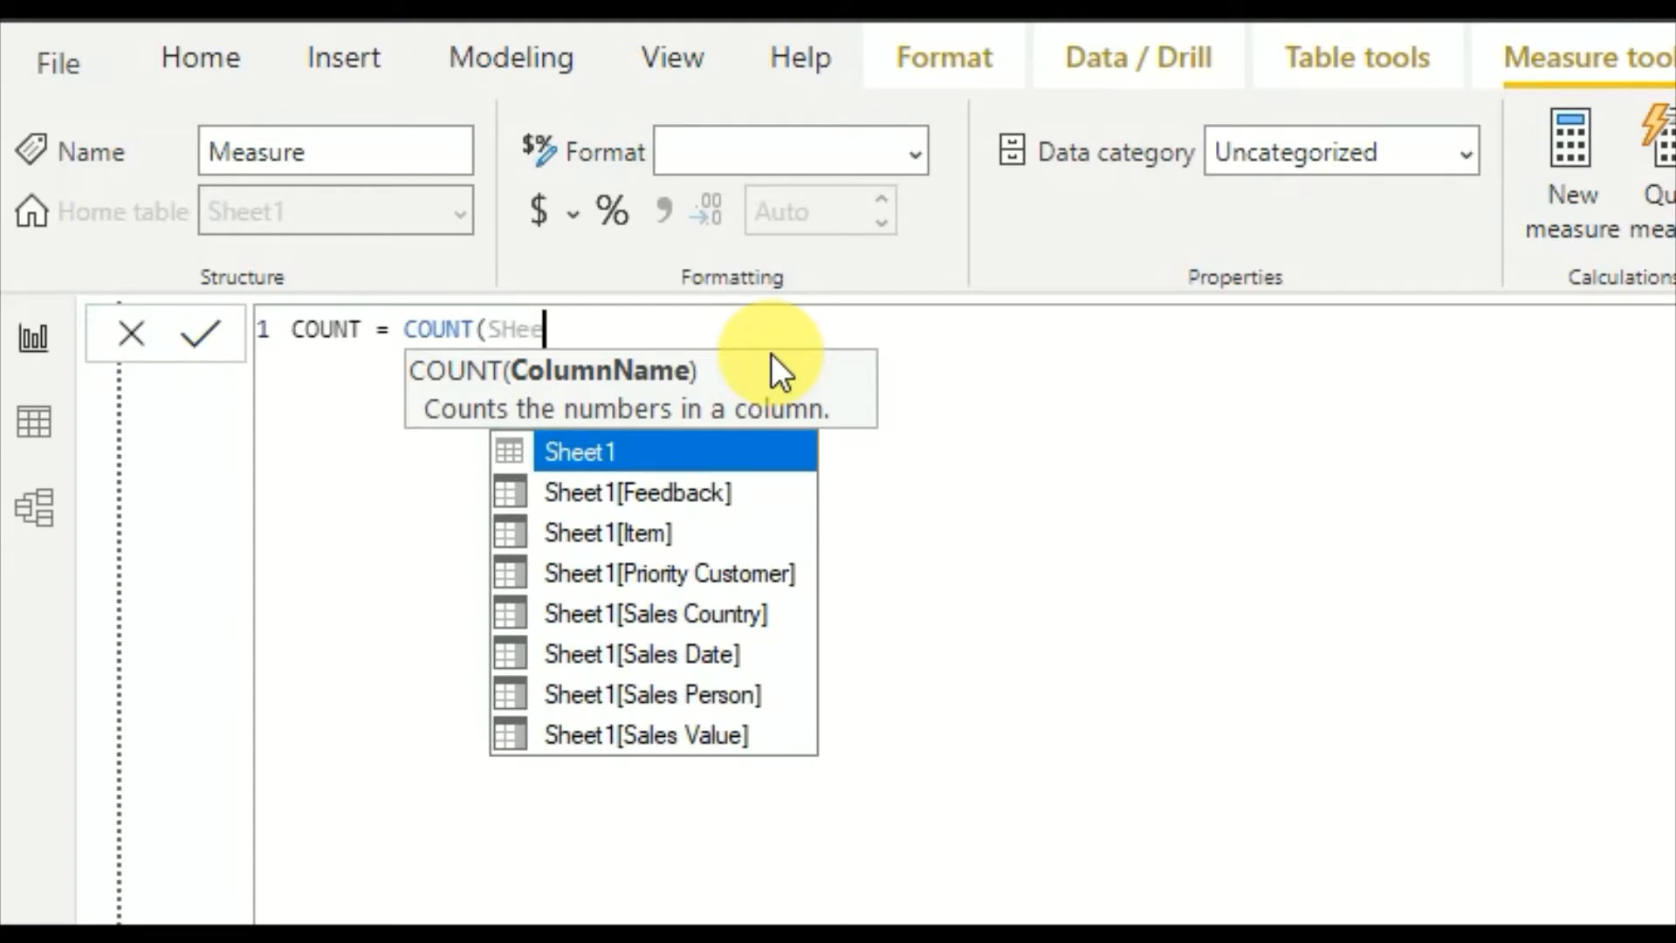
{"action": "left_click", "coordinate": [635, 491]}
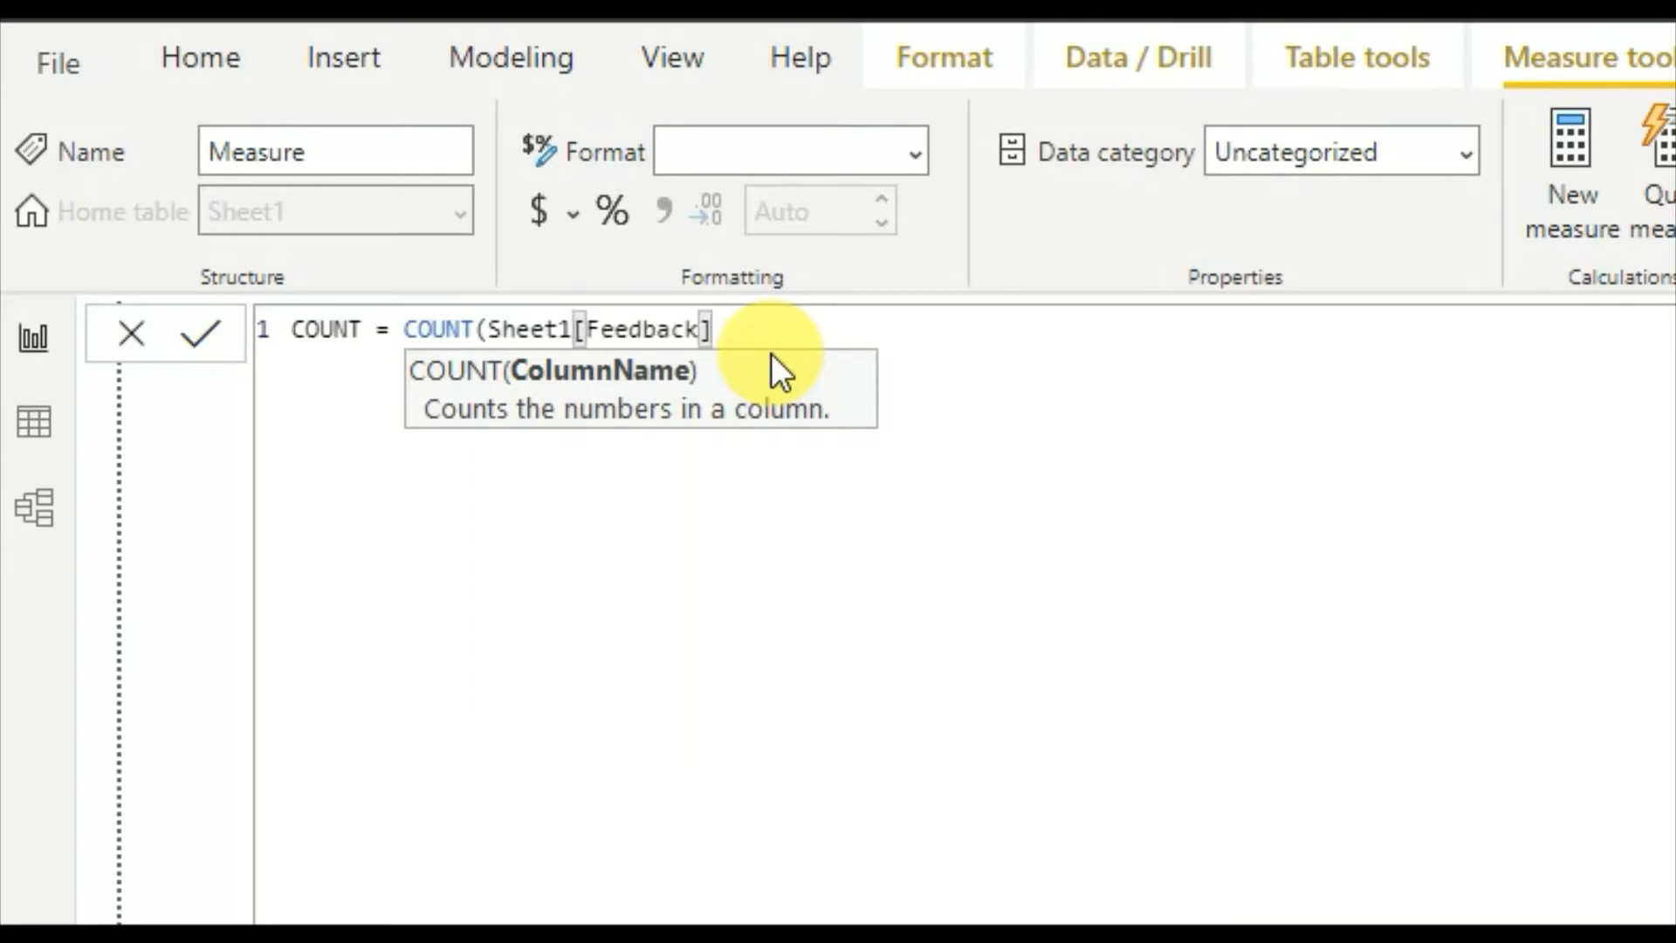
{"action": "type", "text": ")"}
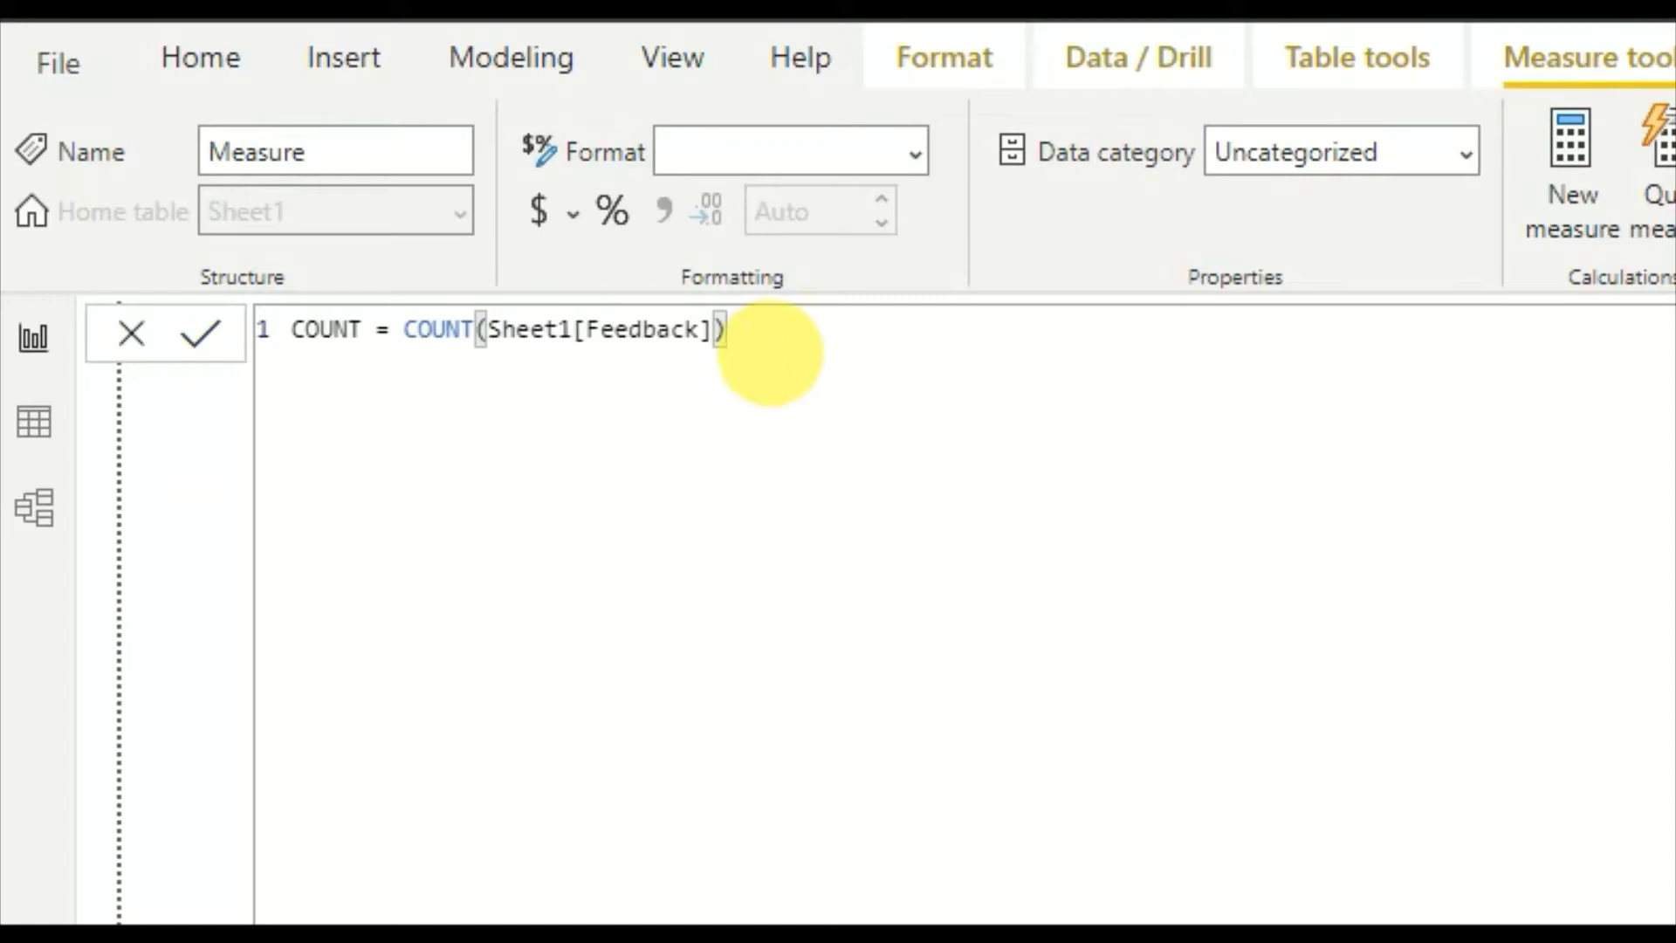
{"action": "left_click", "coordinate": [198, 333]}
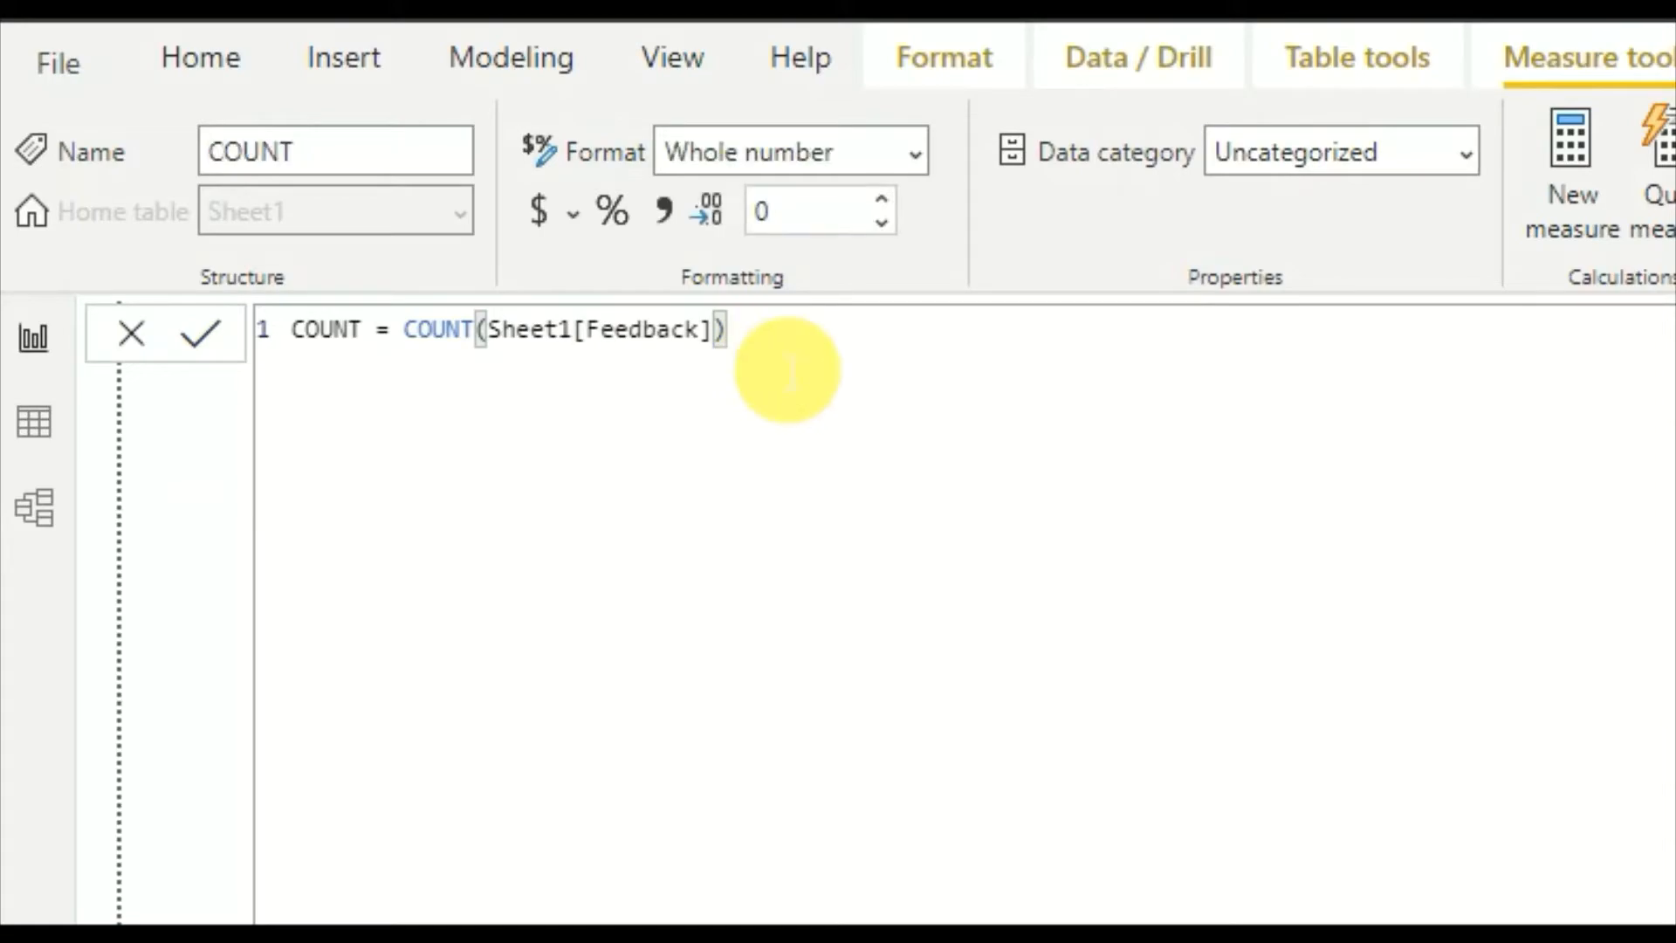
{"action": "left_click", "coordinate": [199, 333]}
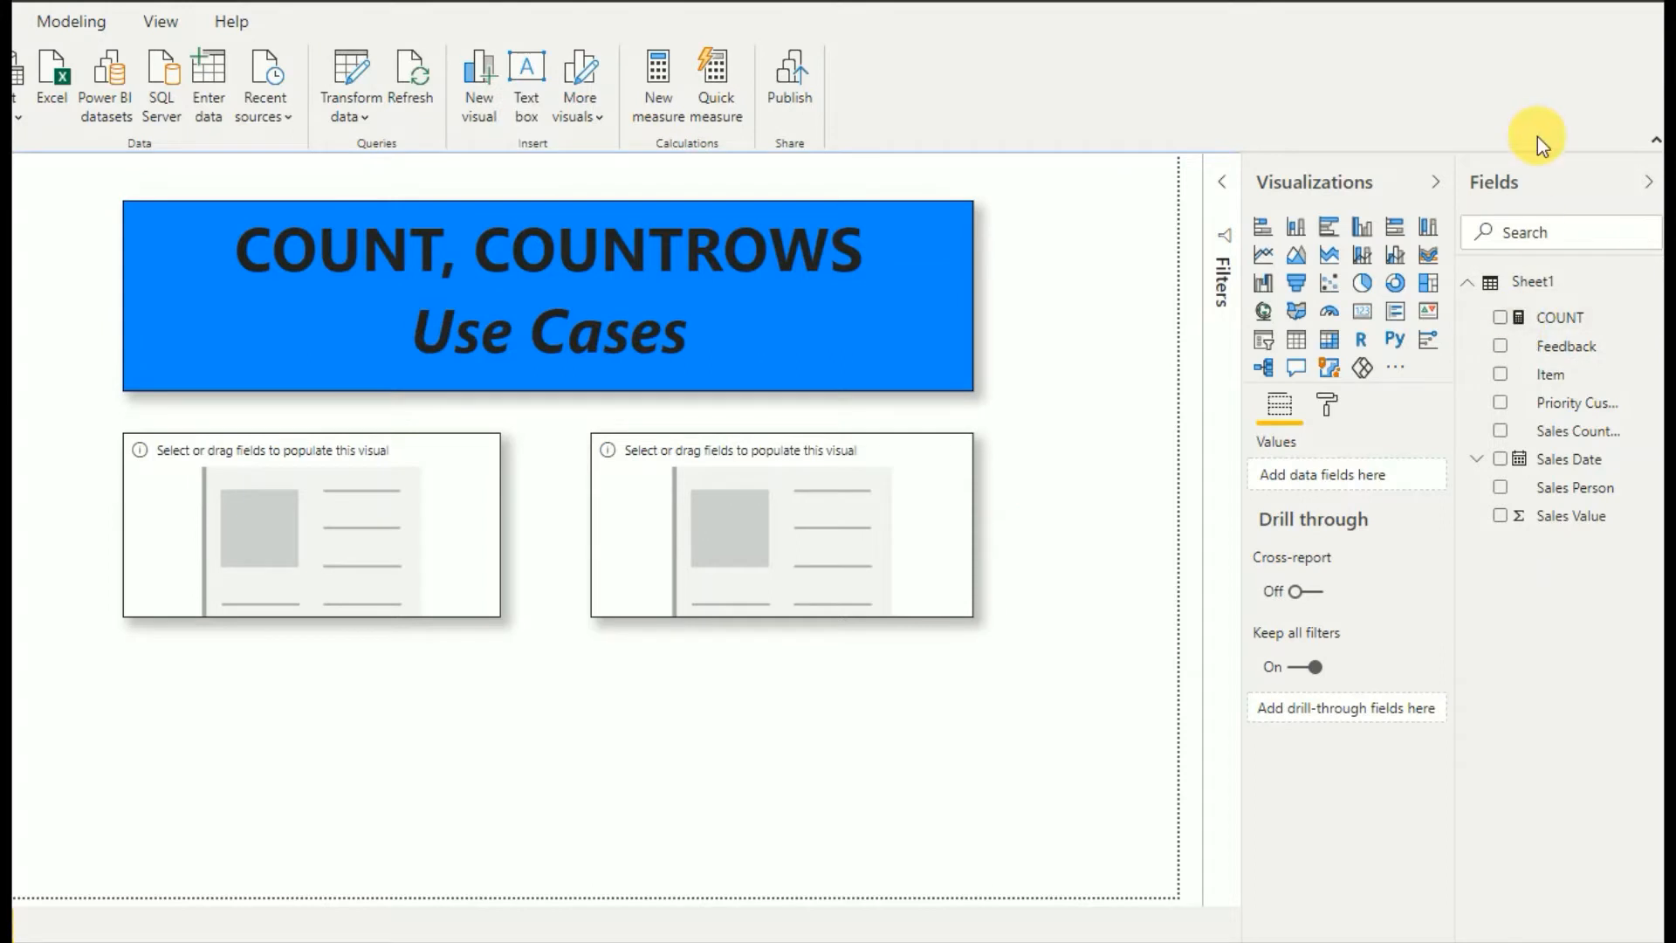
{"action": "mouse_move", "coordinate": [481, 476]}
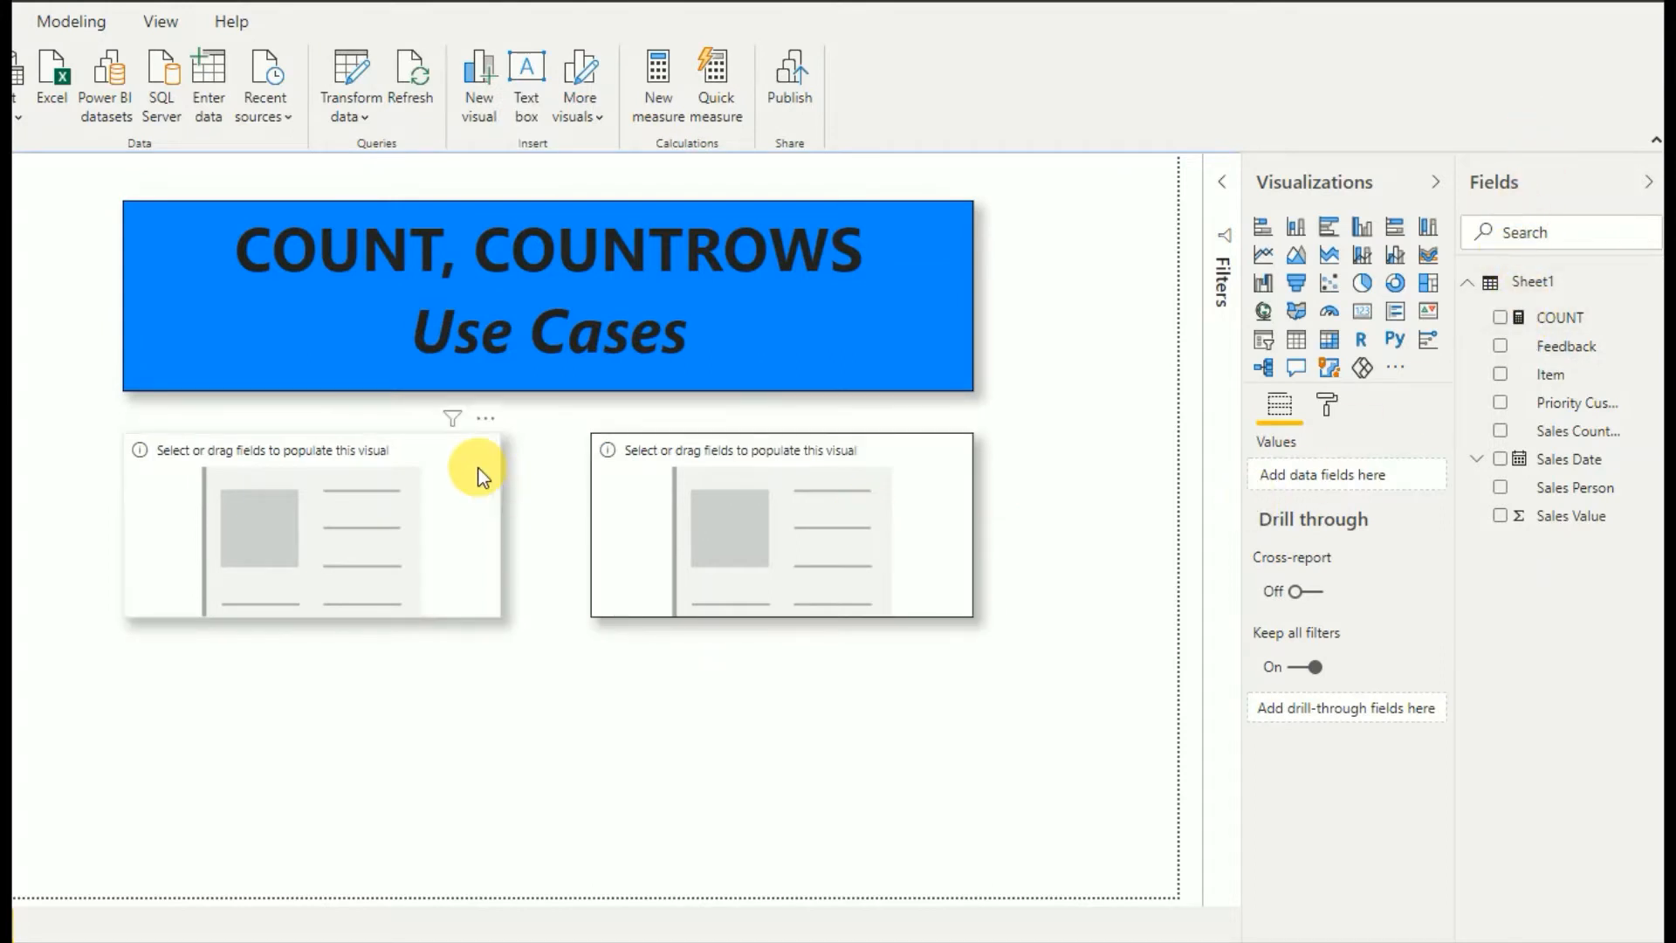
Step: Select the first empty card so it can show the COUNT measure (9)
{"action": "left_click", "coordinate": [310, 524]}
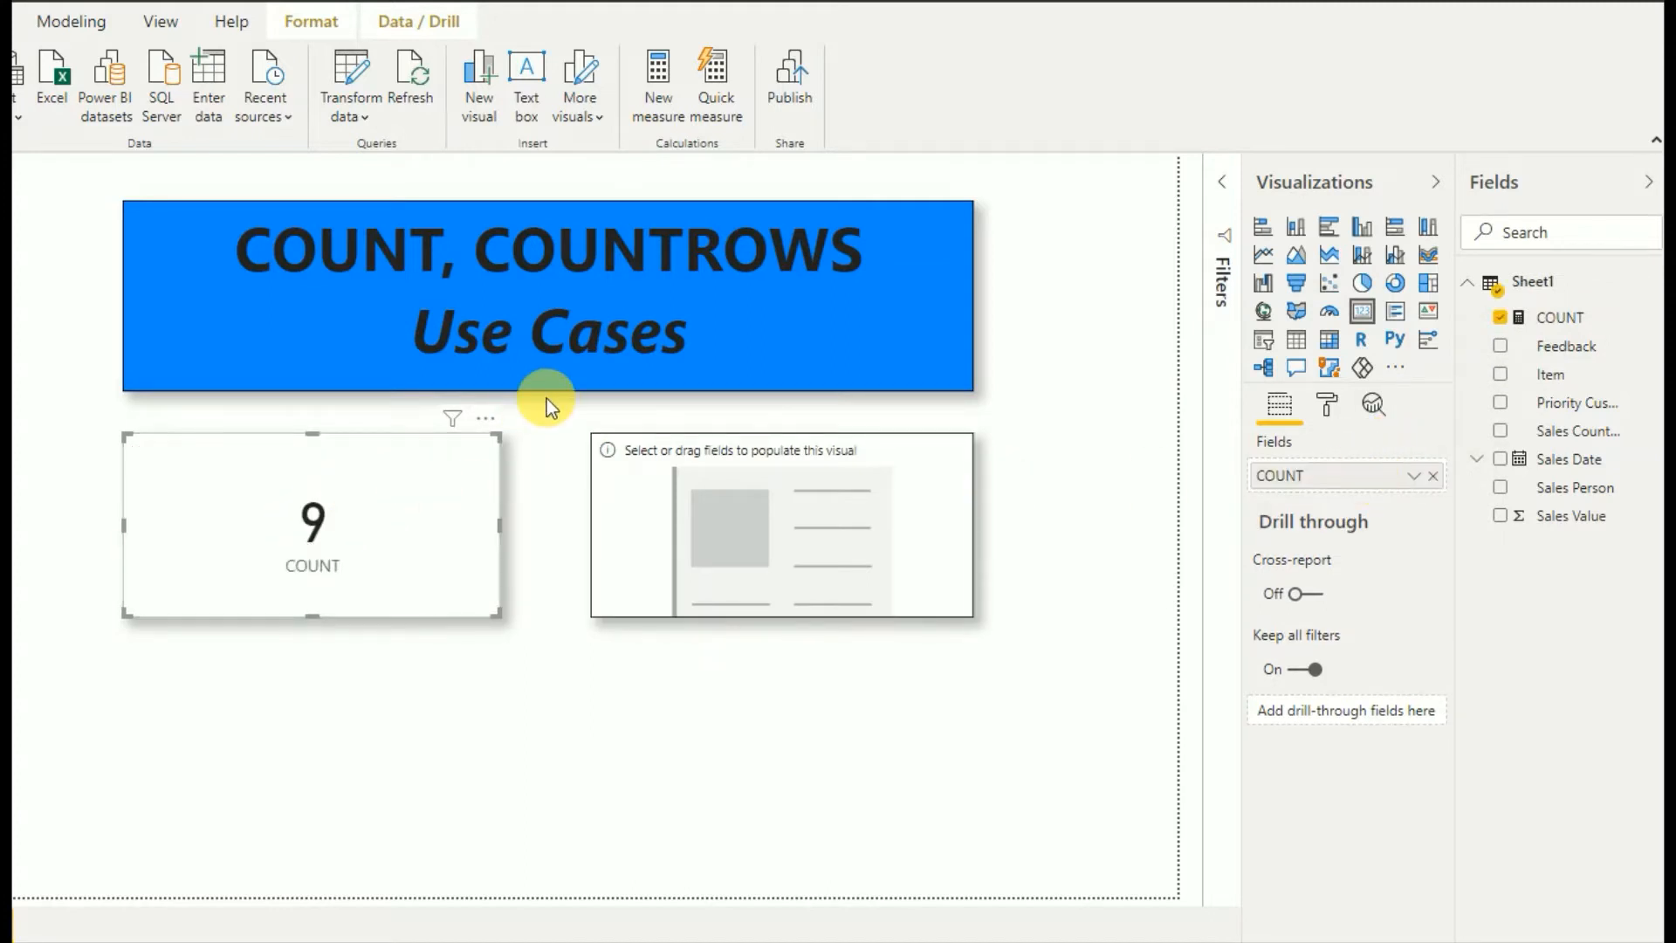
{"action": "mouse_move", "coordinate": [593, 442]}
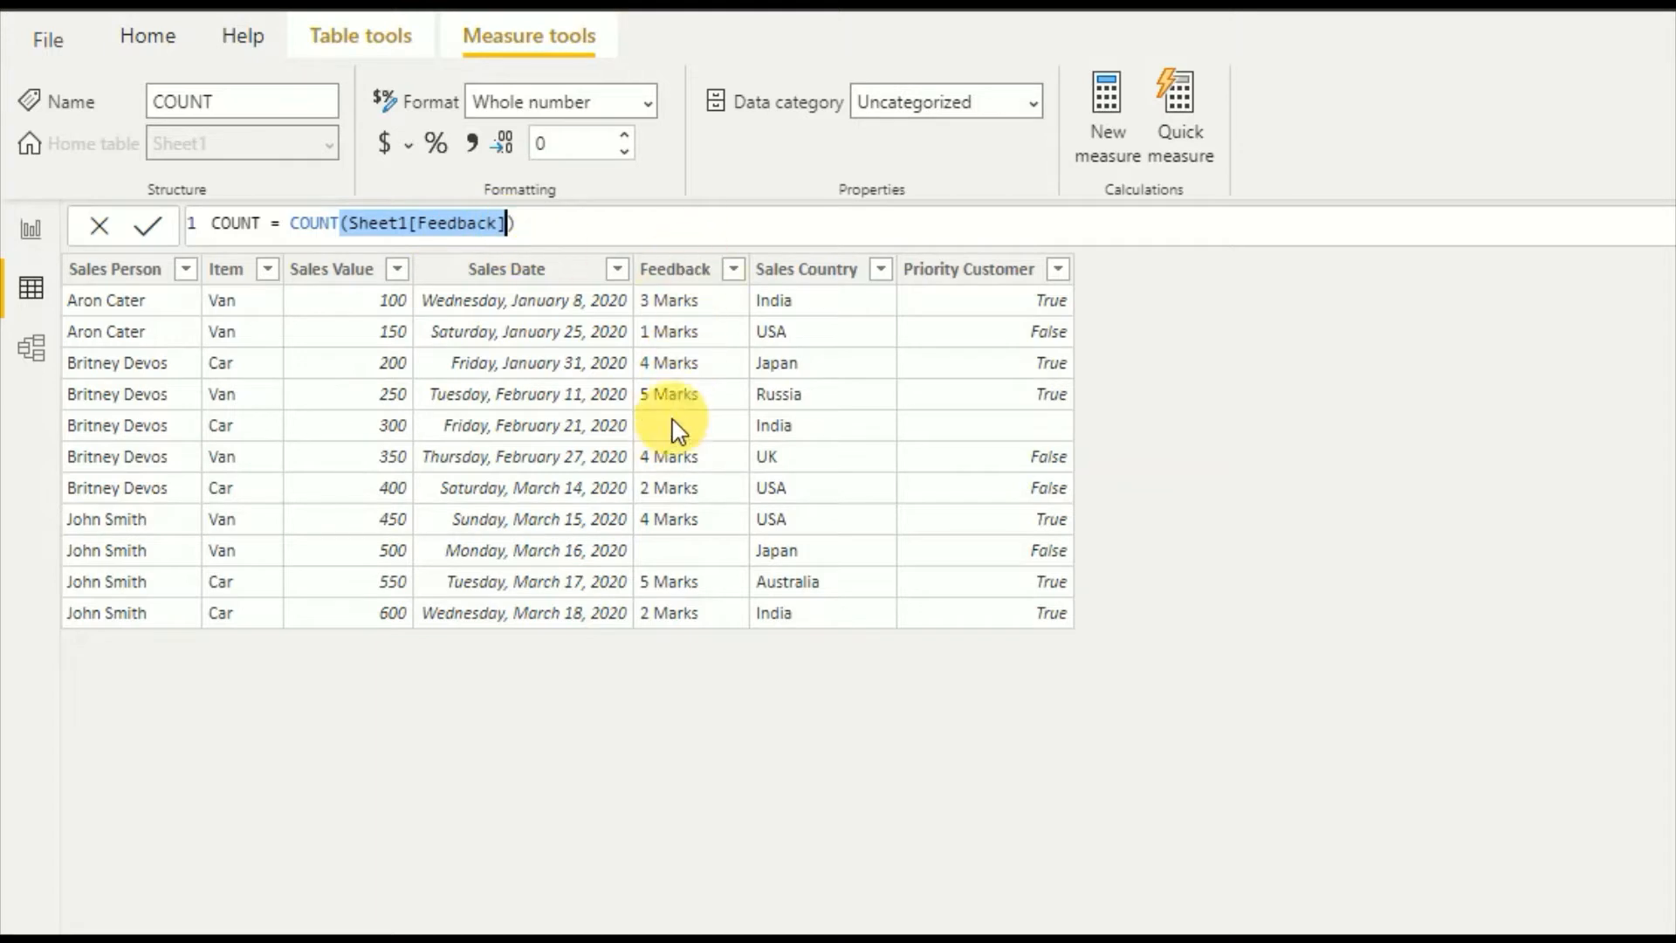
{"action": "mouse_move", "coordinate": [662, 337]}
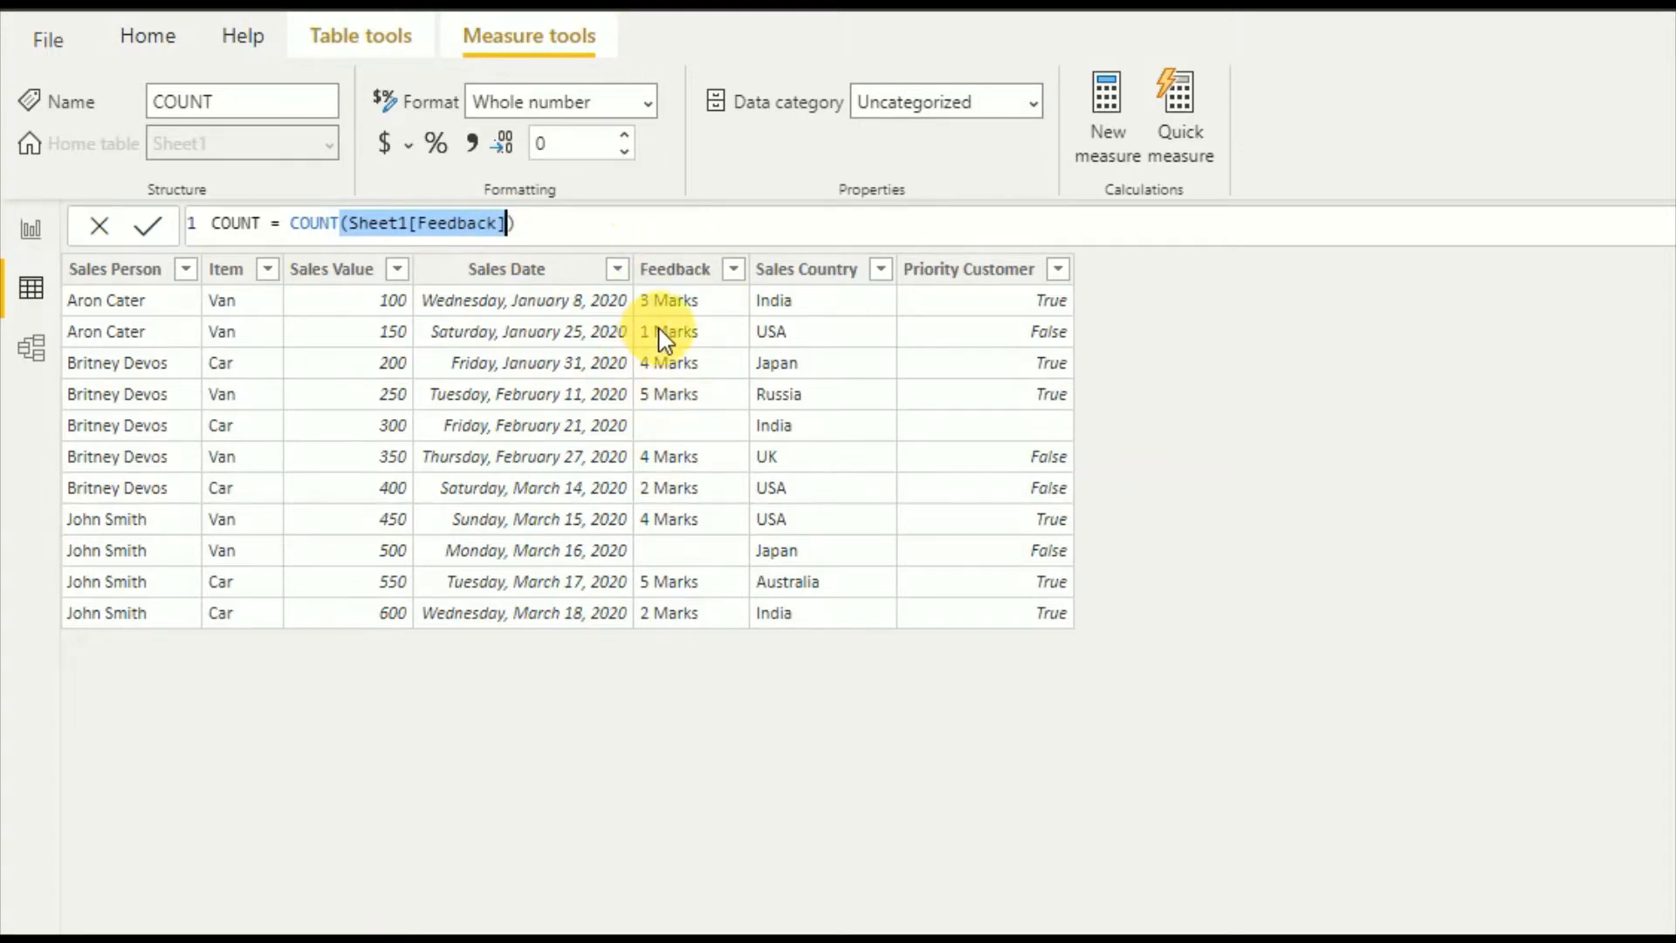
{"action": "mouse_move", "coordinate": [705, 315]}
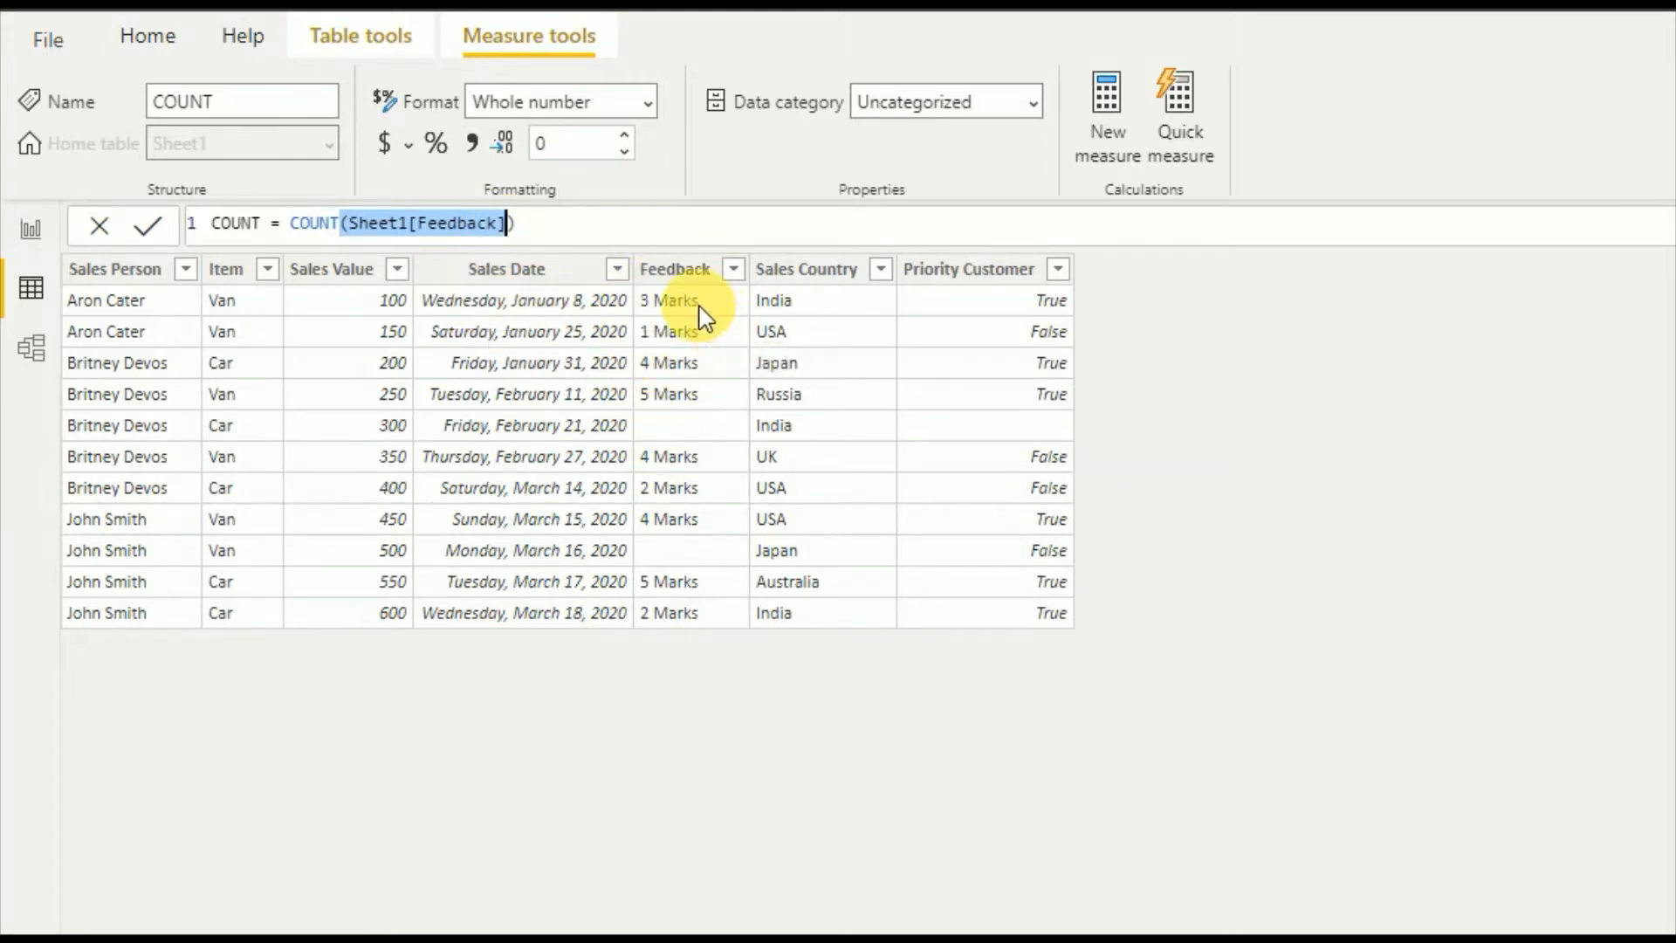
{"action": "mouse_move", "coordinate": [694, 321]}
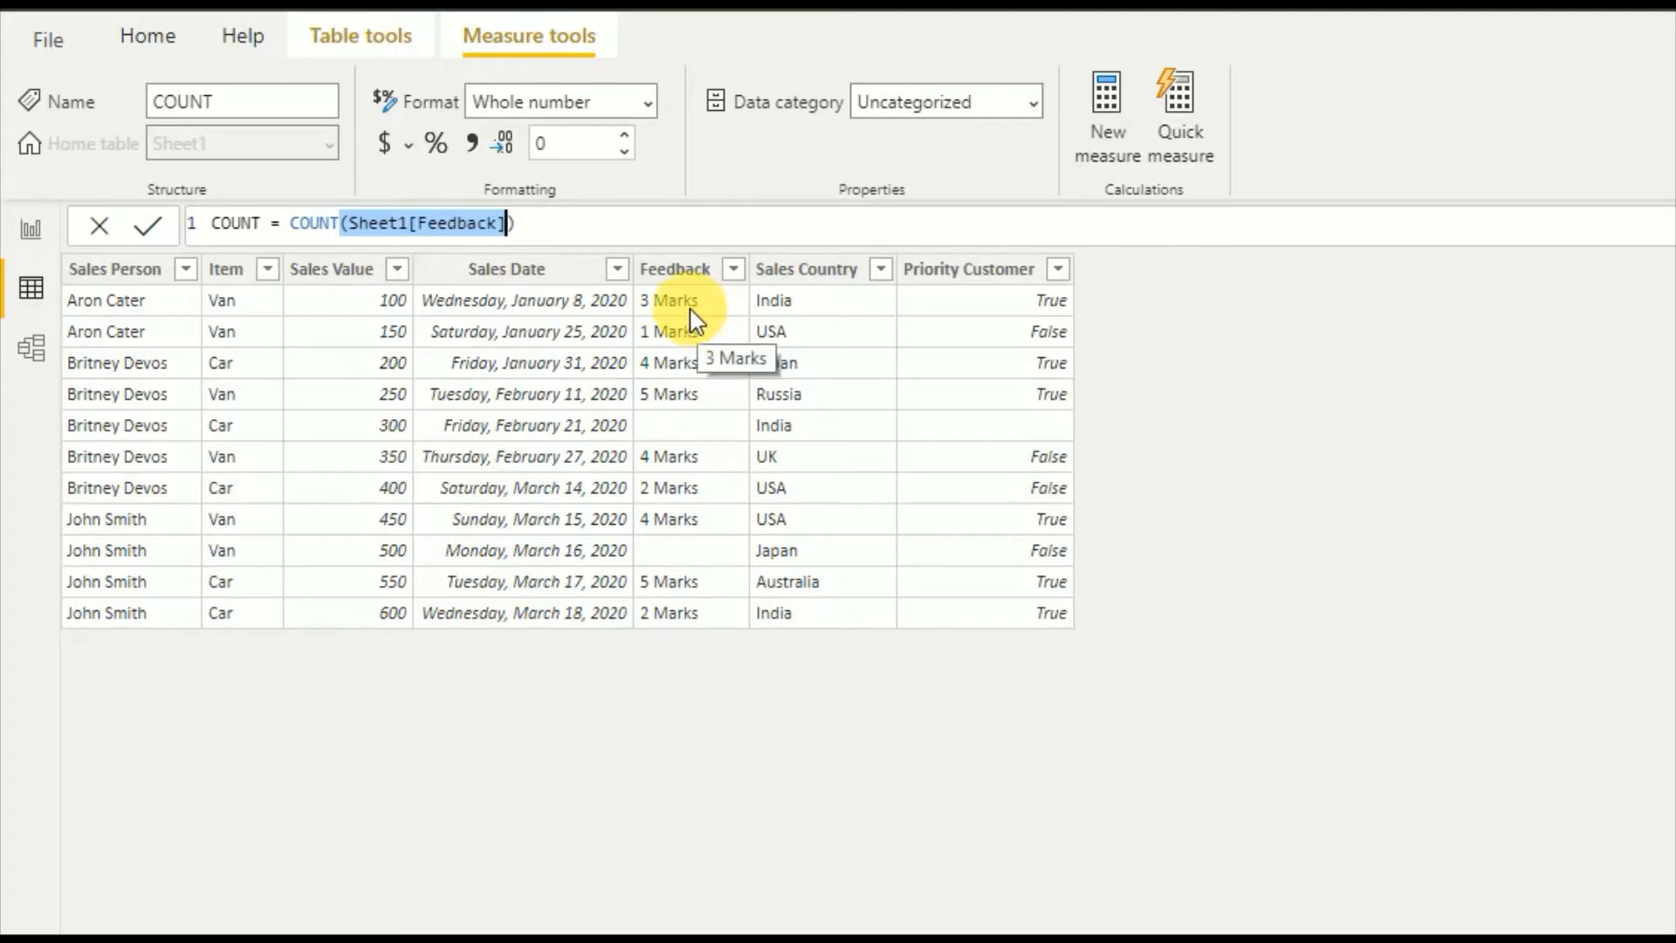
{"action": "mouse_move", "coordinate": [692, 462]}
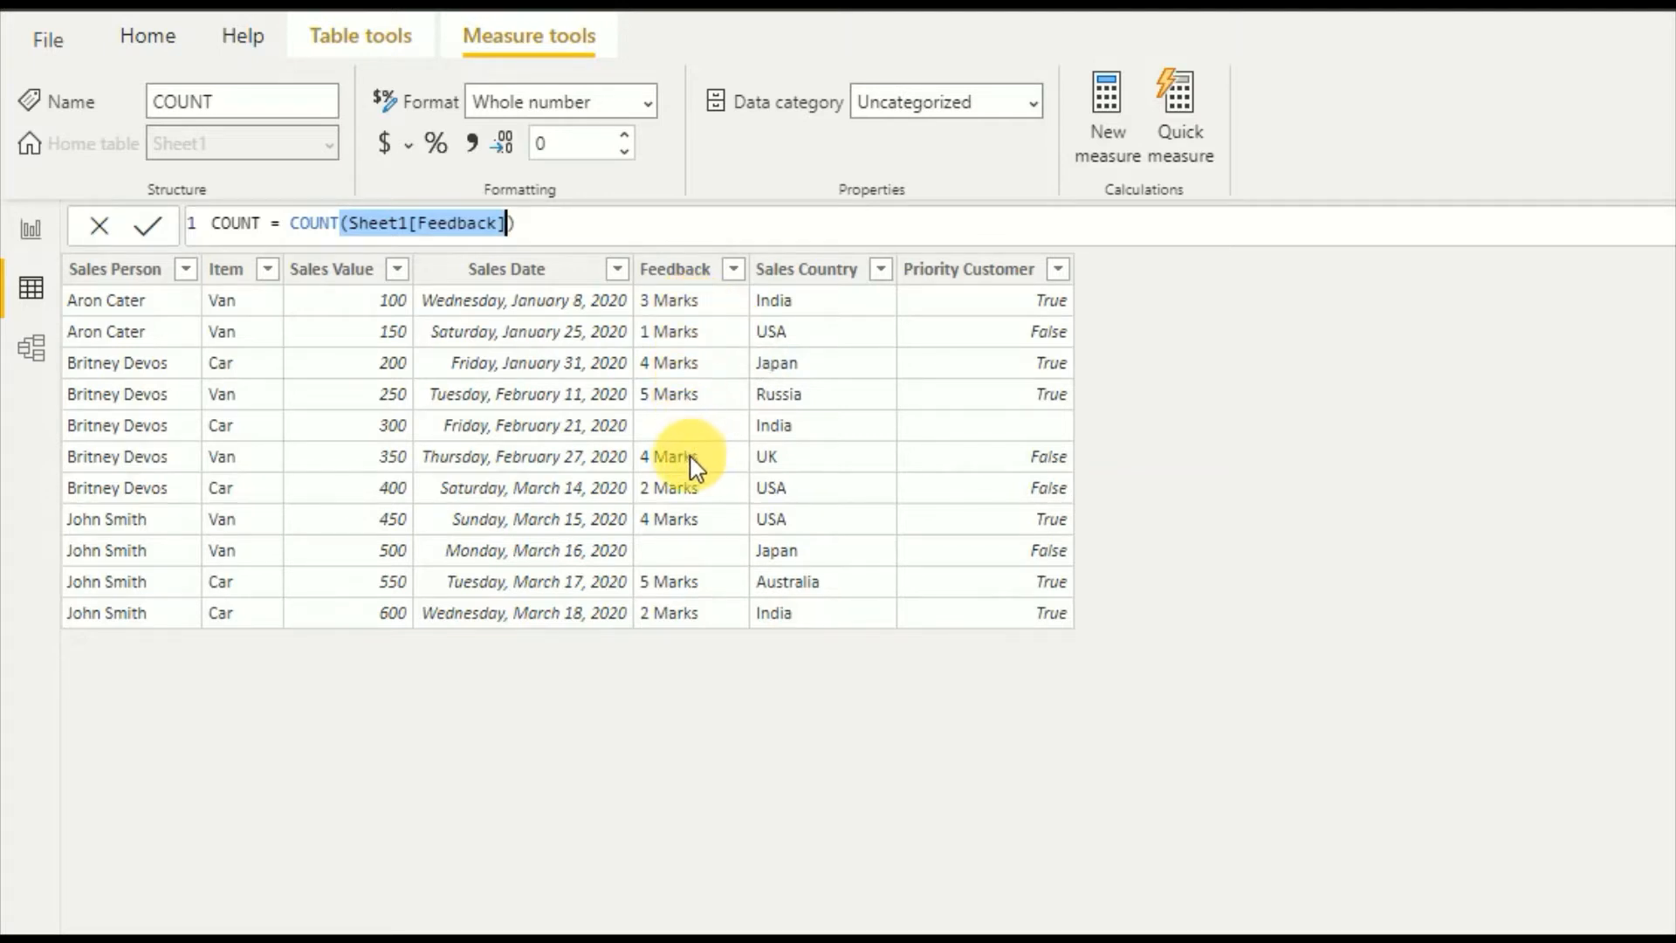
{"action": "mouse_move", "coordinate": [716, 361]}
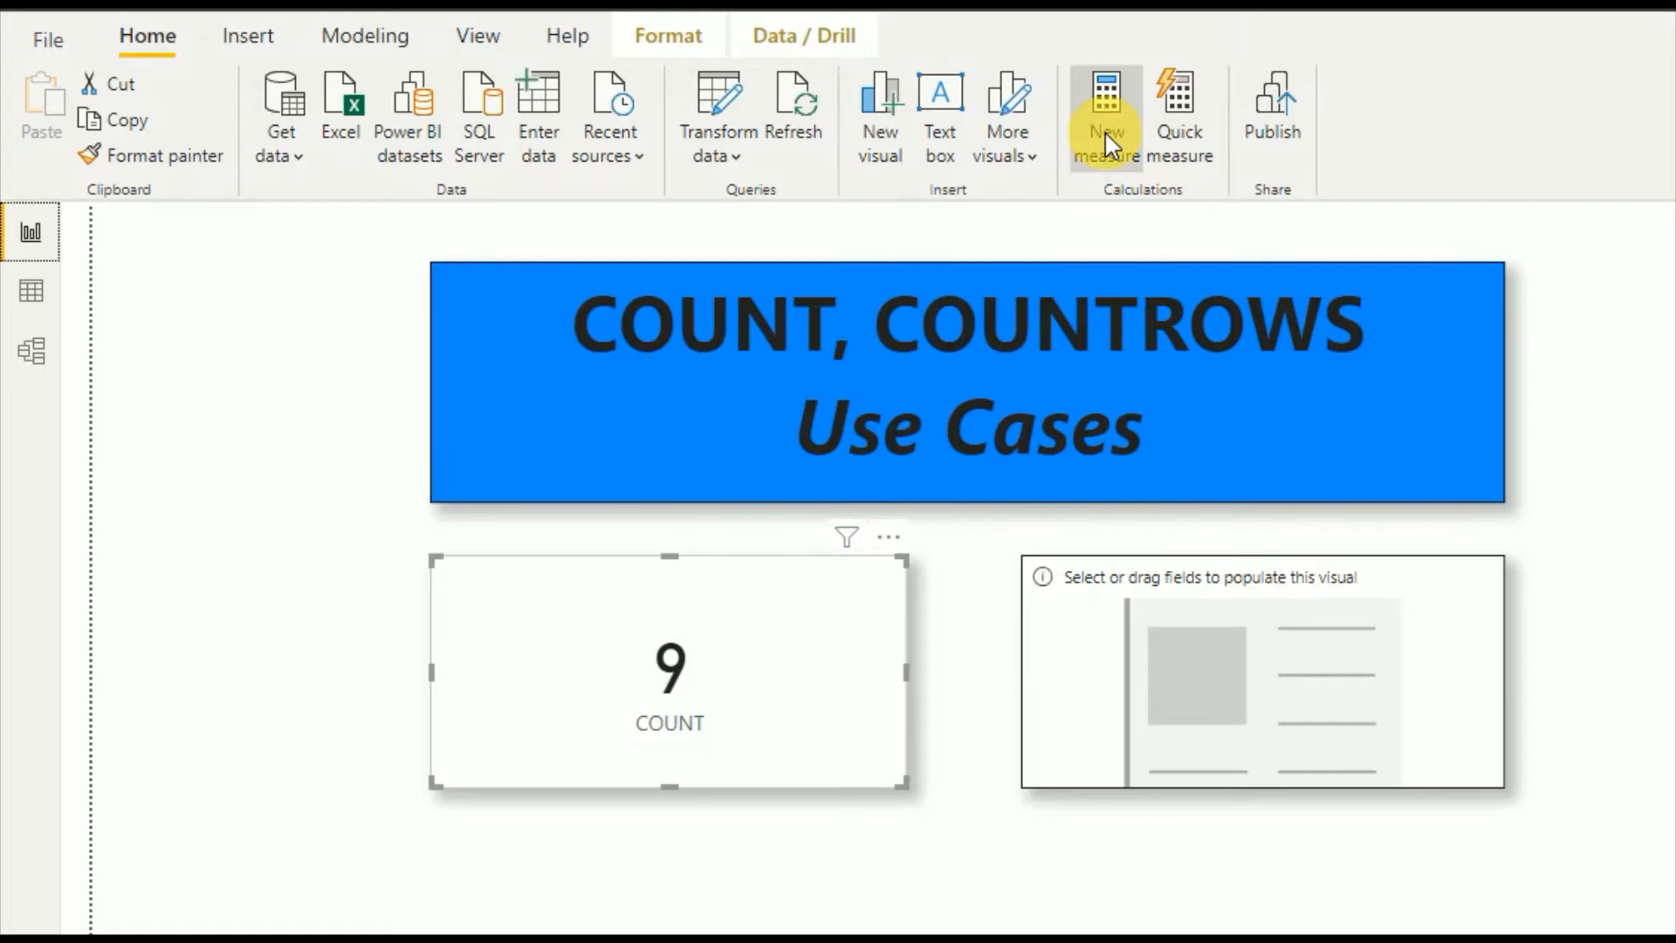
Step: Define the measure COUNTROWS = COUNTROWS(Sheet1) and commit it
{"action": "left_click", "coordinate": [1105, 113]}
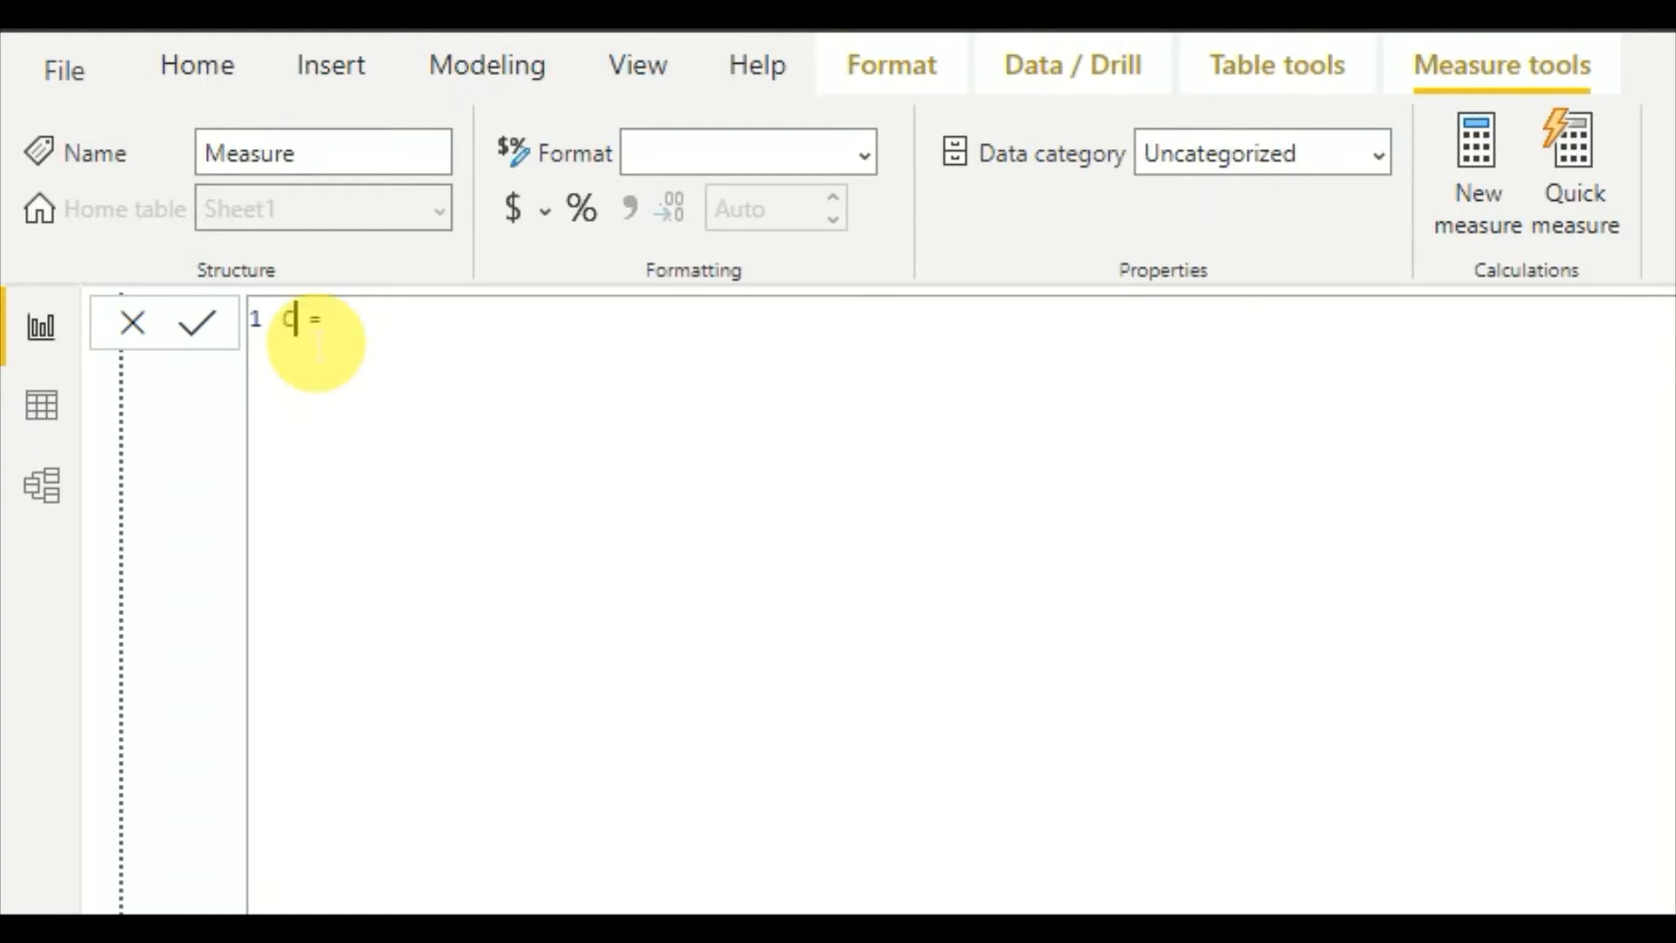
{"action": "type", "text": "OUNT"}
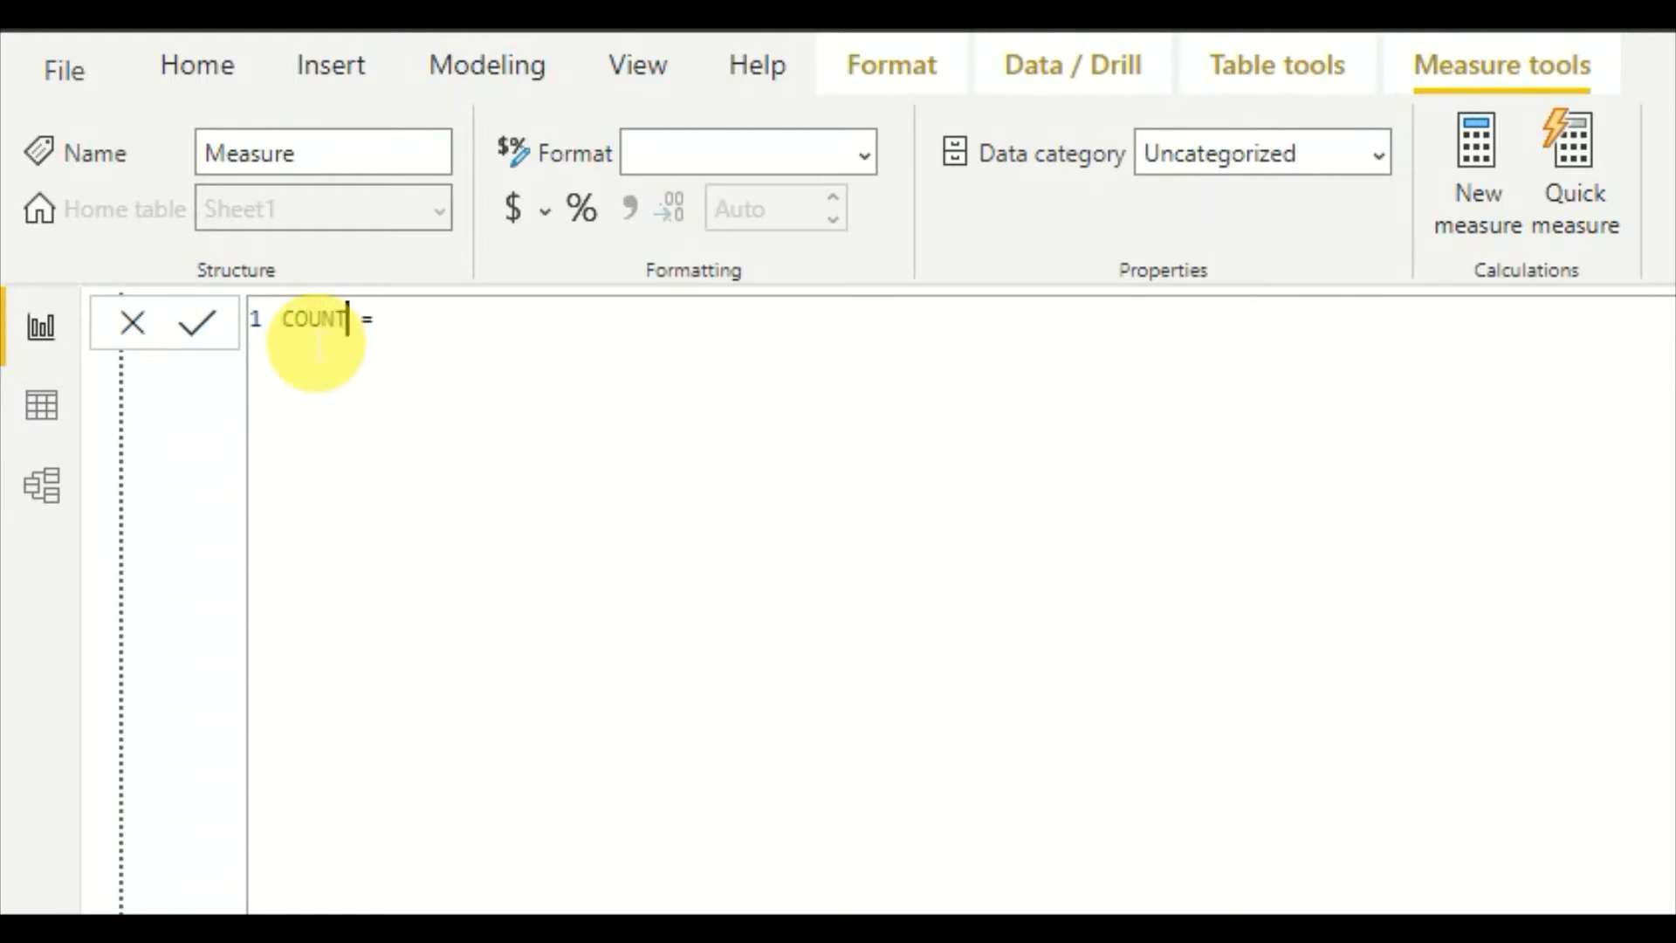
{"action": "type", "text": "ROWS"}
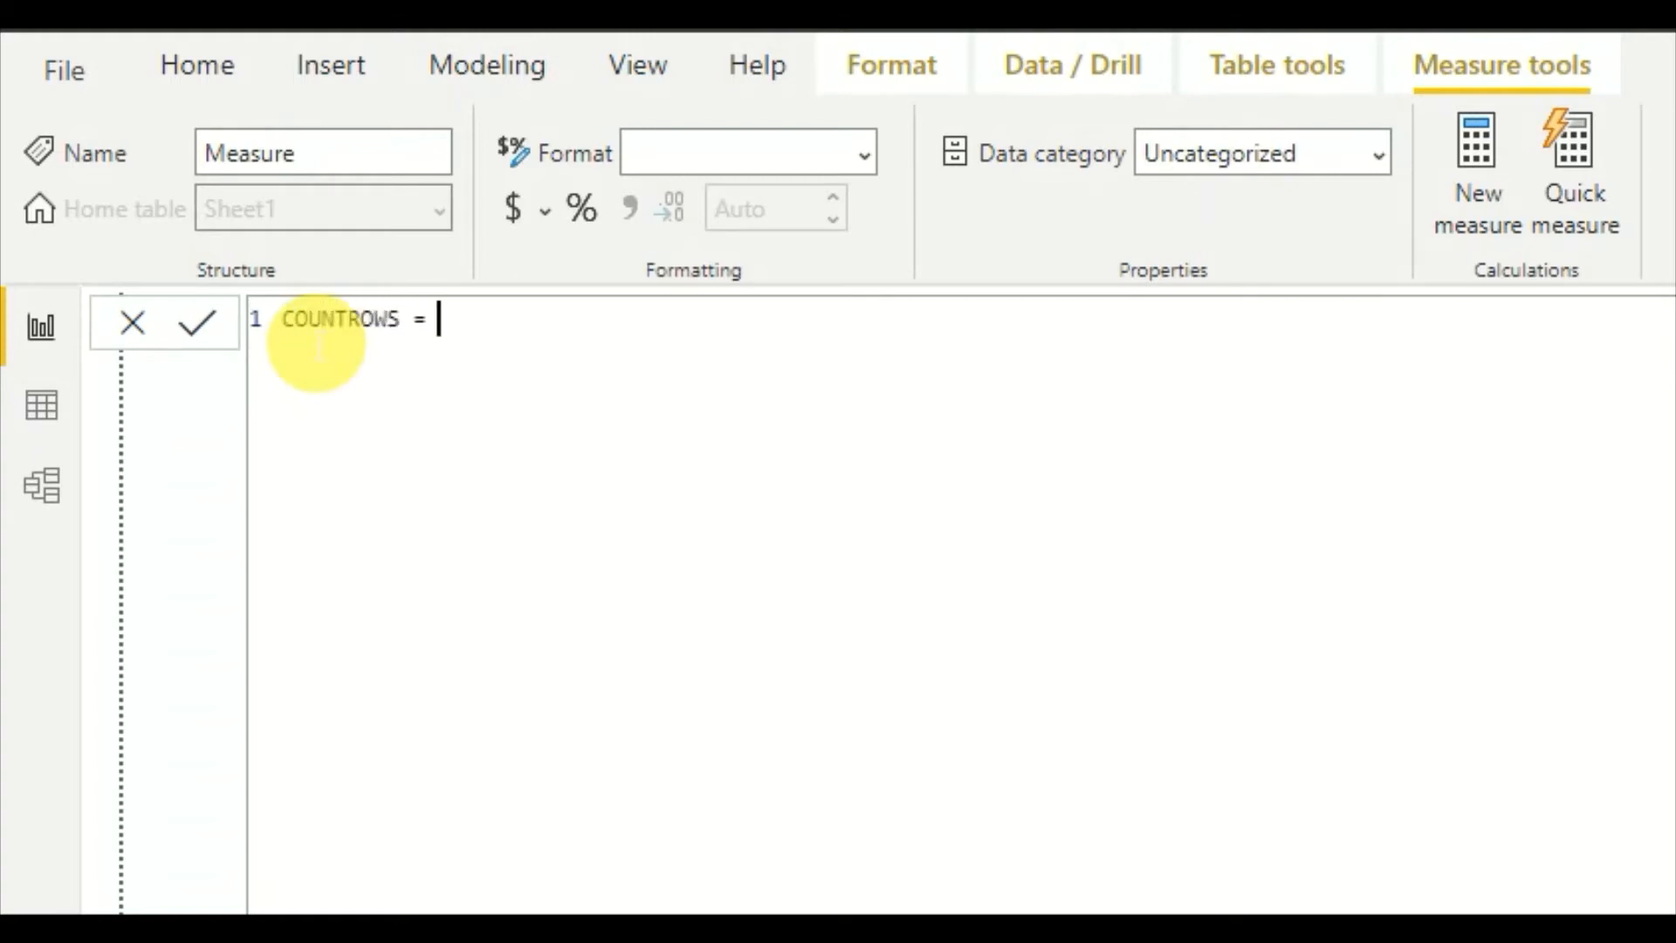
{"action": "type", "text": "COU"}
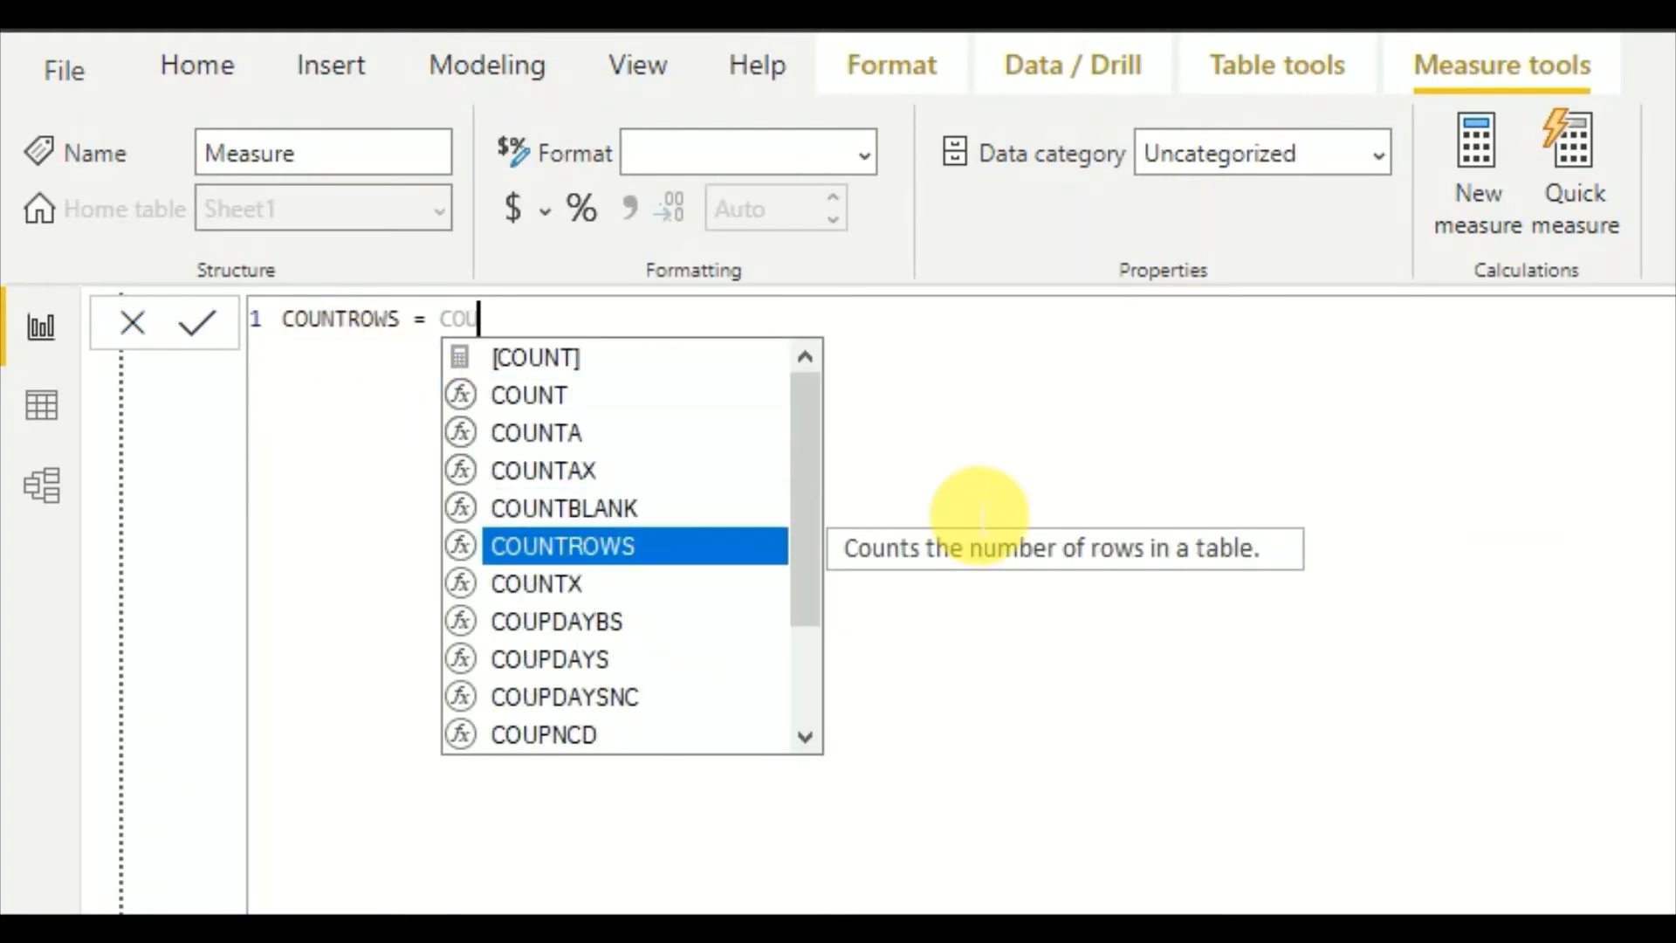
{"action": "mouse_move", "coordinate": [764, 406]}
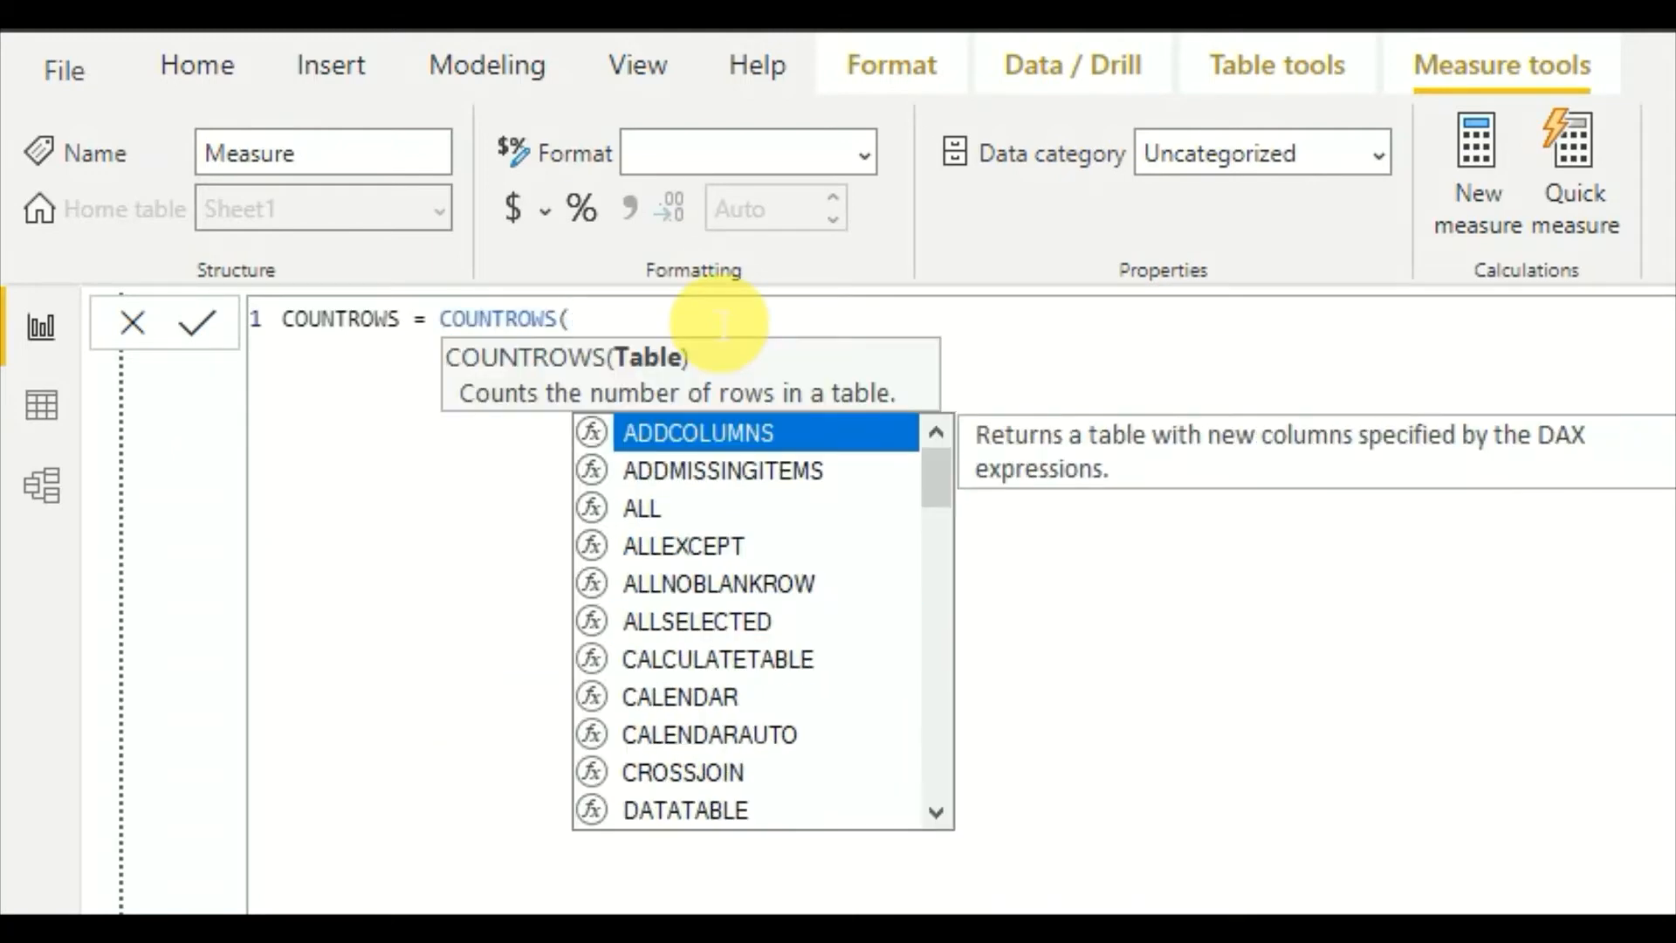
{"action": "mouse_move", "coordinate": [759, 368]}
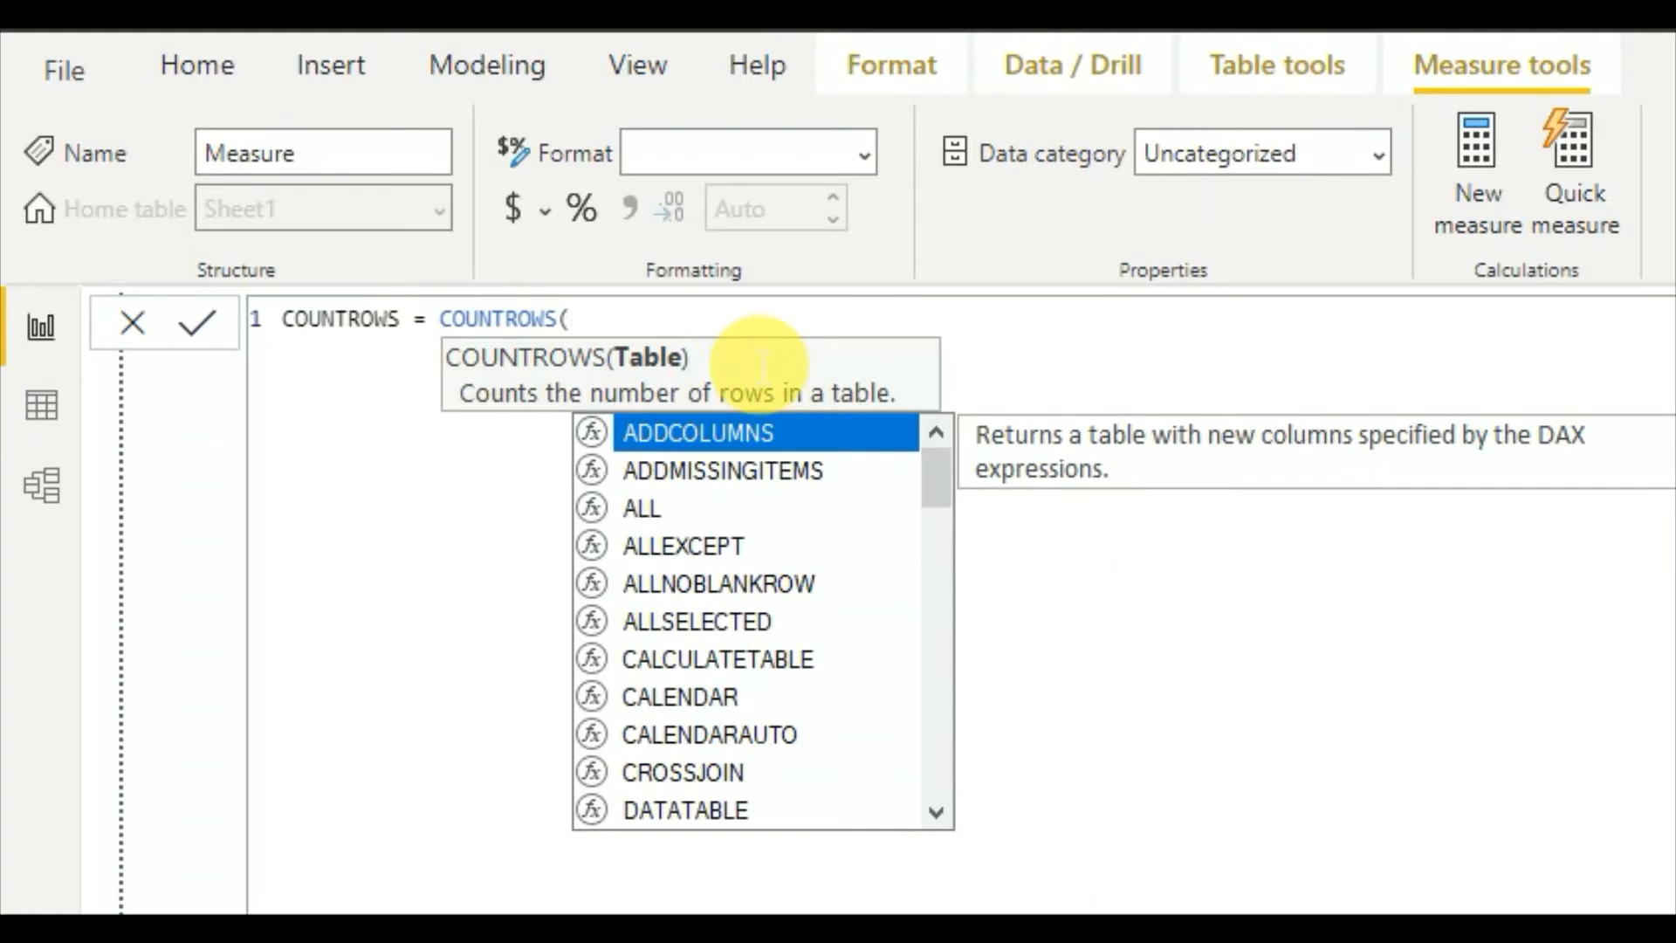
{"action": "type", "text": "Sheet1)"}
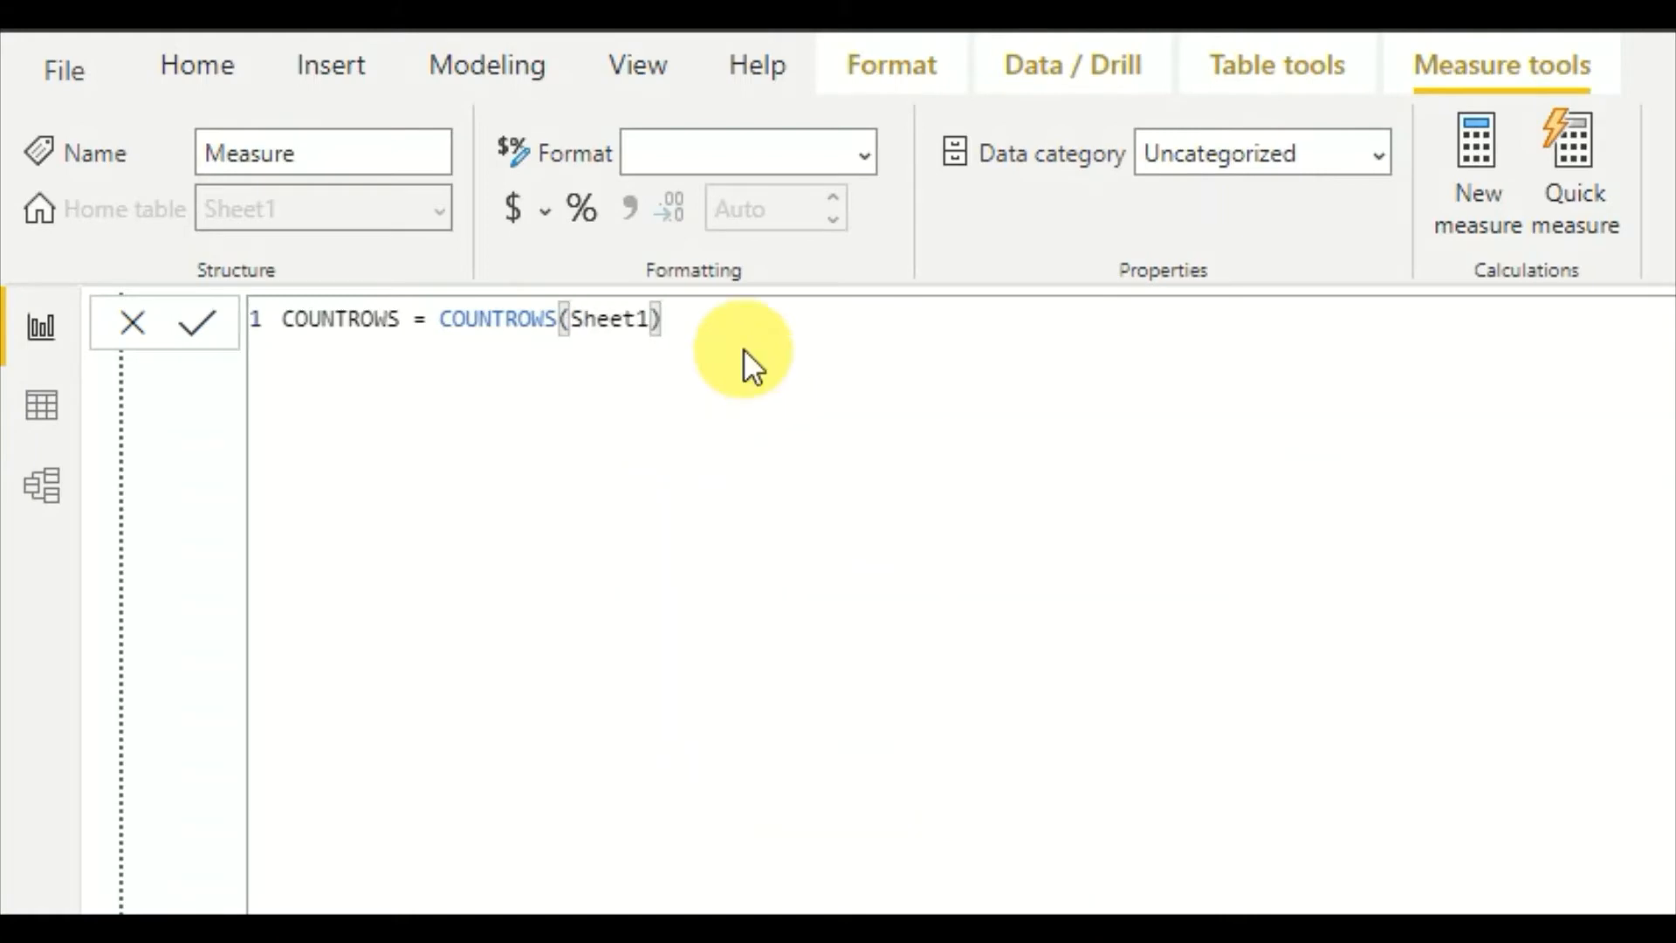
{"action": "left_click", "coordinate": [196, 323]}
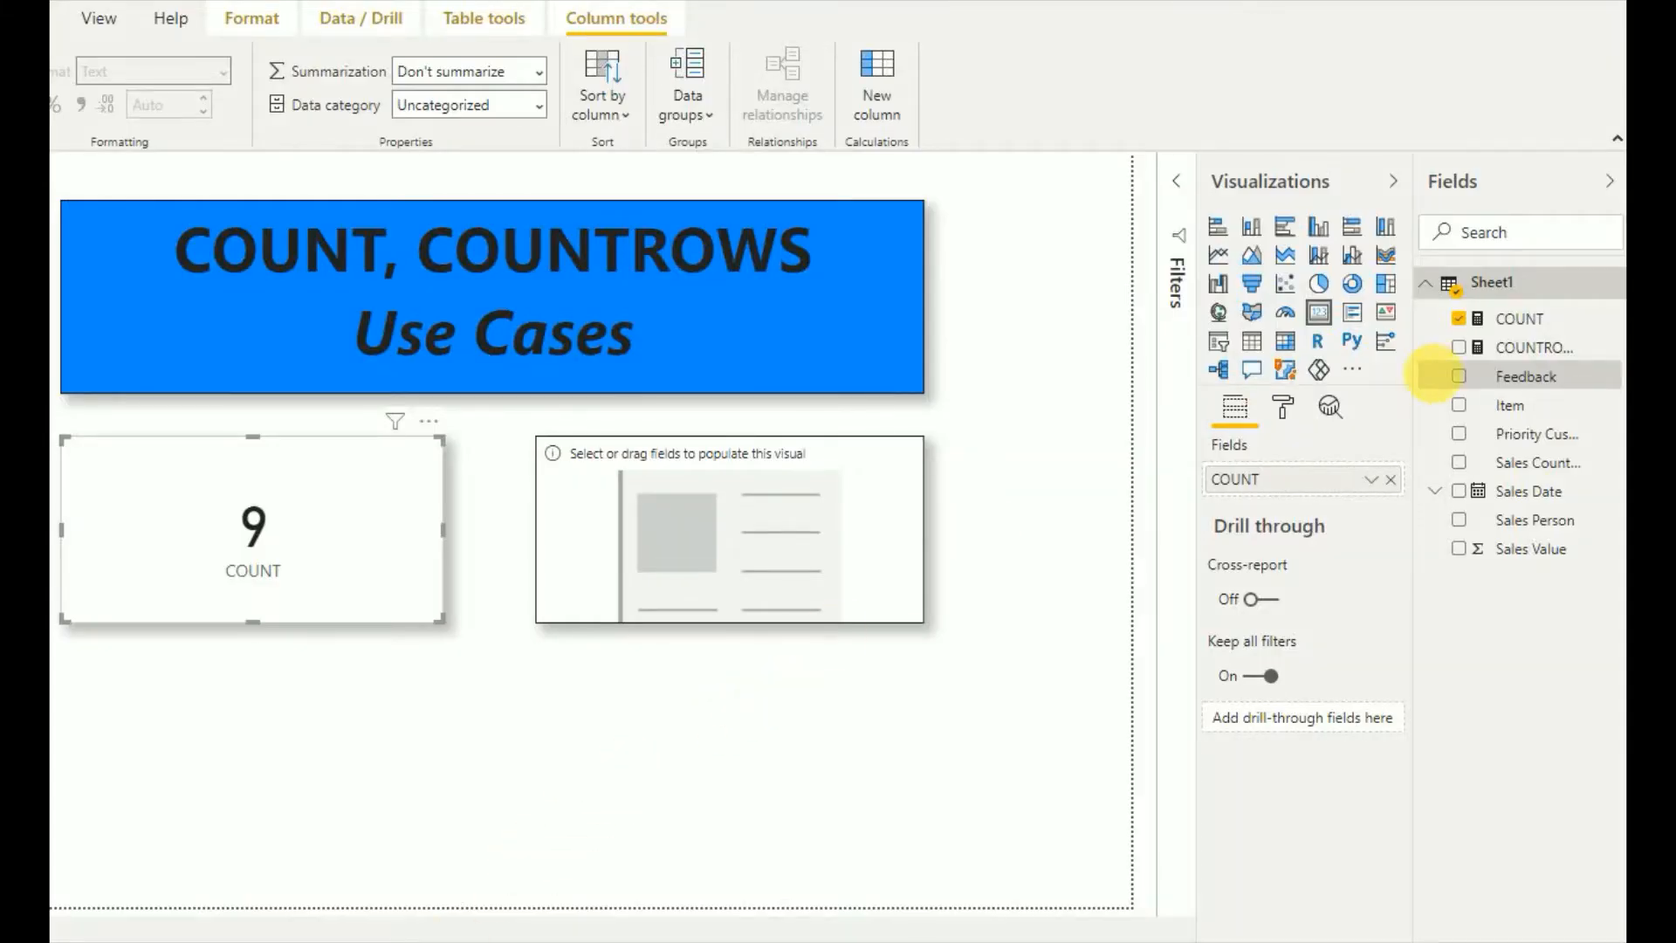
{"action": "mouse_move", "coordinate": [1430, 357]}
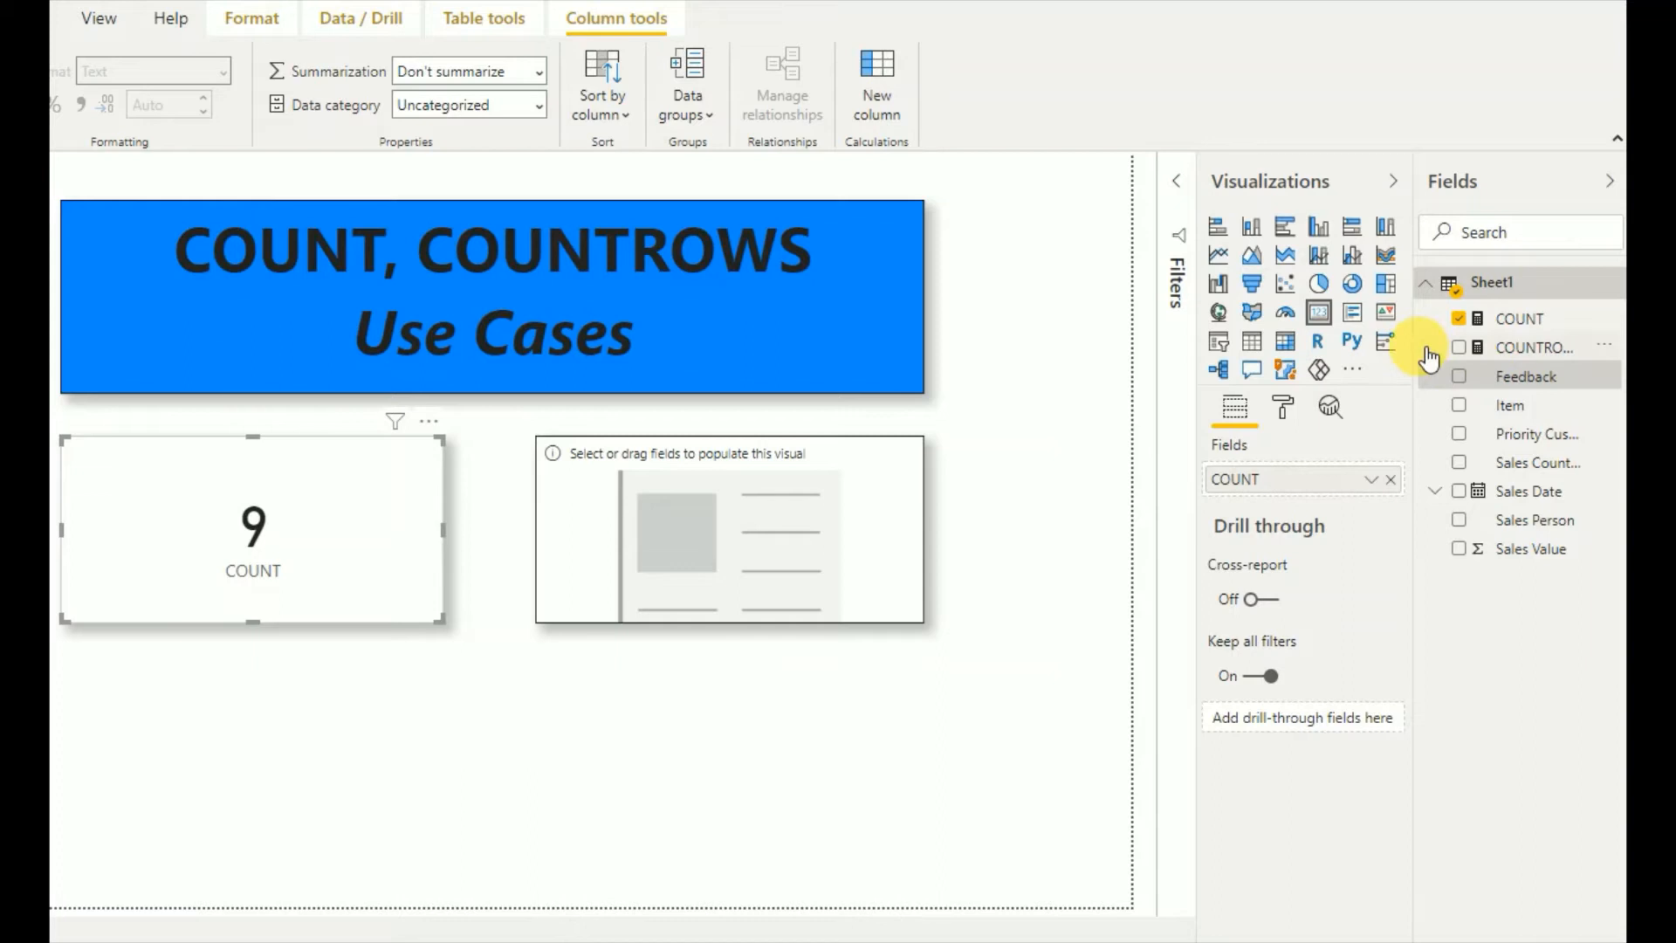
{"action": "mouse_move", "coordinate": [1416, 353]}
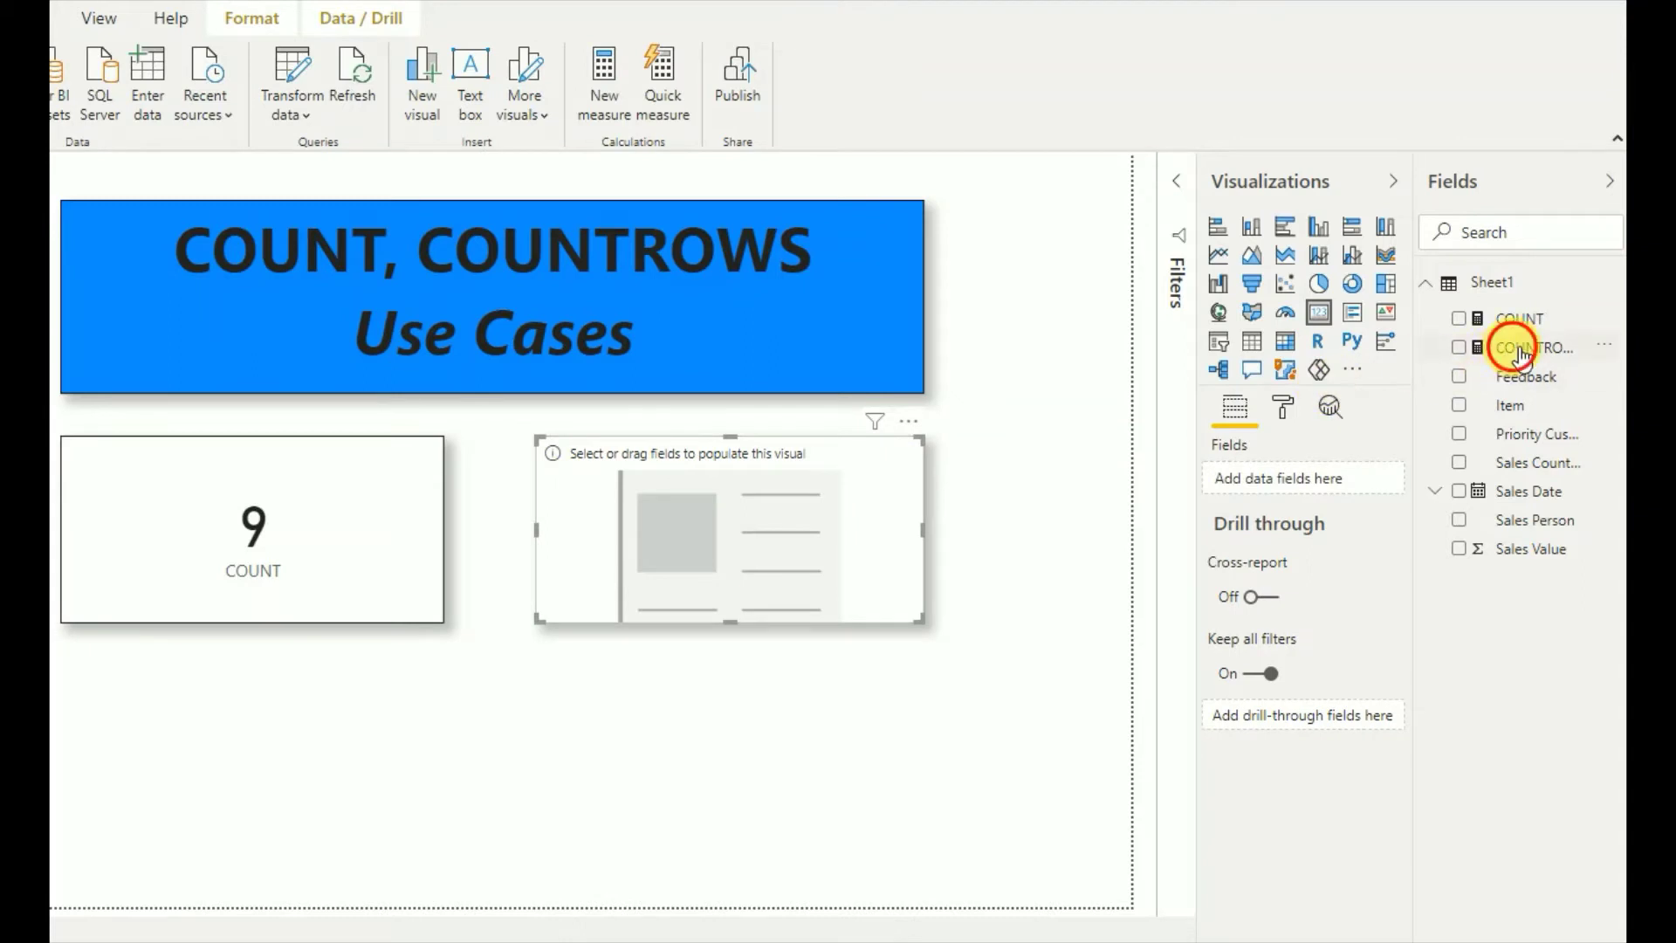
Step: Put the COUNTROWS measure on the empty second card, showing 11
{"action": "left_click", "coordinate": [1460, 347]}
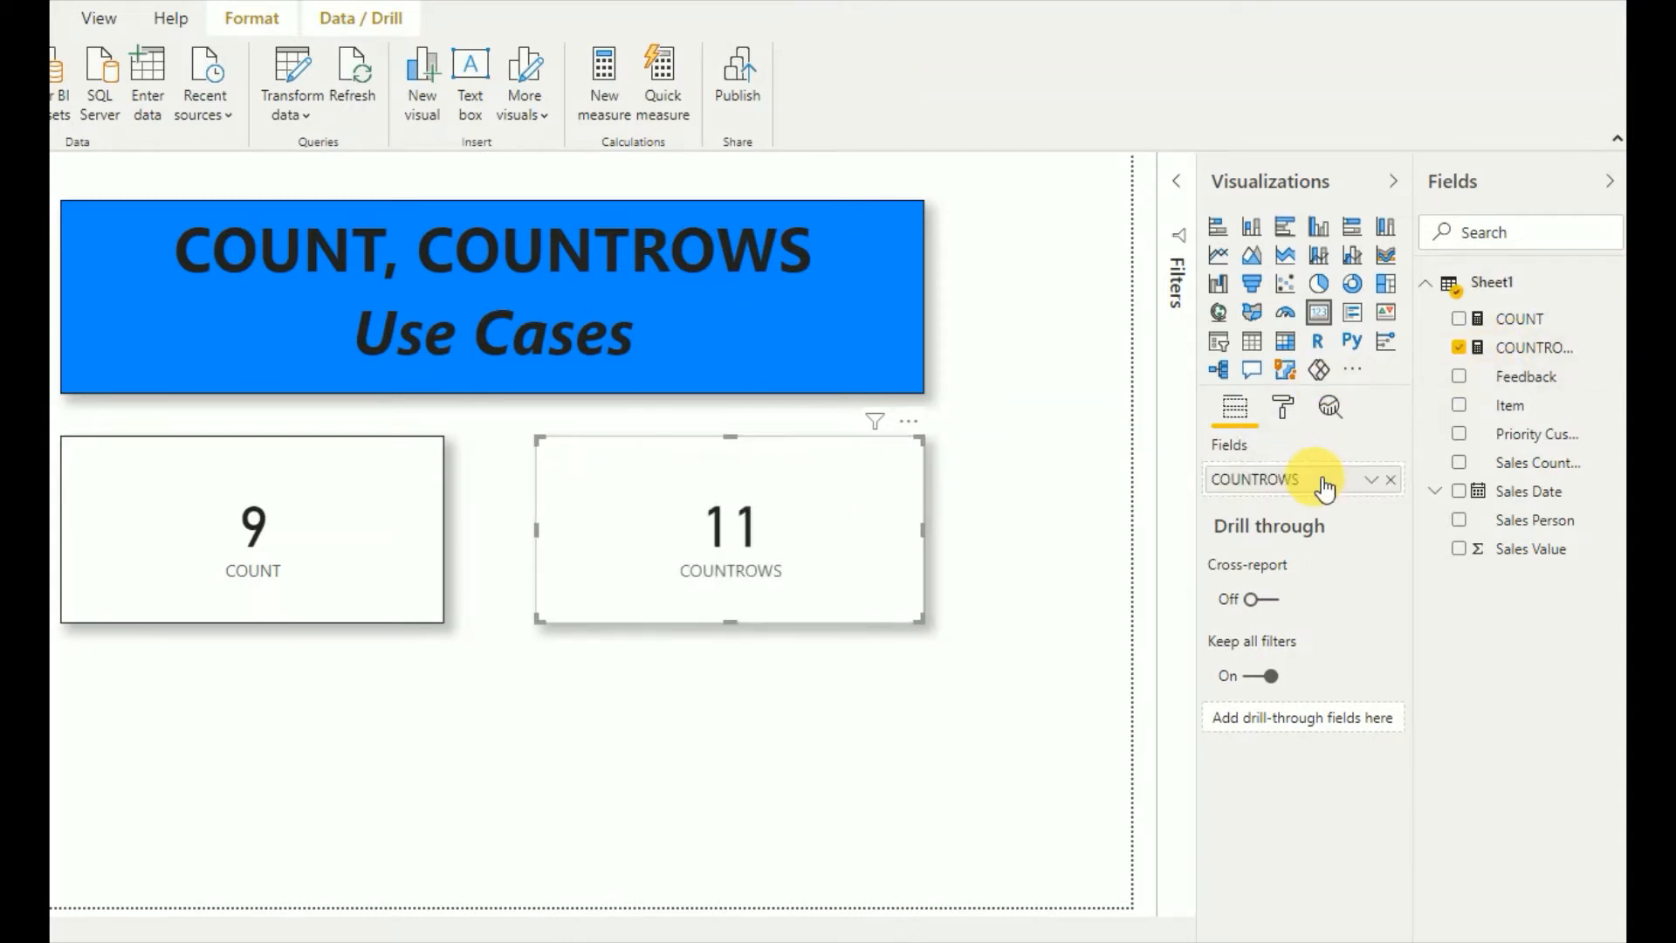
{"action": "mouse_move", "coordinate": [756, 534]}
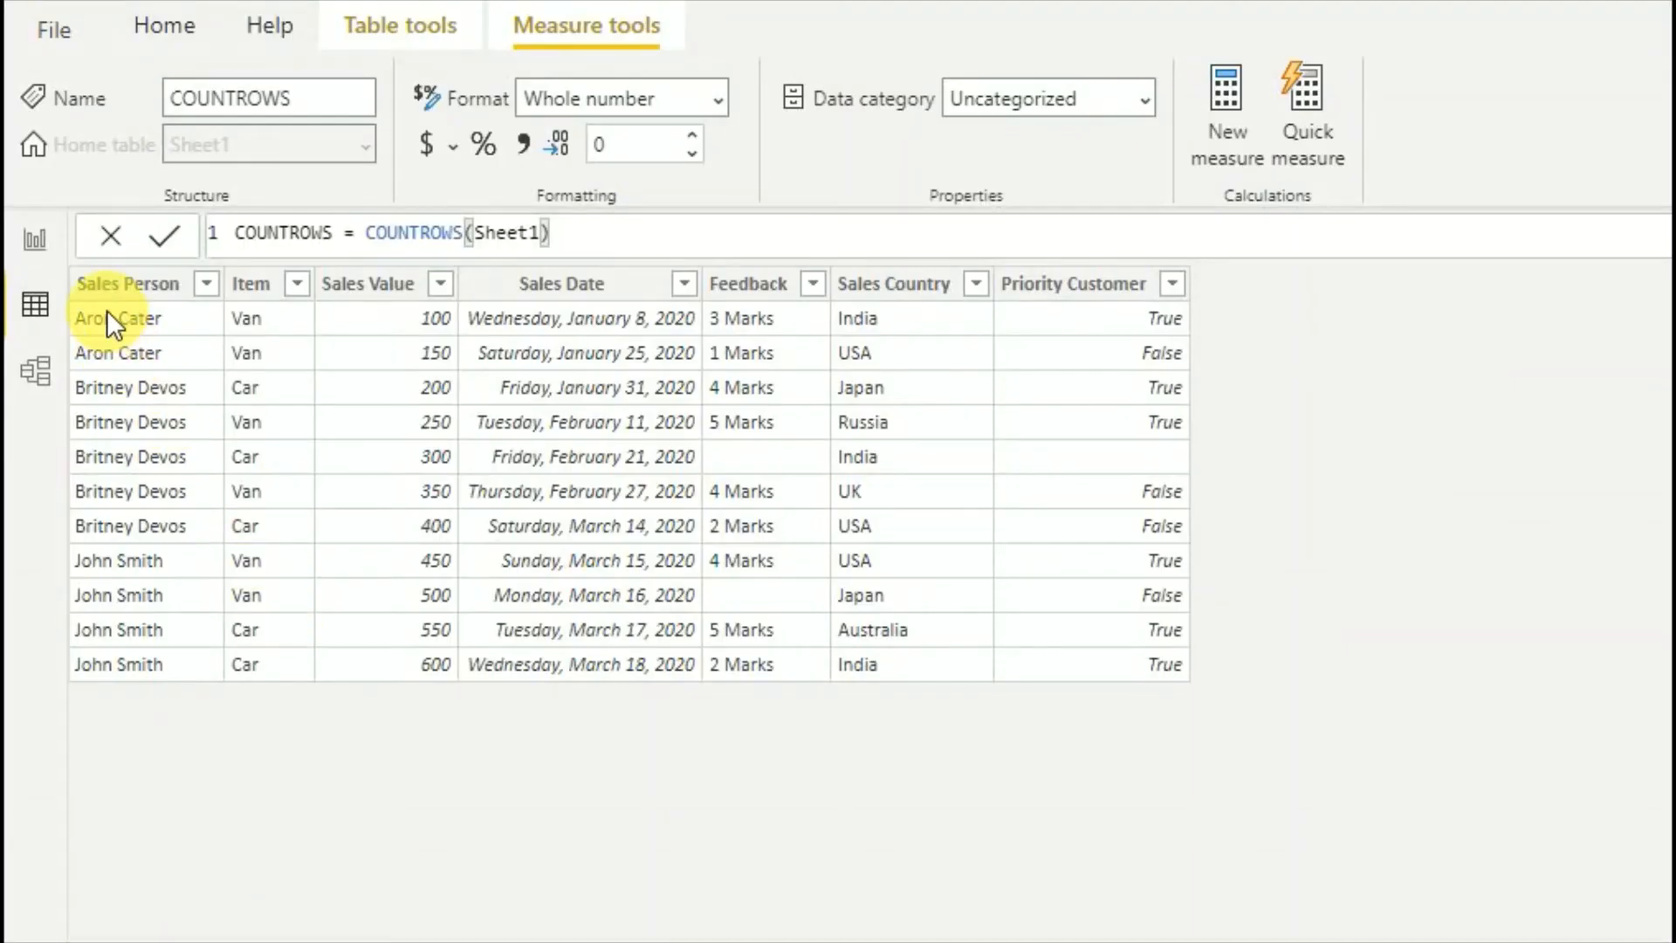
{"action": "mouse_move", "coordinate": [115, 324]}
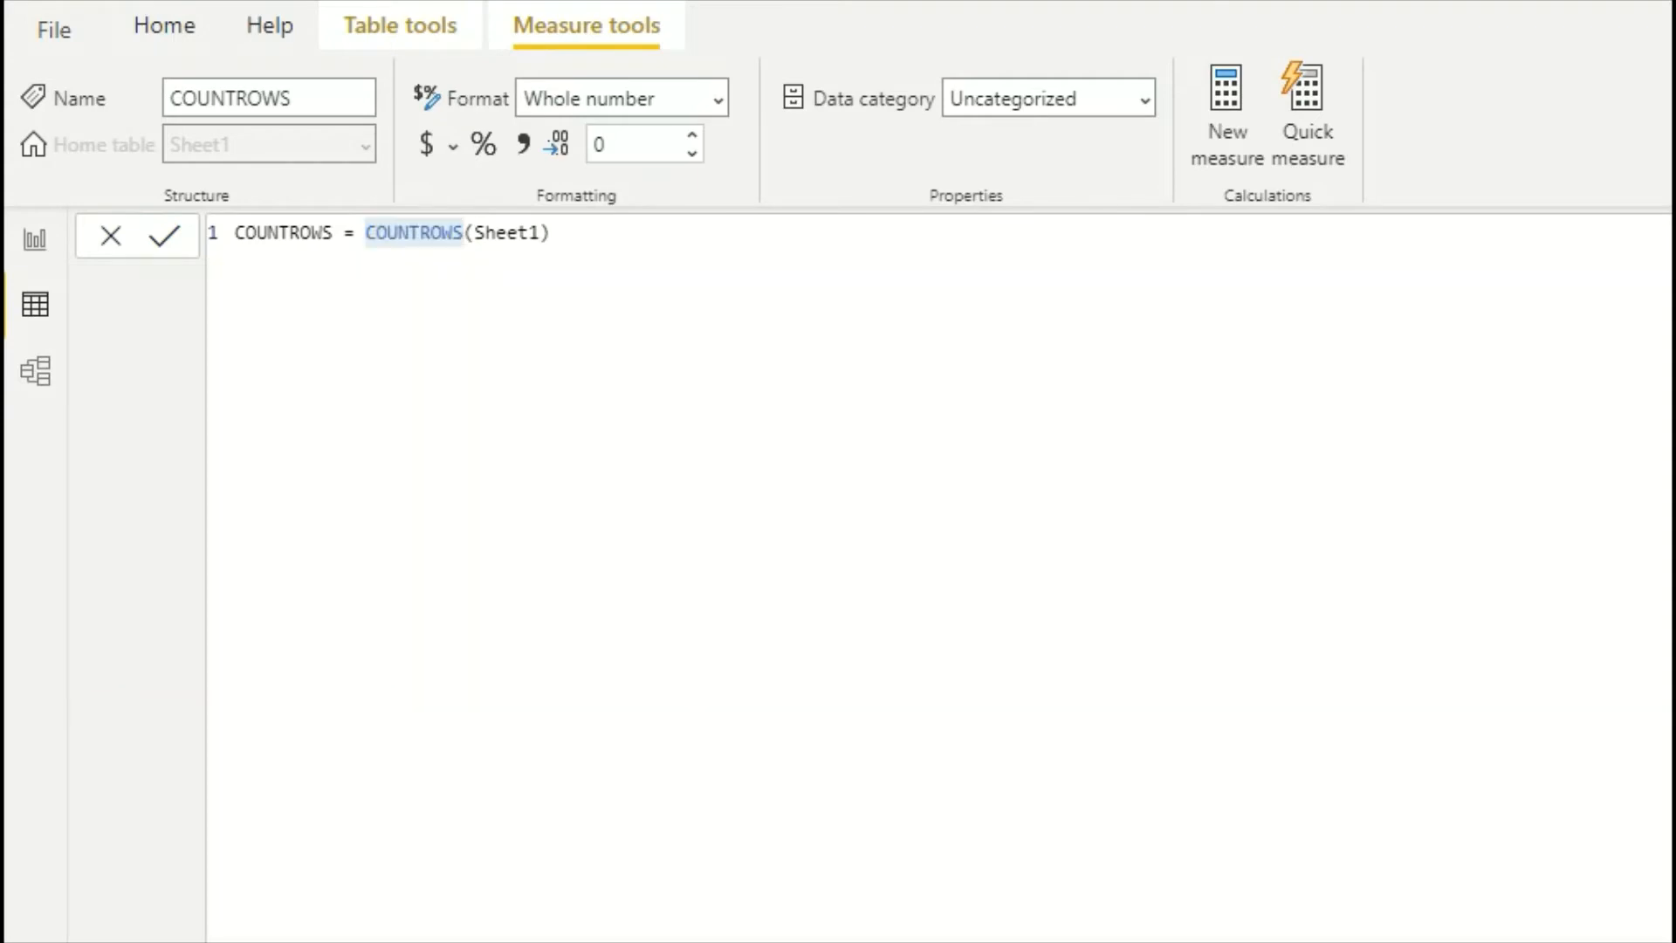
Step: Change COUNTROWS to COUNTROWS(FILTER(Sheet1, Sheet1[Item] = "Car")) so the card shows 5
{"action": "left_click", "coordinate": [545, 232]}
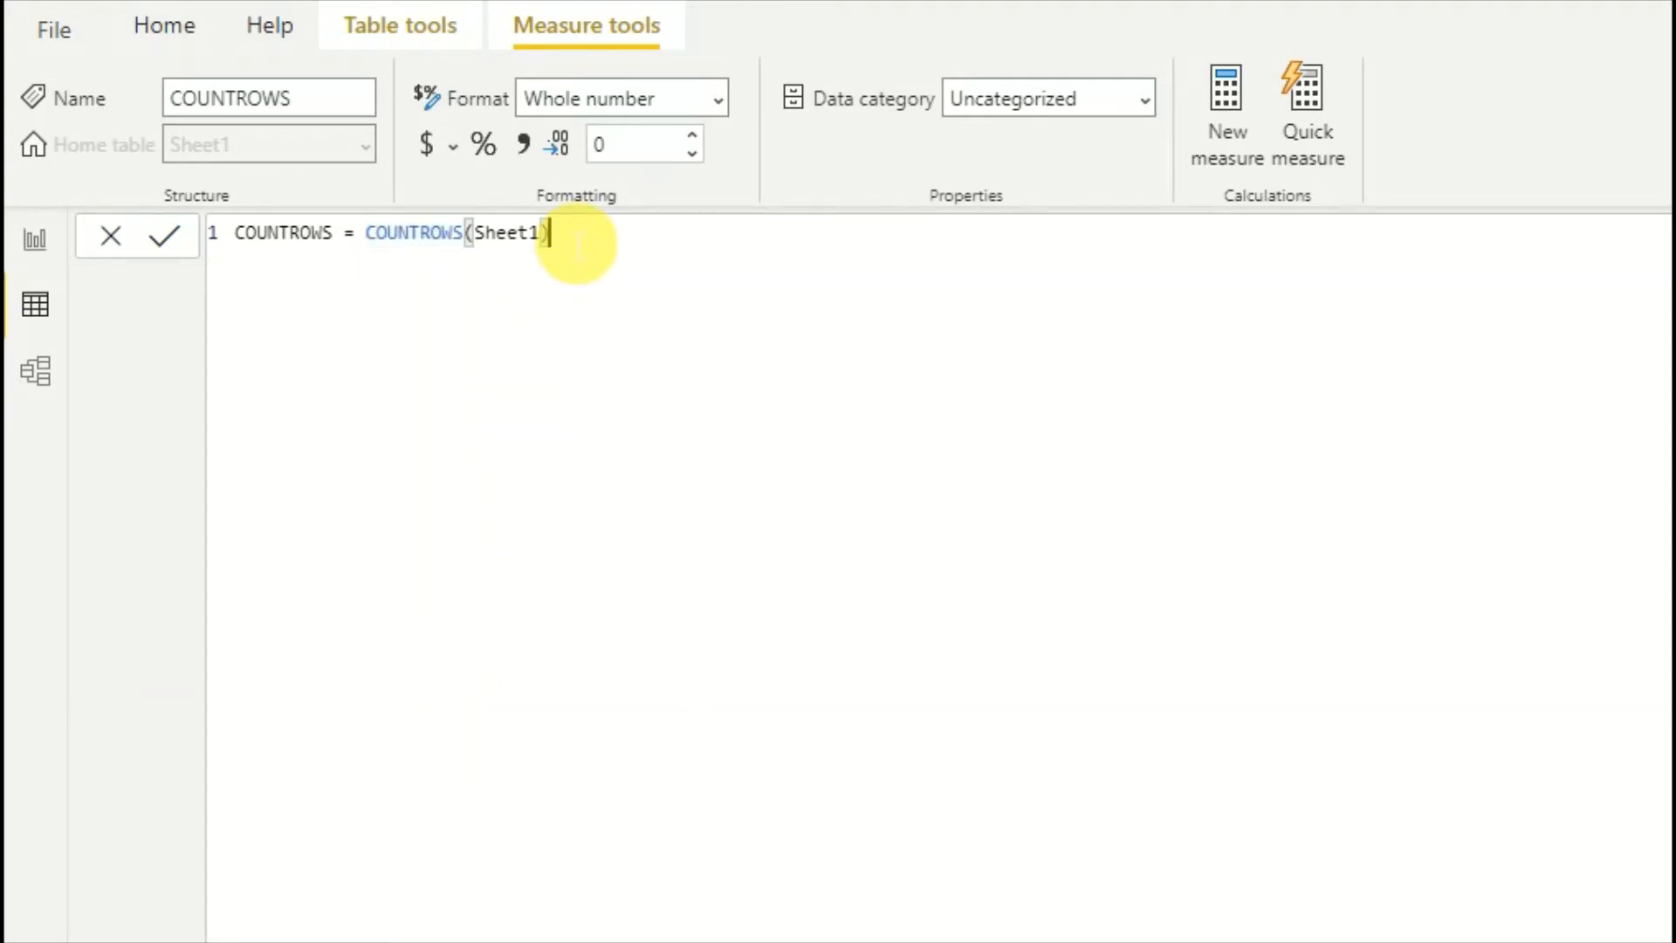
{"action": "type", "text": "S"}
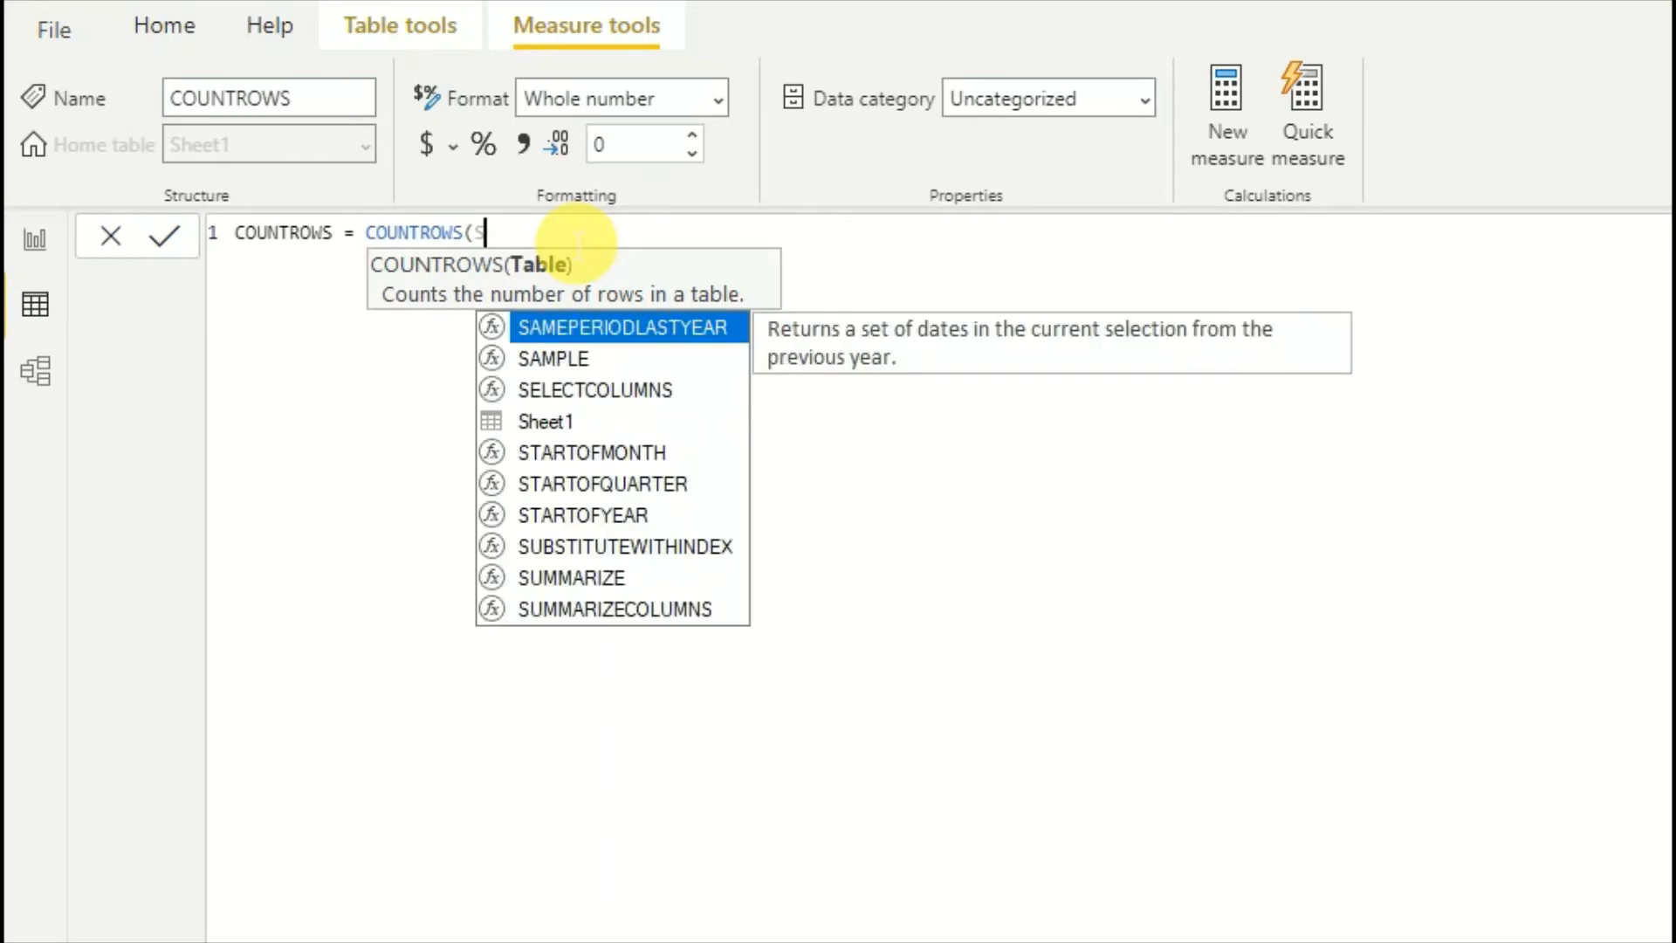
{"action": "key", "text": "backspace"}
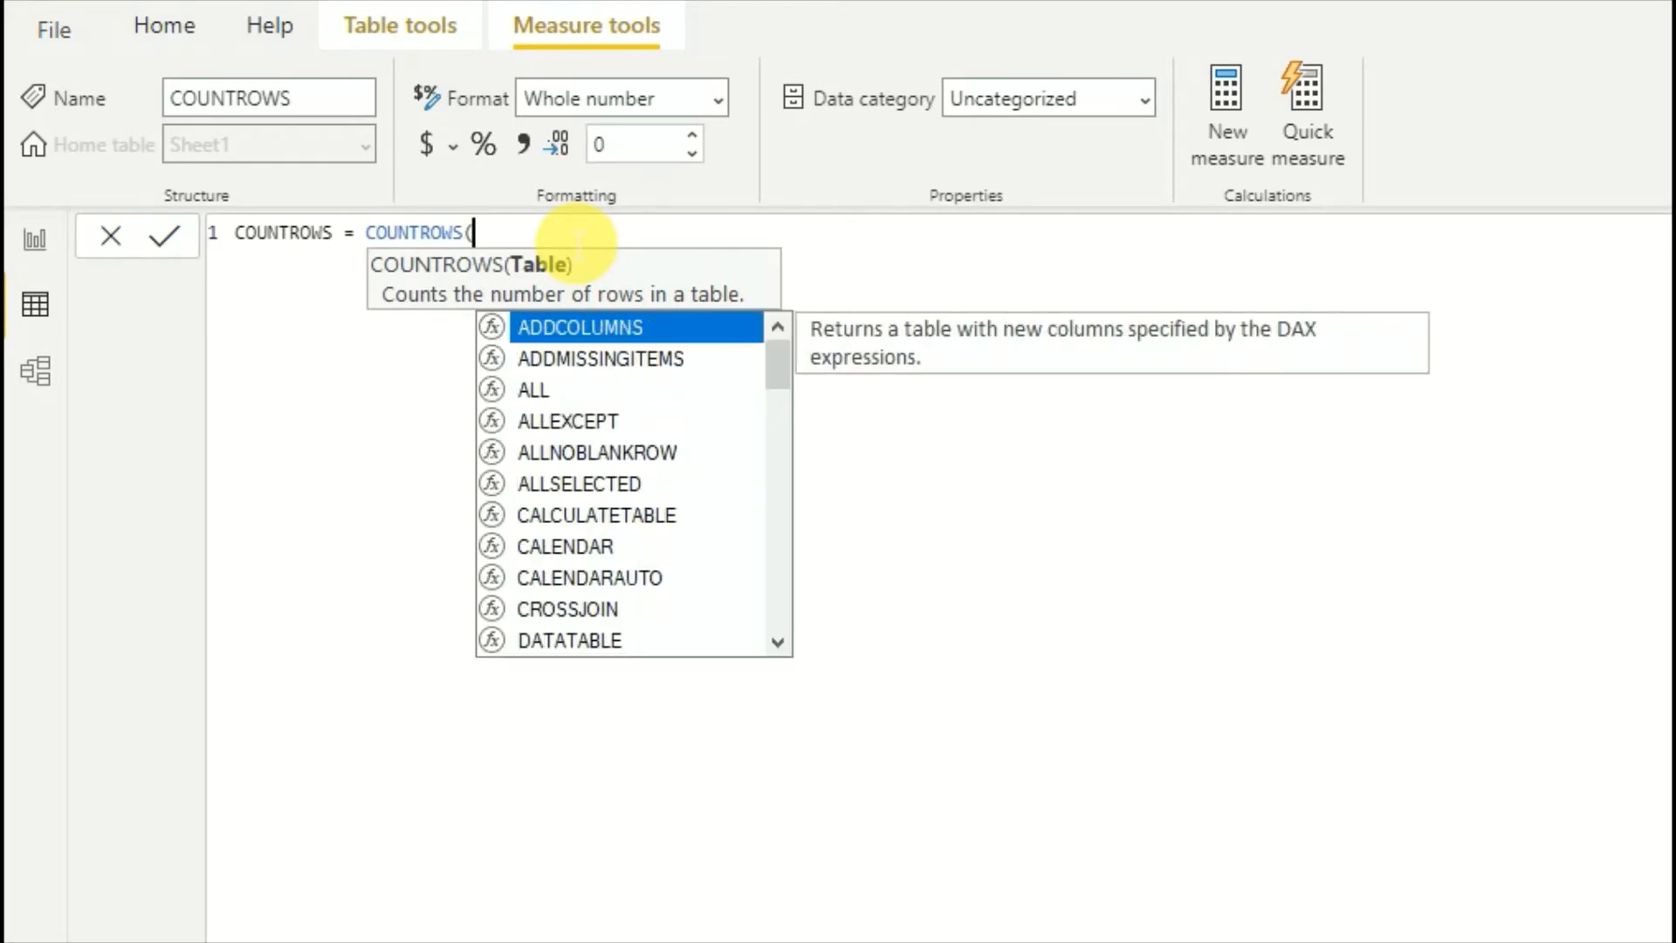
{"action": "type", "text": "FILTER(Sheet1,"}
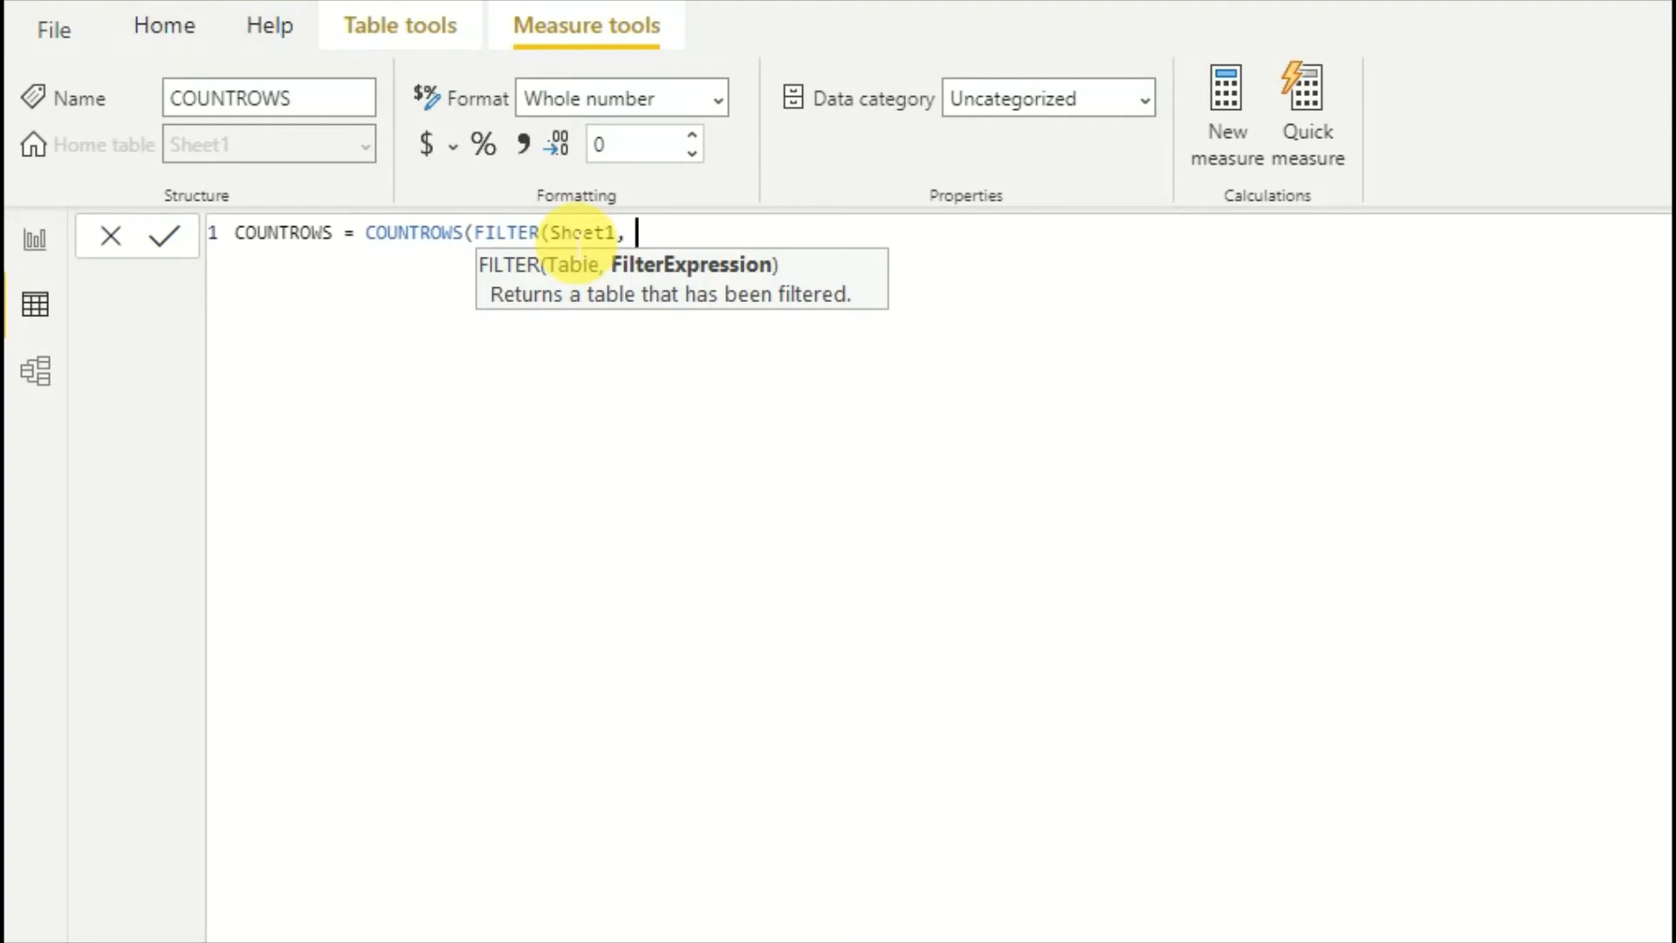
{"action": "type", "text": "SHEE"}
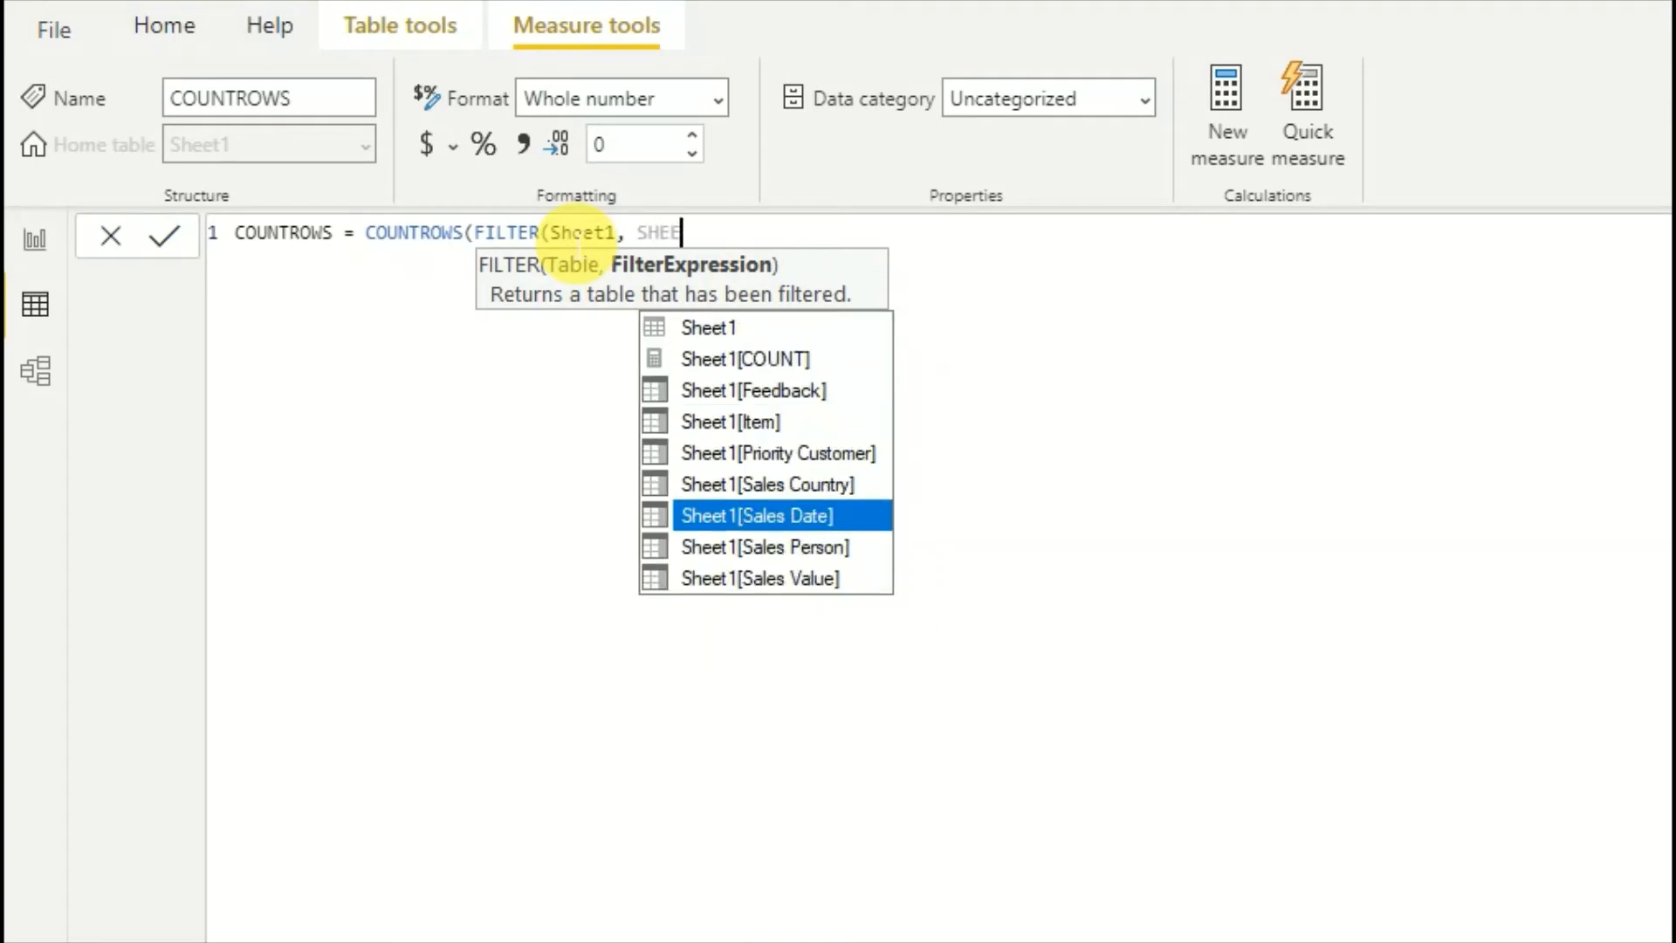
{"action": "left_click", "coordinate": [732, 421]}
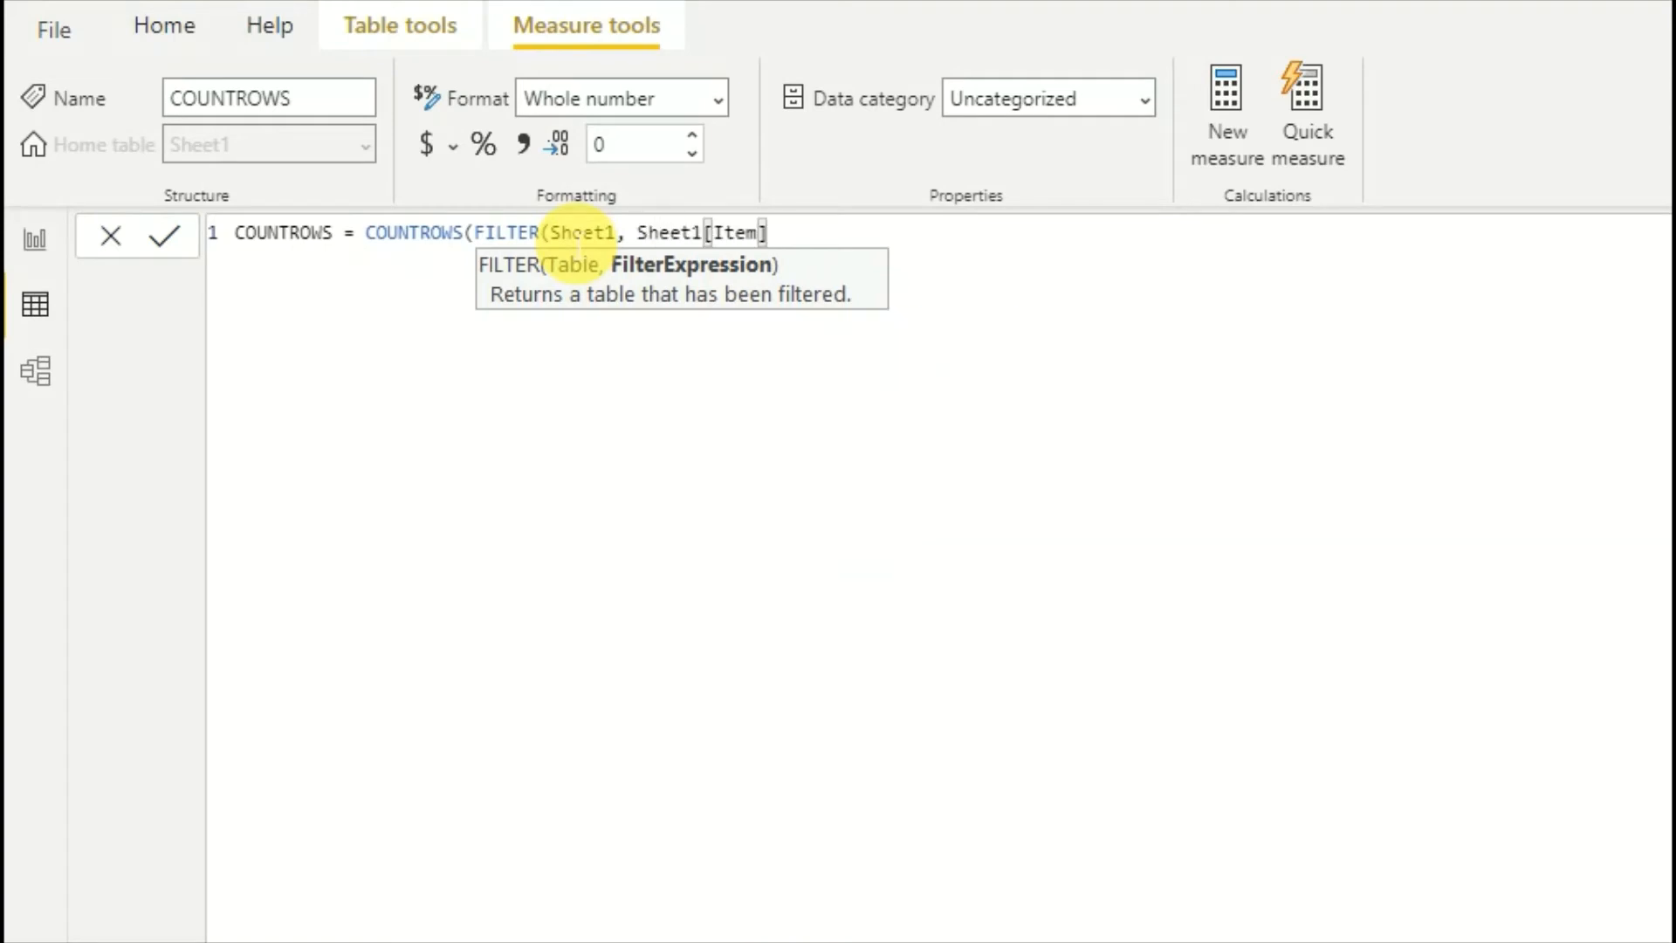
{"action": "type", "text": "= \"C"}
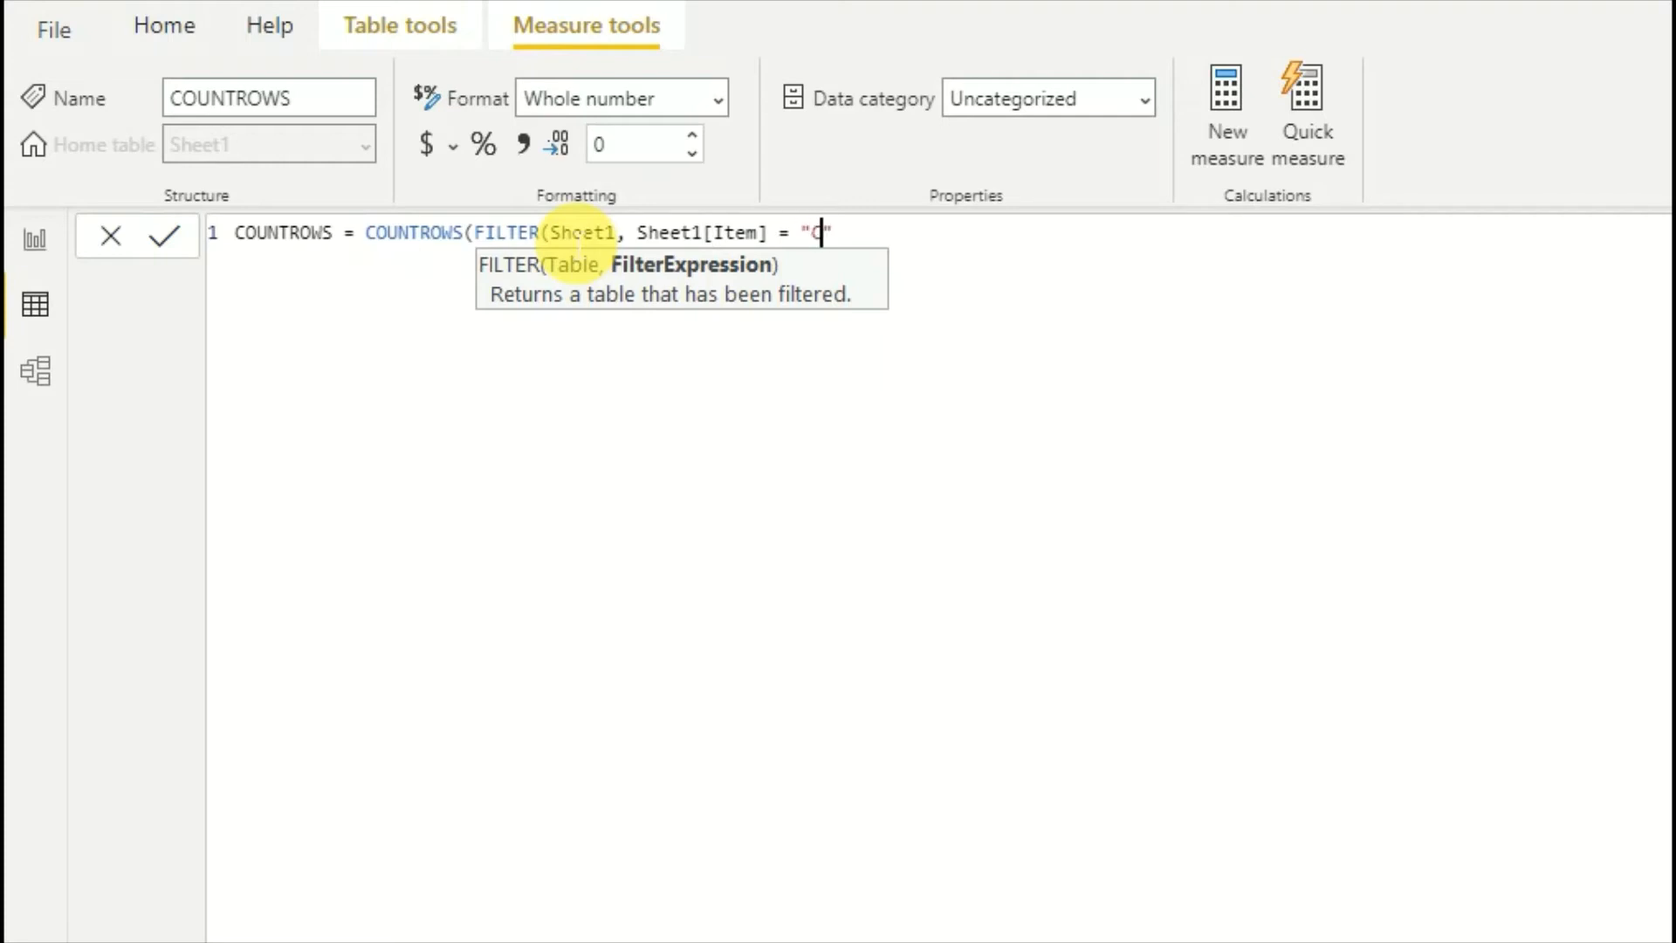
{"action": "type", "text": "ar\"))"}
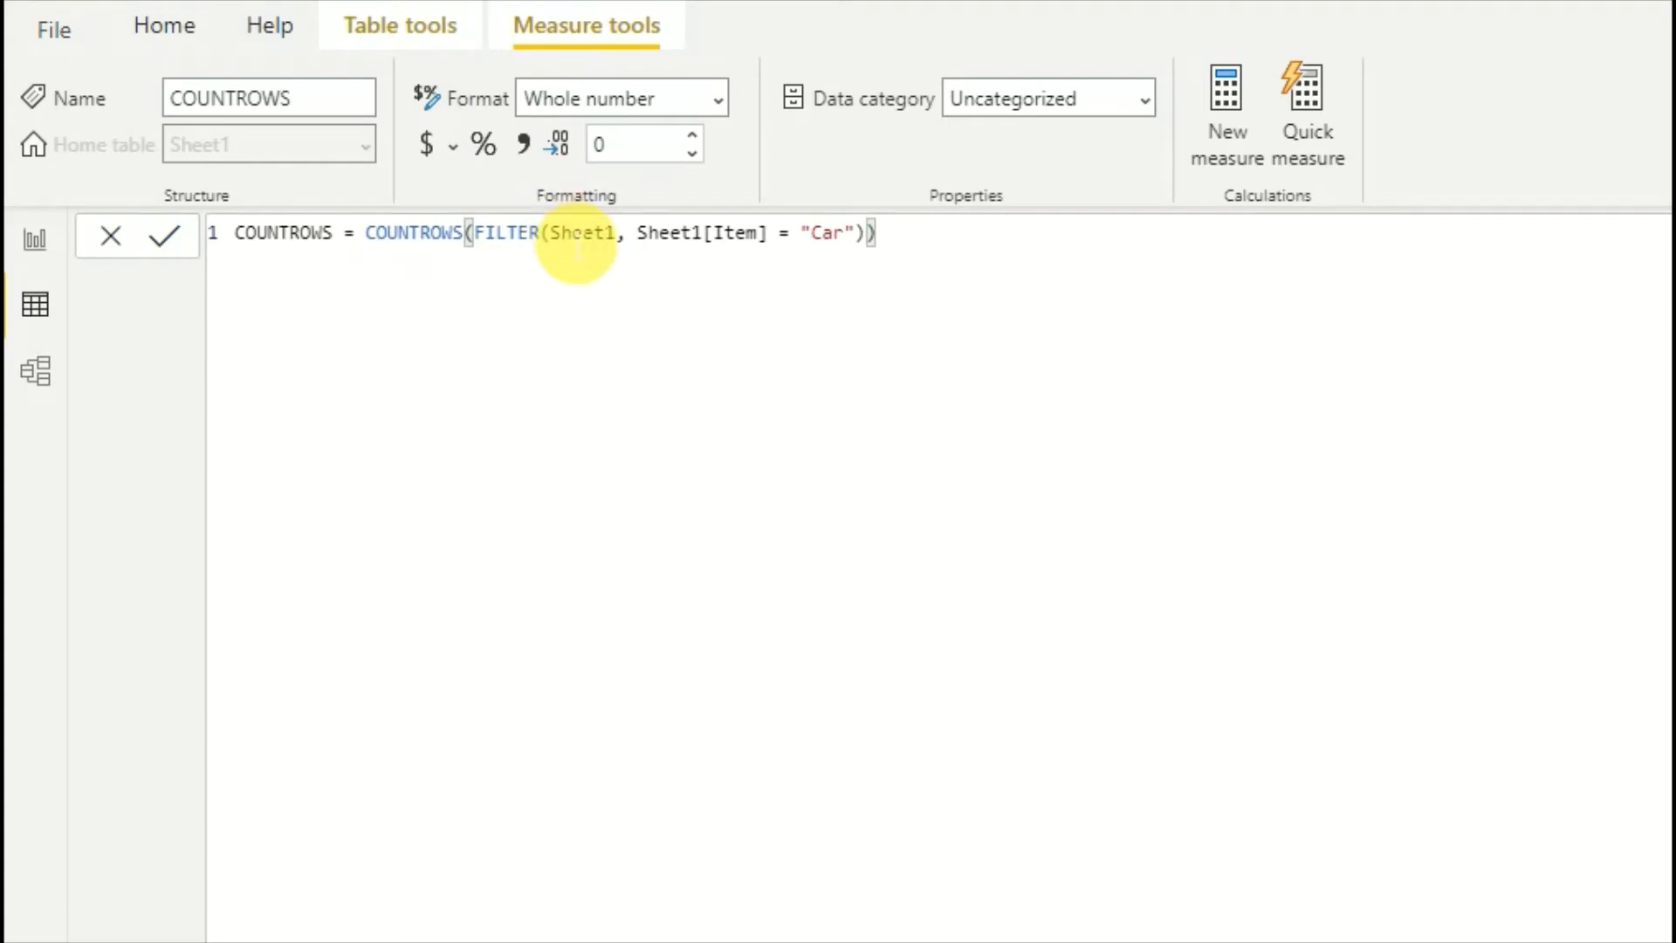
{"action": "left_click", "coordinate": [166, 236]}
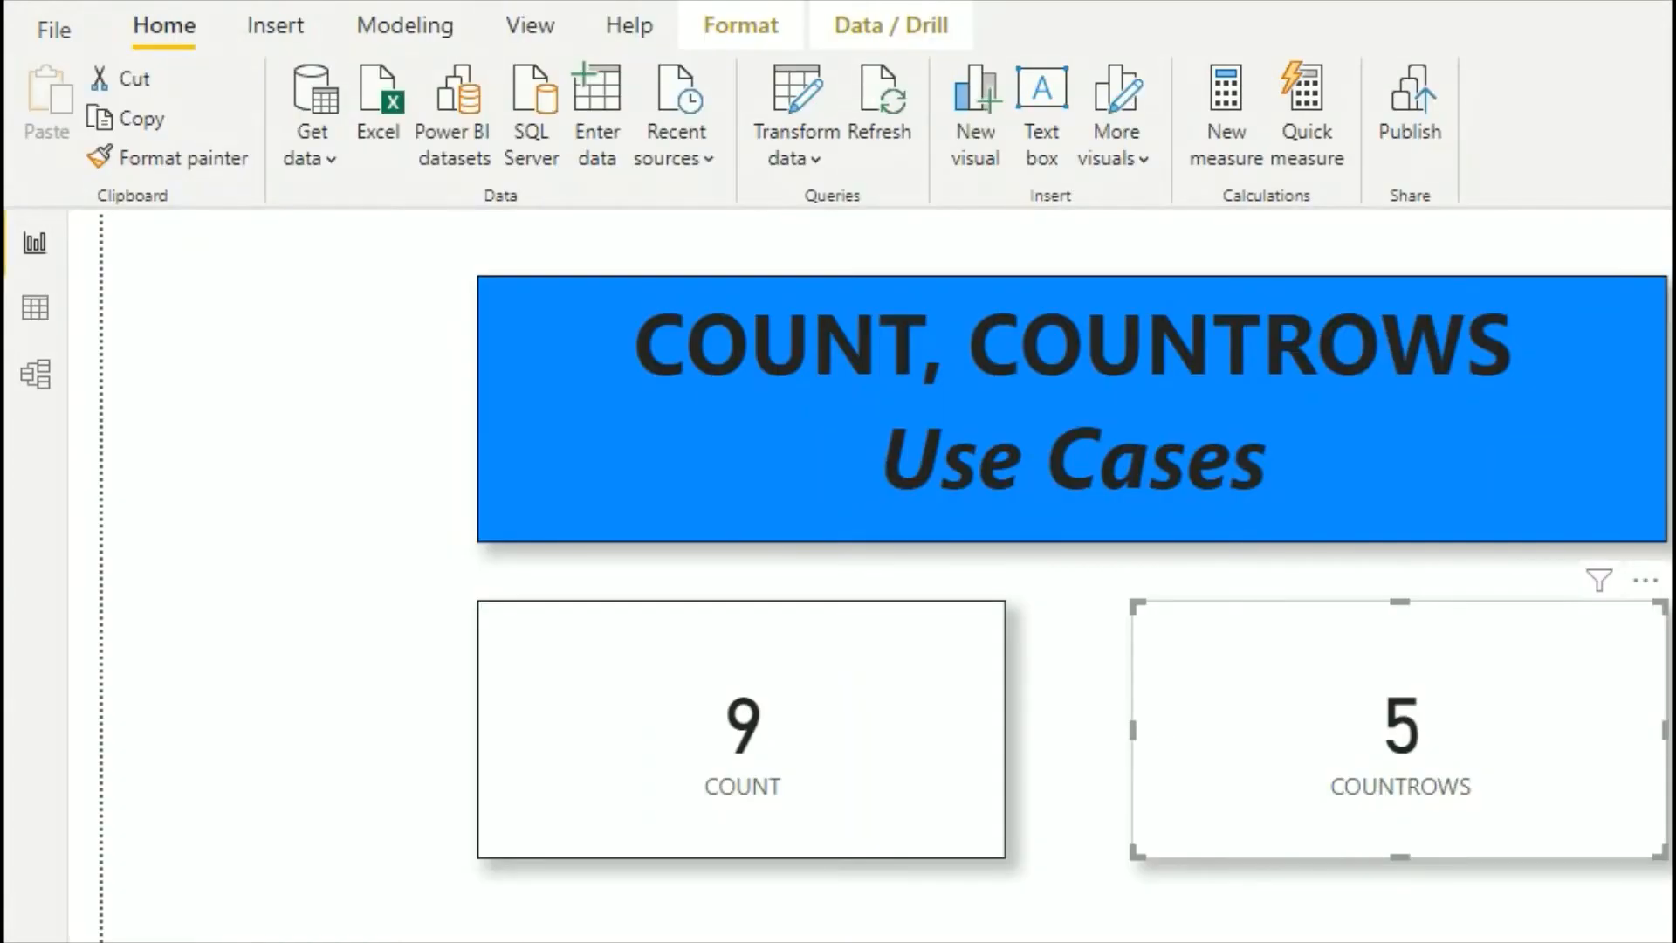
{"action": "mouse_move", "coordinate": [1286, 677]}
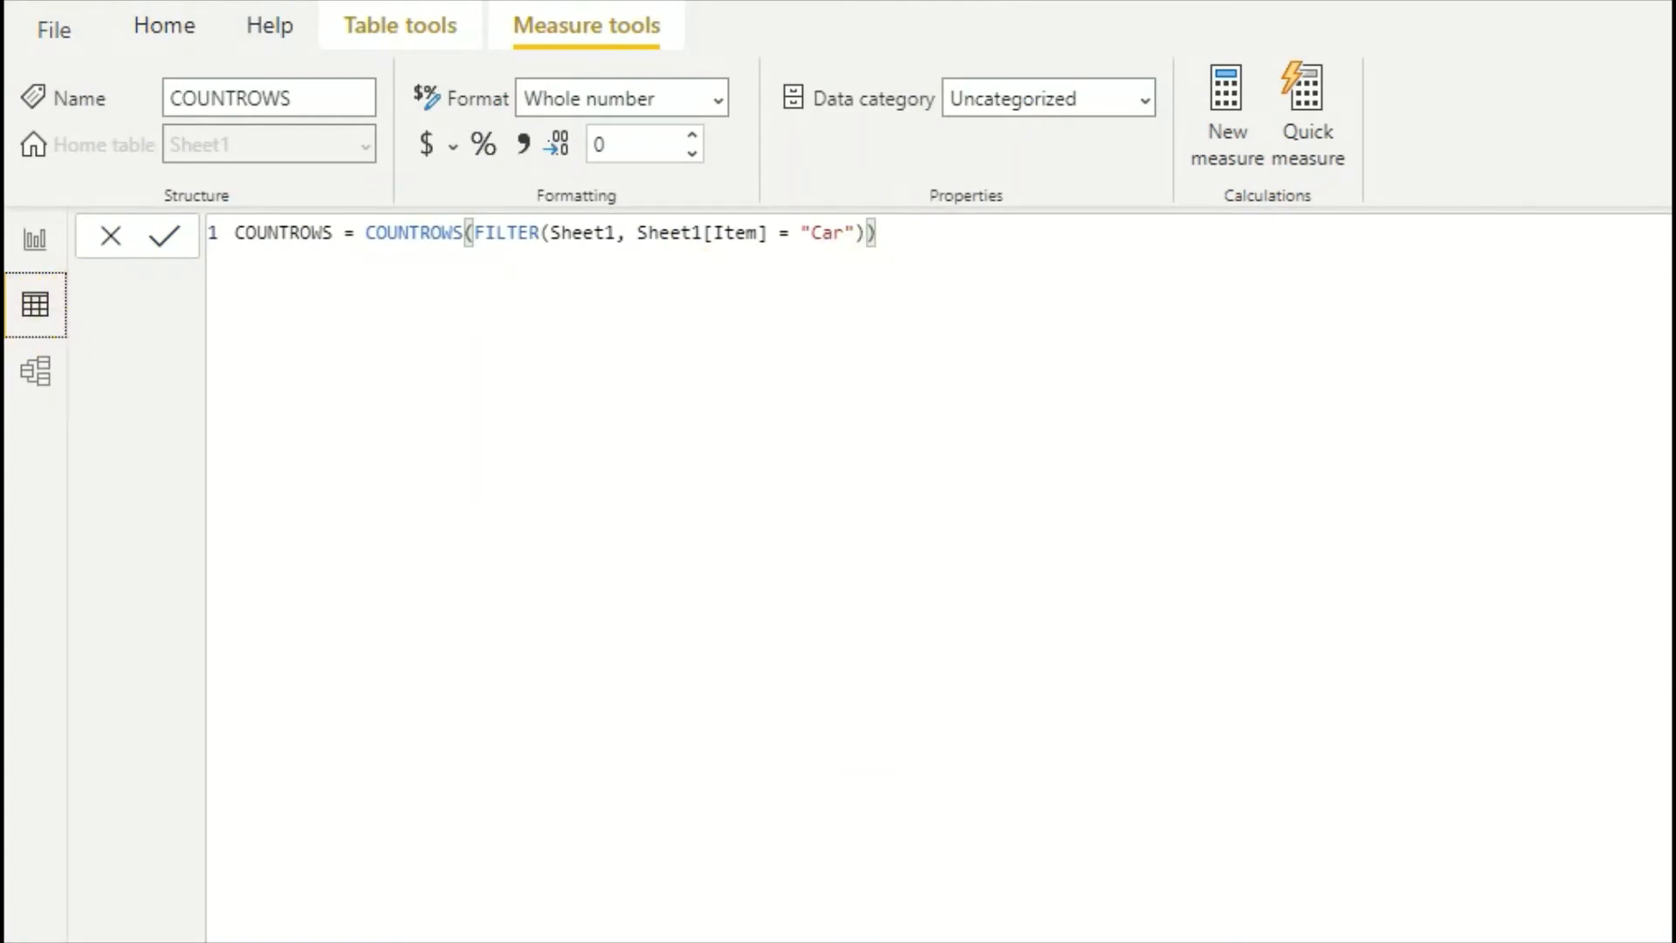
Step: Review Sheet1's Item rows, re-enter the Car FILTER formula, and switch to Model view
{"action": "left_click", "coordinate": [34, 304]}
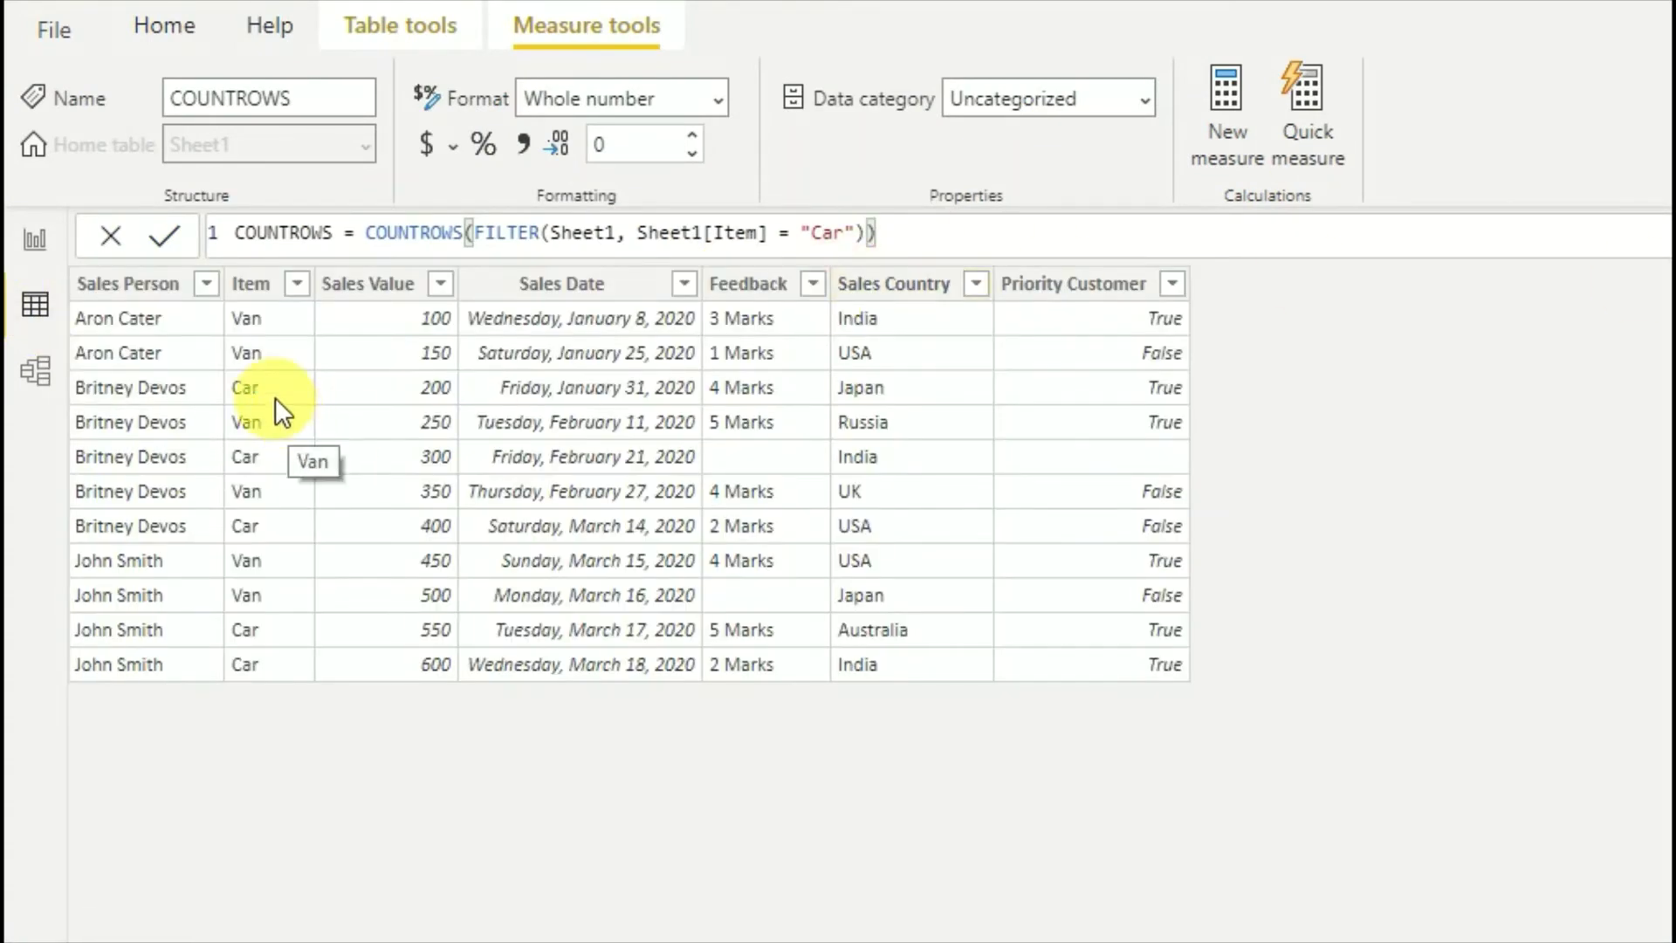
{"action": "mouse_move", "coordinate": [254, 467]}
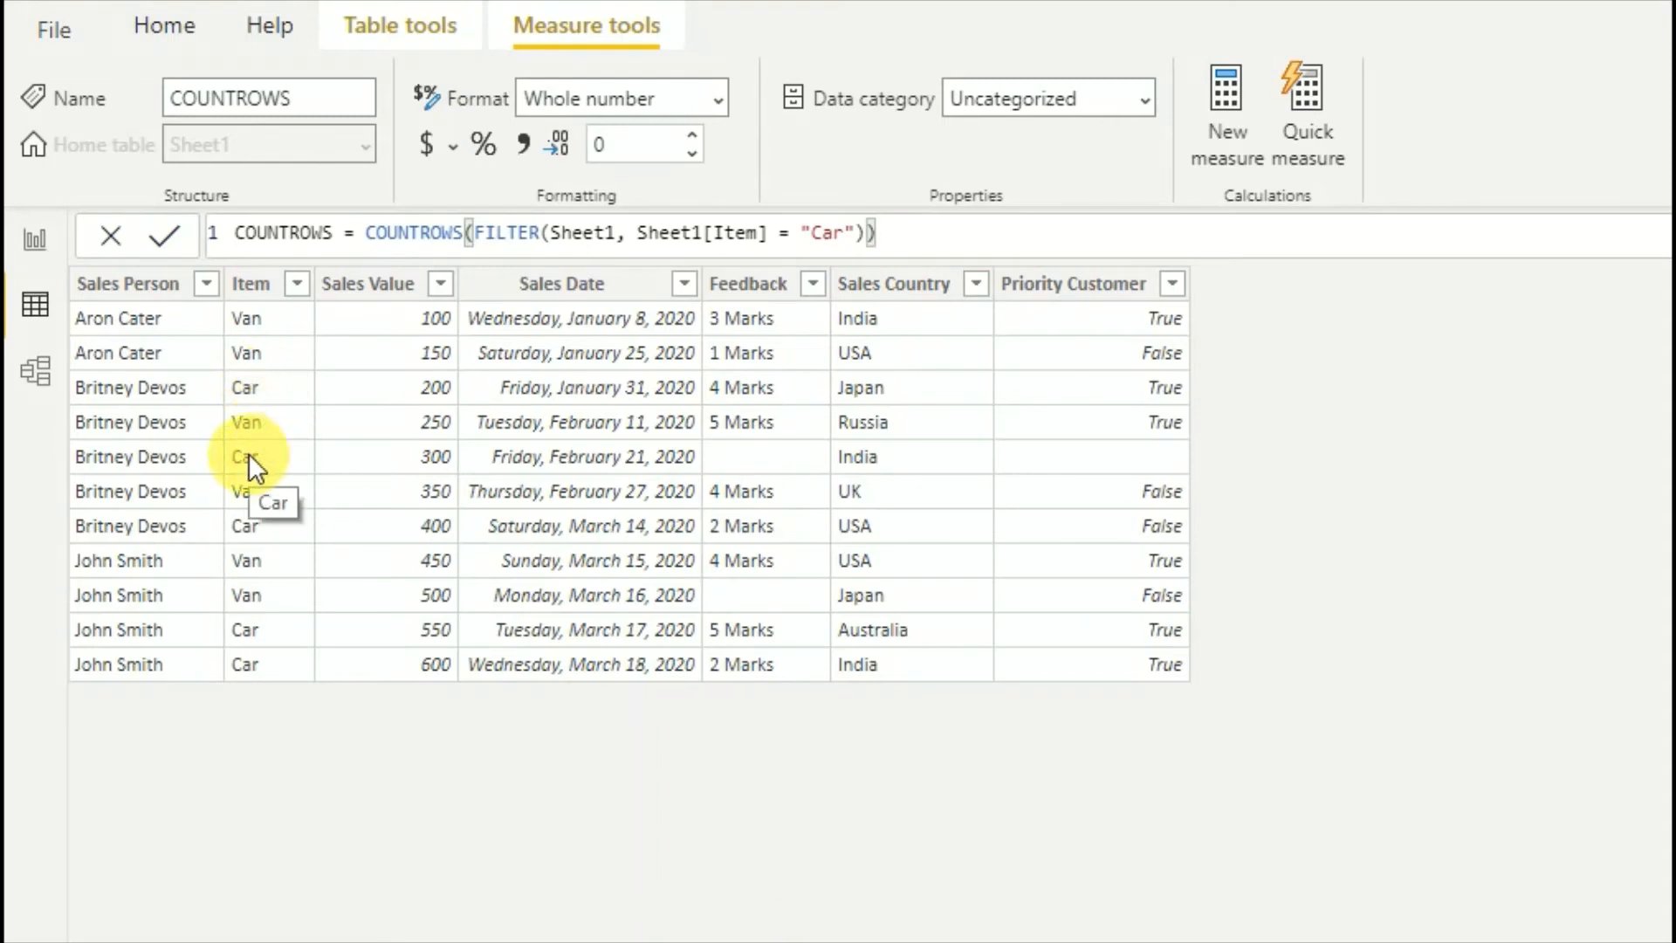
{"action": "mouse_move", "coordinate": [281, 654]}
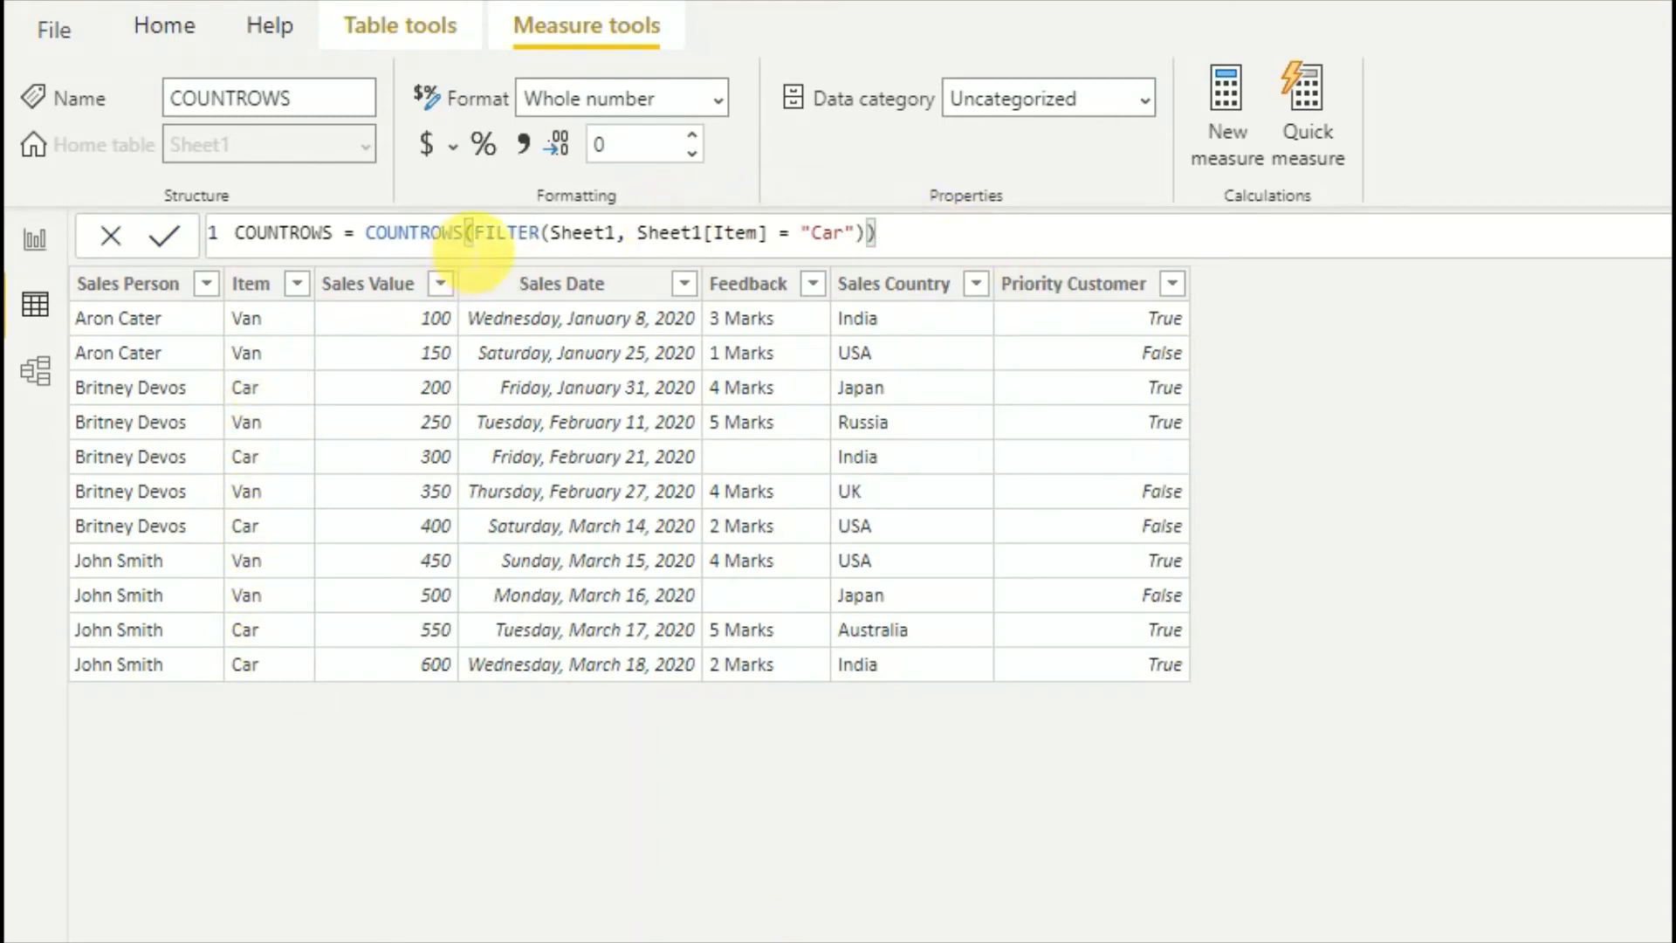
{"action": "double_click", "coordinate": [411, 233]}
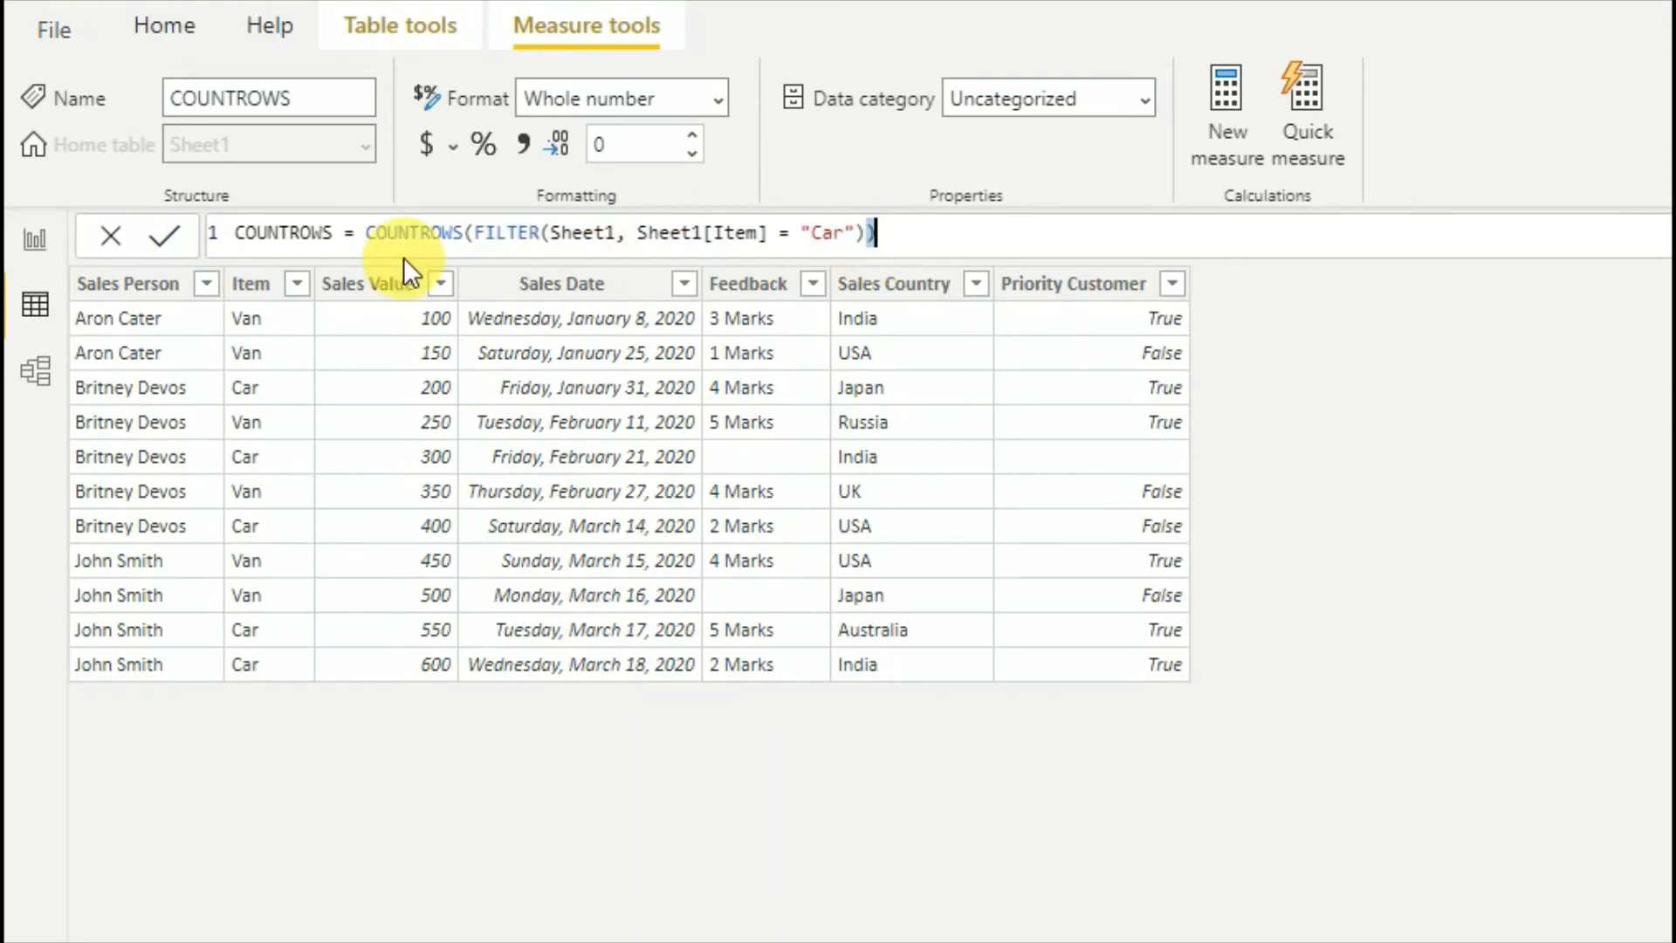
{"action": "double_click", "coordinate": [503, 233]}
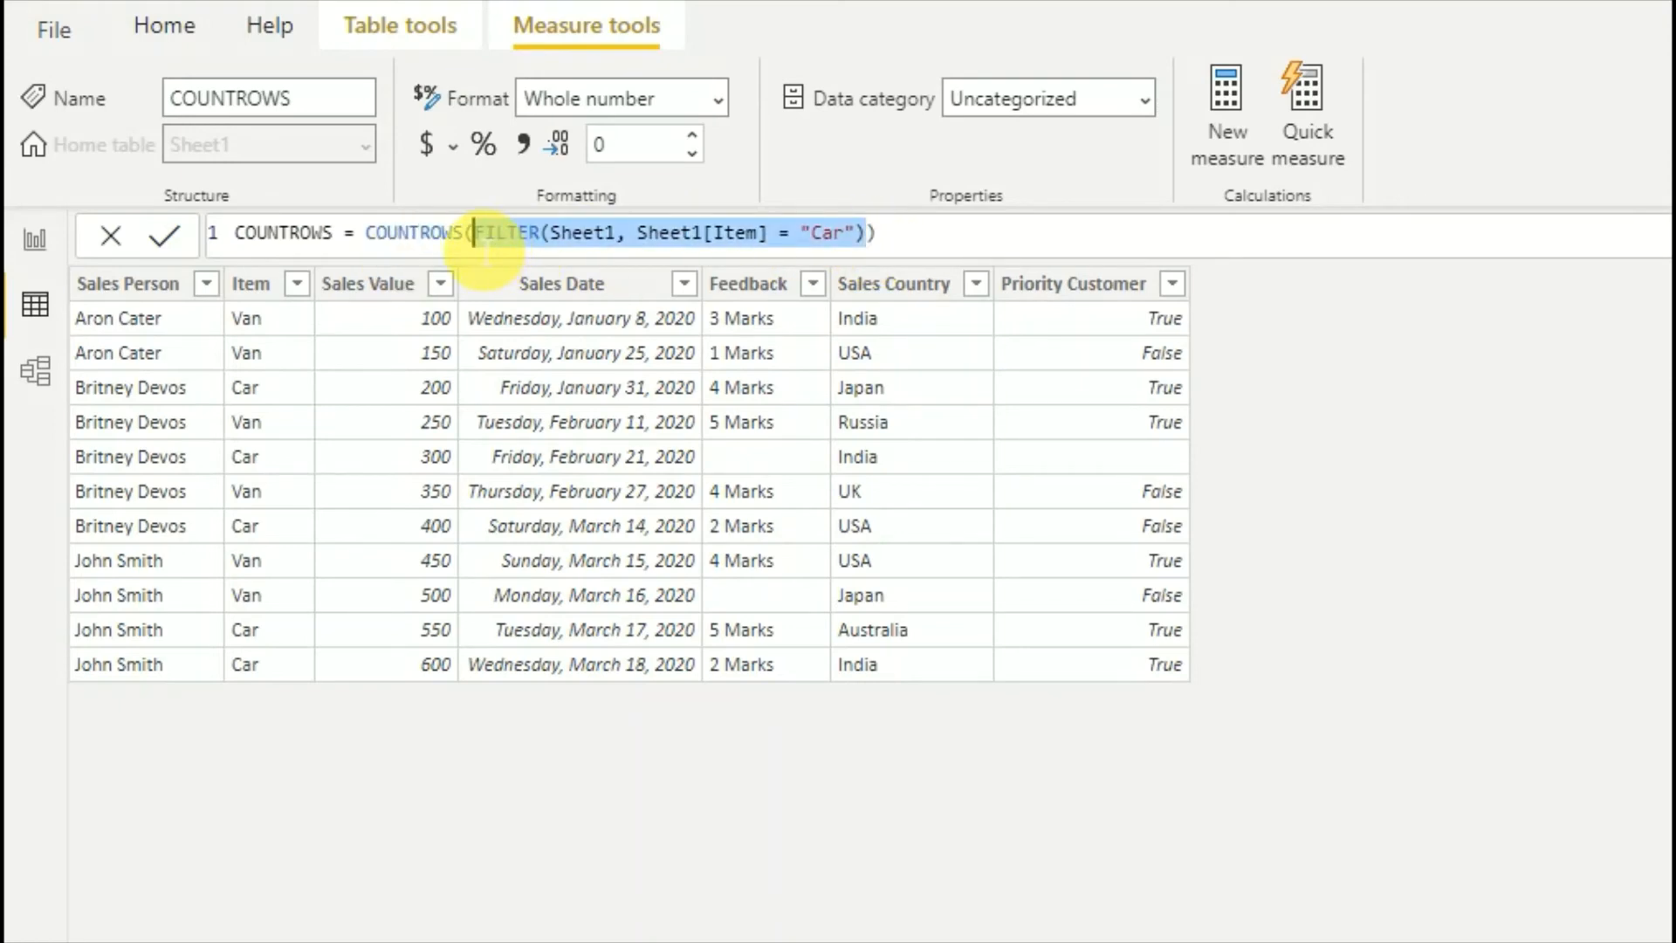
{"action": "type", "text": "SUMM)"}
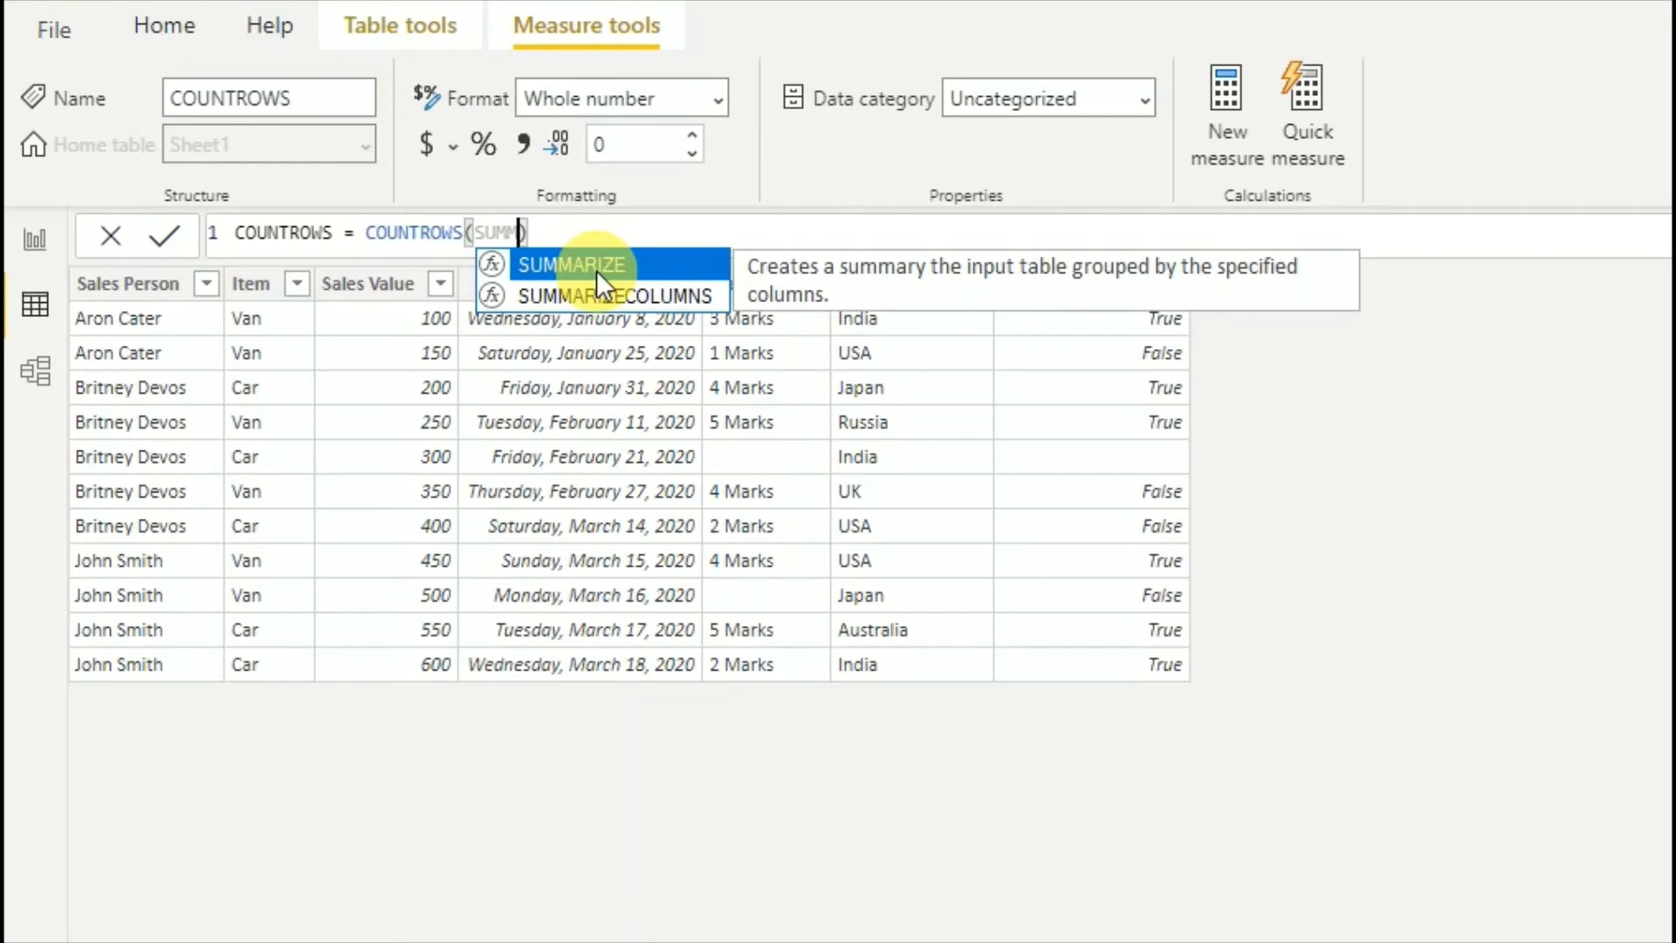
{"action": "type", "text": "FILTER(Sheet1,Sheet1[Item] = \"Car\"))"}
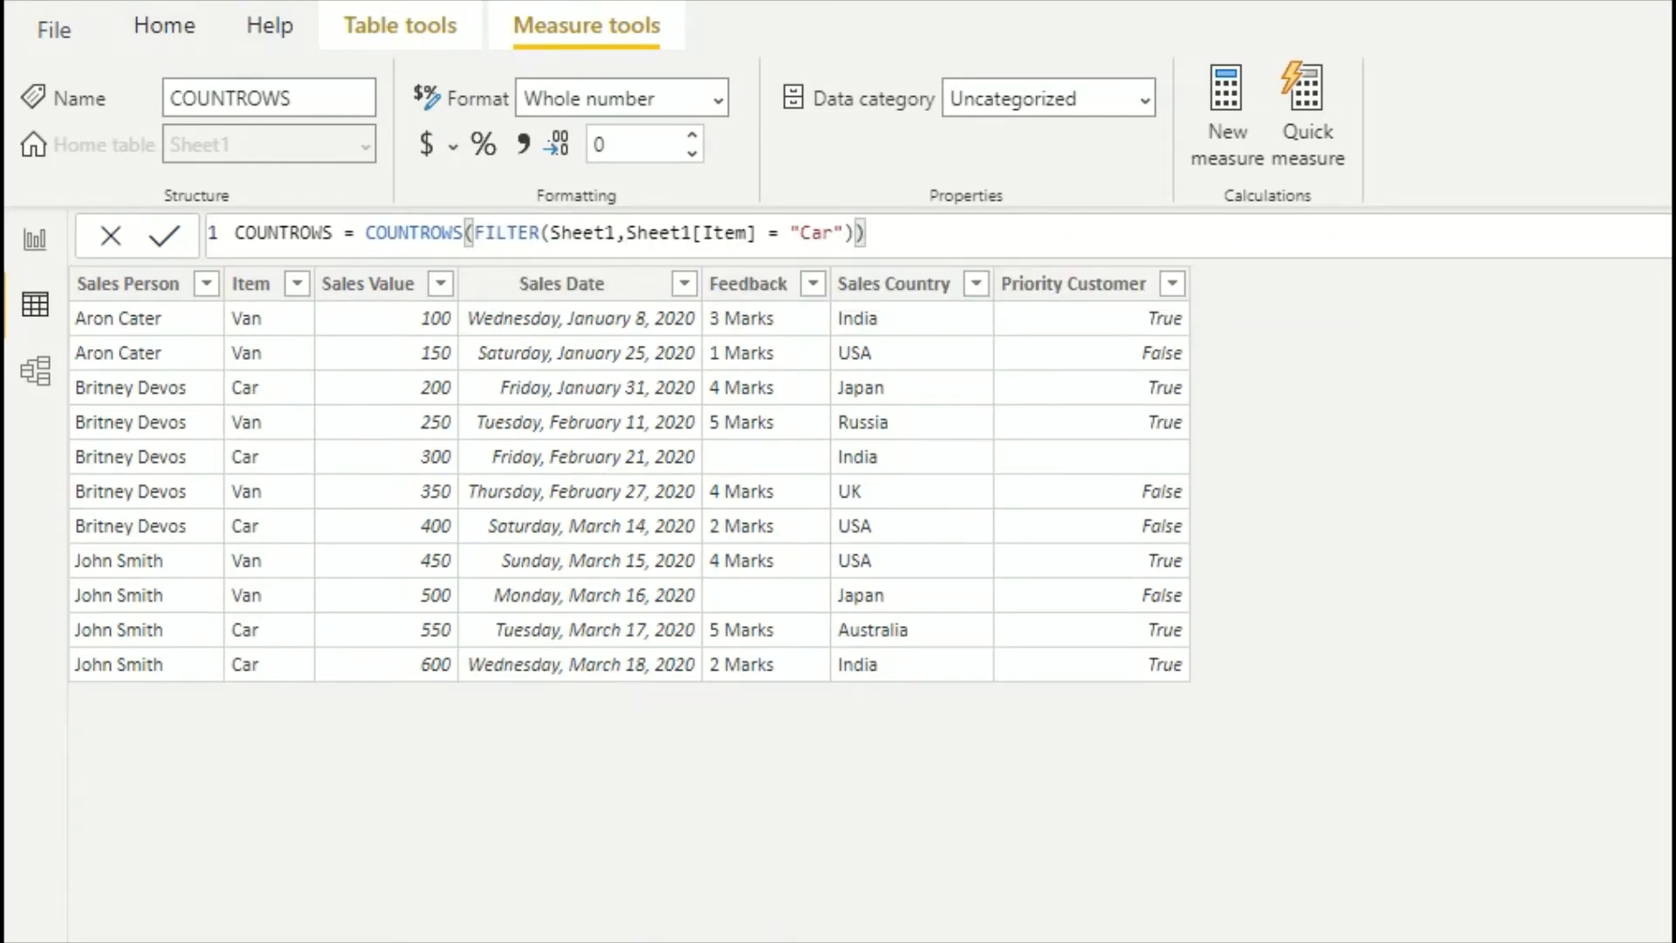
{"action": "mouse_move", "coordinate": [80, 491]}
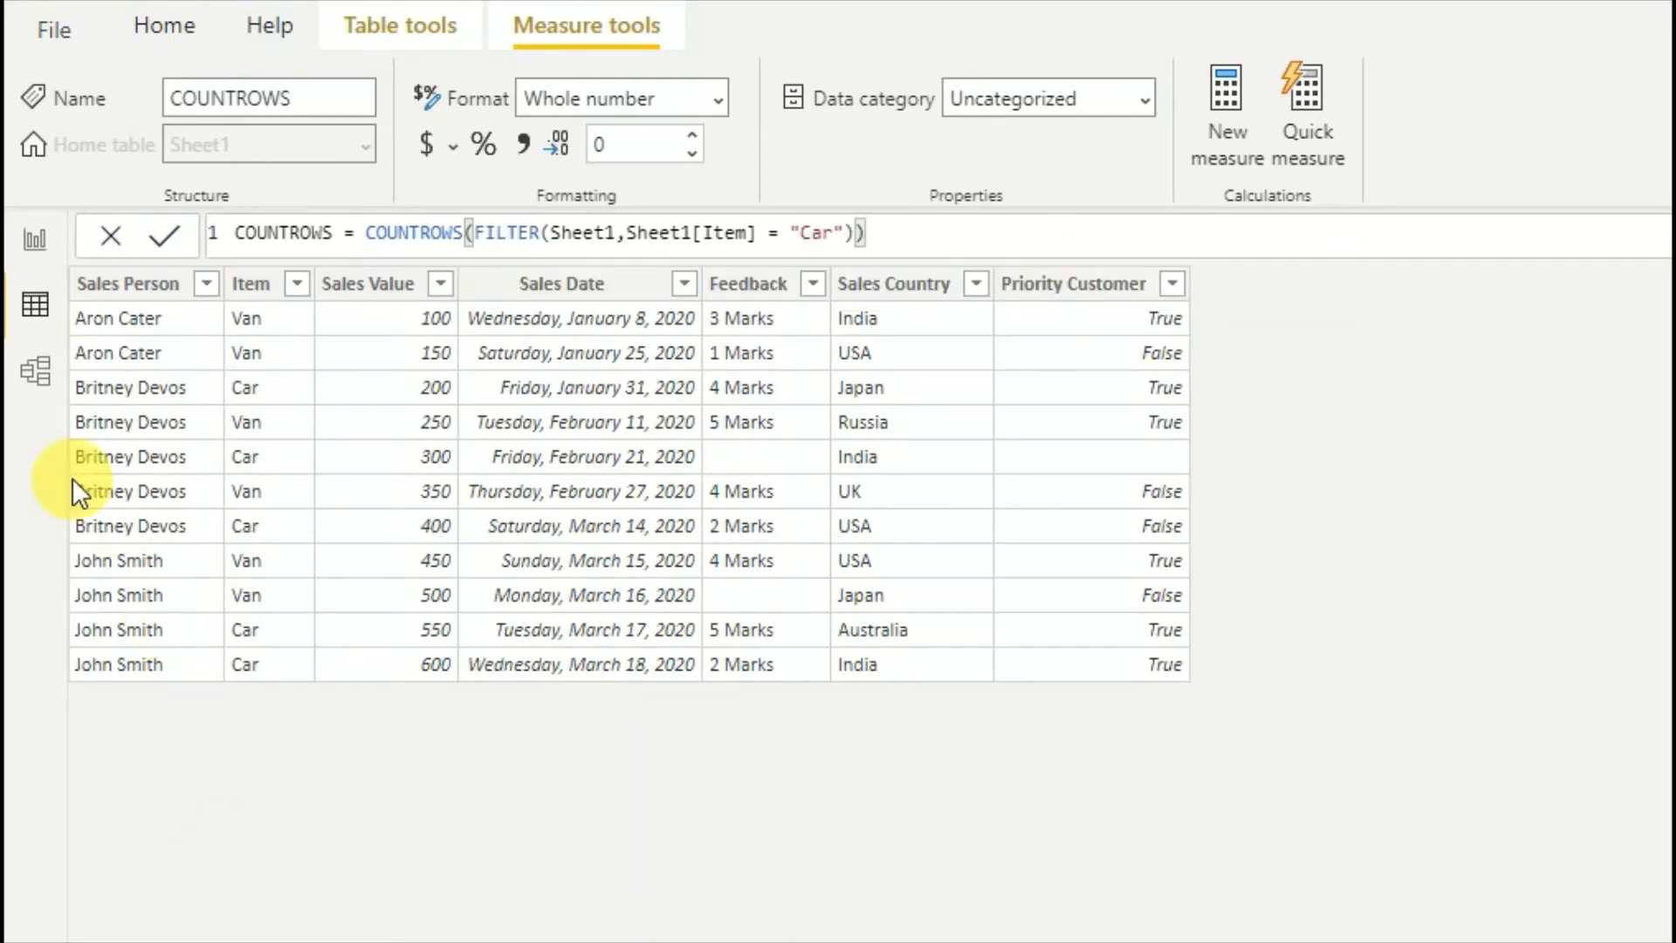
{"action": "mouse_move", "coordinate": [37, 371]}
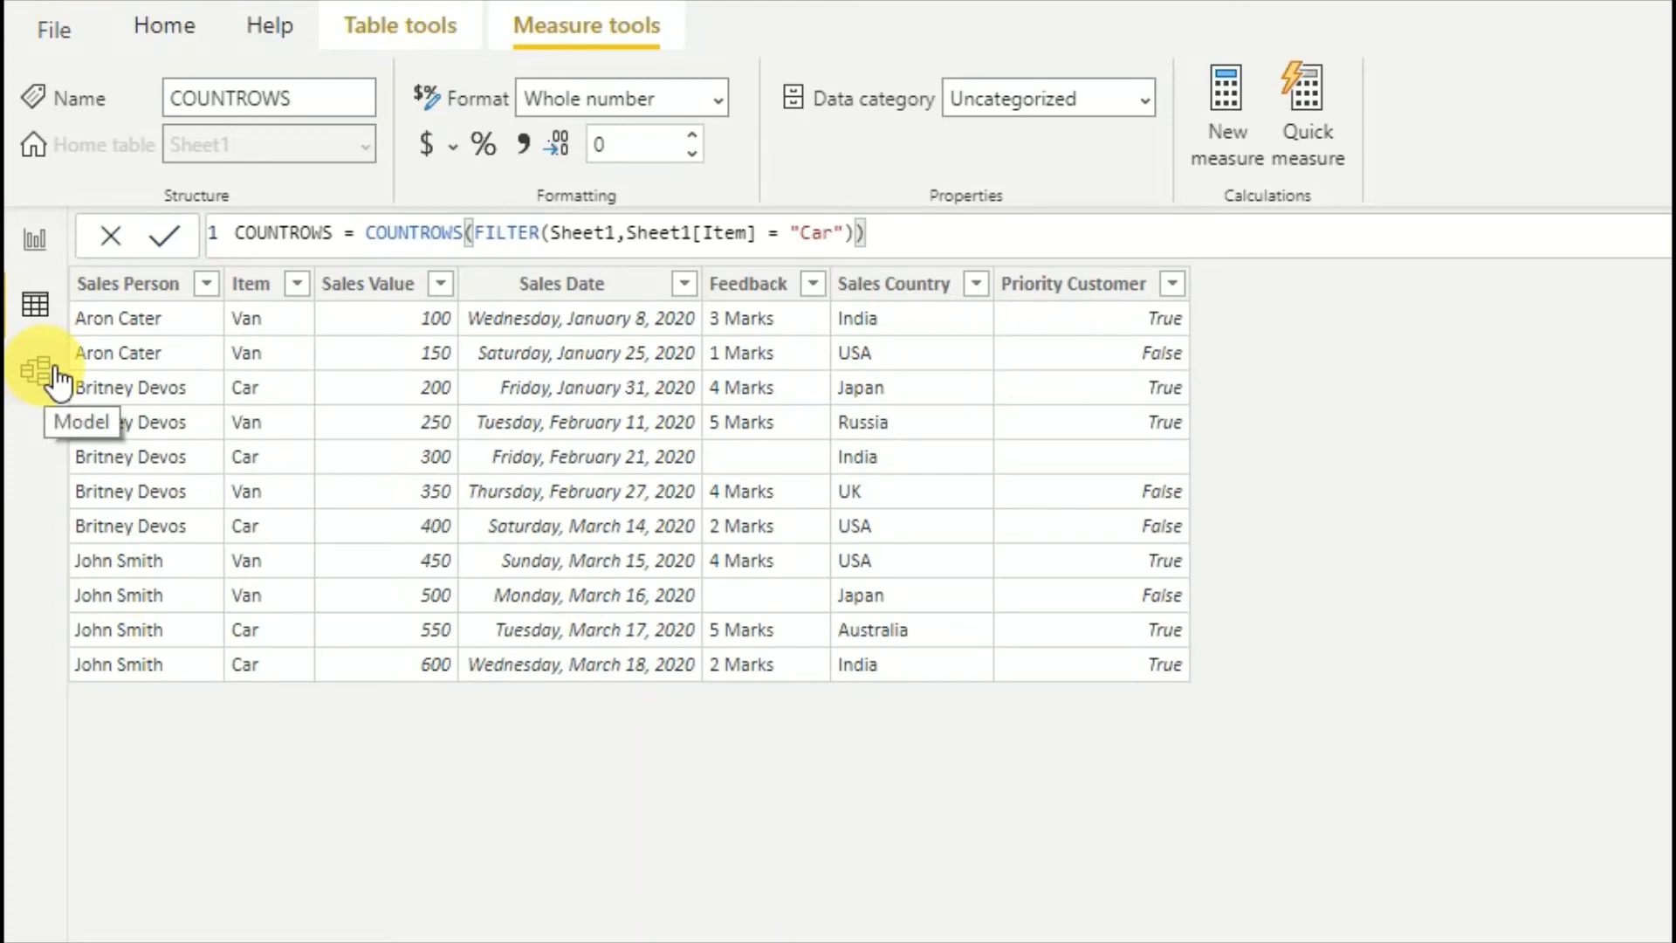
{"action": "left_click", "coordinate": [43, 372]}
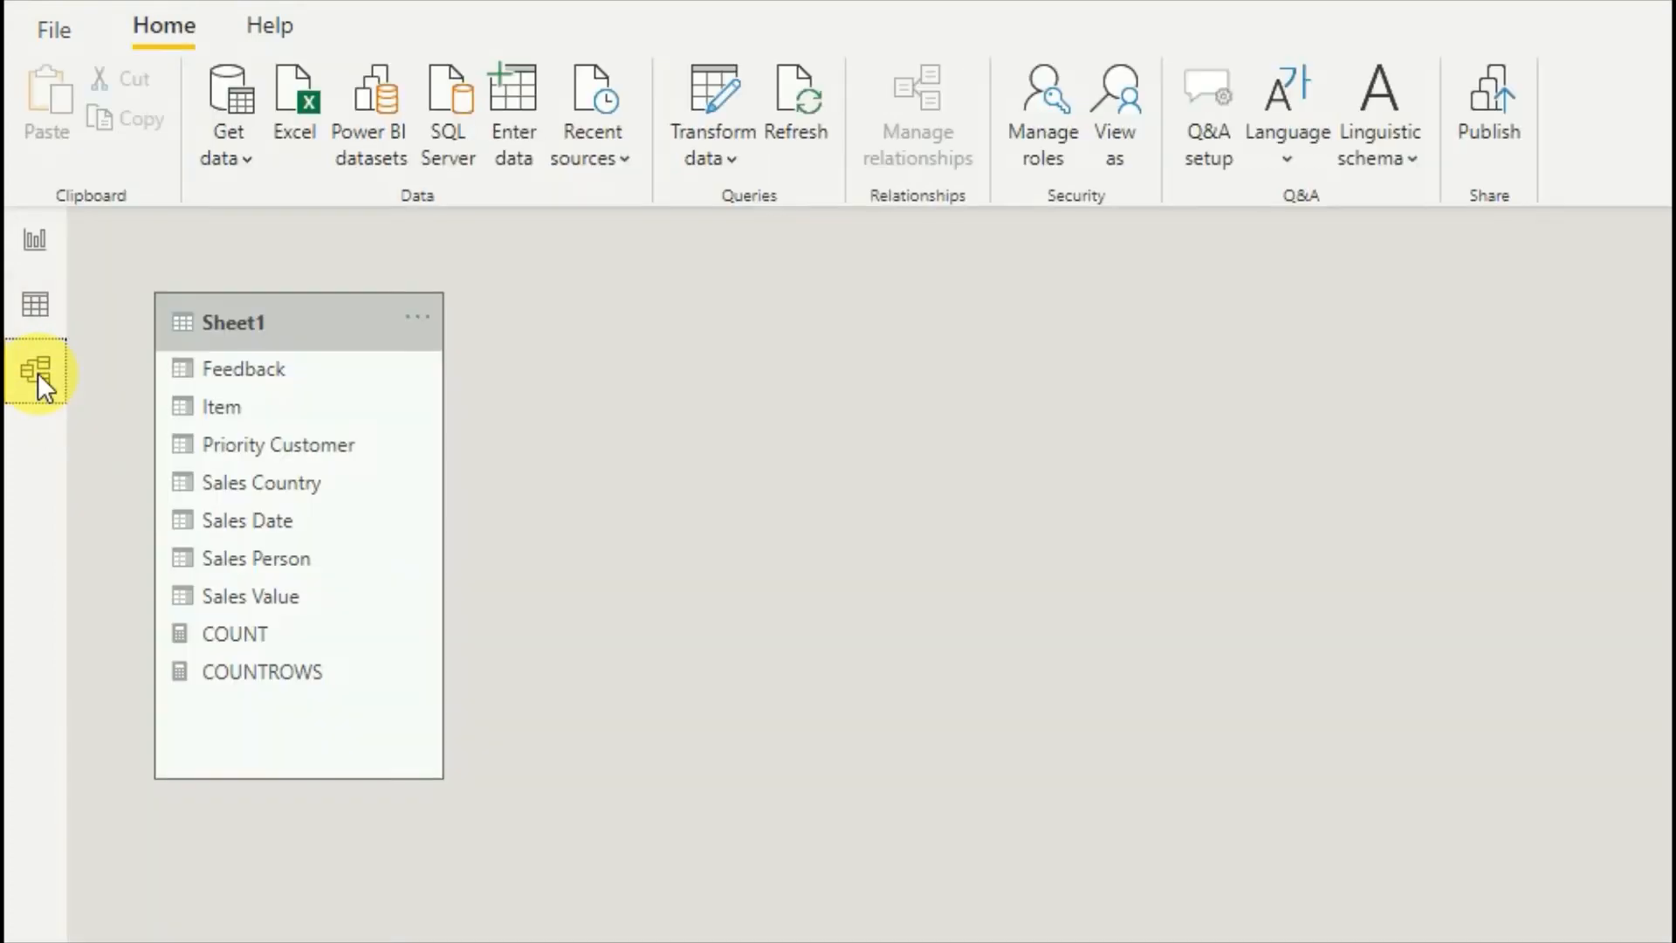
{"action": "mouse_move", "coordinate": [662, 198]}
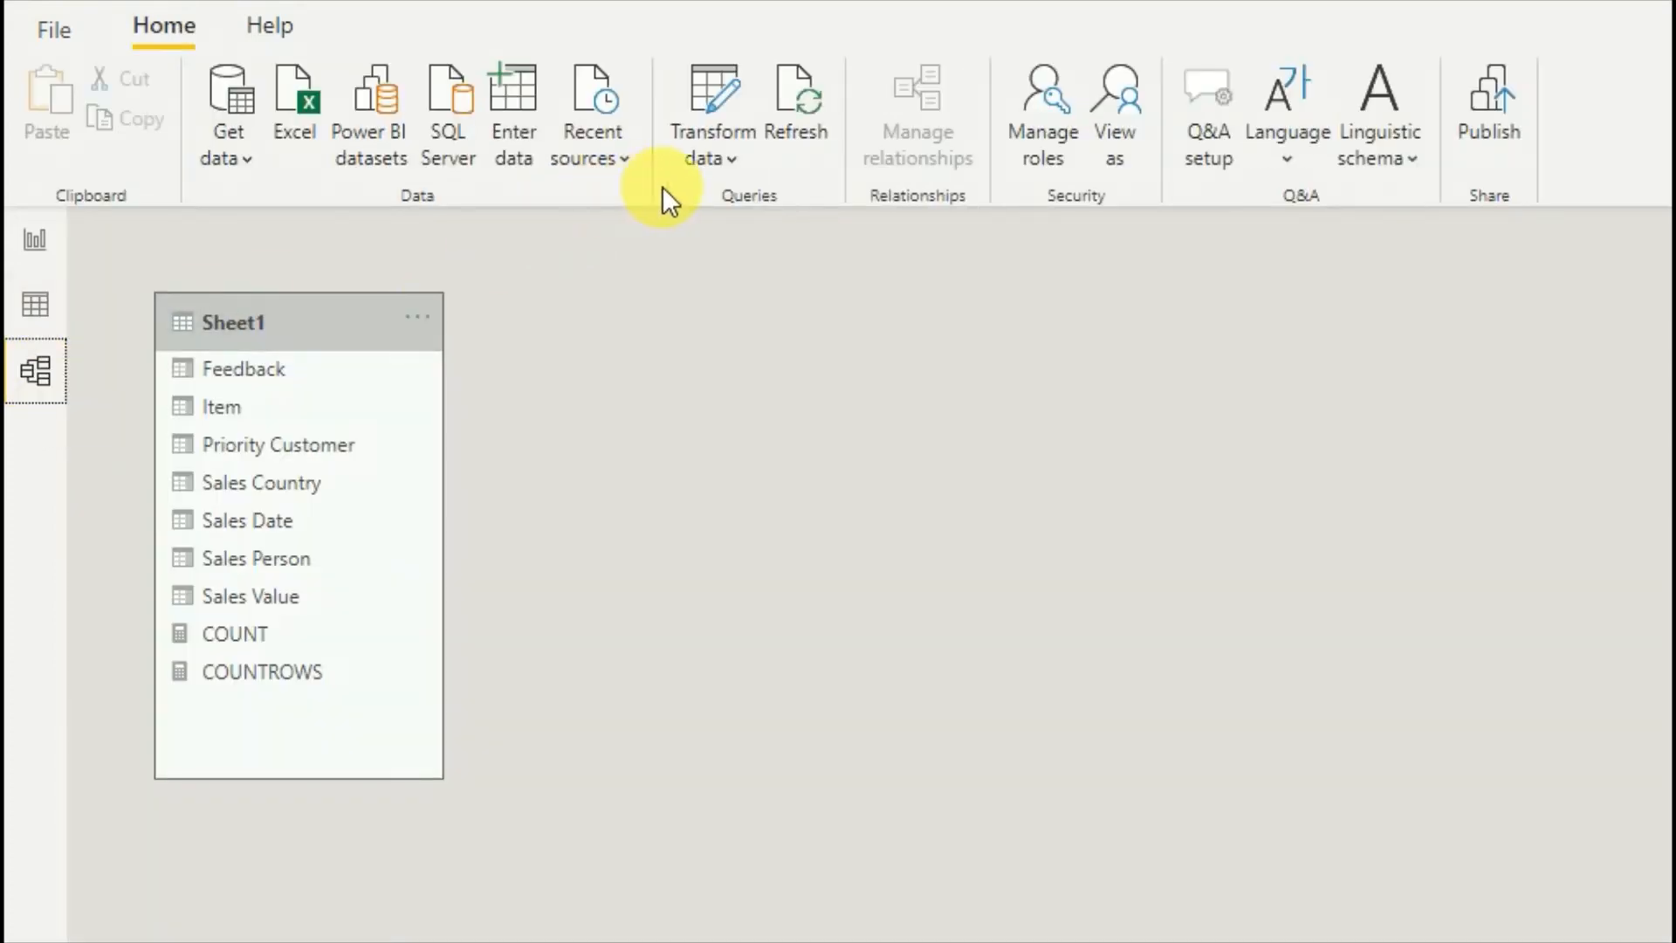
{"action": "mouse_move", "coordinate": [514, 112]}
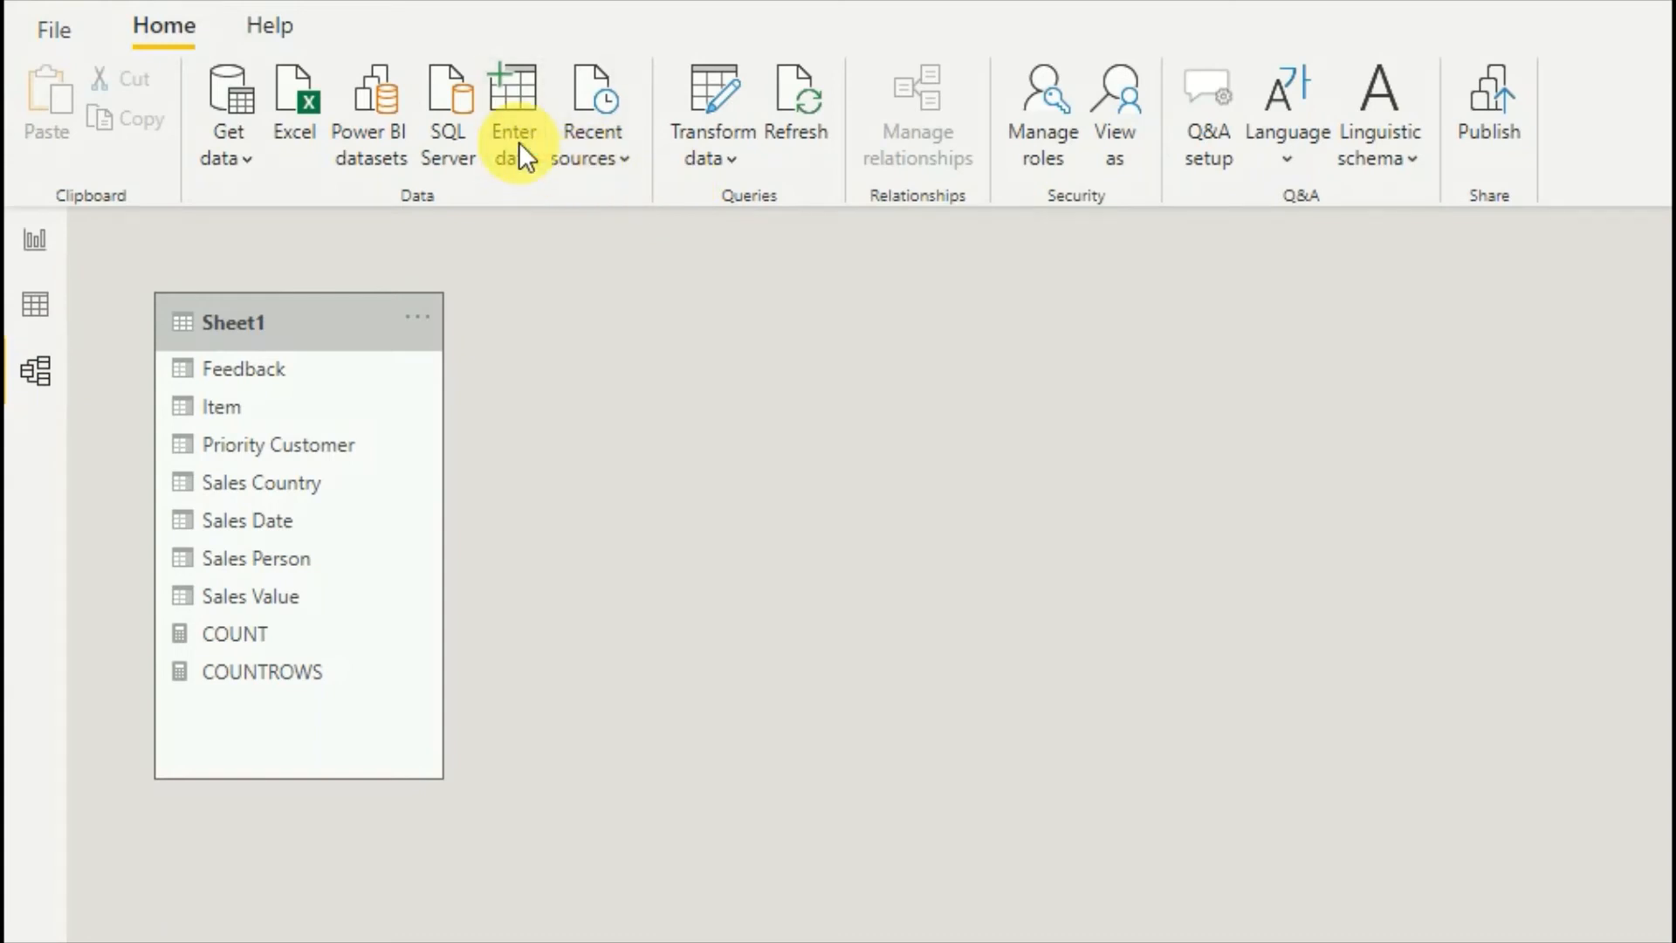
Step: Enter a new data table with the values Car and Van
{"action": "left_click", "coordinate": [513, 113]}
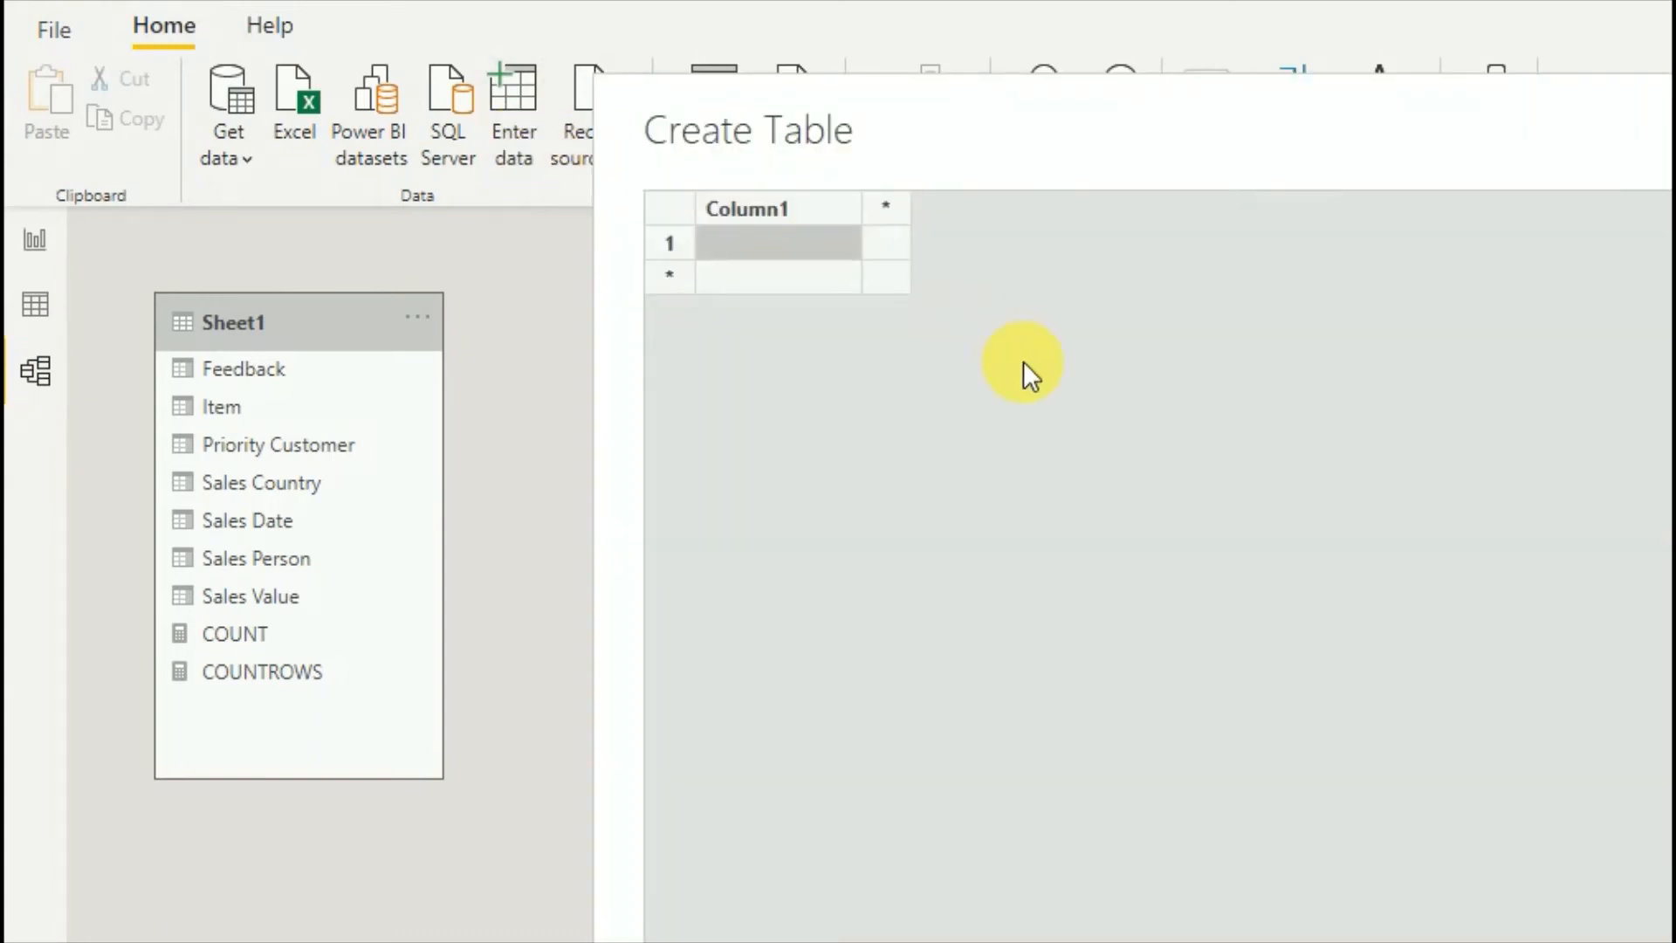
{"action": "mouse_move", "coordinate": [700, 126]}
{"action": "type", "text": "Name"}
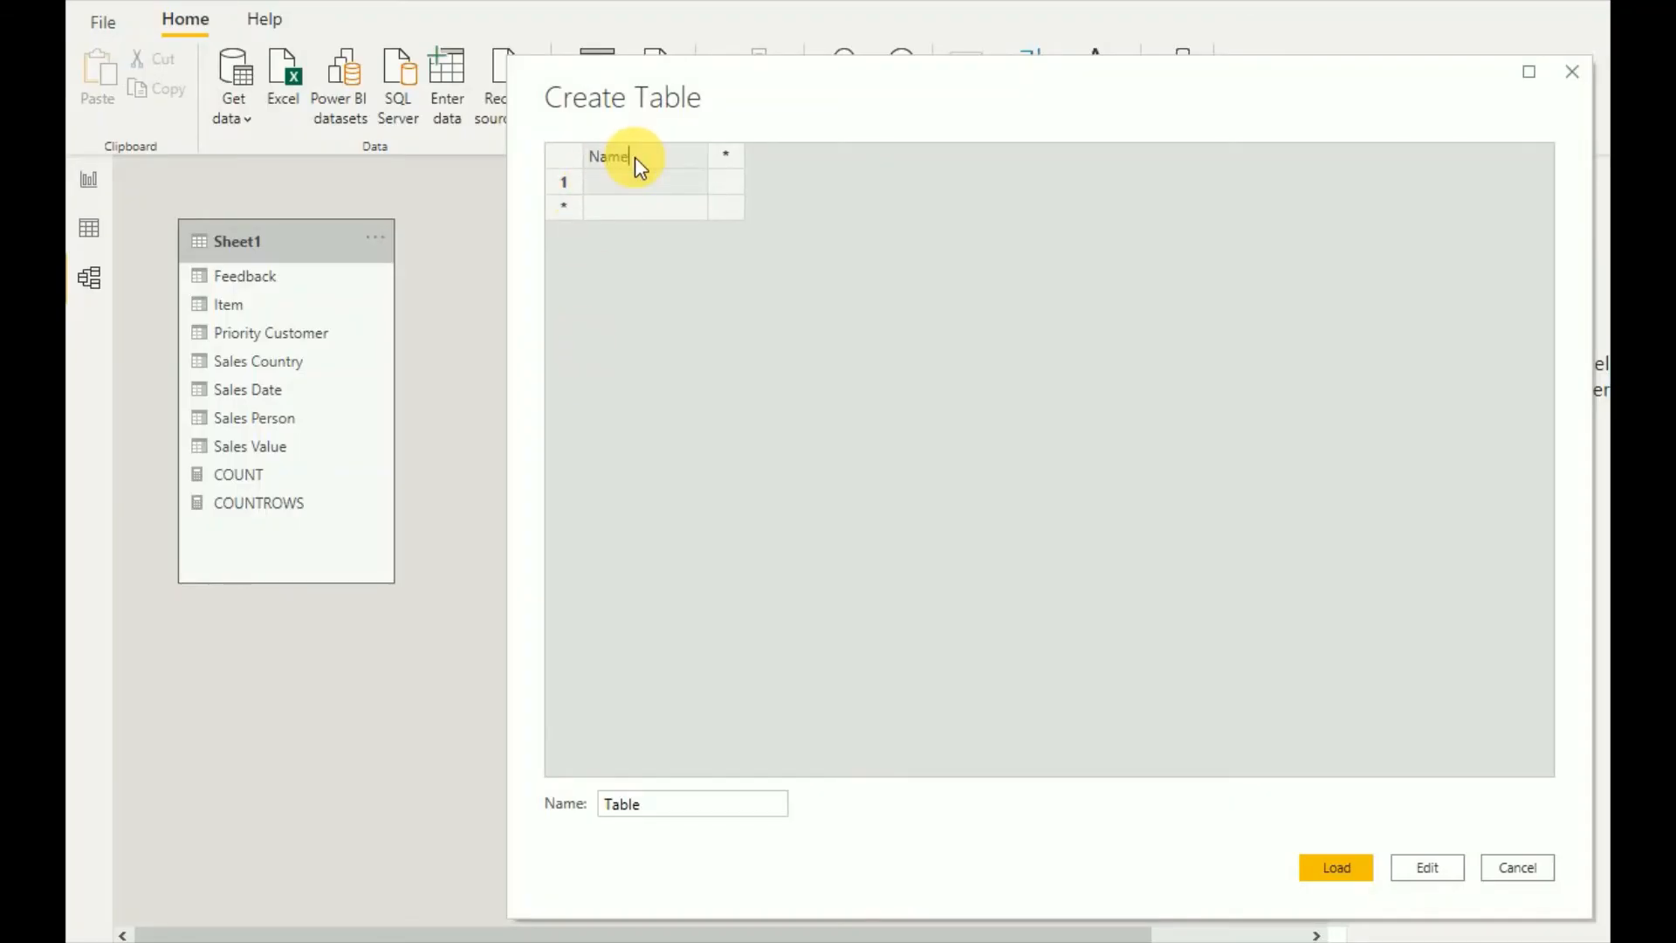
{"action": "left_click", "coordinate": [641, 182]}
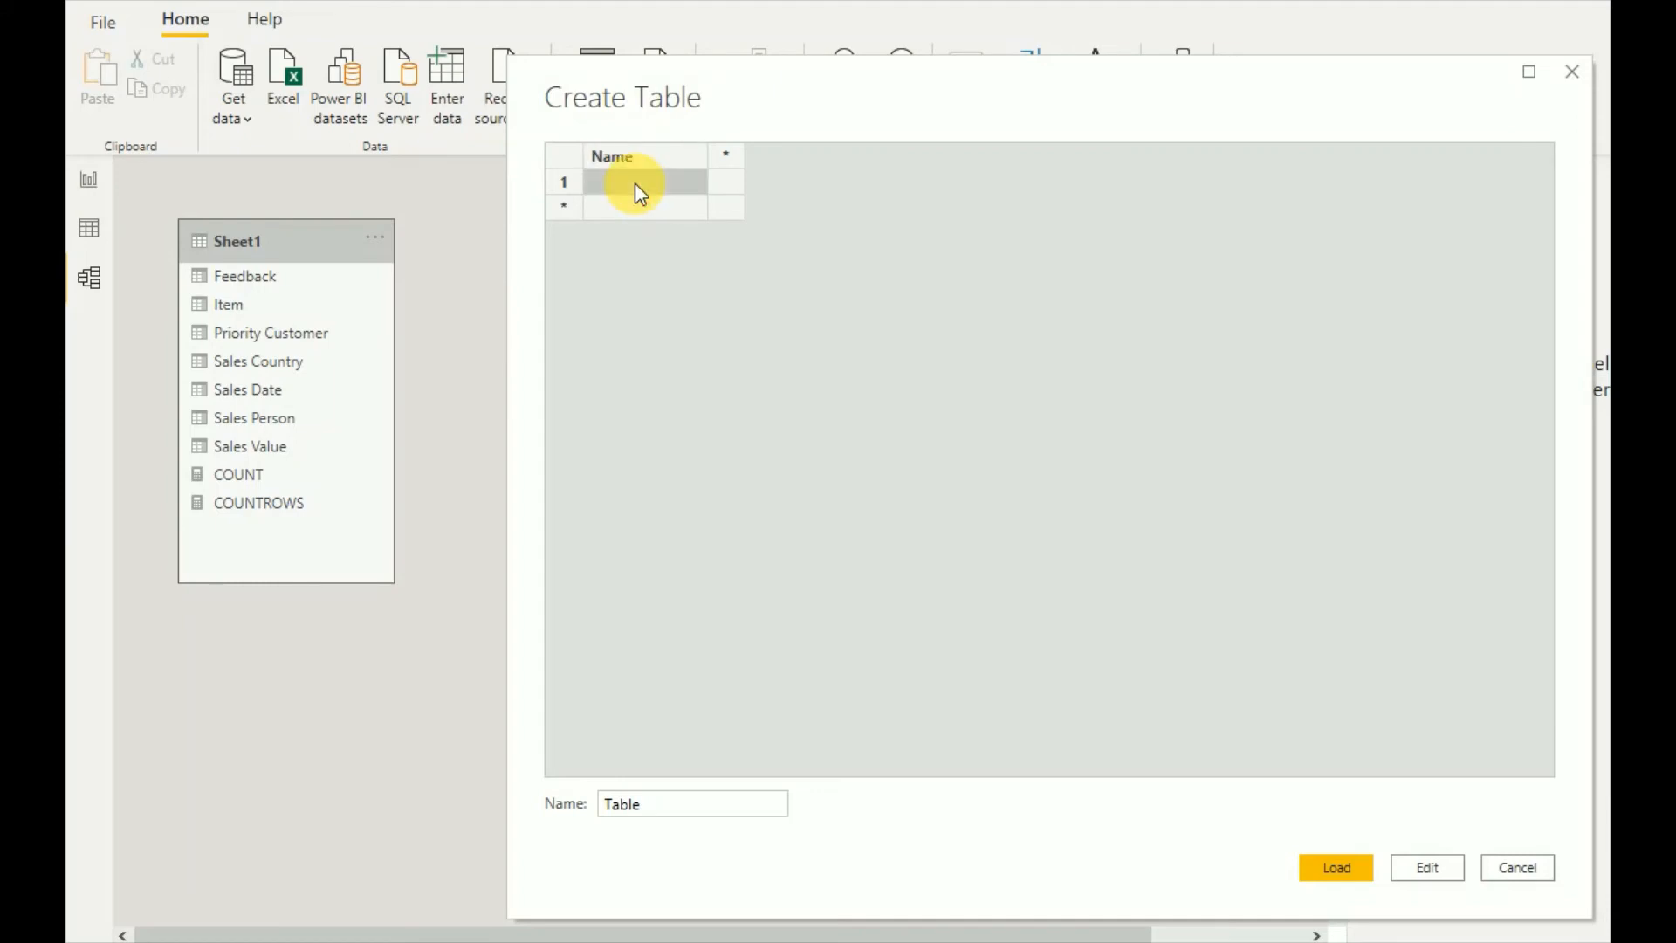
{"action": "type", "text": "Ca"}
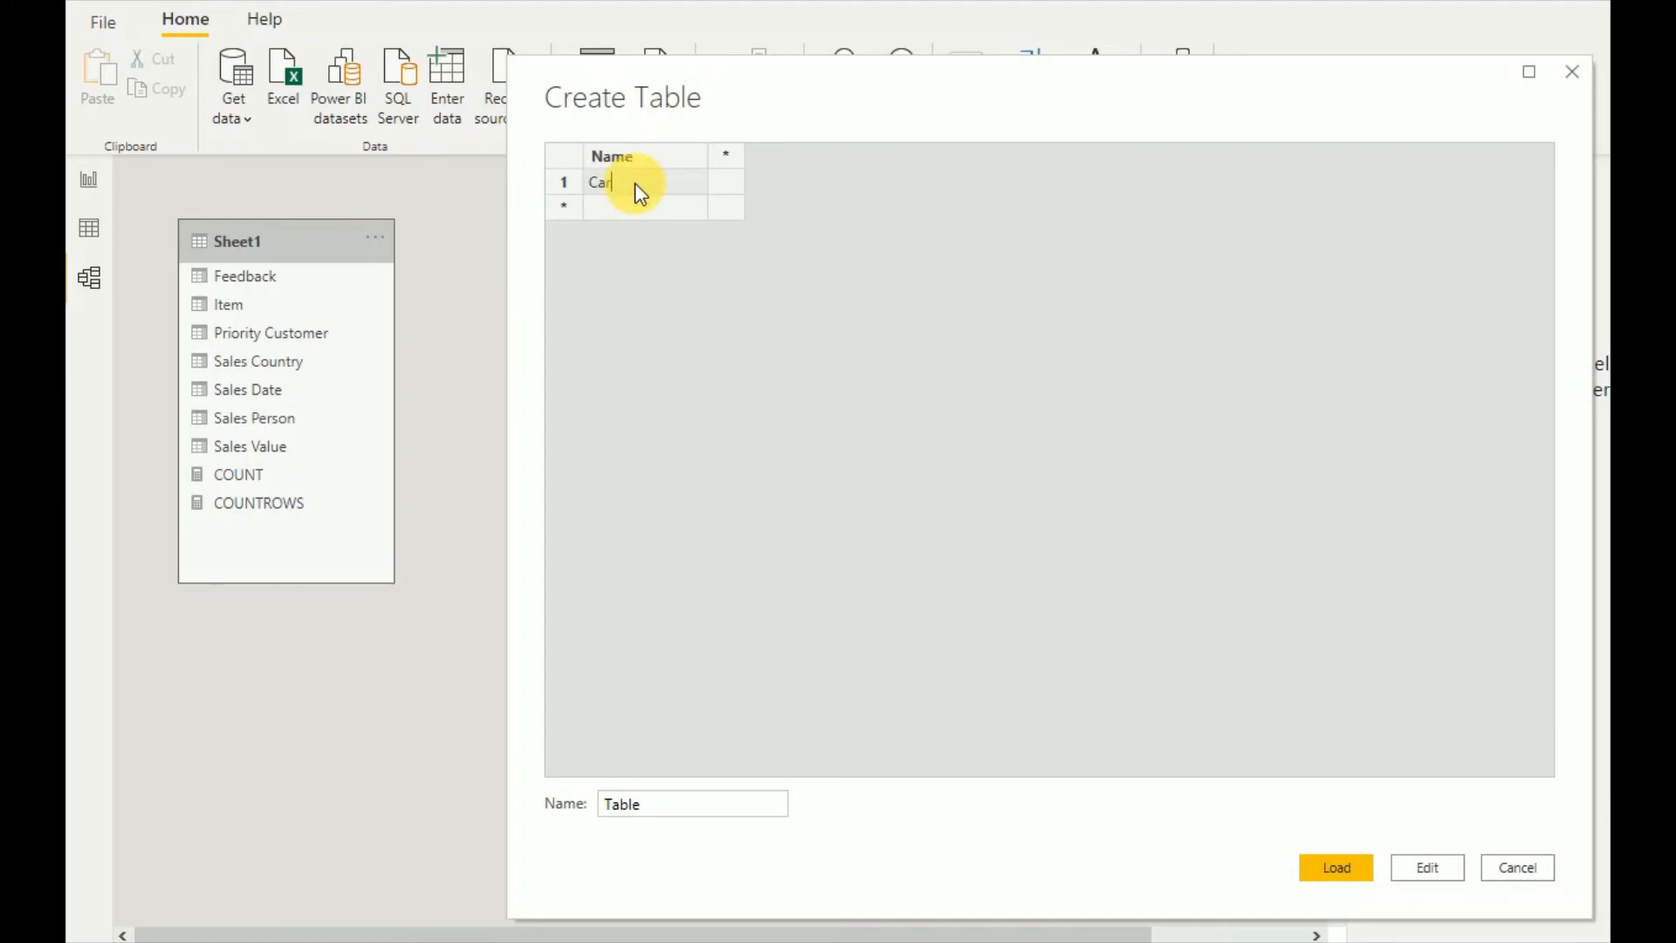
{"action": "type", "text": "V"}
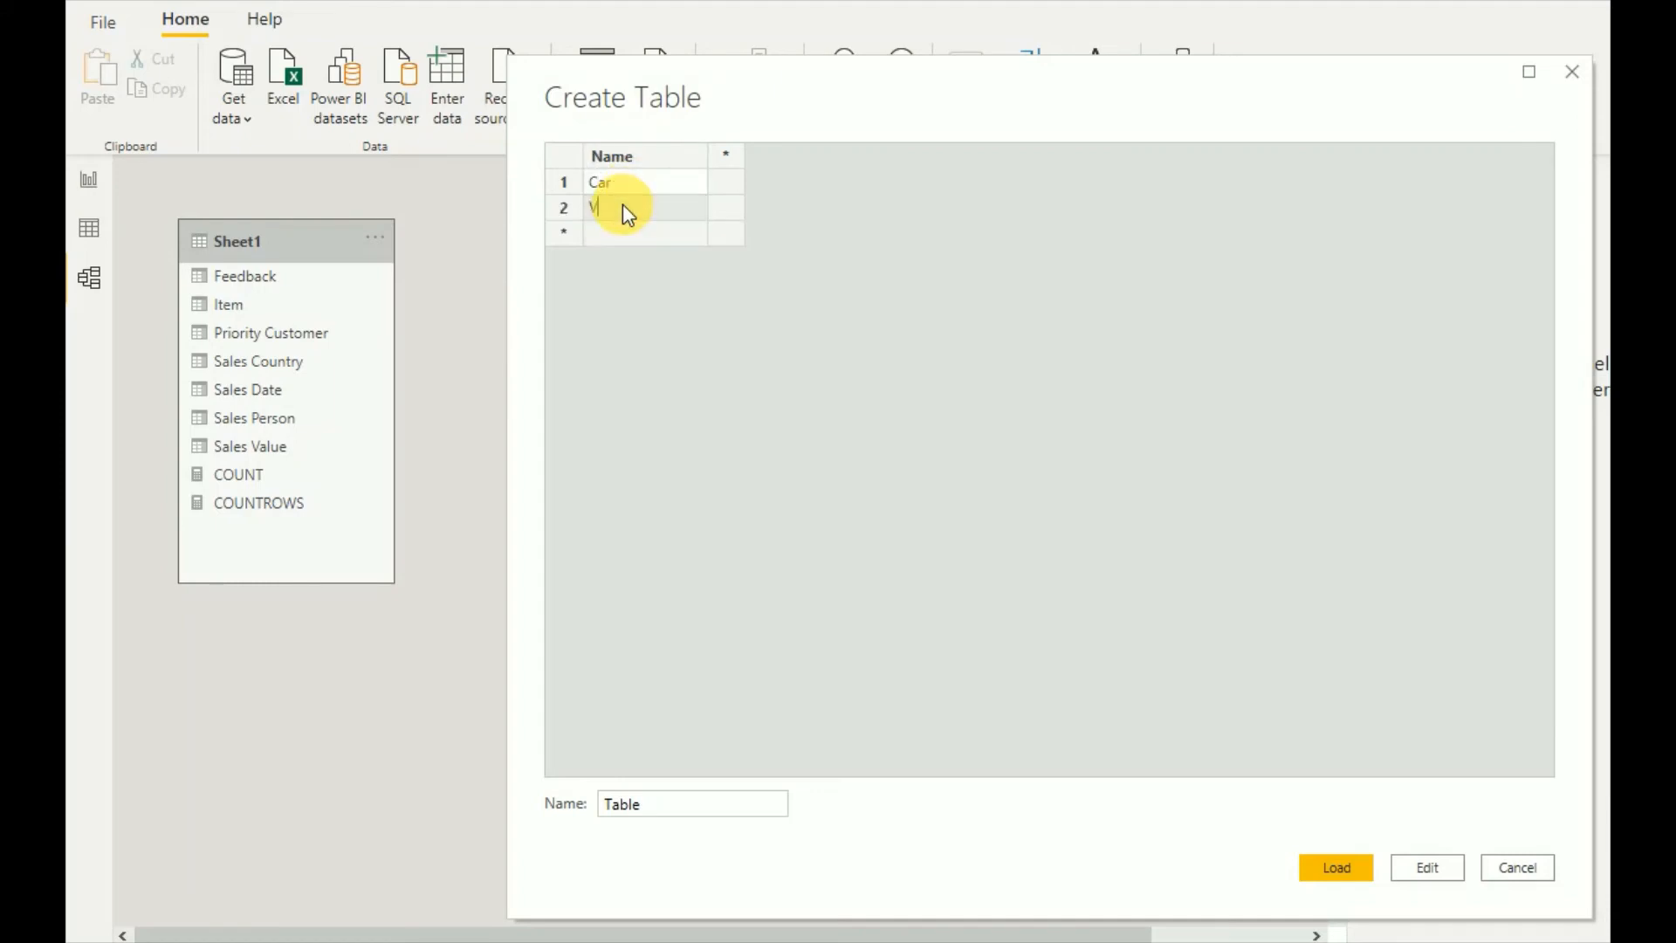
Step: Name the table Item_Table, load it, and inspect its Name column
{"action": "left_click", "coordinate": [692, 803]}
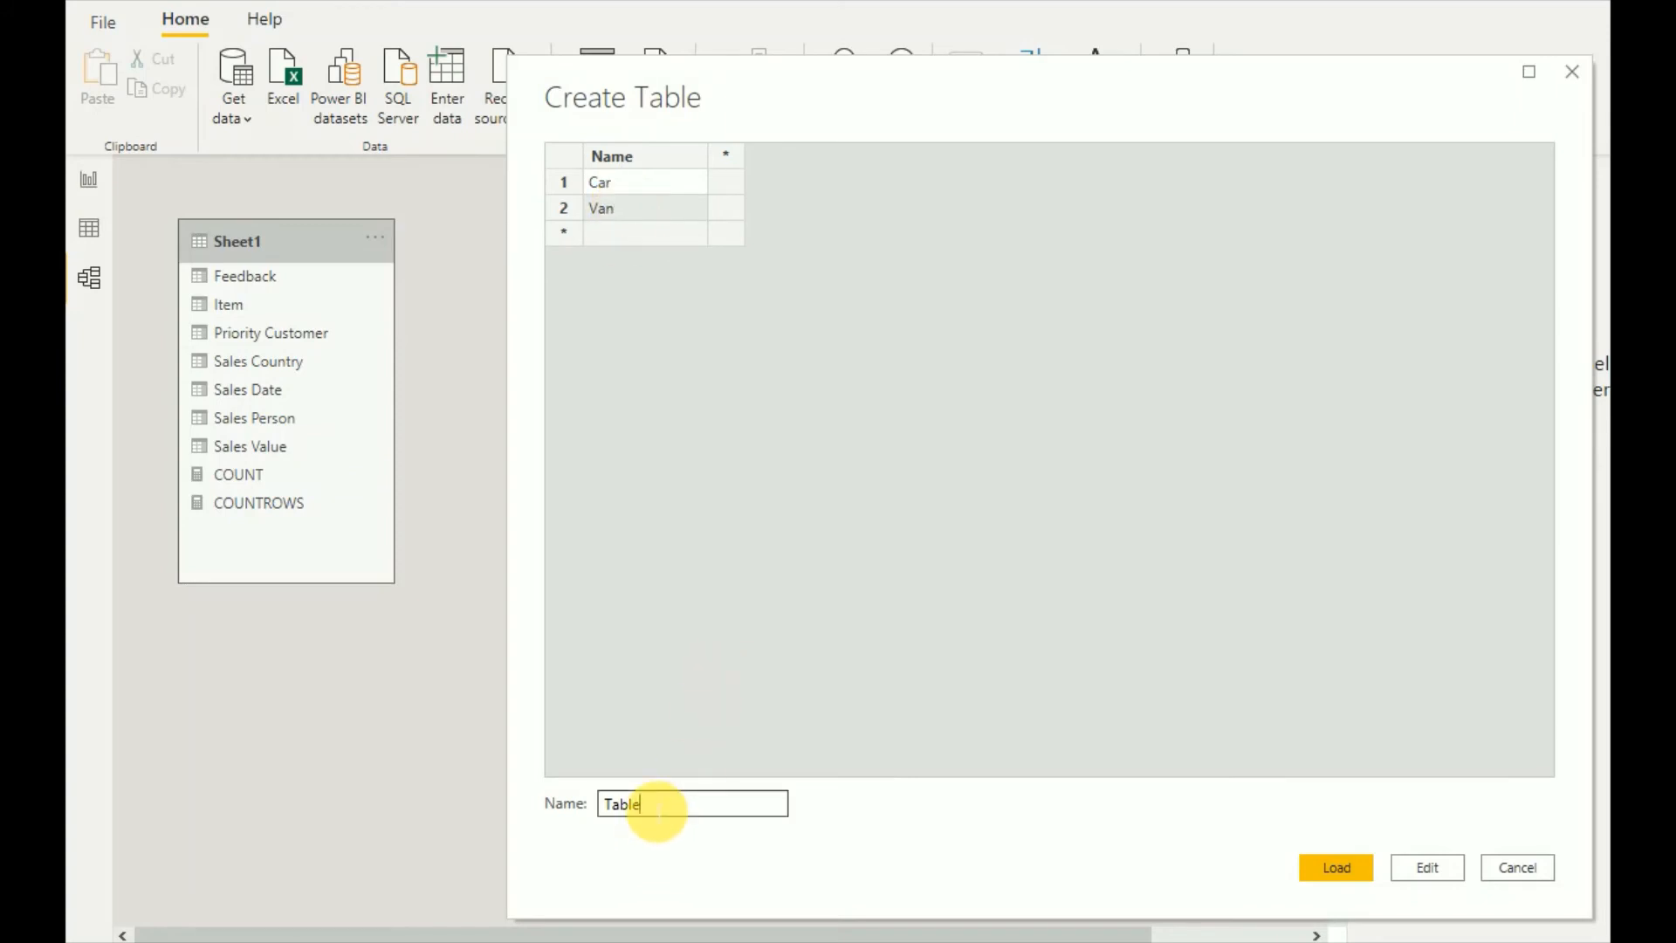
{"action": "type", "text": "Item"}
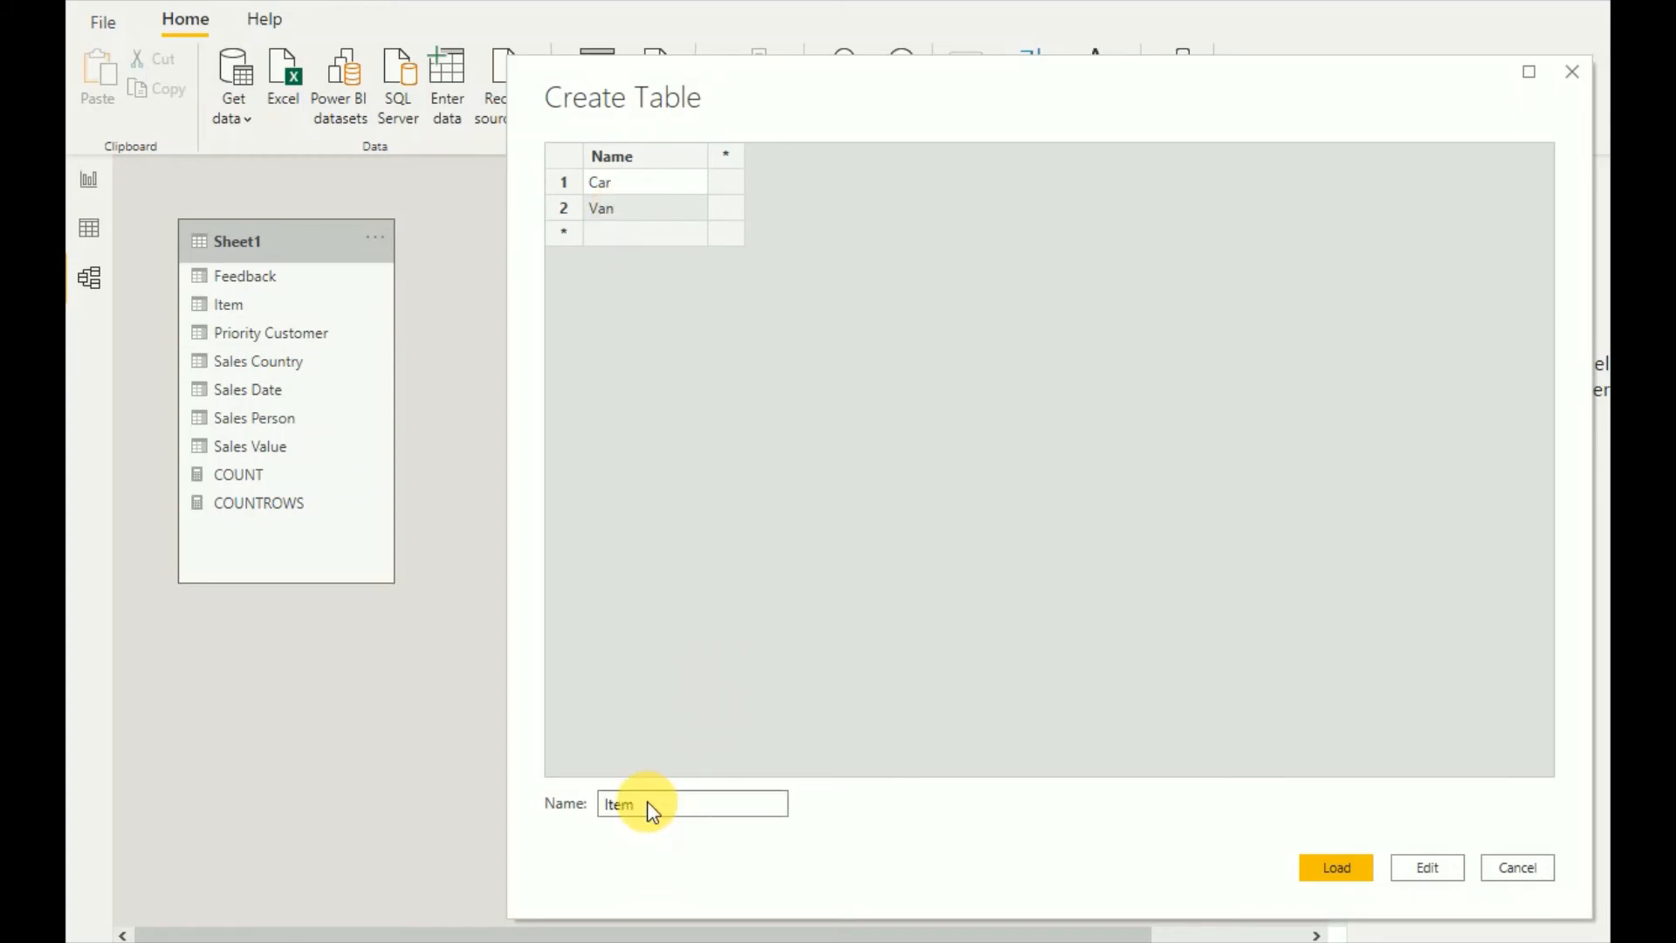
{"action": "type", "text": "_T"}
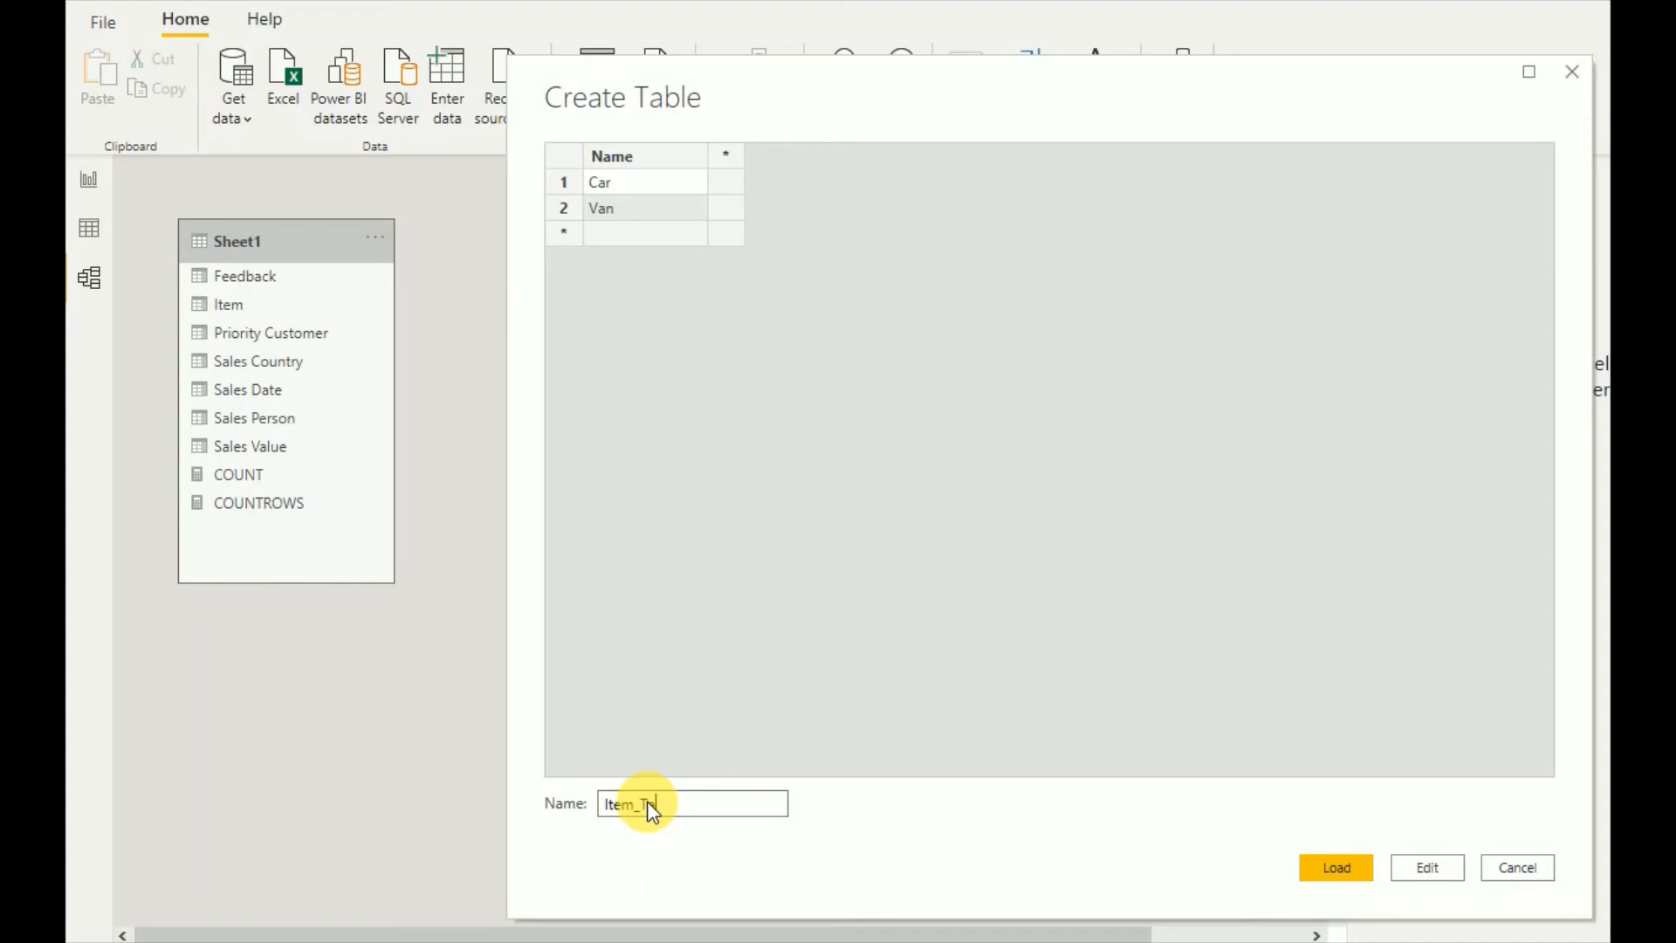
{"action": "type", "text": "able"}
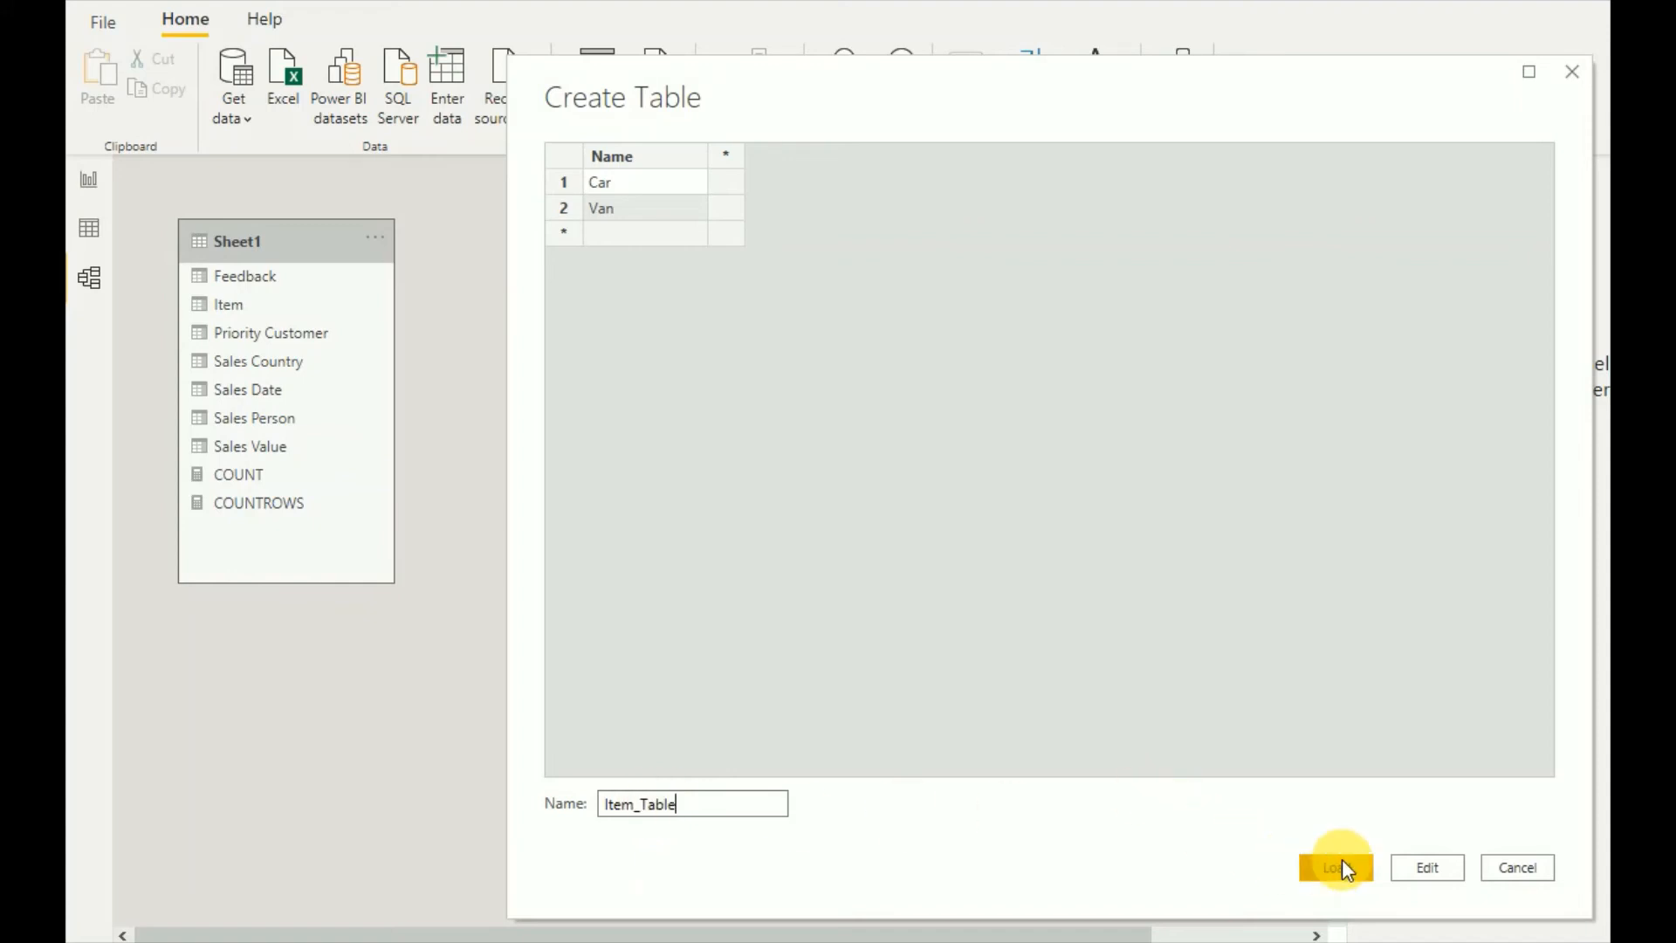
{"action": "left_click", "coordinate": [1334, 866]}
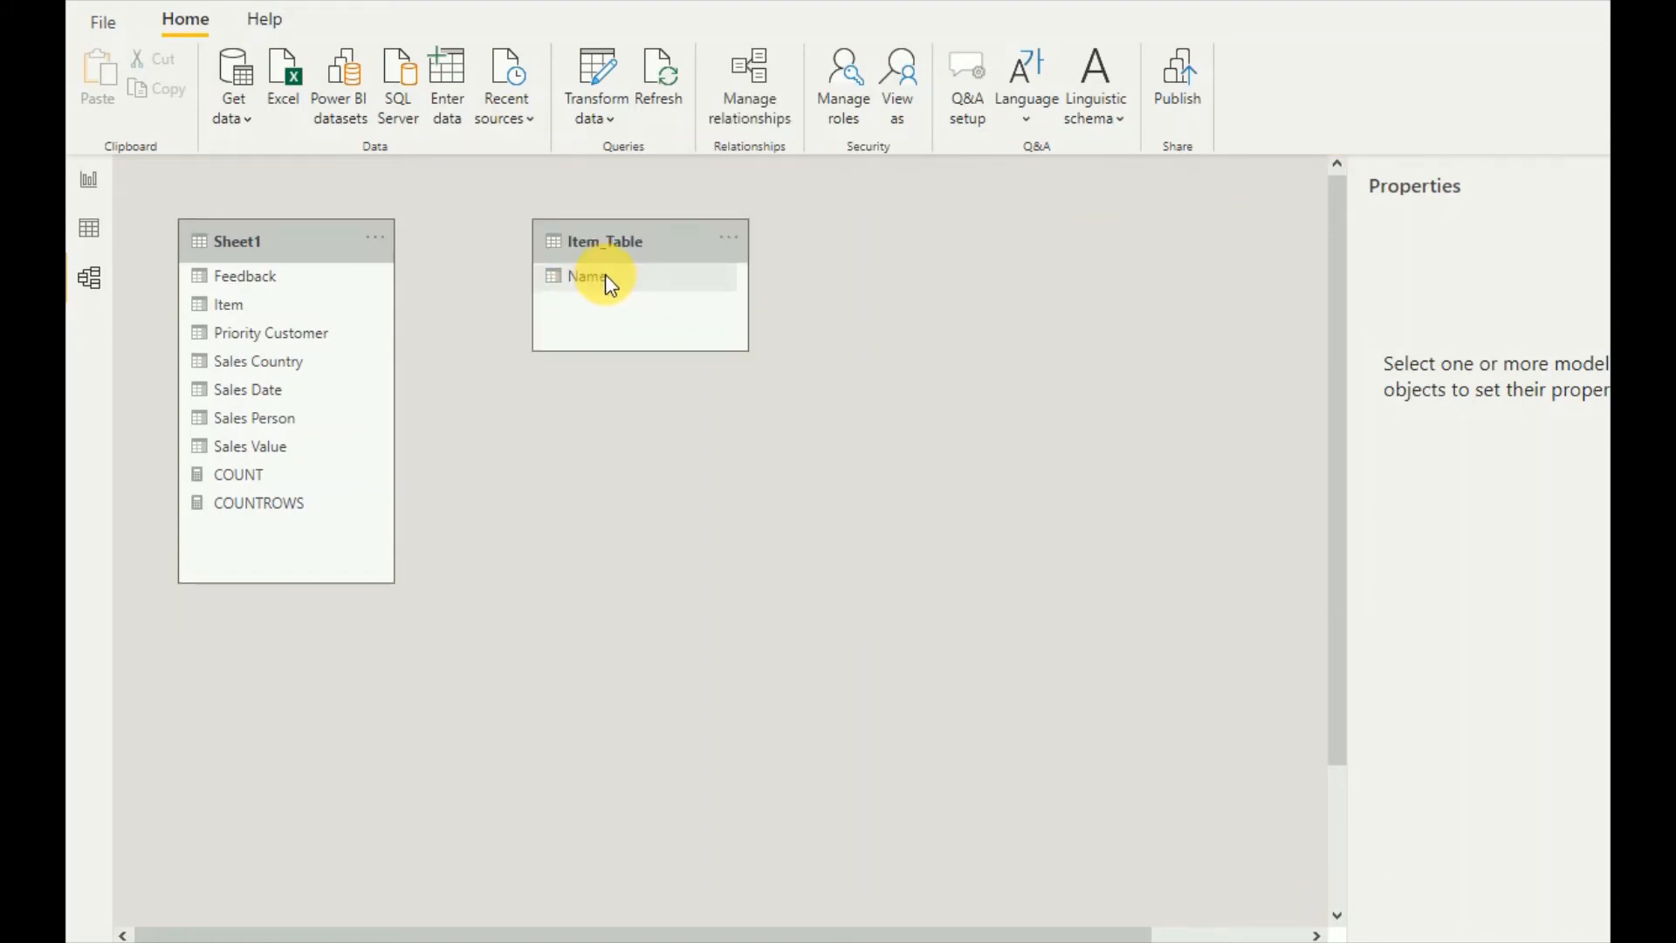
{"action": "left_click", "coordinate": [587, 275]}
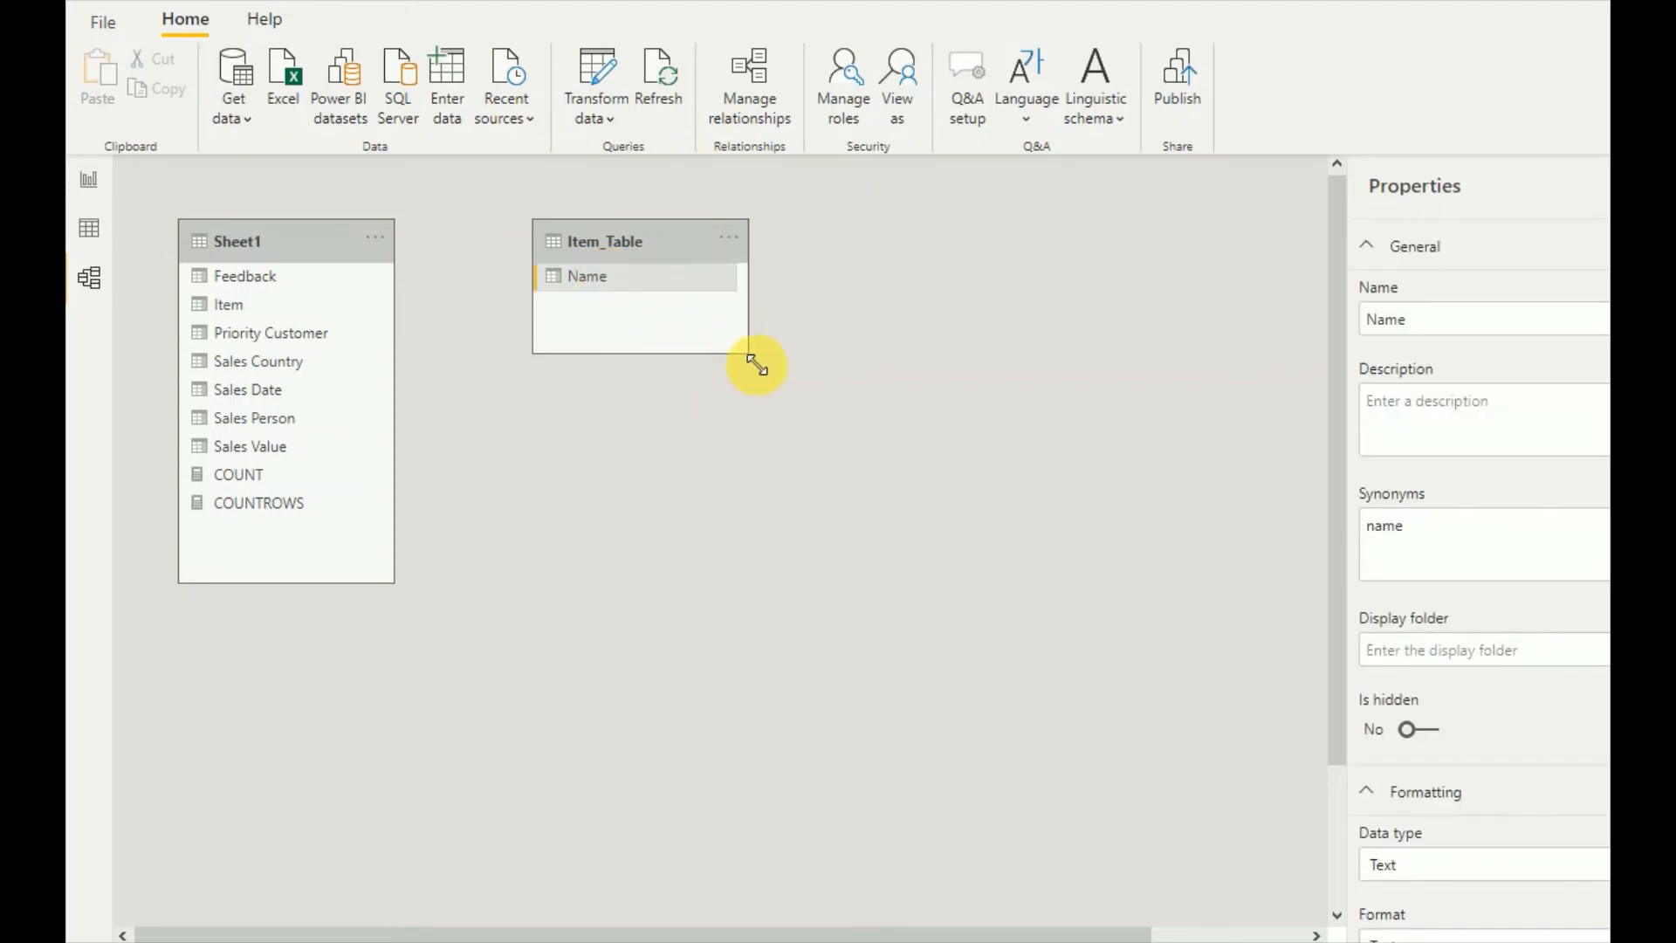
{"action": "mouse_move", "coordinate": [743, 156]}
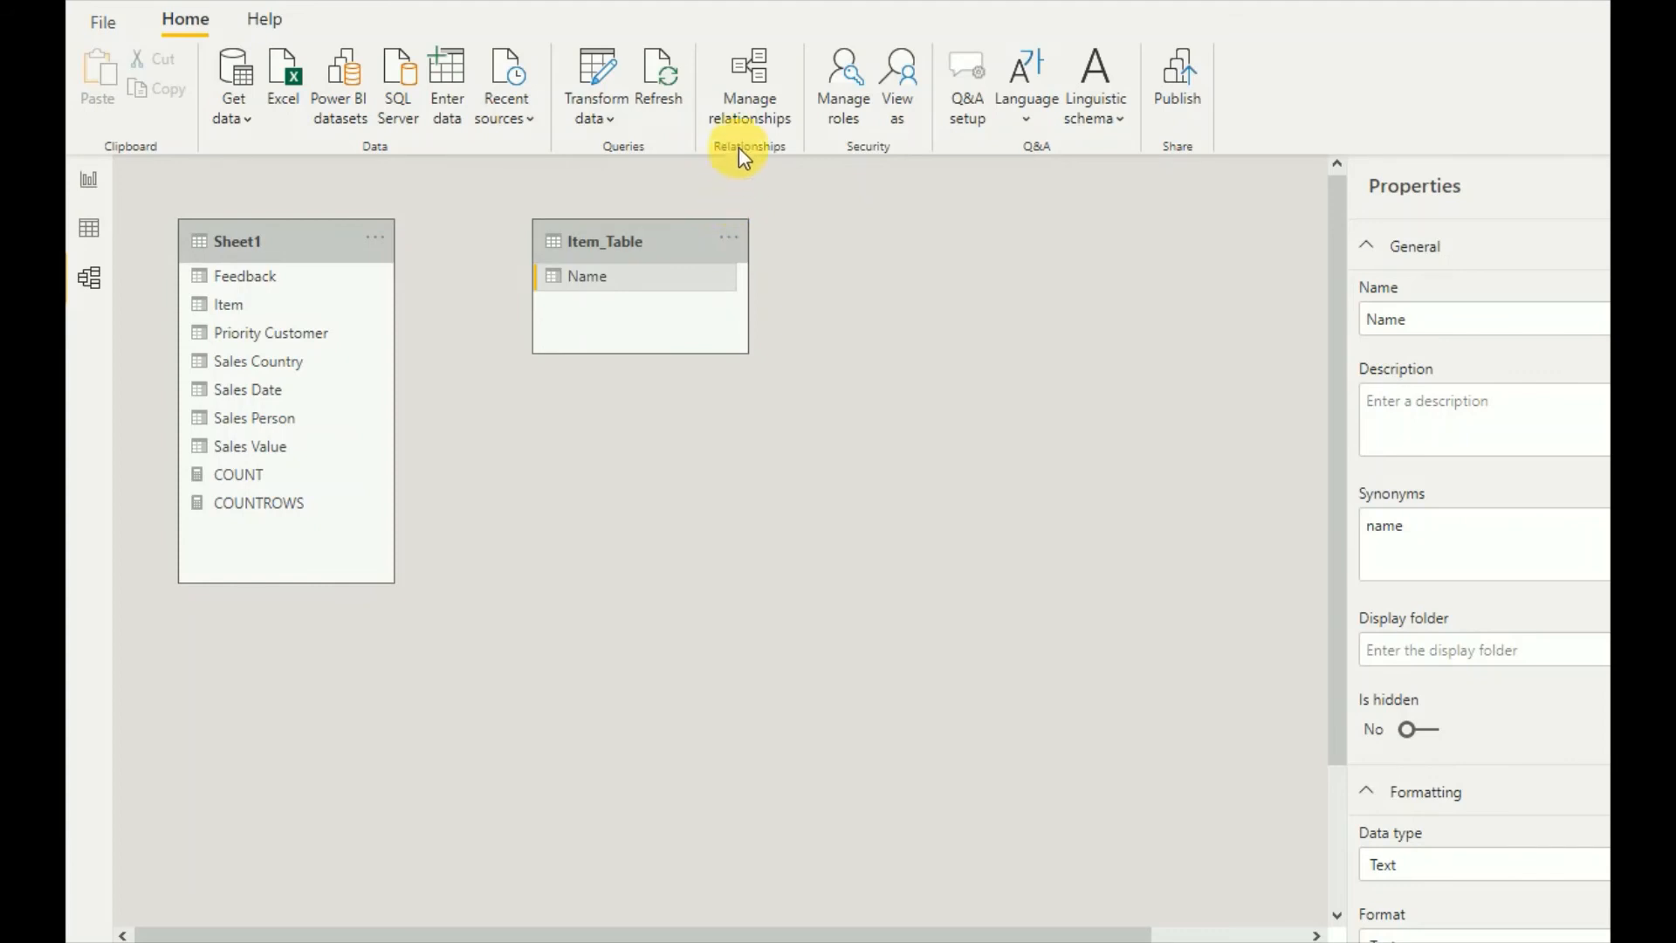
Step: Create an active many-to-one relationship from Sheet1[Item] to Item_Table[Name]
{"action": "left_click", "coordinate": [748, 86]}
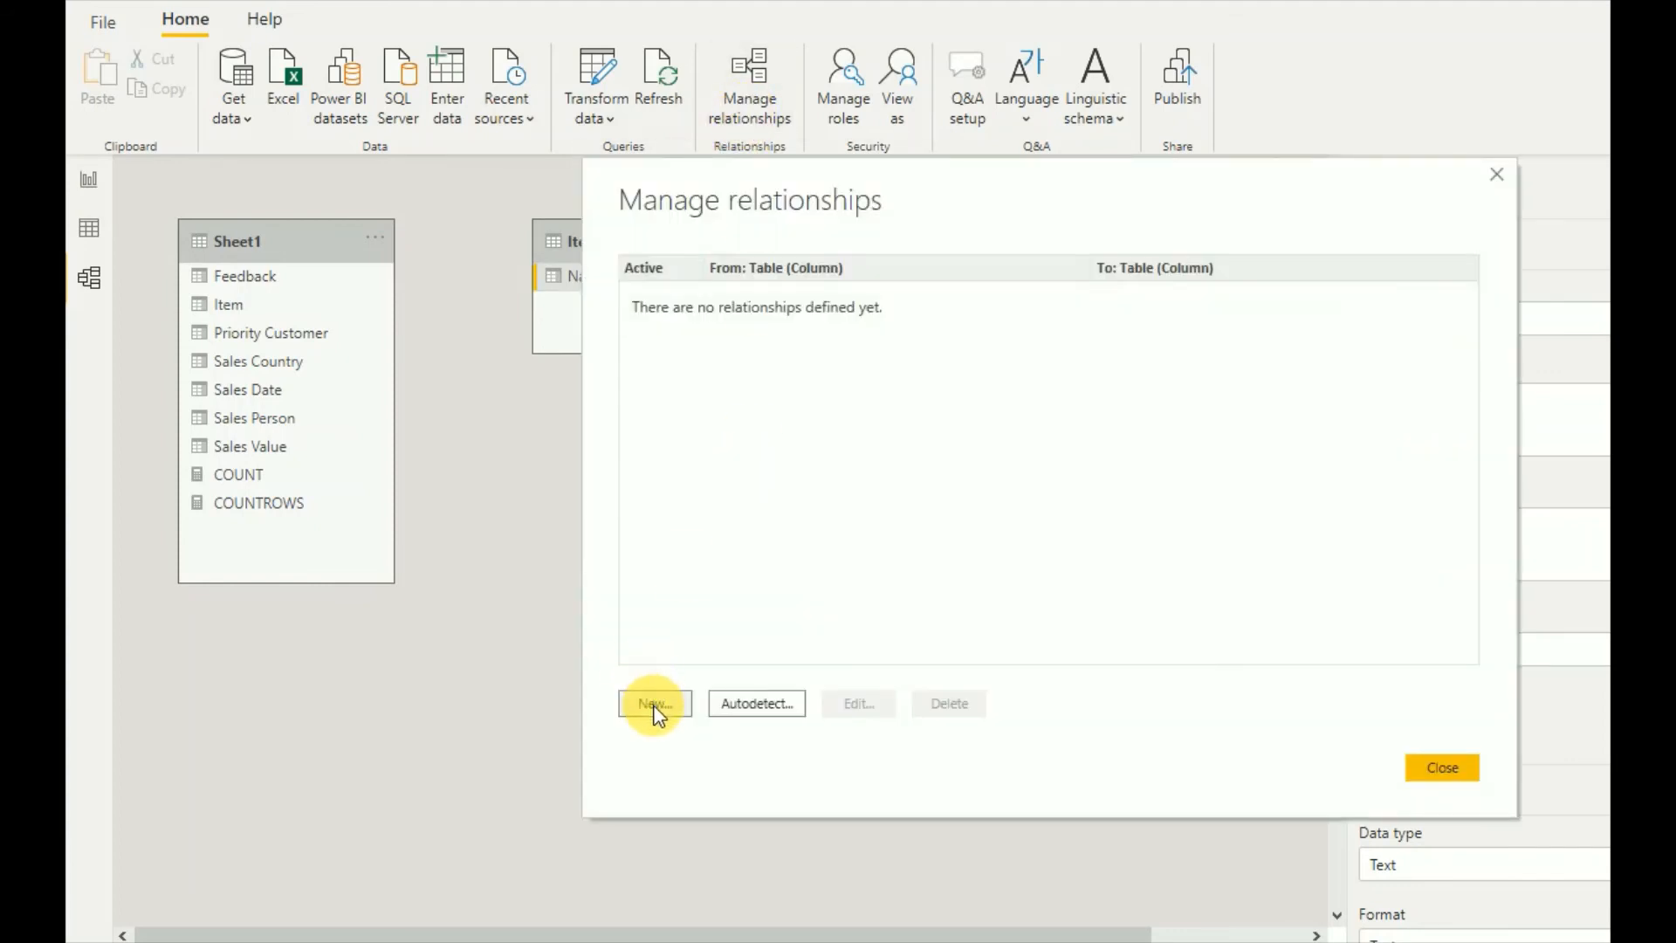
{"action": "left_click", "coordinate": [653, 704]}
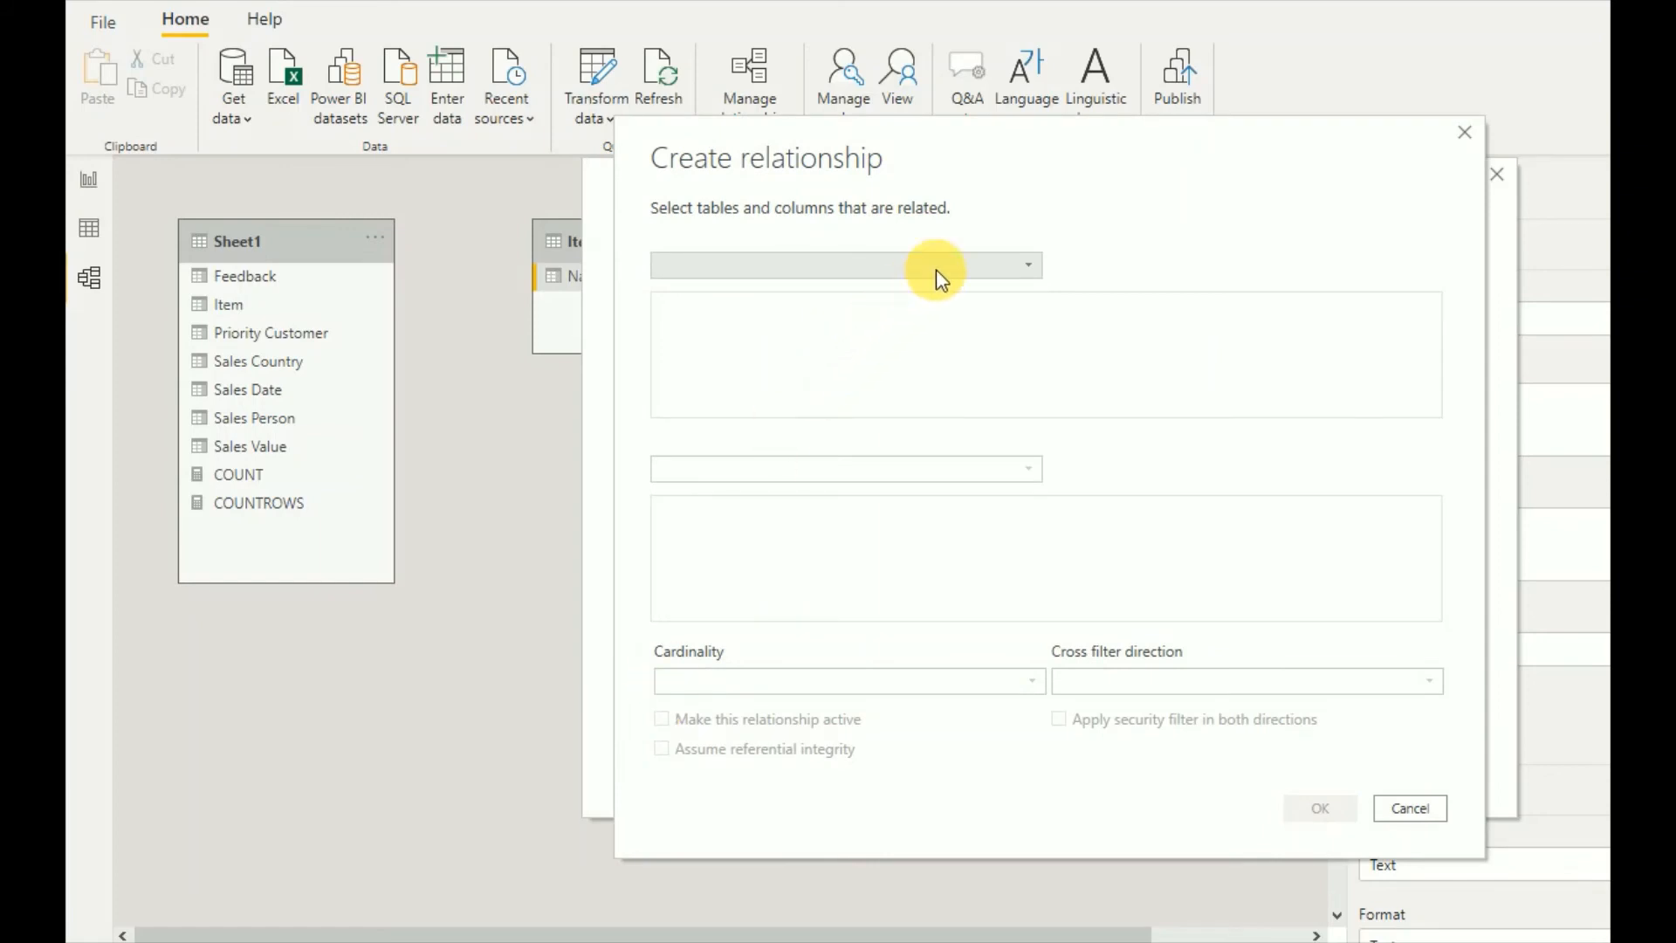
{"action": "left_click", "coordinate": [844, 265]}
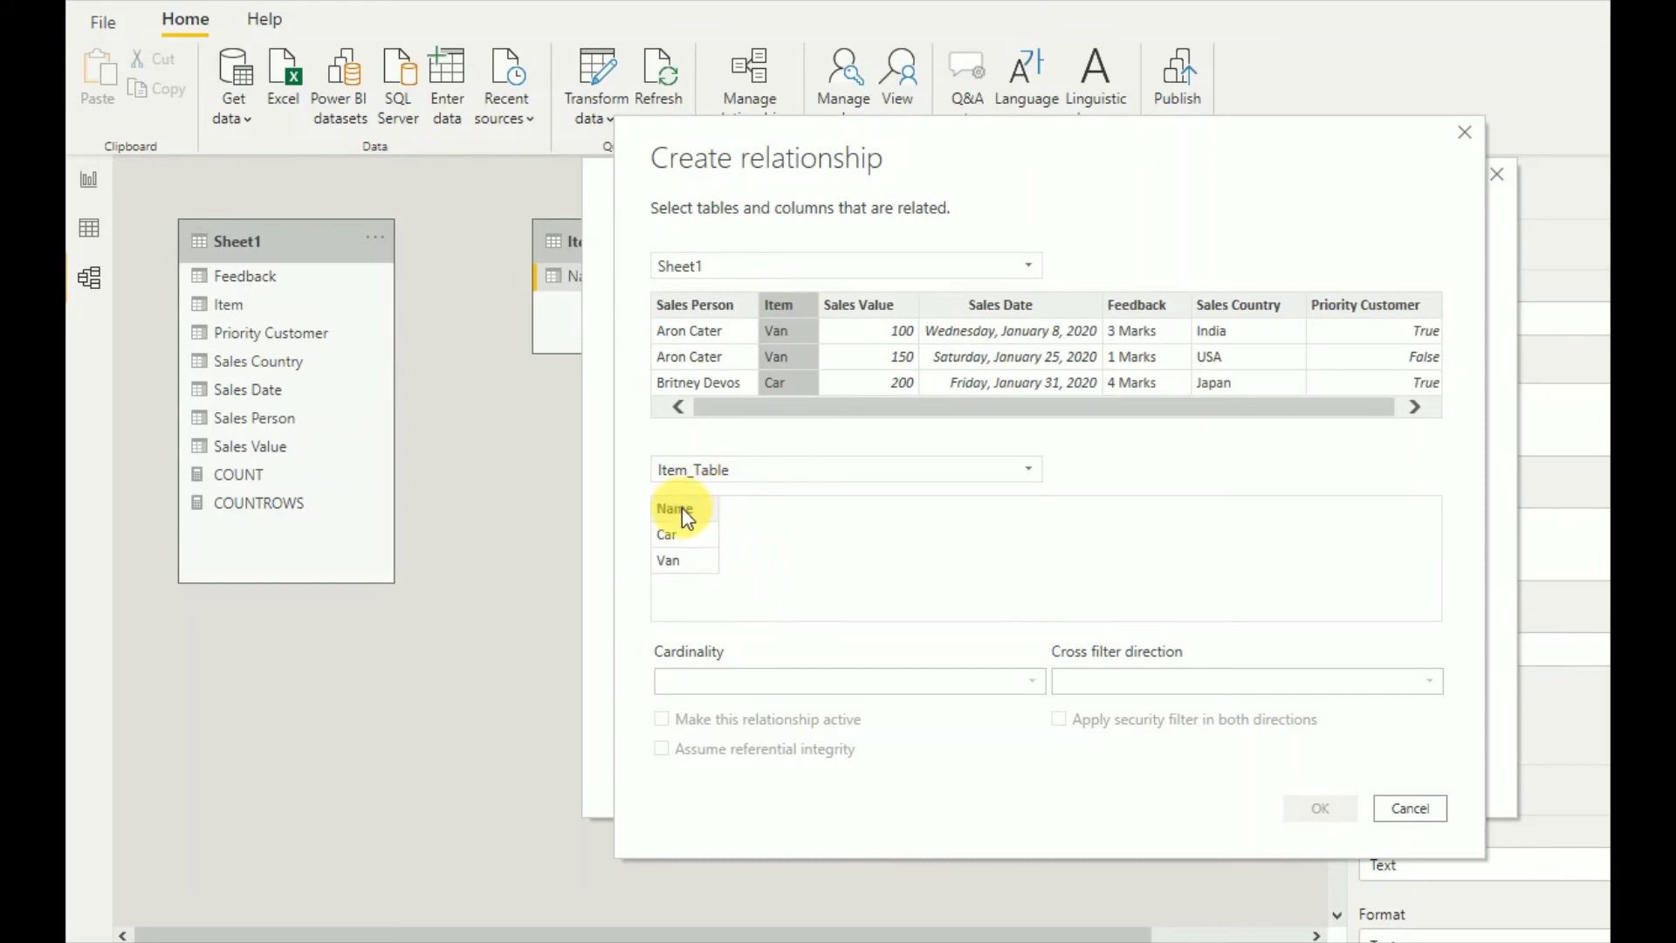
{"action": "left_click", "coordinate": [675, 508]}
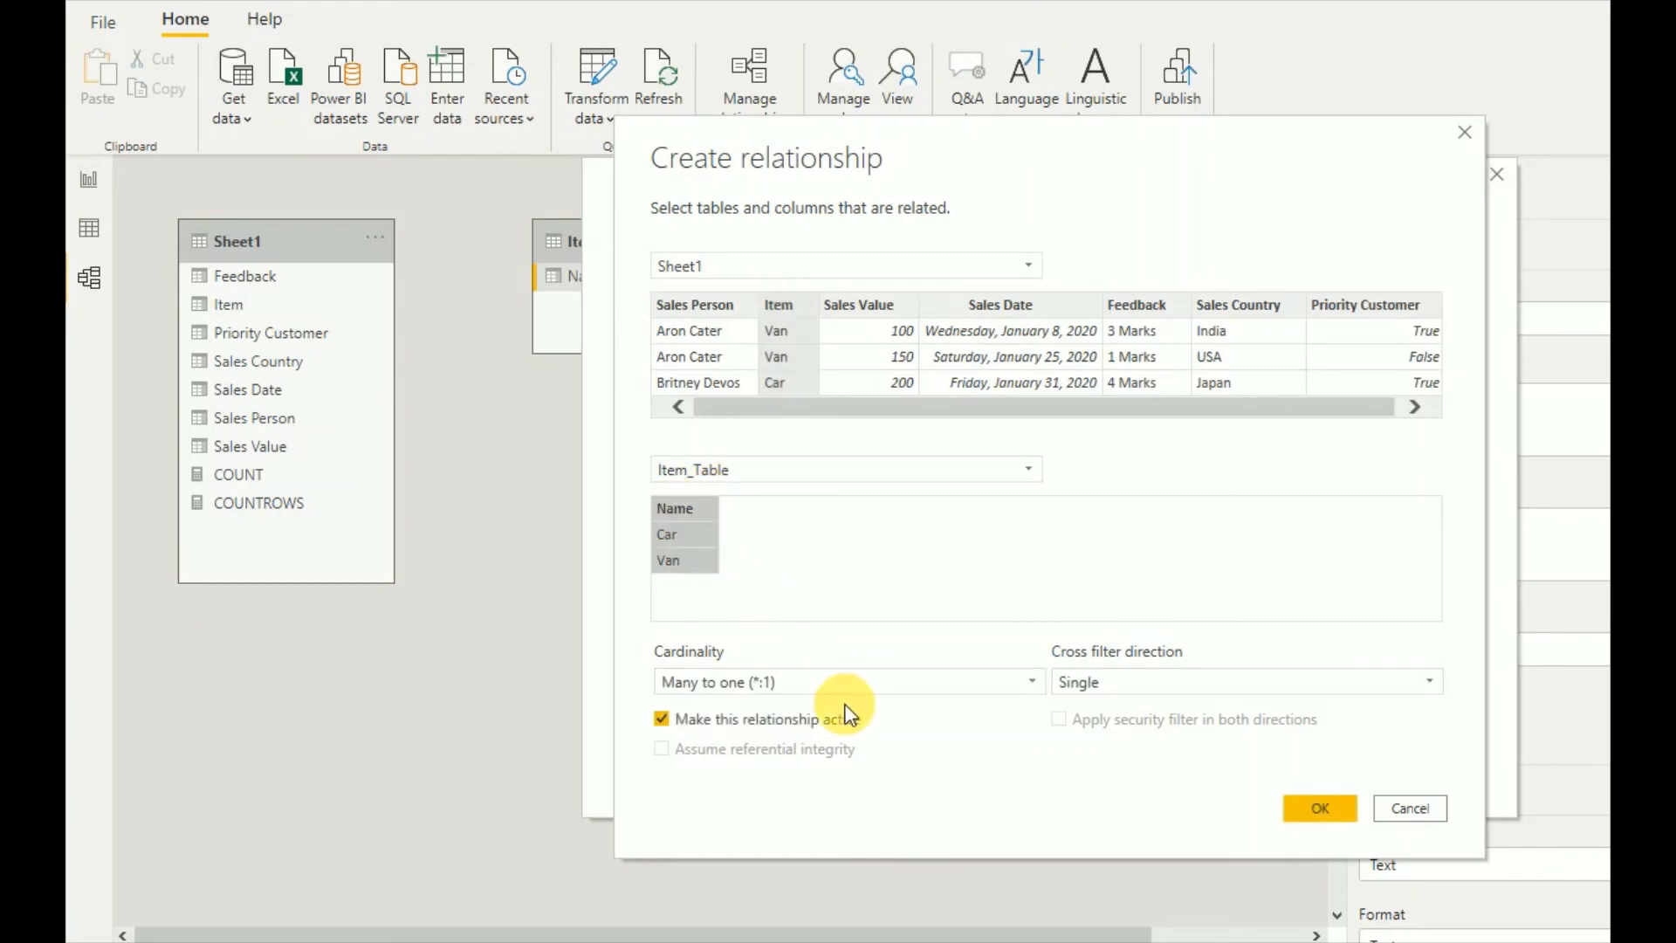
{"action": "mouse_move", "coordinate": [733, 690]}
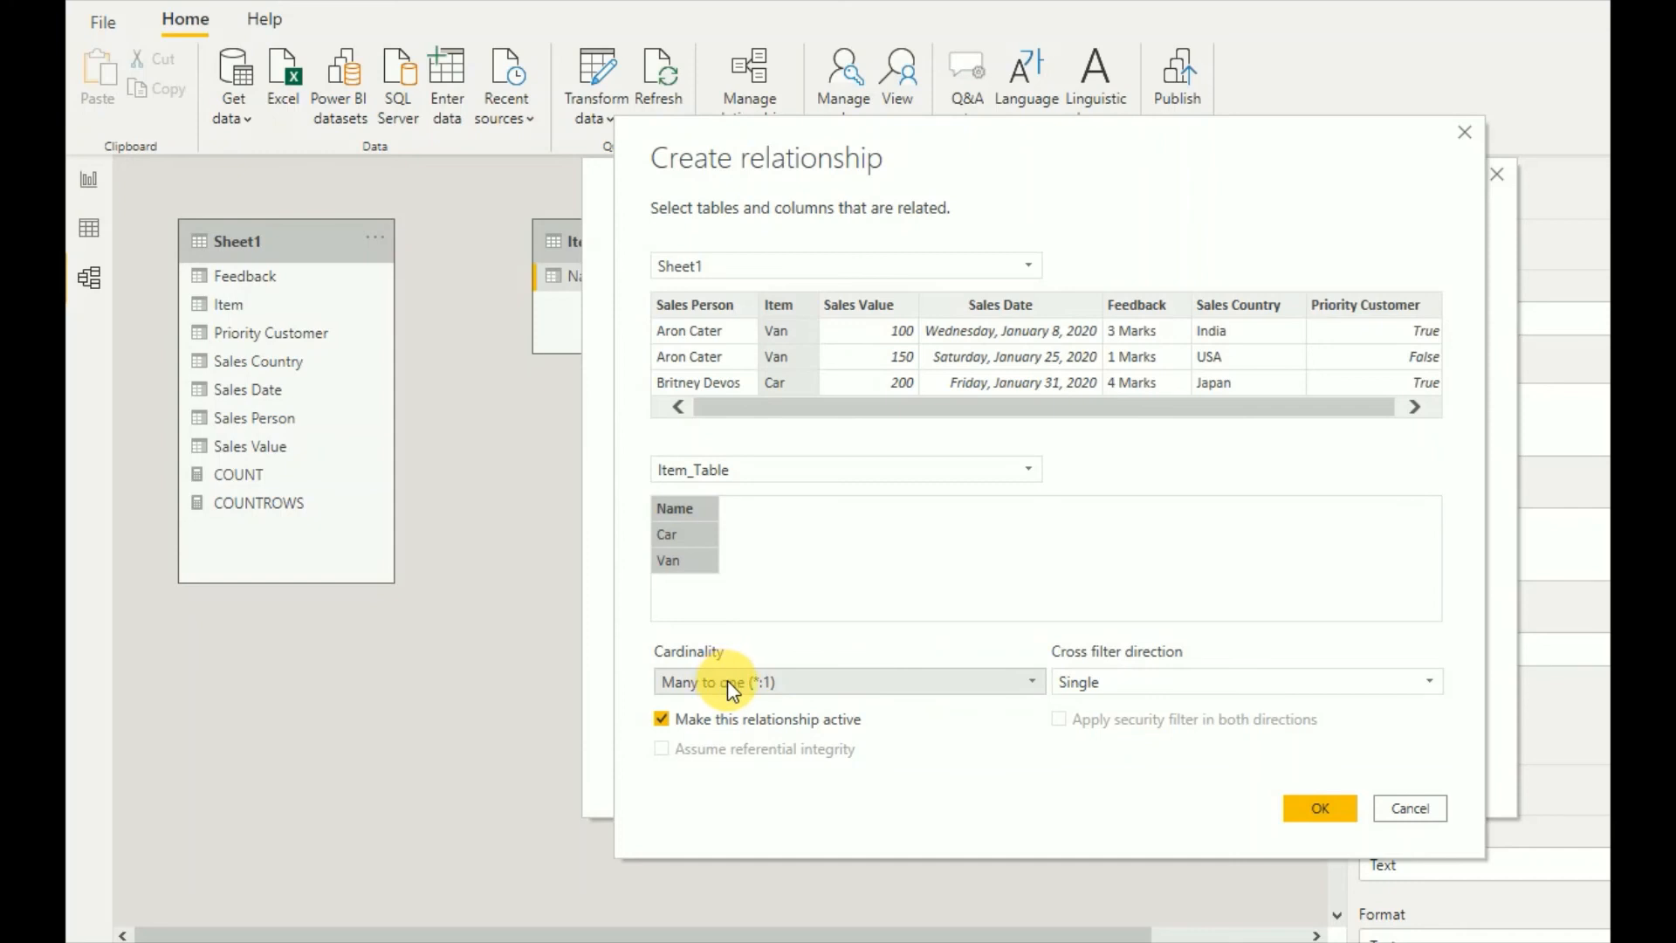
{"action": "mouse_move", "coordinate": [1234, 754]}
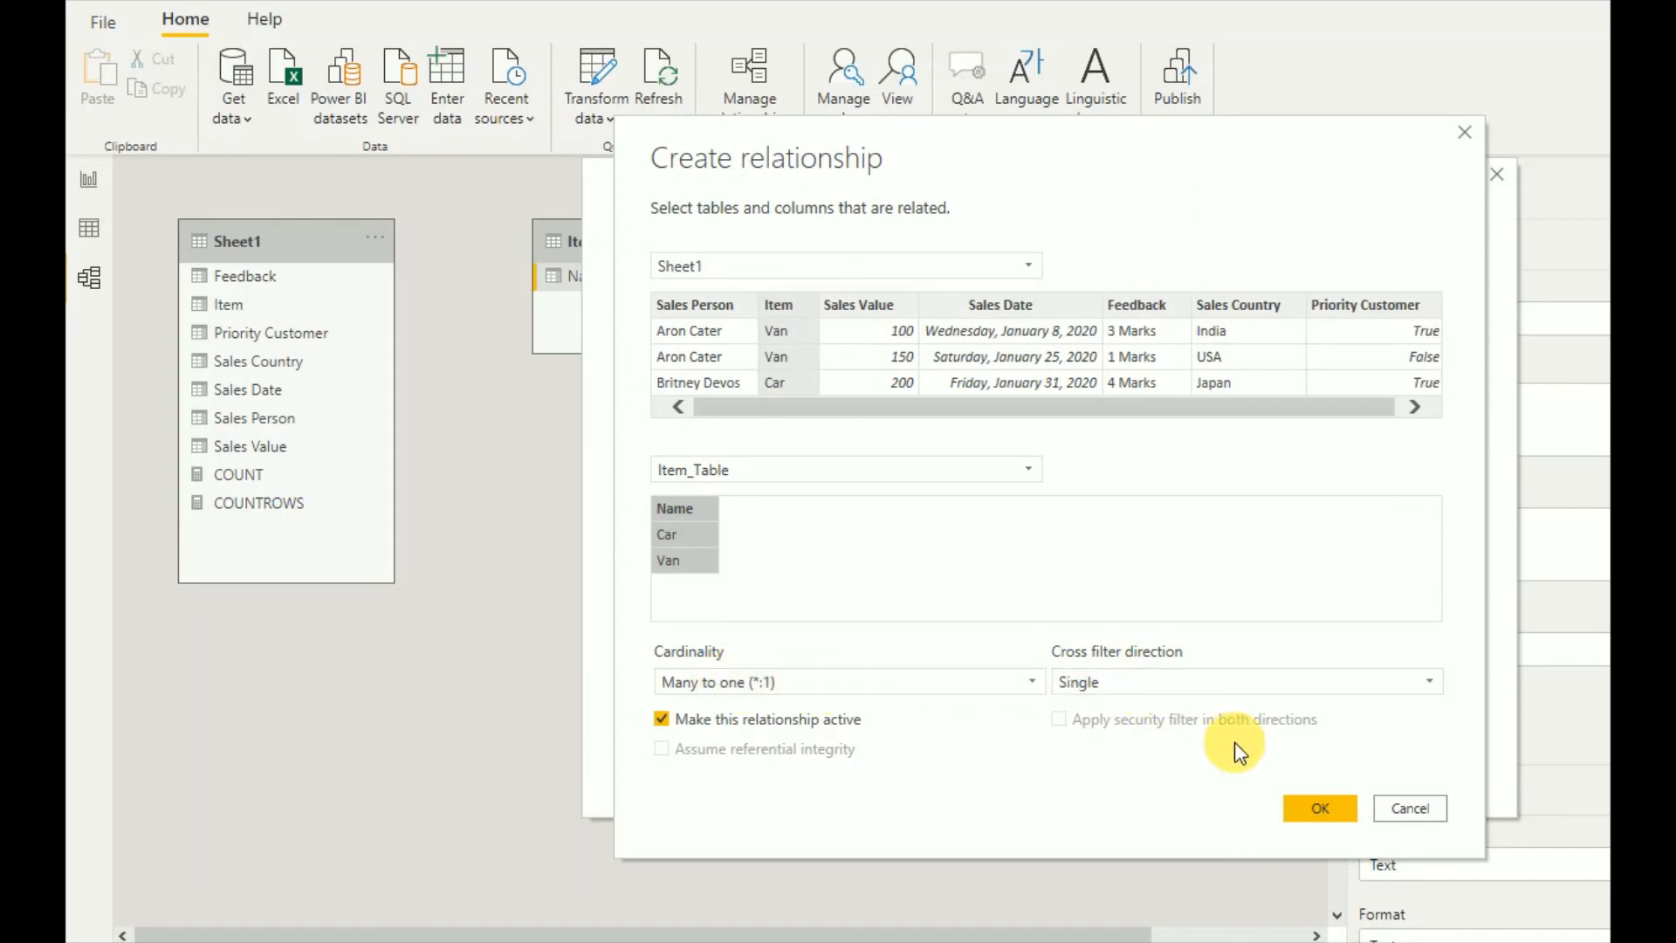
{"action": "left_click", "coordinate": [1319, 806]}
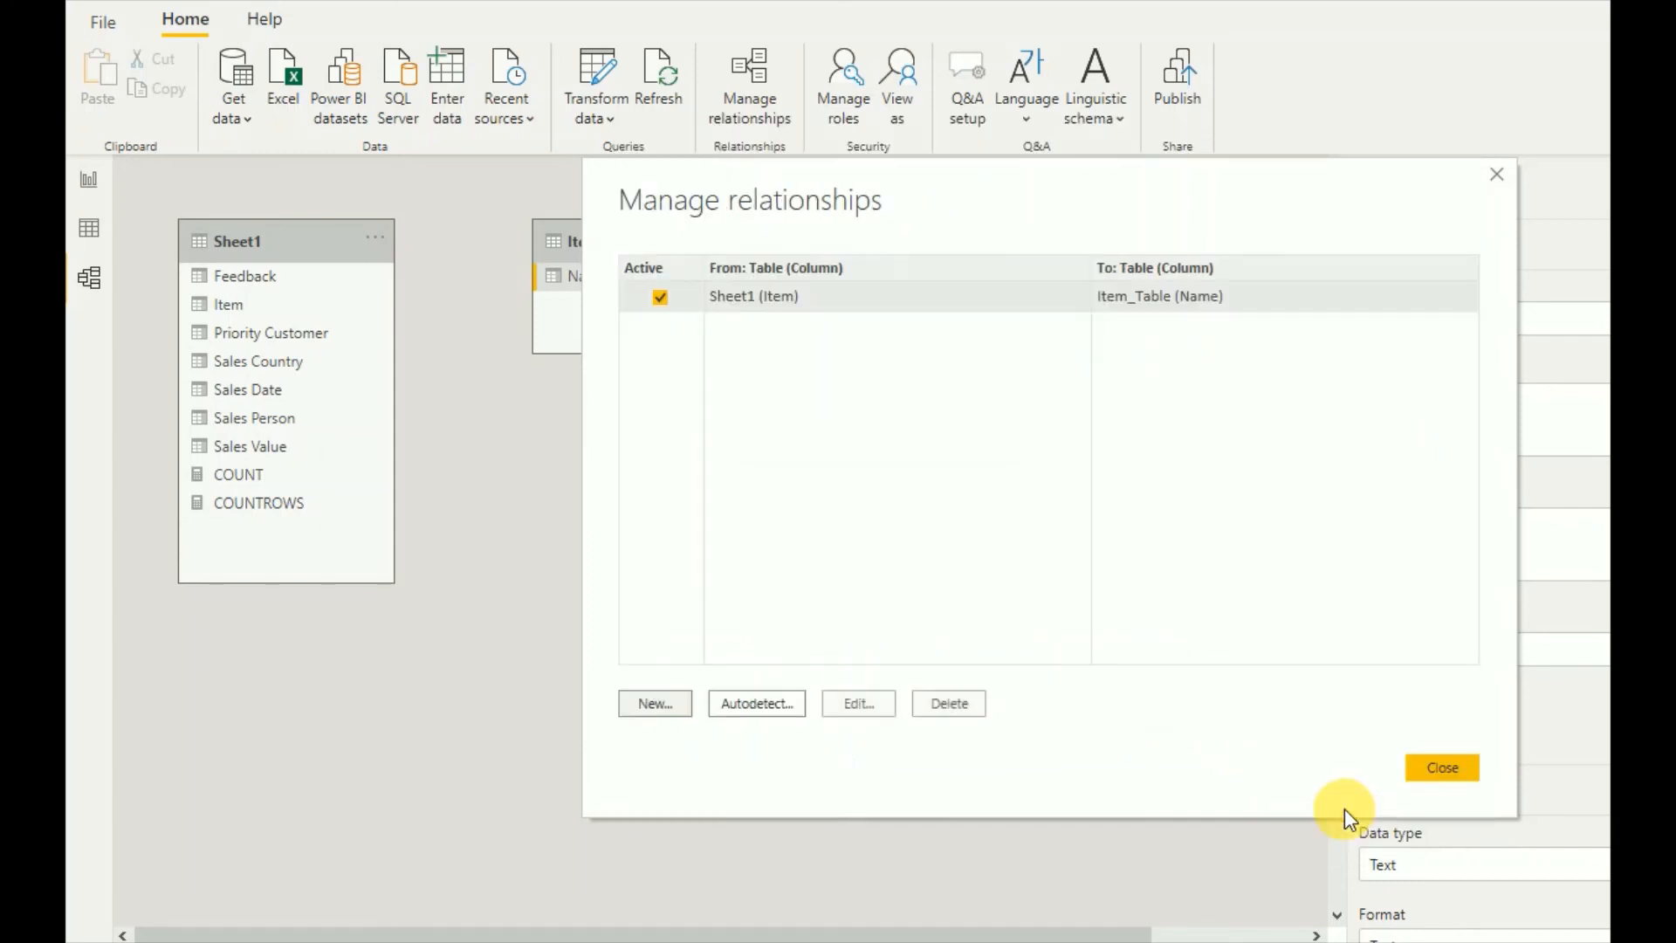
{"action": "left_click", "coordinate": [1441, 767]}
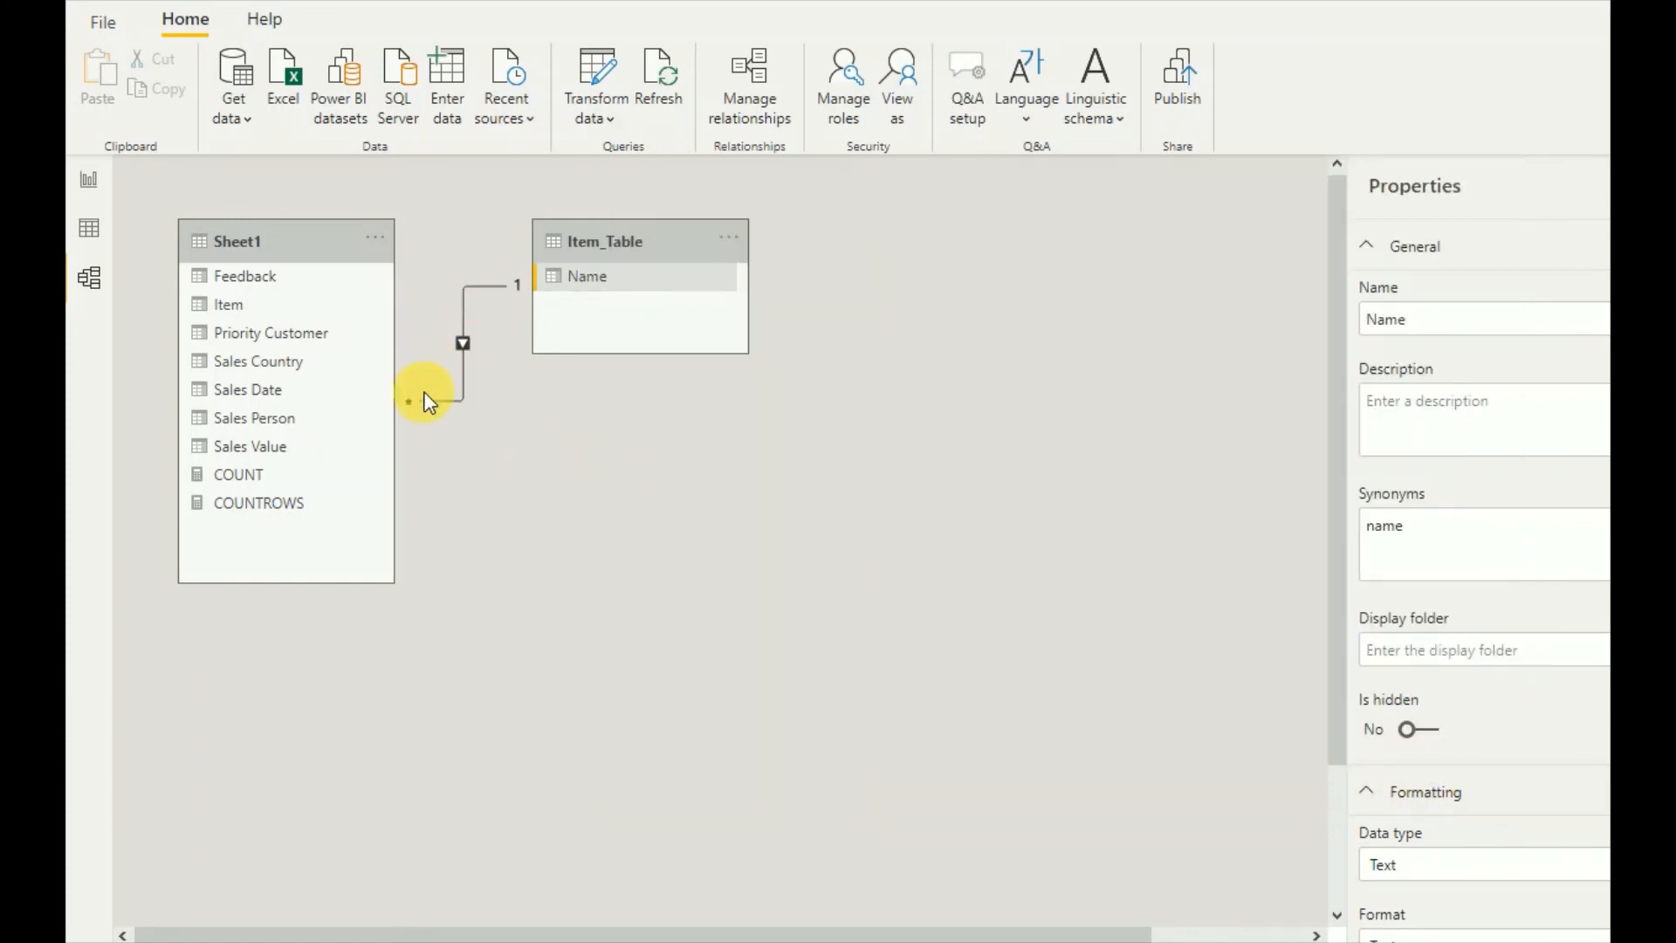
{"action": "mouse_move", "coordinate": [425, 392]}
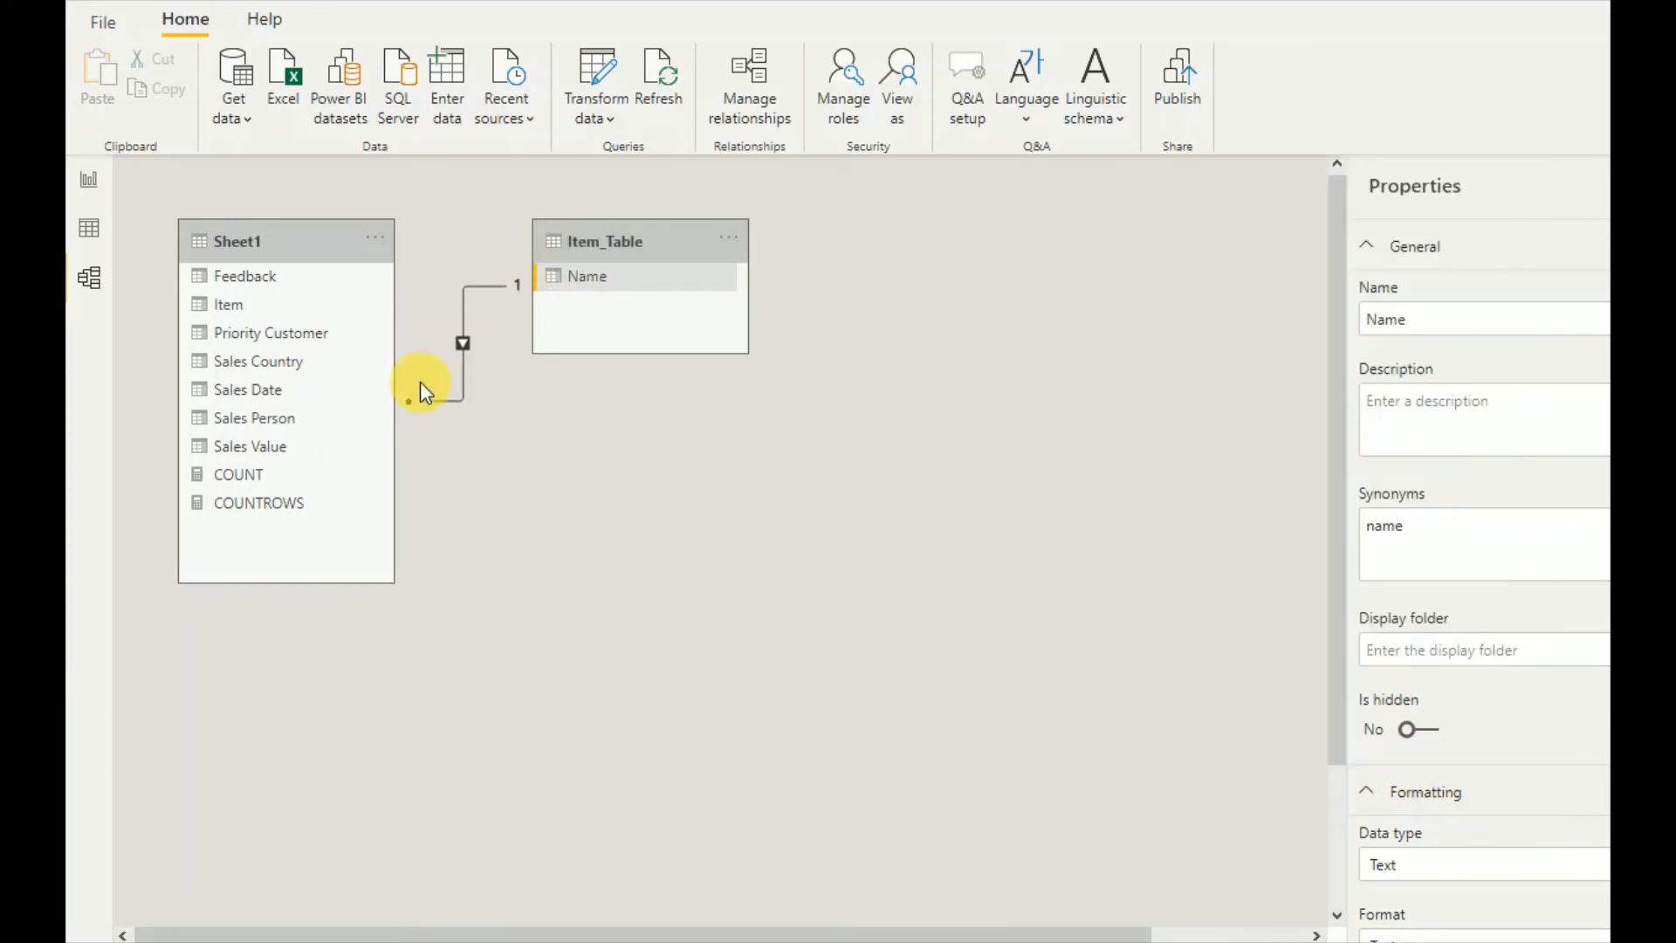
{"action": "mouse_move", "coordinate": [545, 270]}
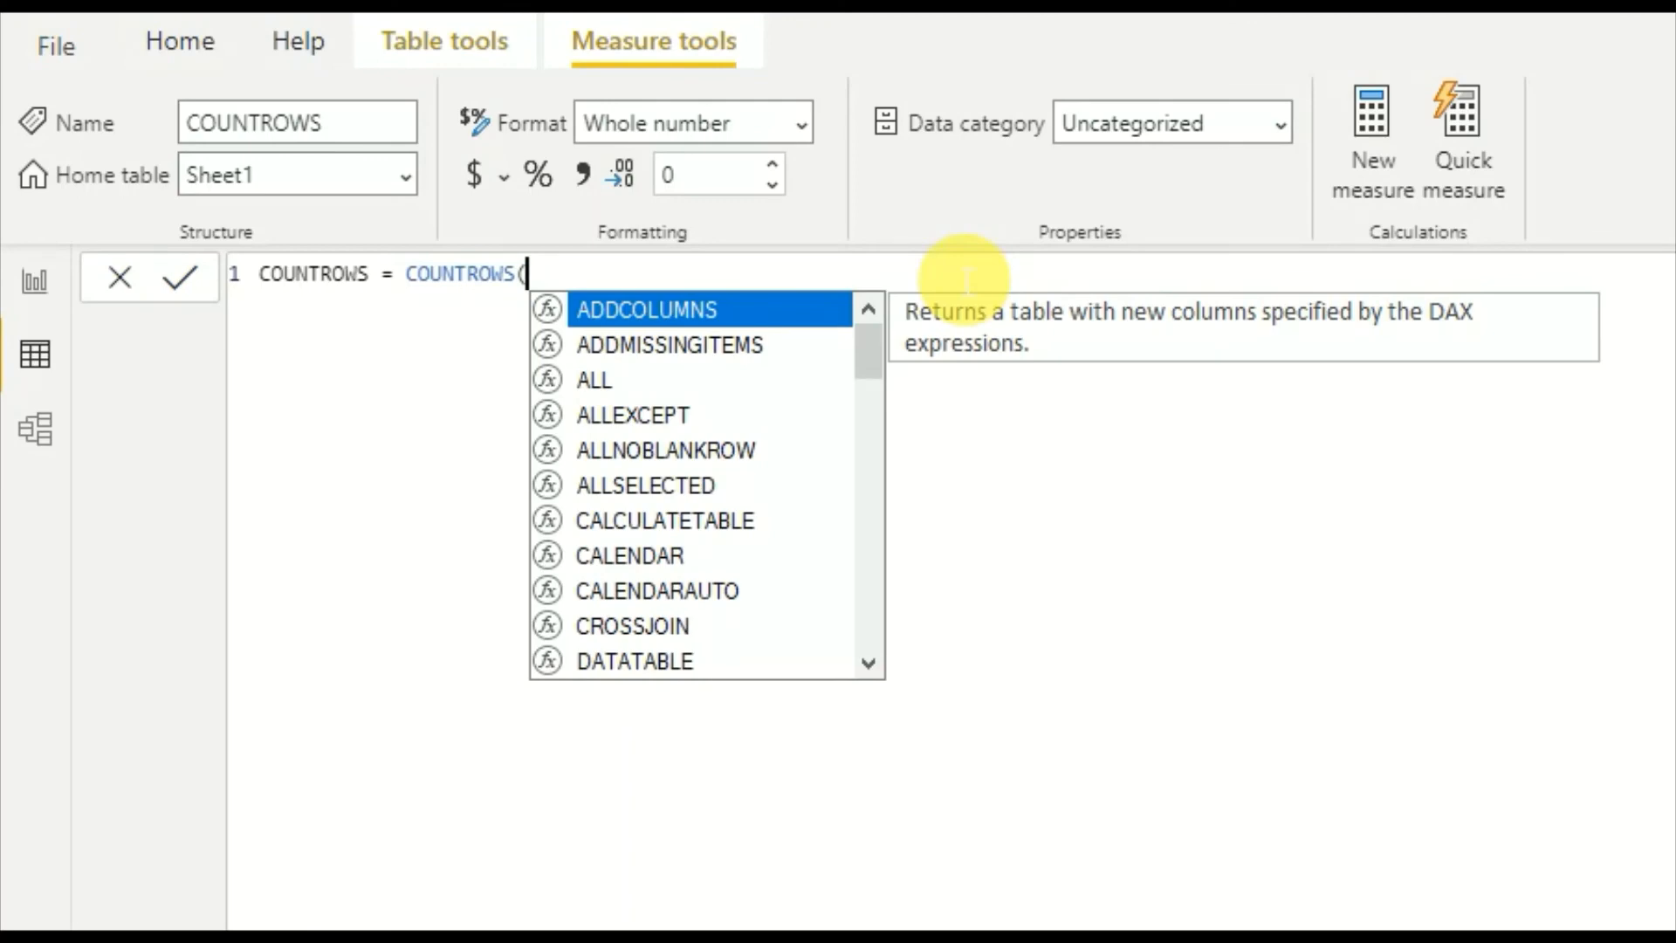
Step: Start rewriting the formula as COUNTROWS(RELATEDTABLE(Item_Table))
{"action": "type", "text": "RELATEDTABLE(Item_Table))"}
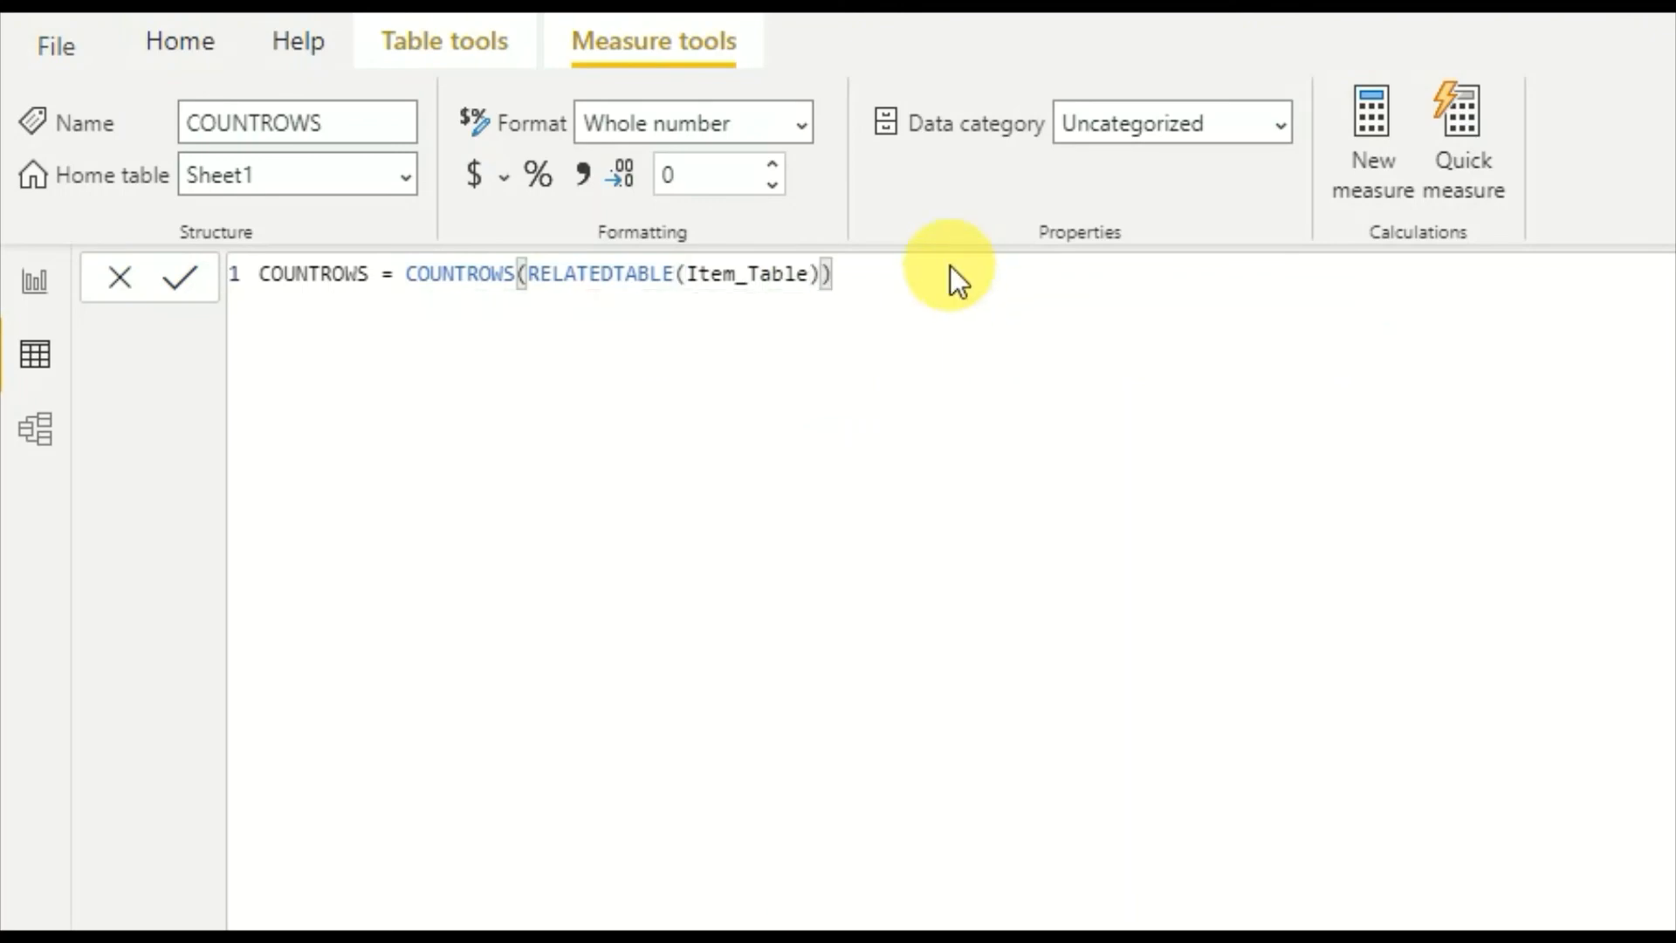
{"action": "mouse_move", "coordinate": [962, 280]}
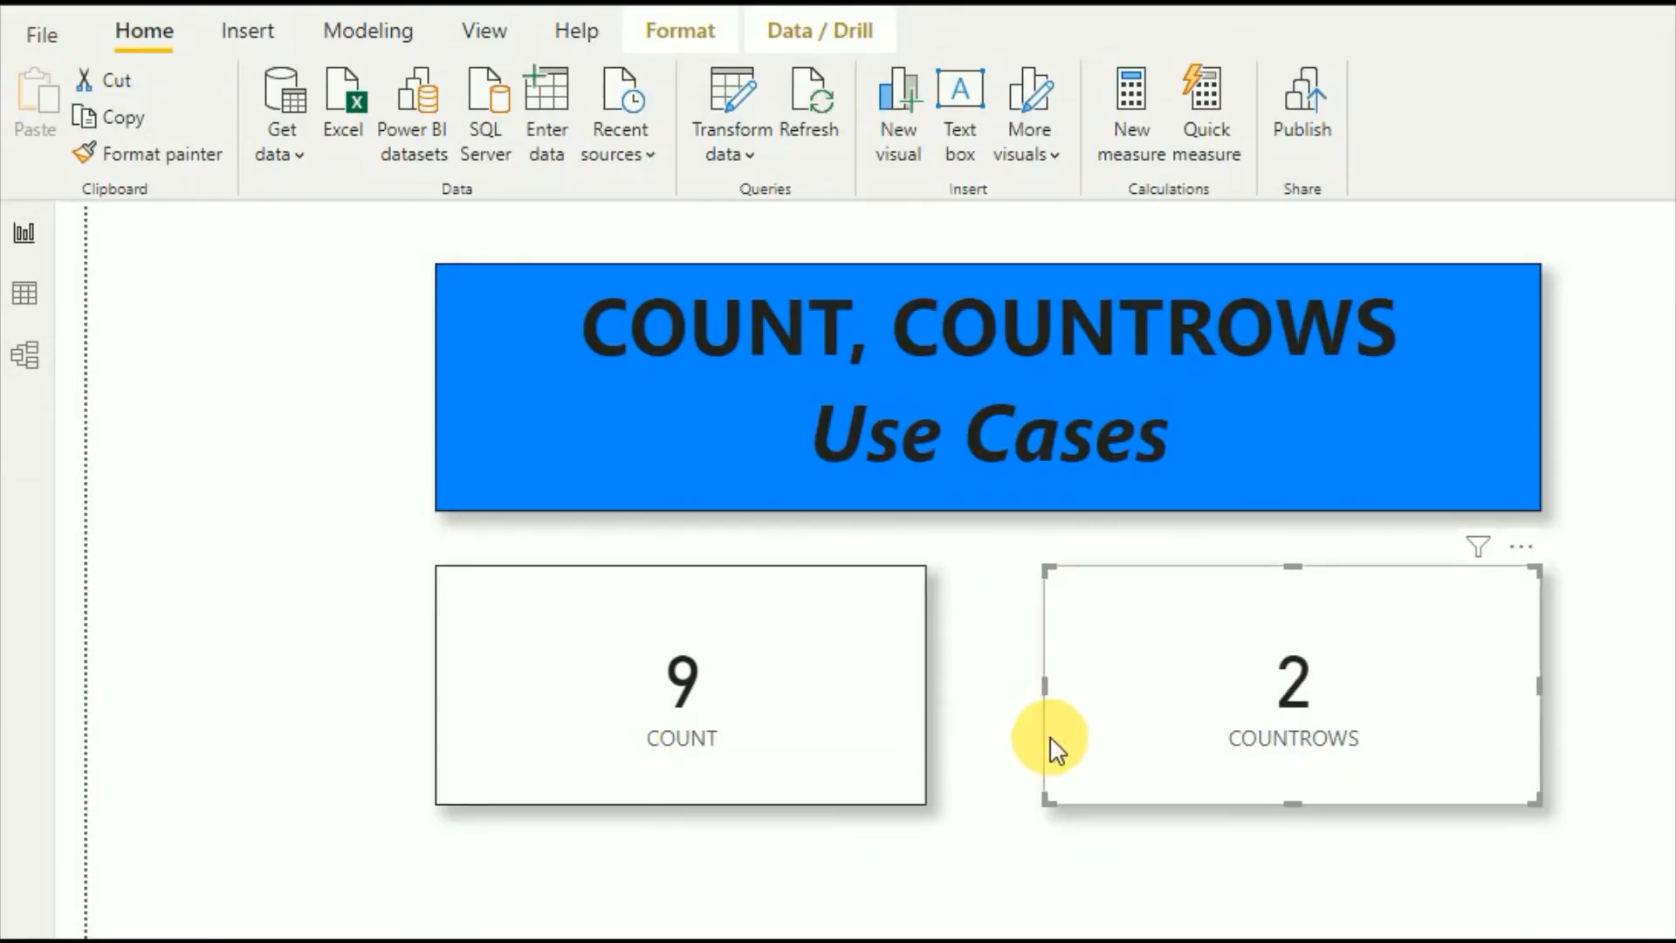
{"action": "mouse_move", "coordinate": [1325, 641]}
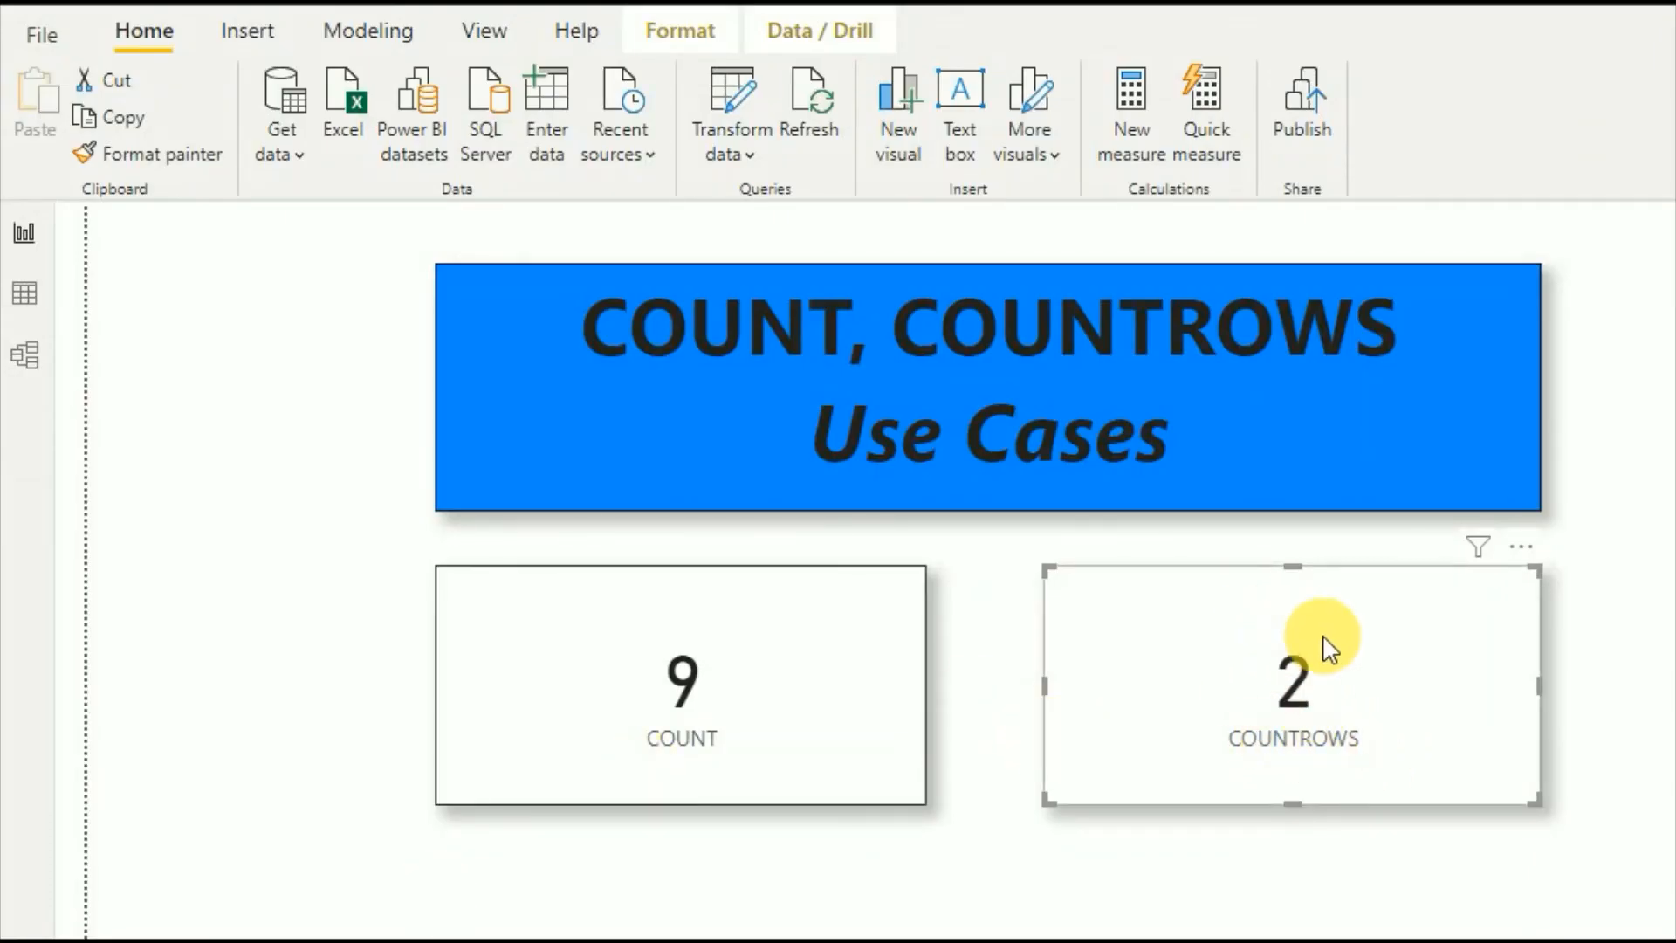
{"action": "mouse_move", "coordinate": [1256, 734]}
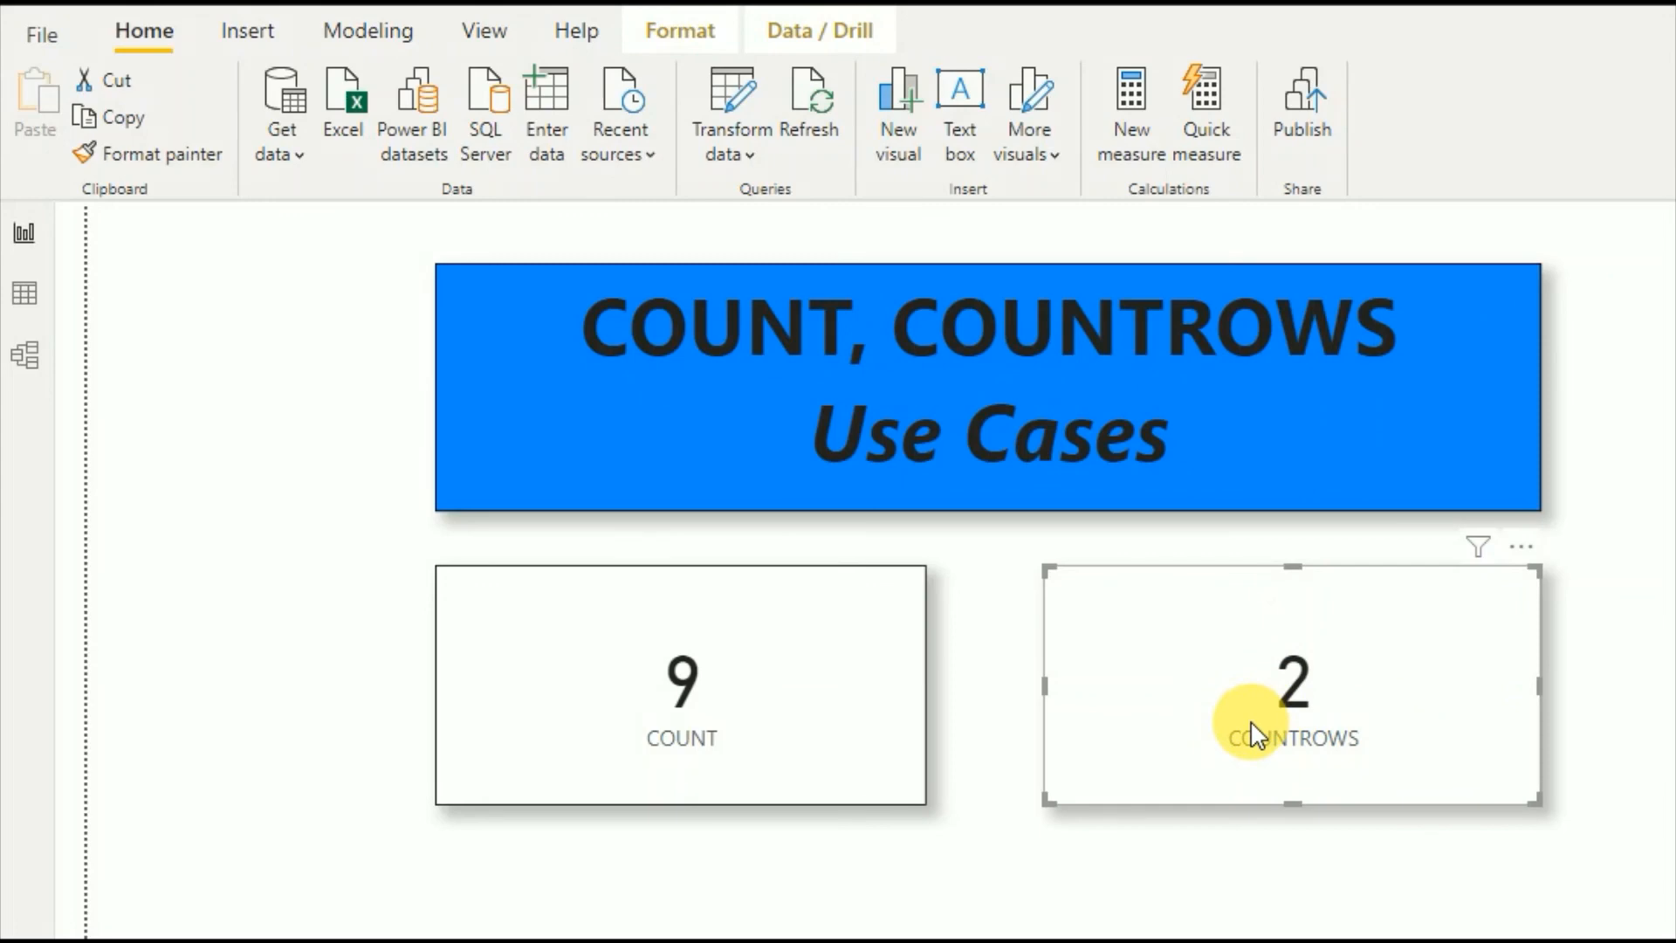
{"action": "mouse_move", "coordinate": [155, 246]}
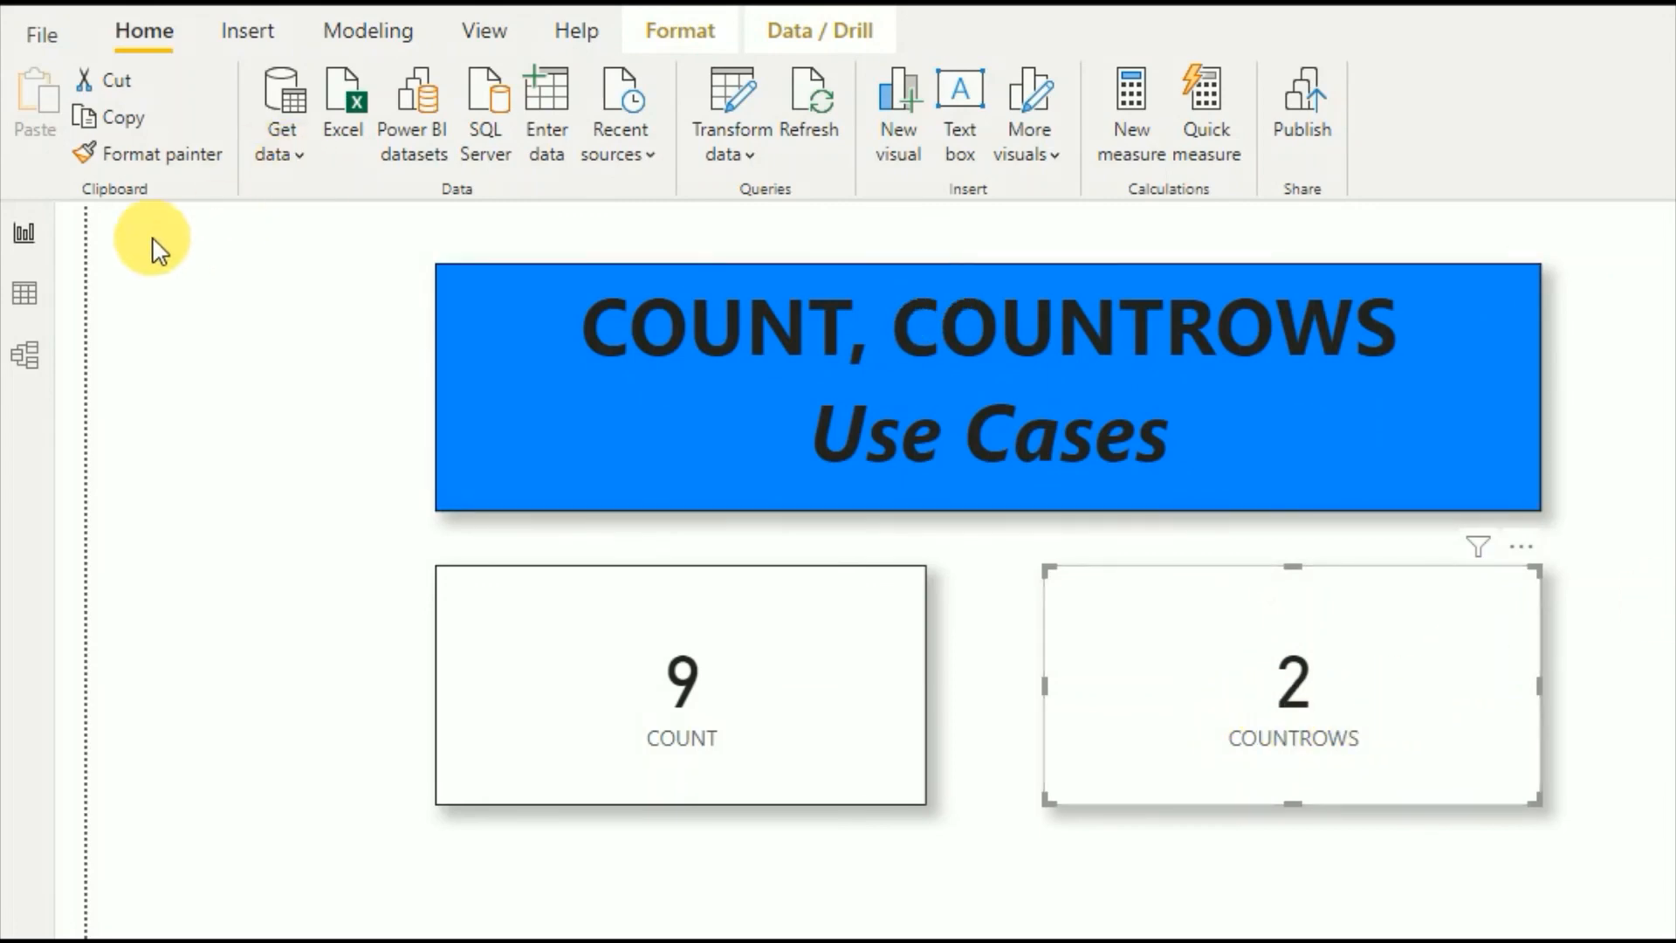
Step: Reopen the COUNTROWS measure formula using RELATEDTABLE(Item_Table) in Data view
{"action": "left_click", "coordinate": [24, 290]}
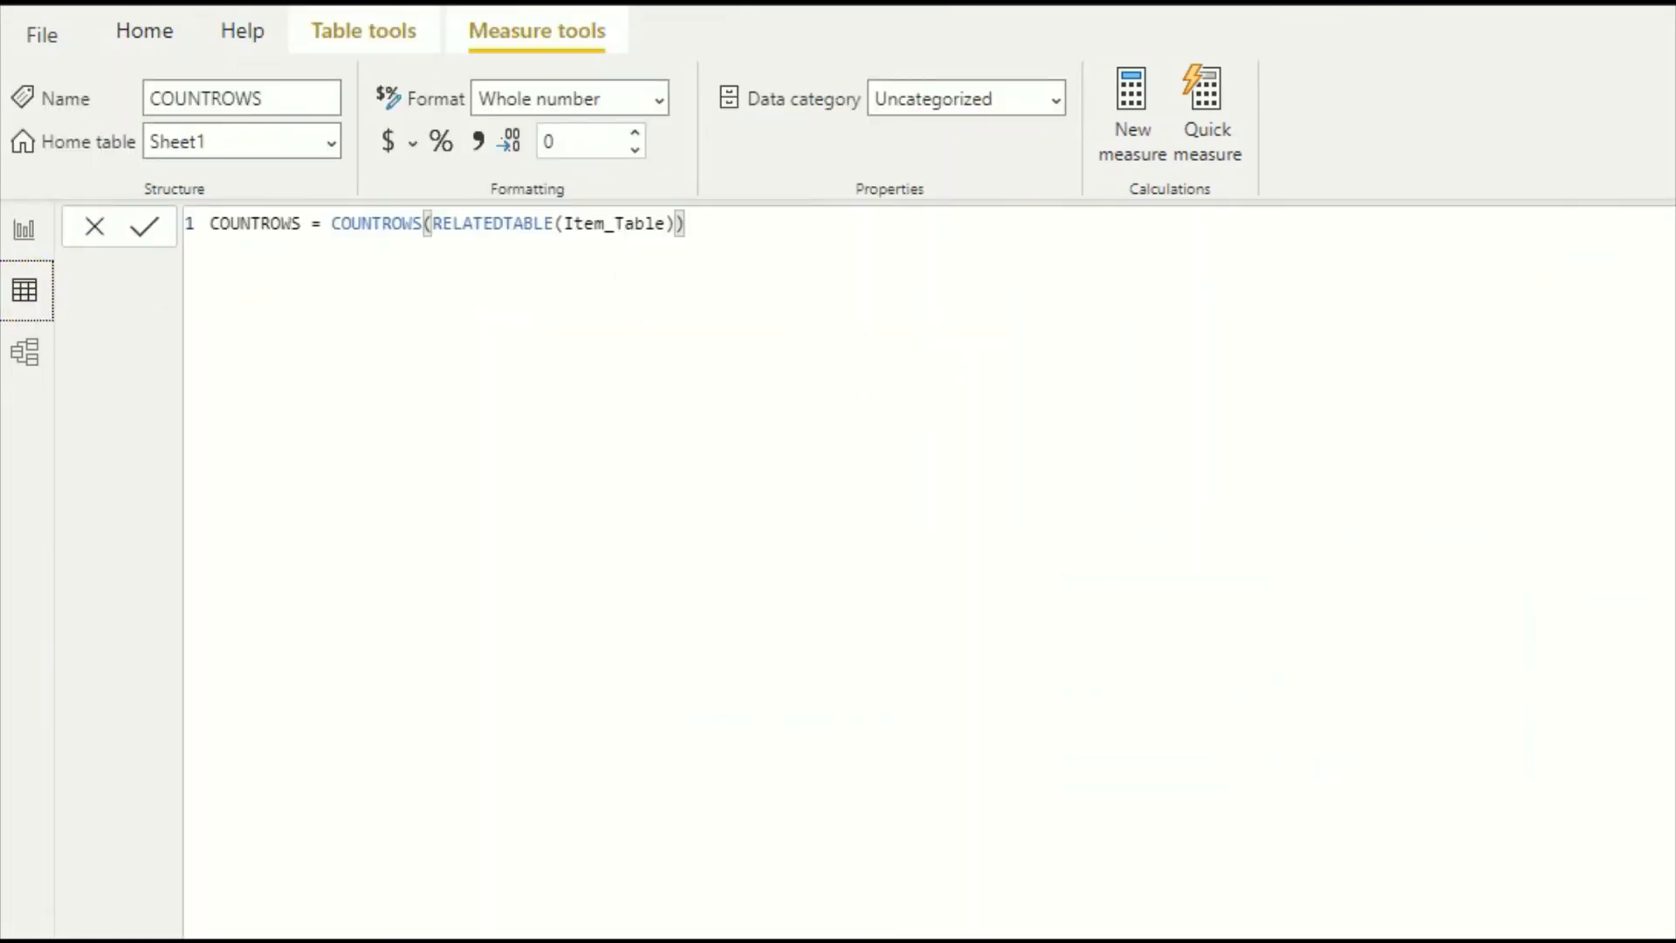
Step: Review Item_Table's Car and Van rows, then return to the report page
{"action": "left_click", "coordinate": [23, 290]}
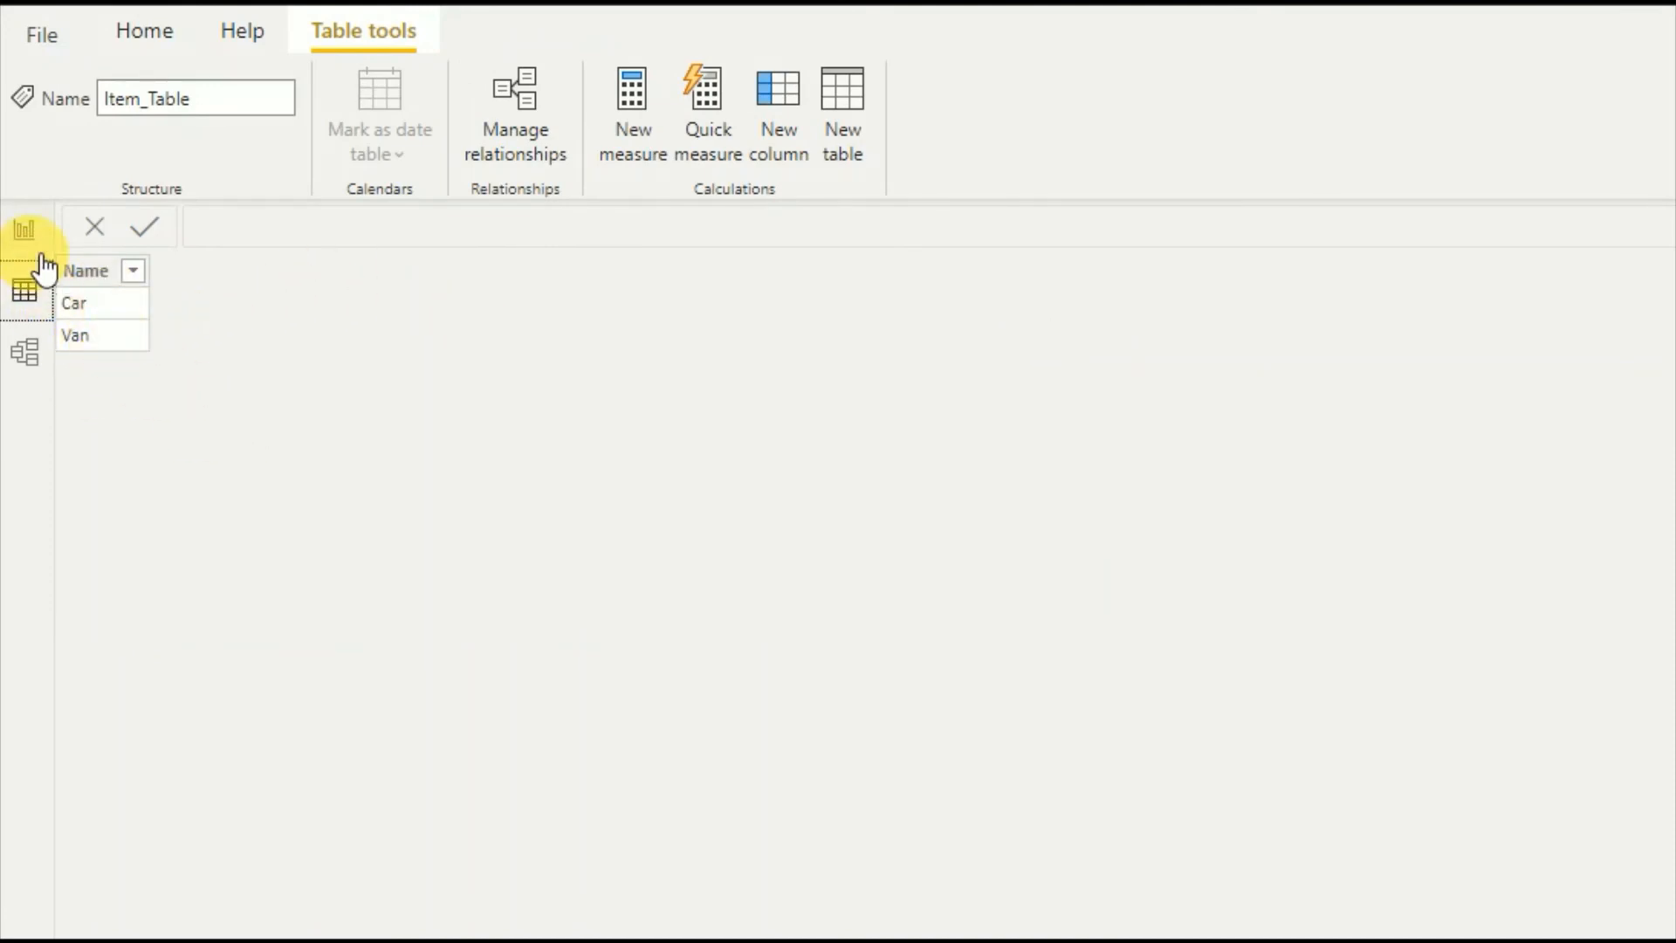
{"action": "left_click", "coordinate": [24, 232]}
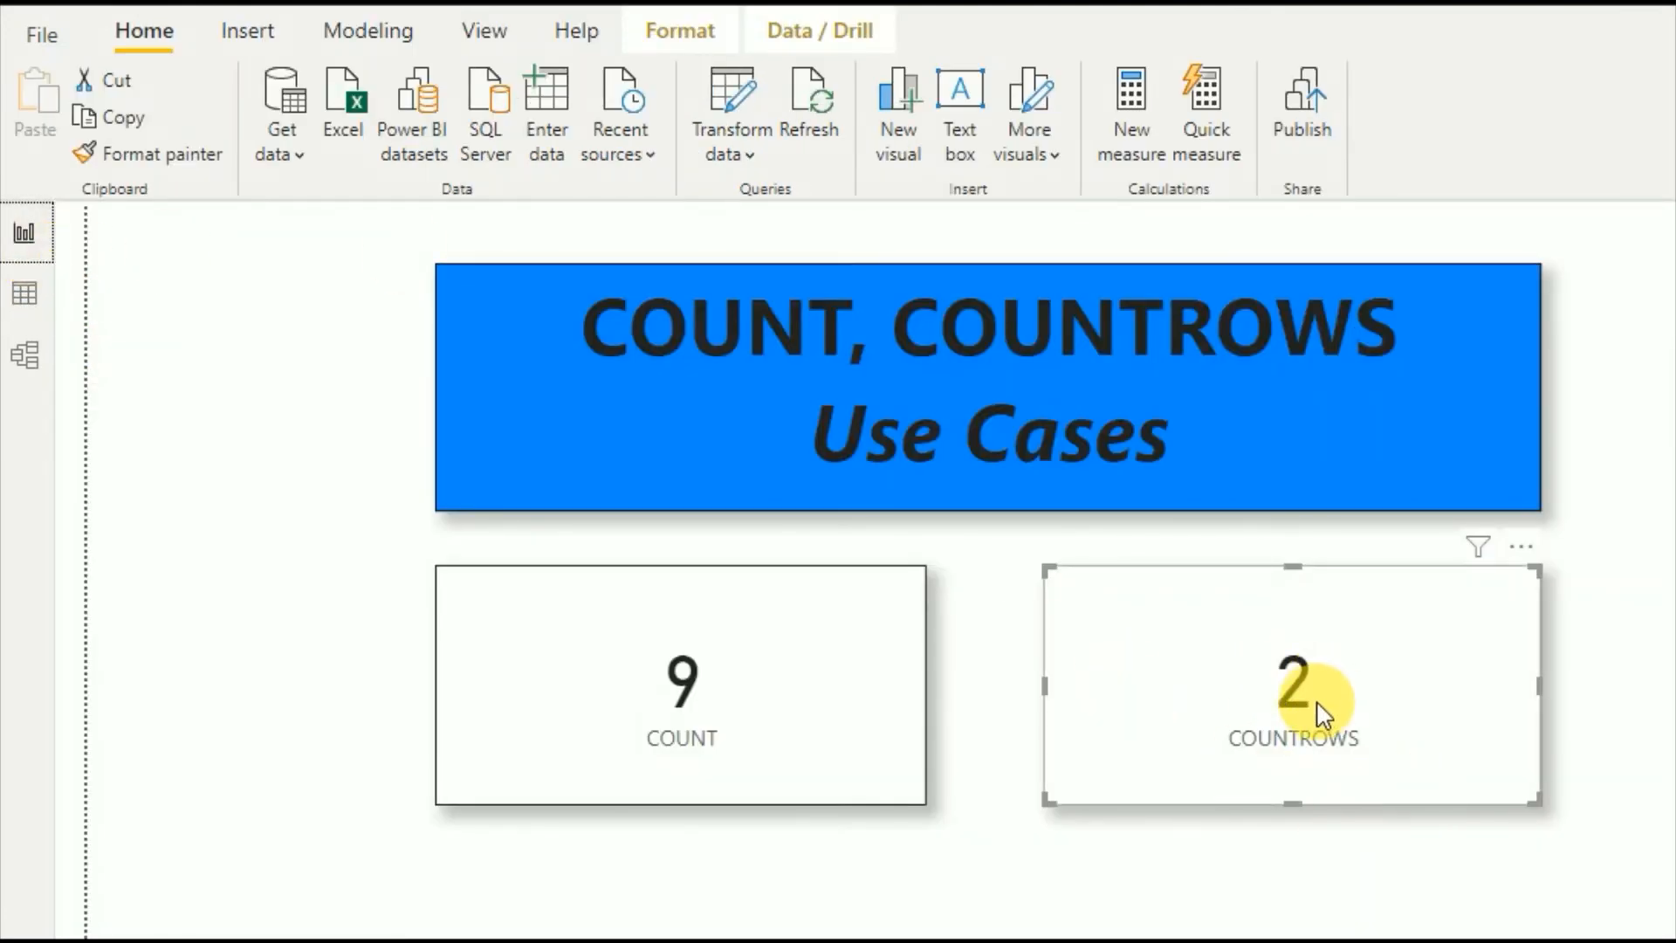
{"action": "mouse_move", "coordinate": [1550, 299]}
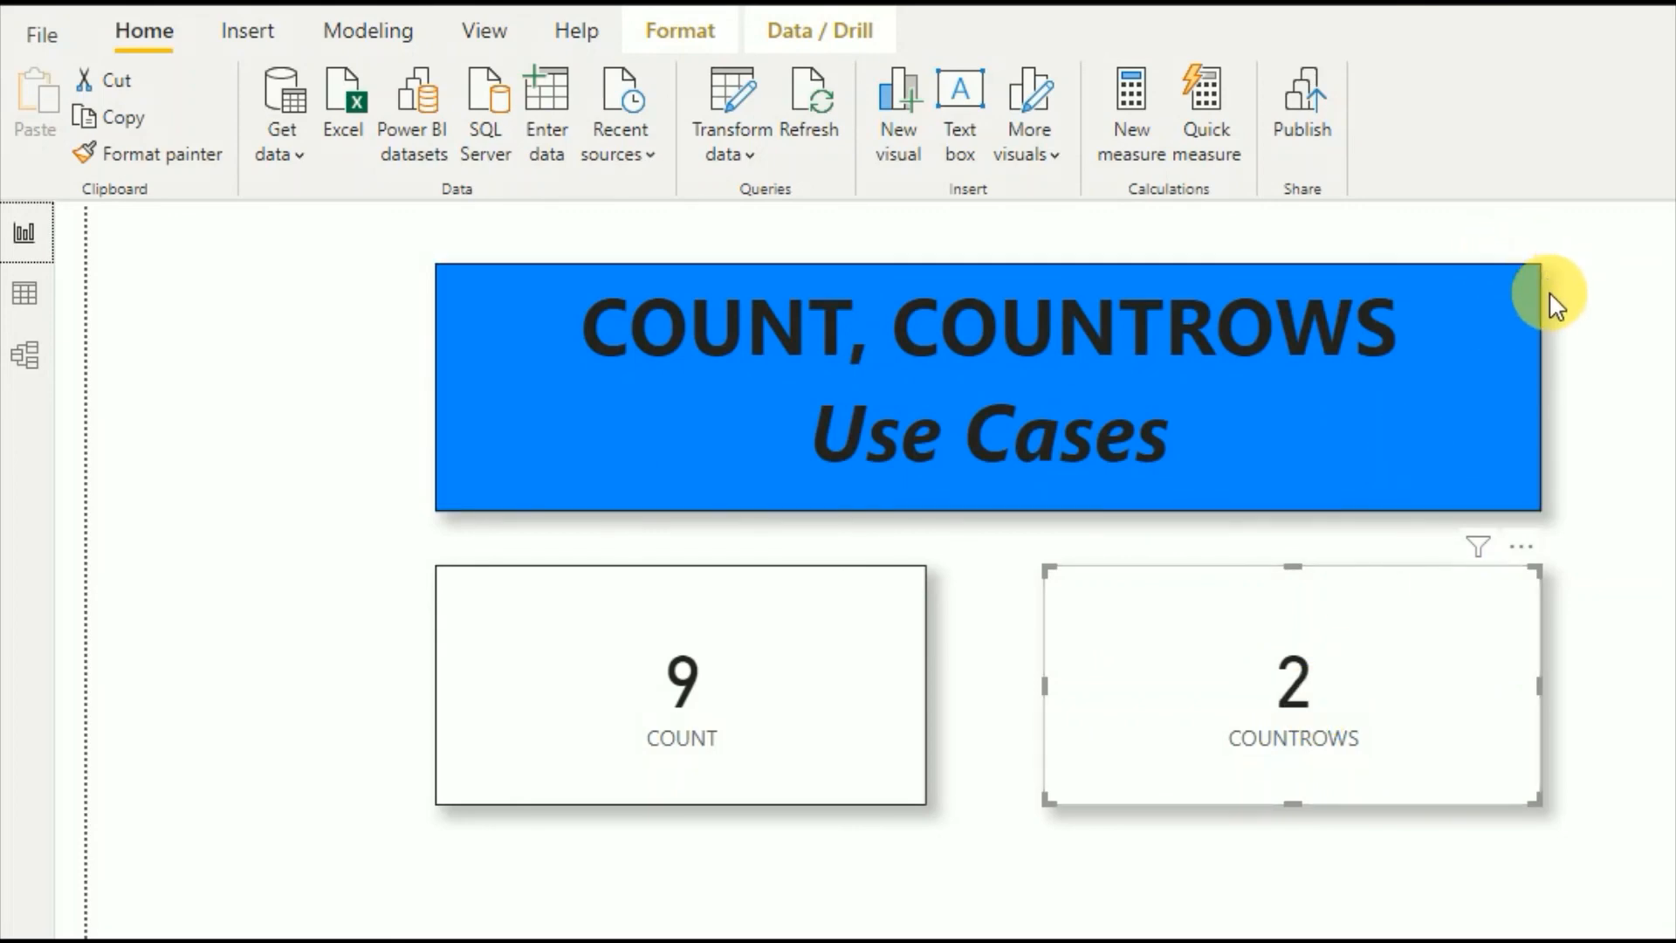